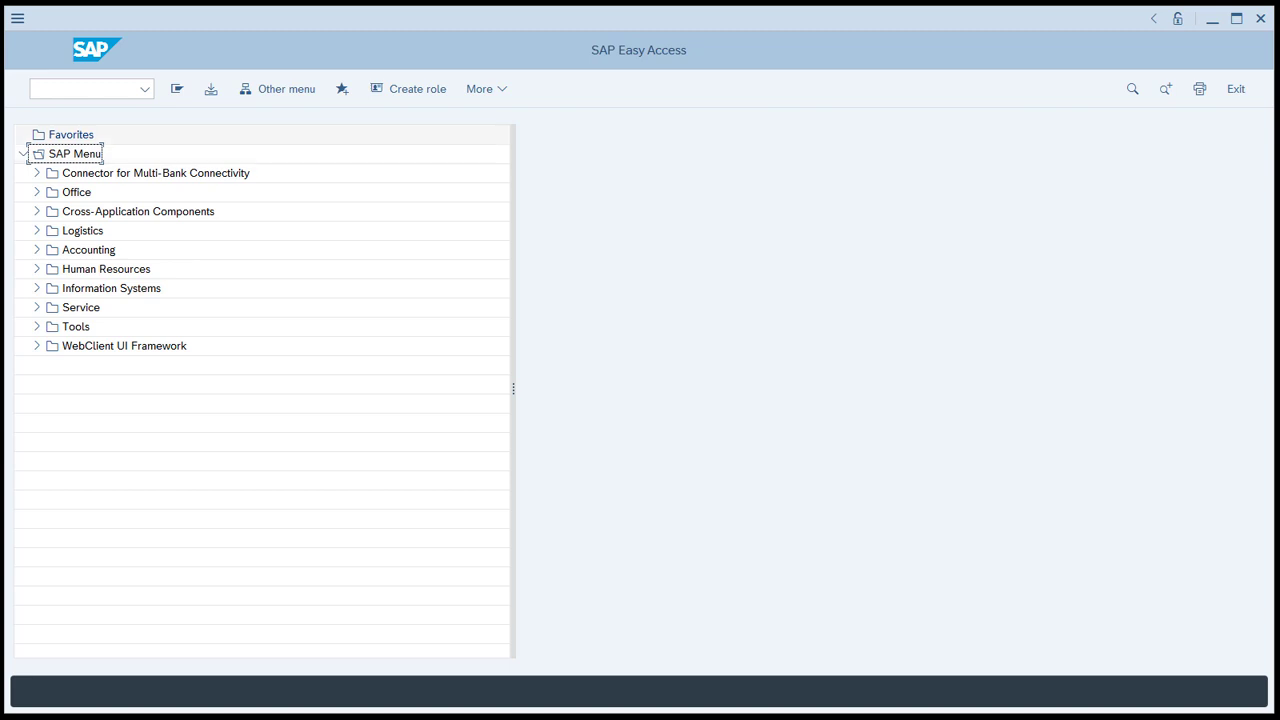
Step: Run the site change transaction WB02 and enter site CU01's general data
left_click(90, 88)
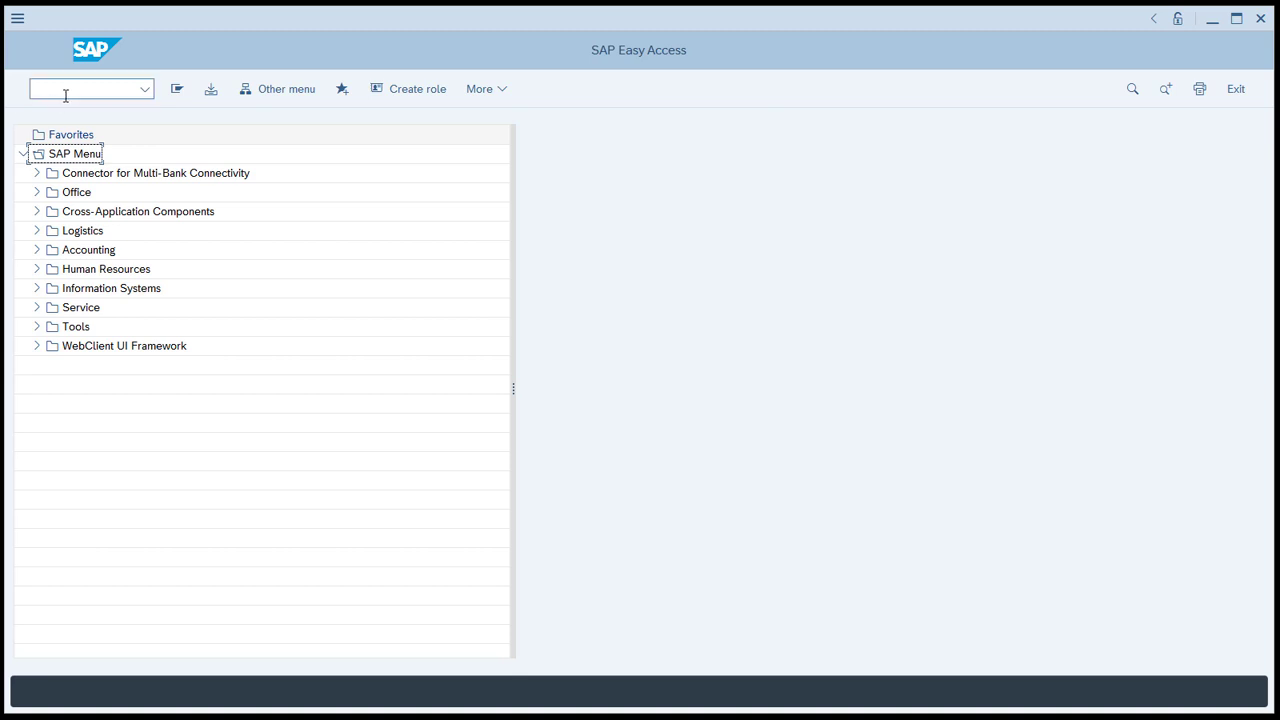
type("WB")
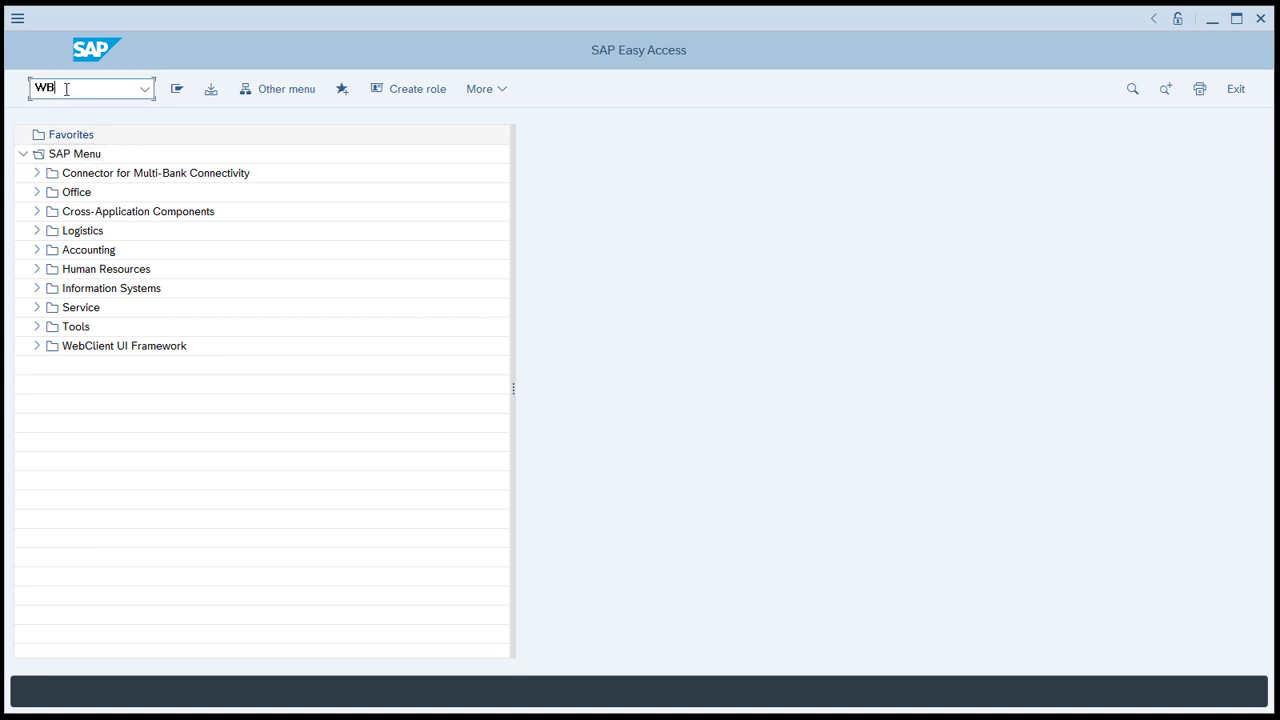
key("Enter")
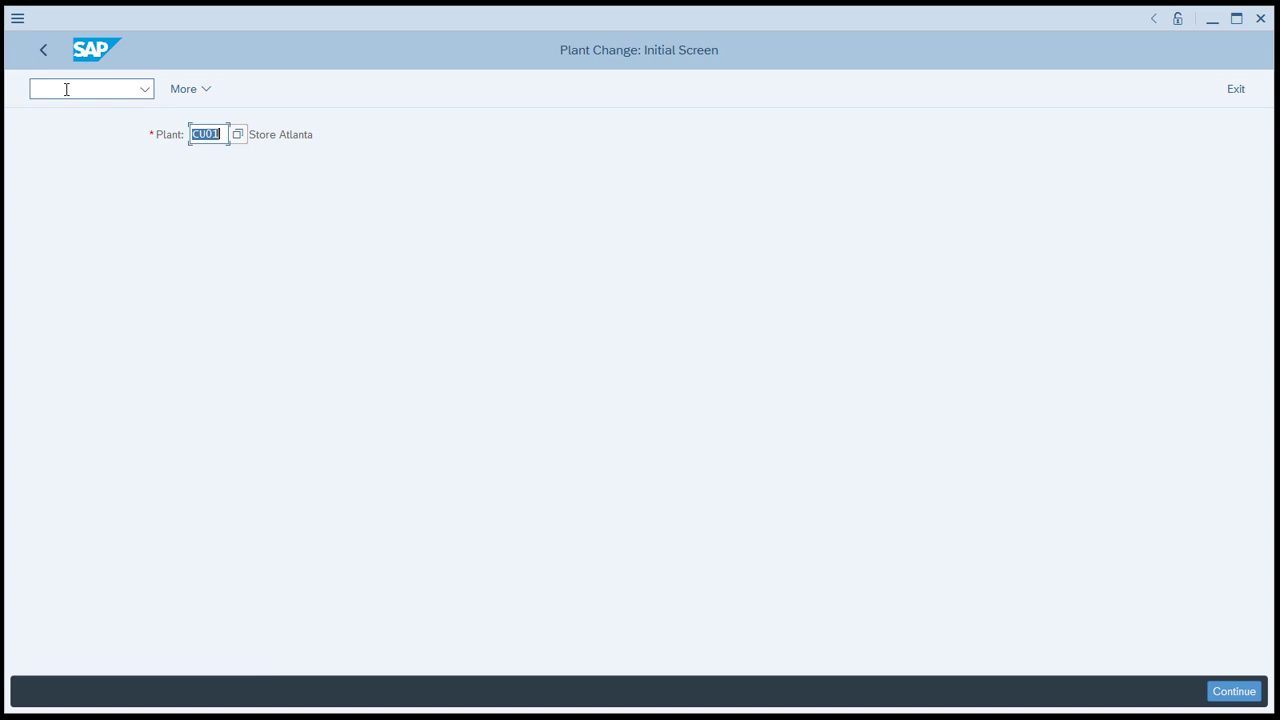
left_click(1232, 690)
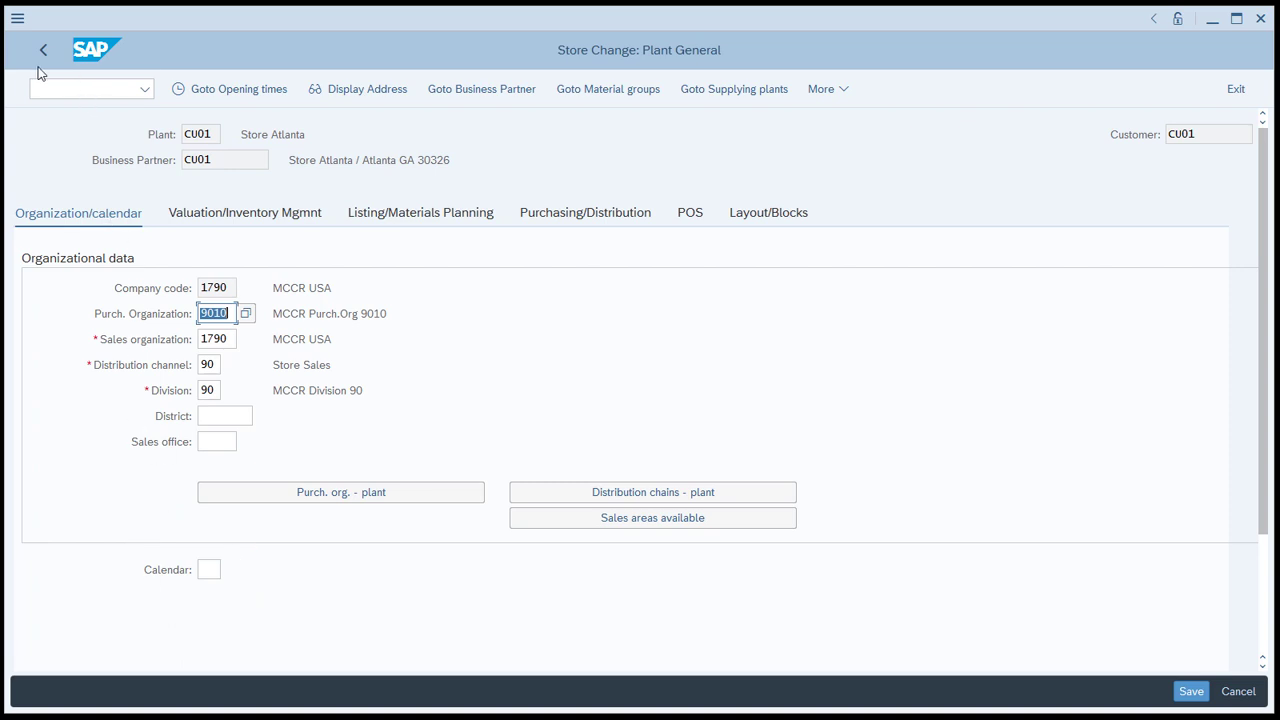
Step: Look up the Calendar field's technical details via F1 help and note its data element
left_click(208, 570)
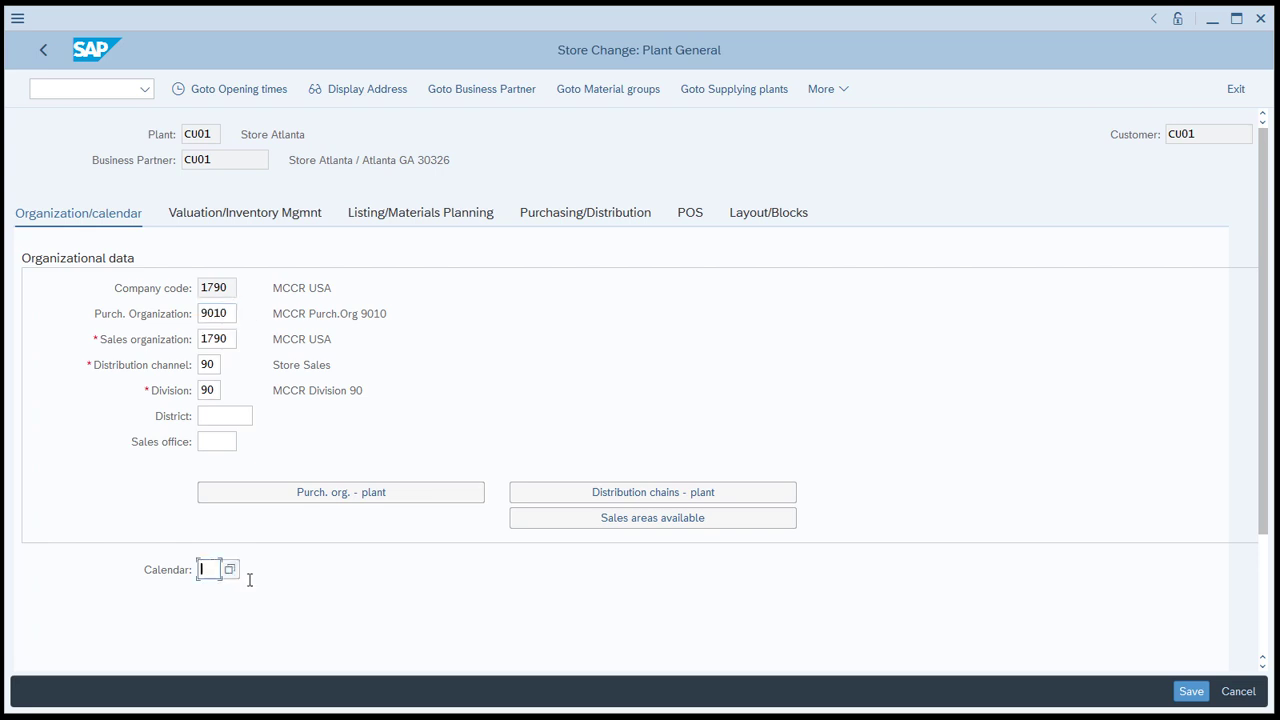
key("F1")
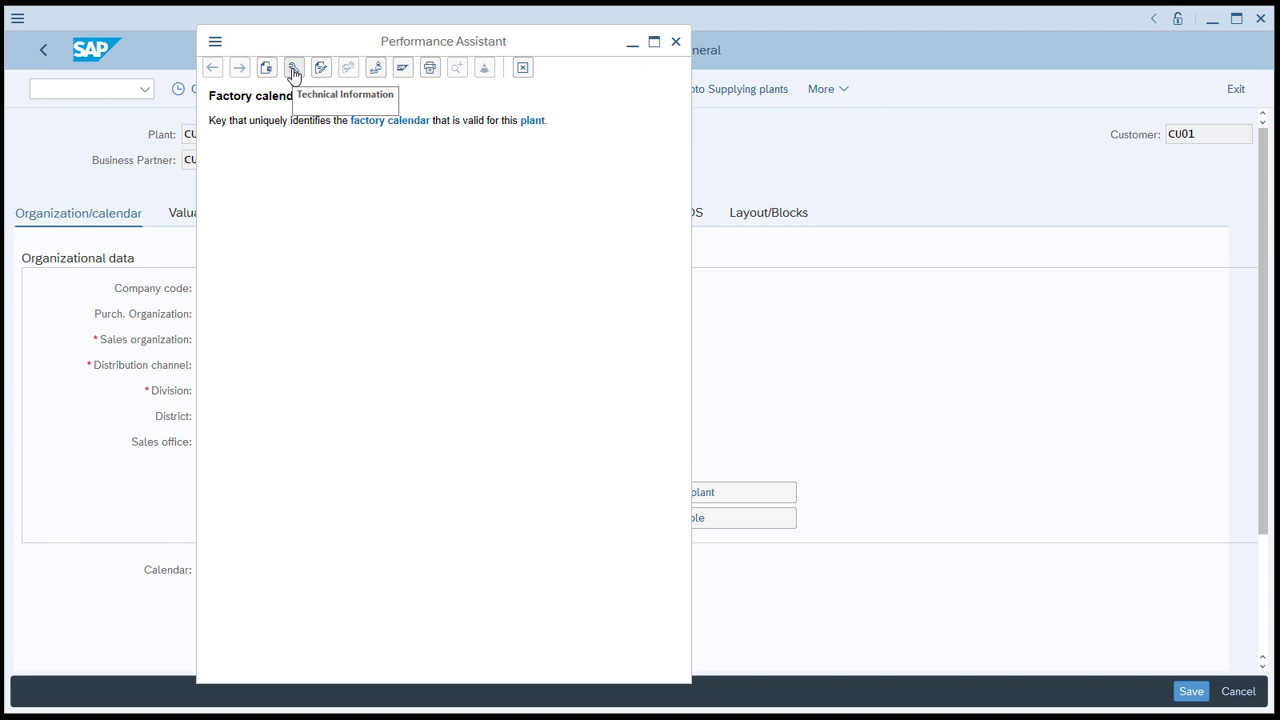
left_click(296, 66)
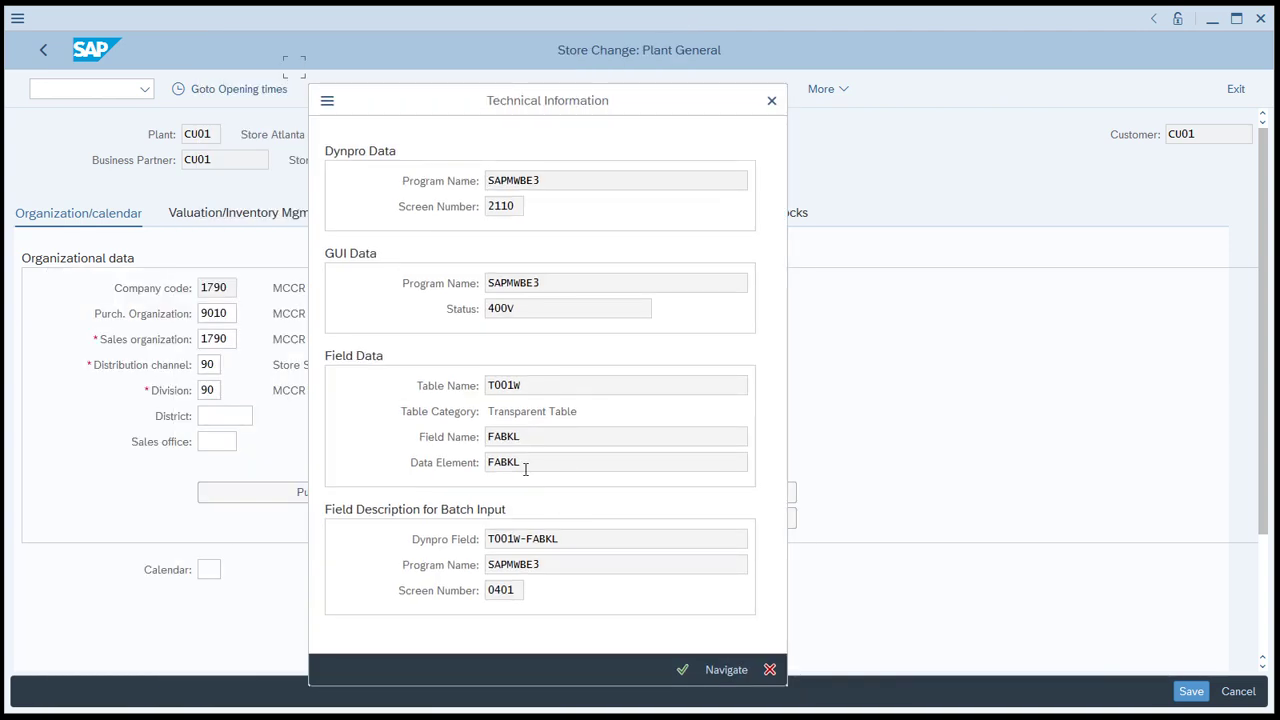
double_click(504, 462)
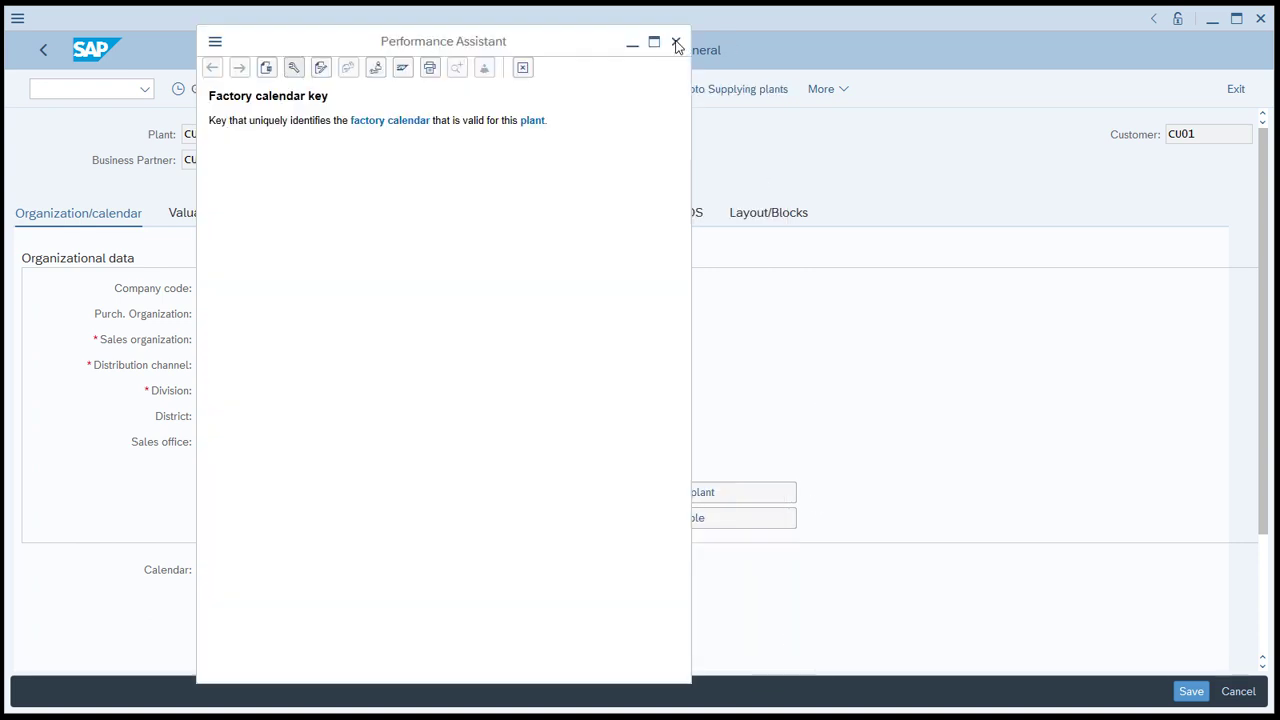
left_click(672, 40)
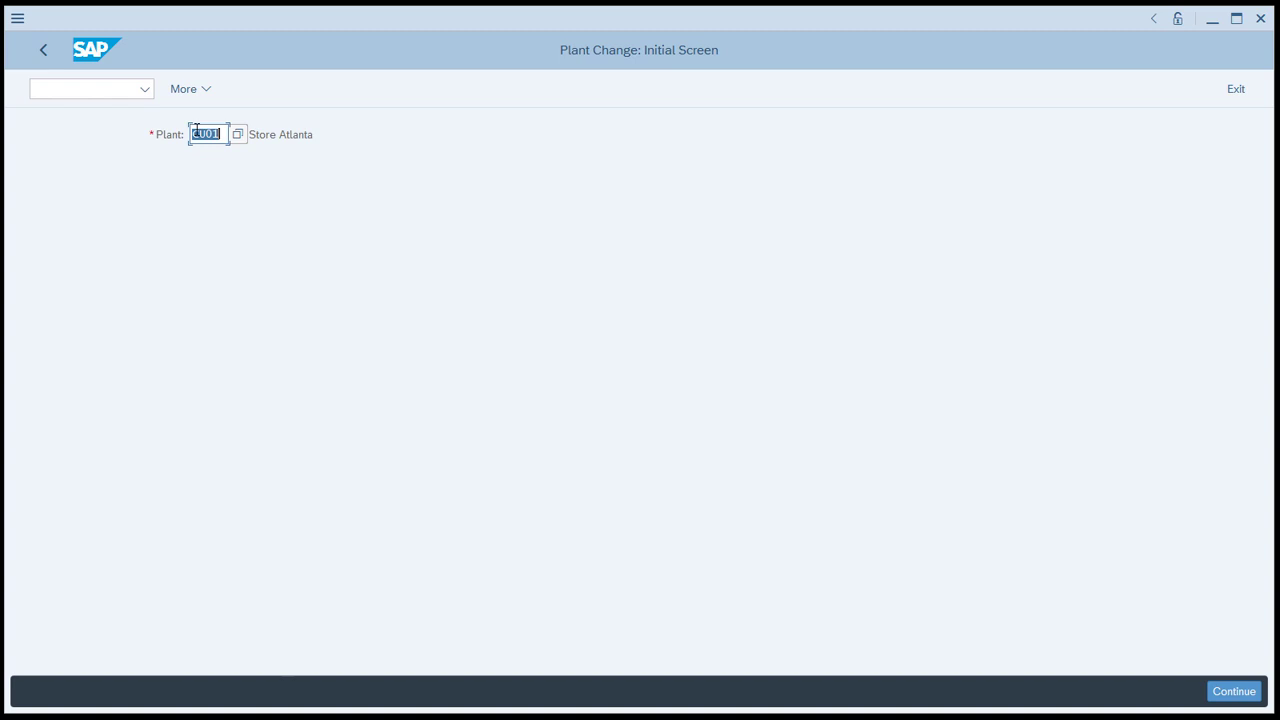
Step: Look up the Plant field's technical details and note its field name LOCNR
key("F1")
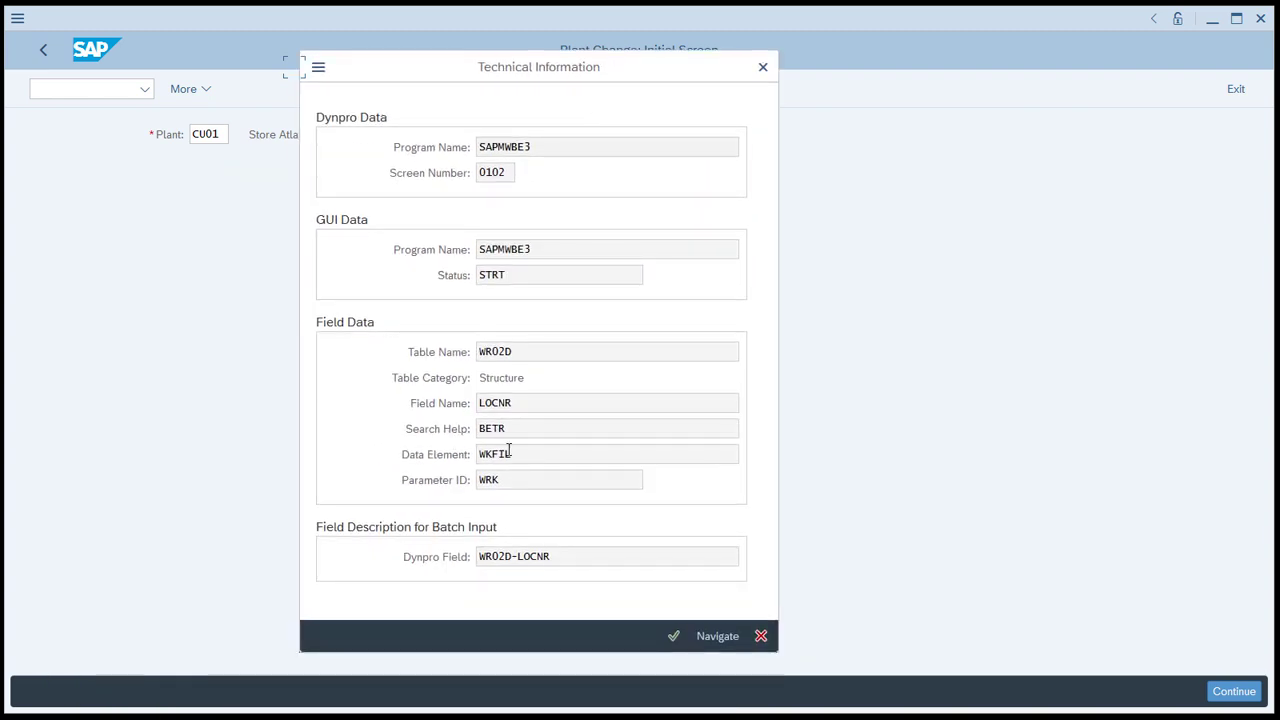
left_click(526, 402)
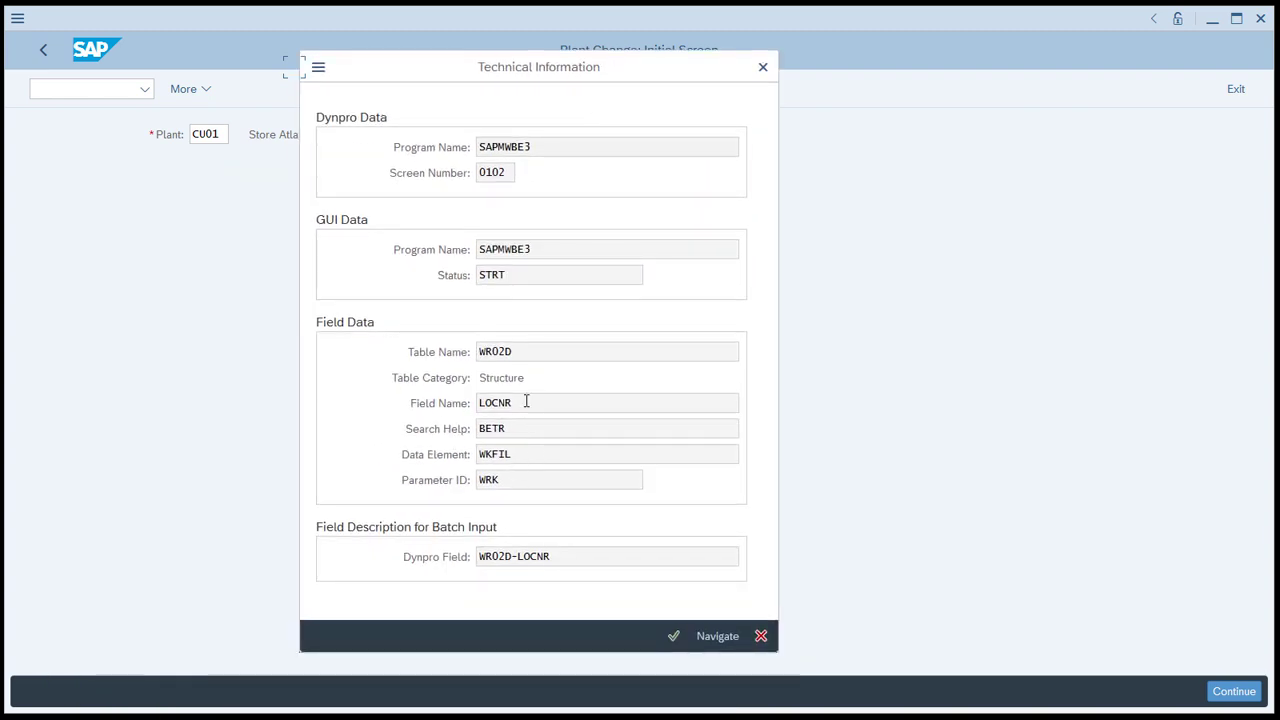
double_click(496, 402)
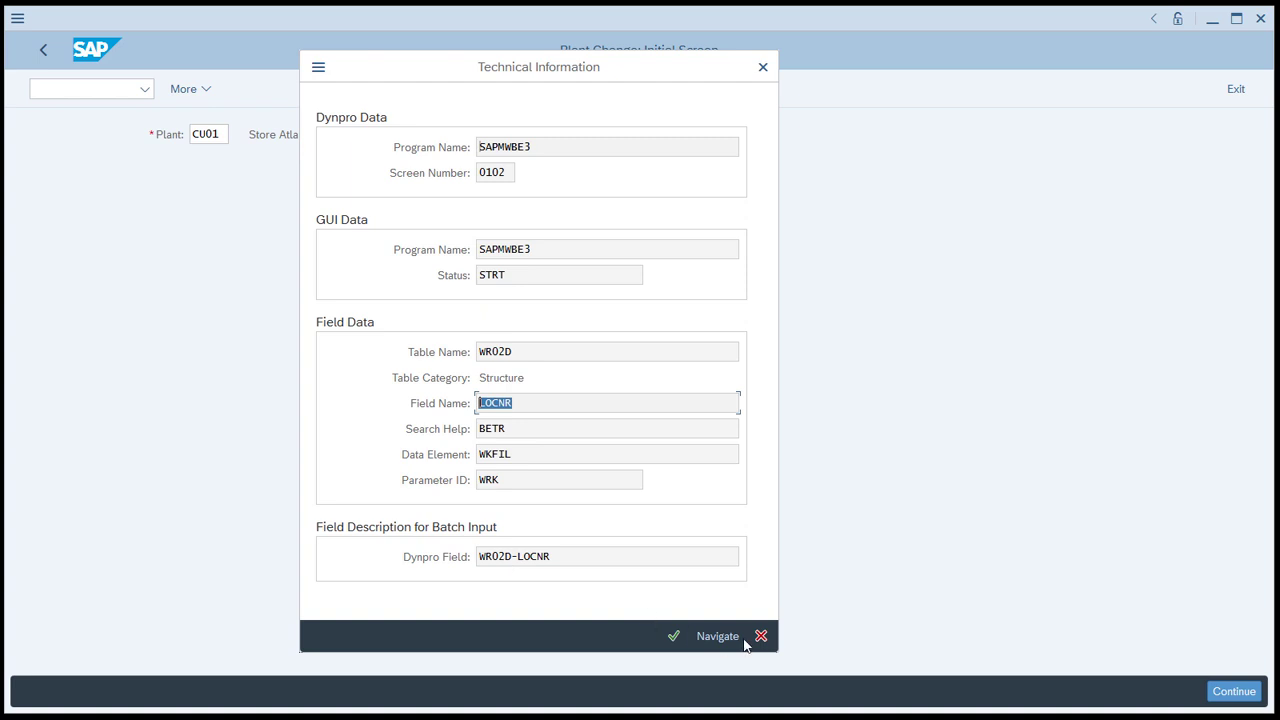
left_click(760, 636)
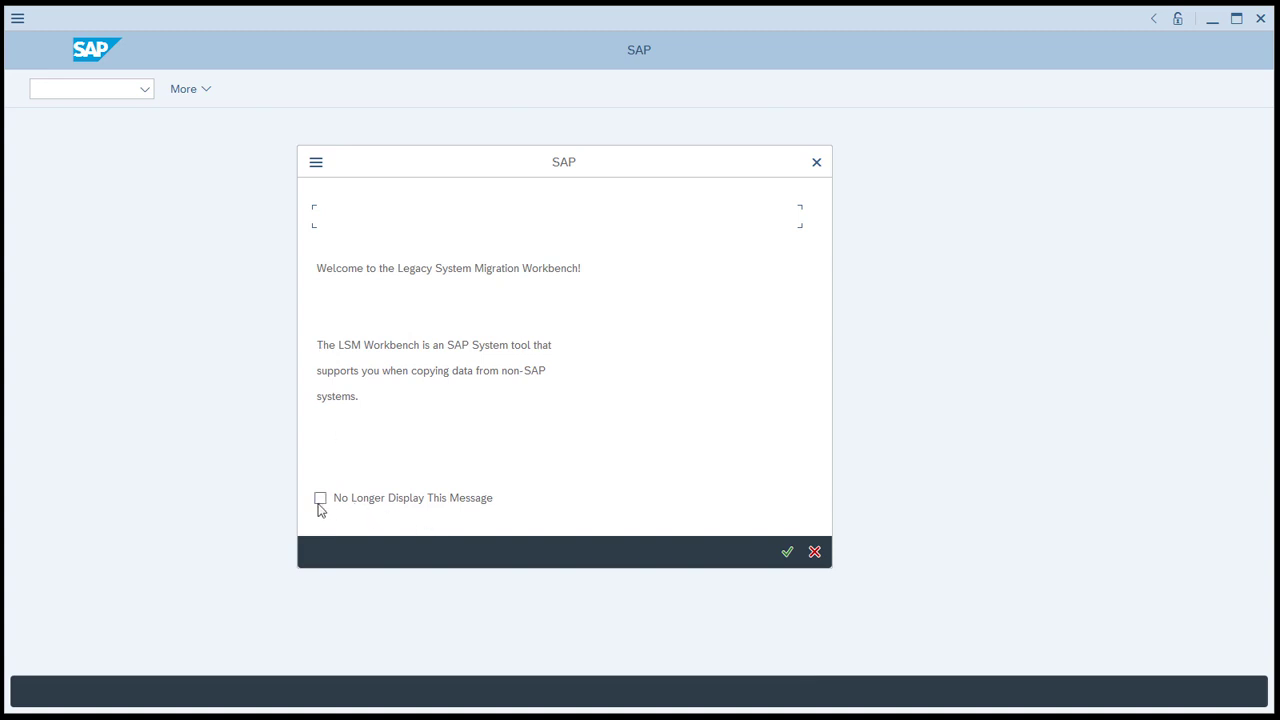
Step: Dismiss the LSMW welcome permanently and enter project MD_TEST, subproject SITE, object CAL for creation
left_click(320, 498)
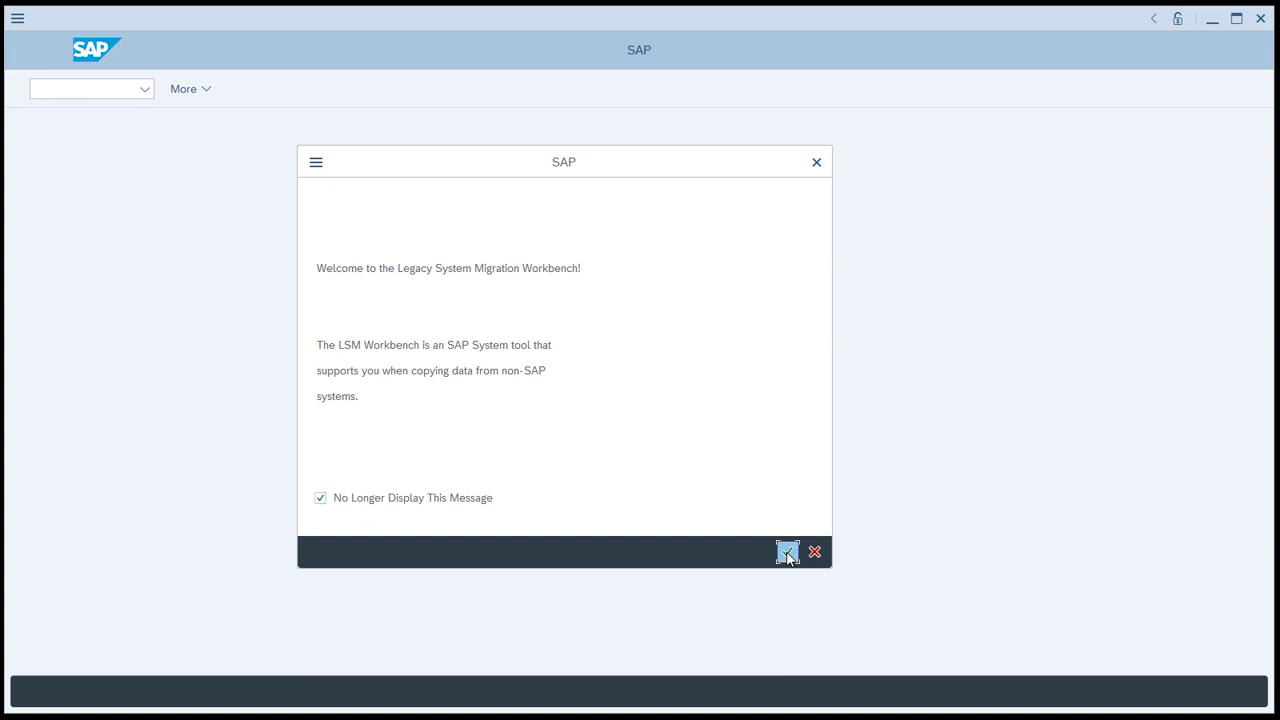
left_click(786, 552)
type("M")
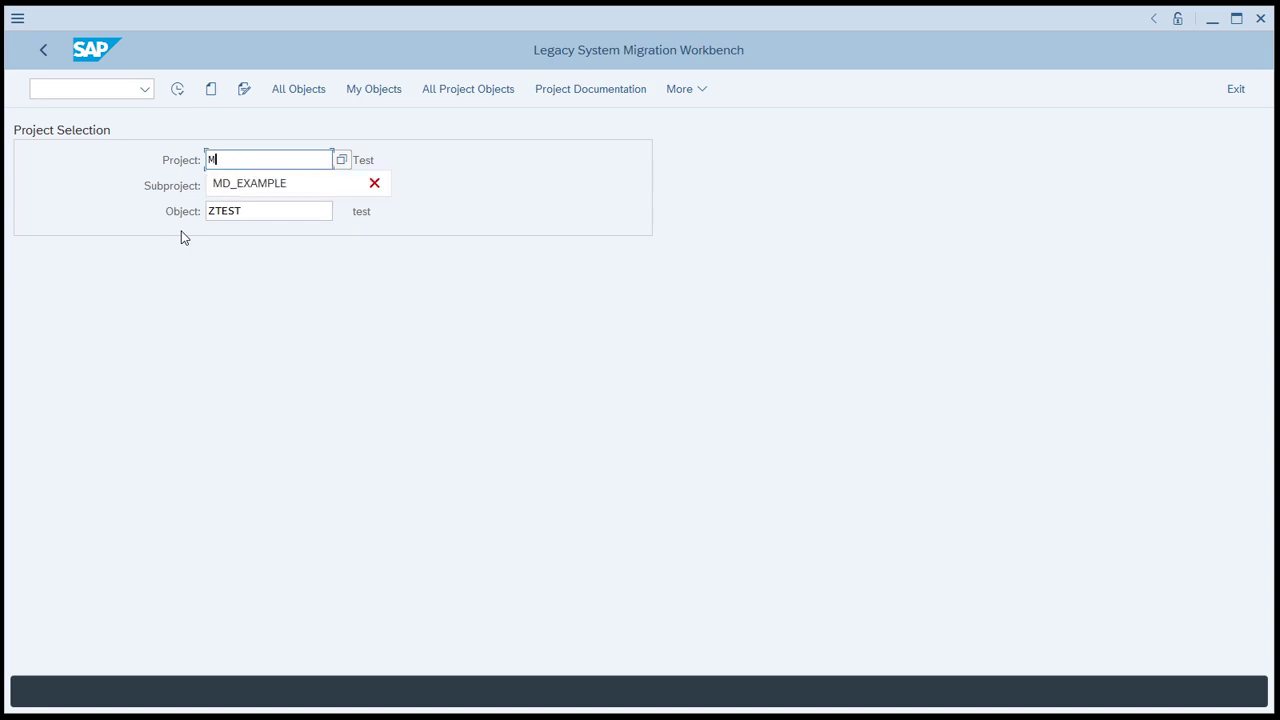
type("D_TEST")
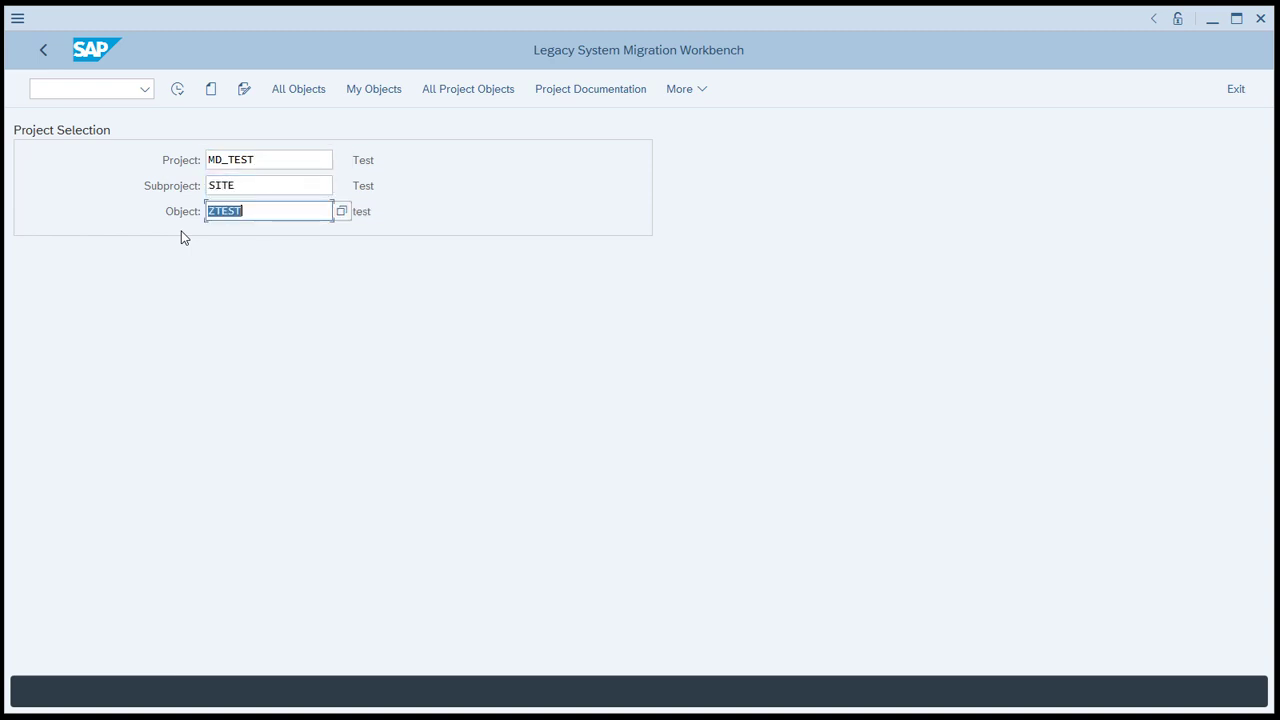
type("CAL")
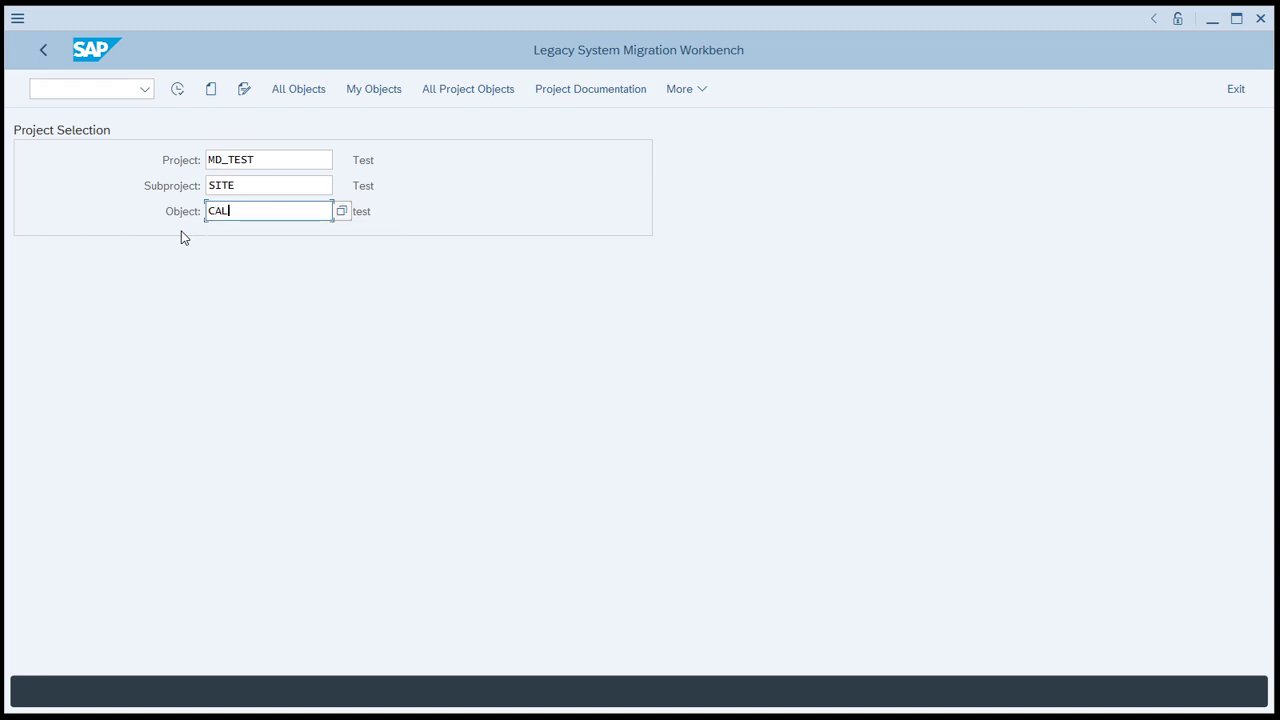
left_click(264, 160)
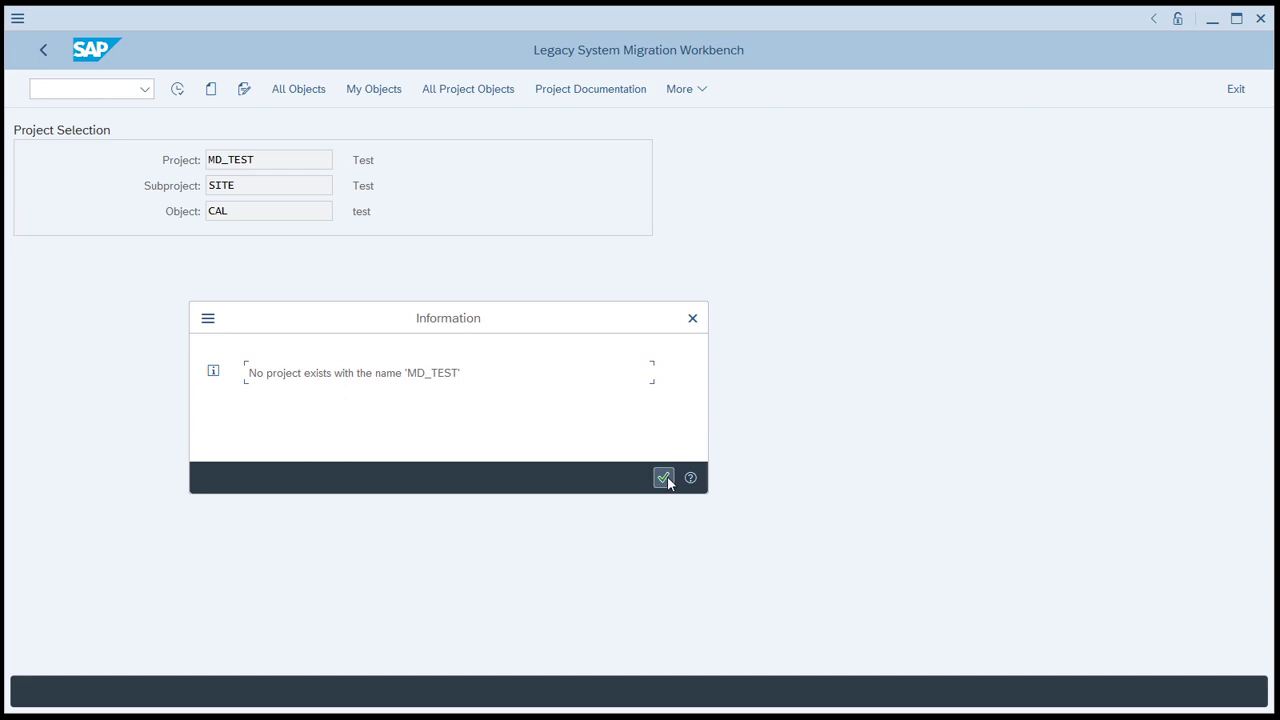
Step: Acknowledge the missing-project message and create project MD_TEST with description TEST
left_click(664, 480)
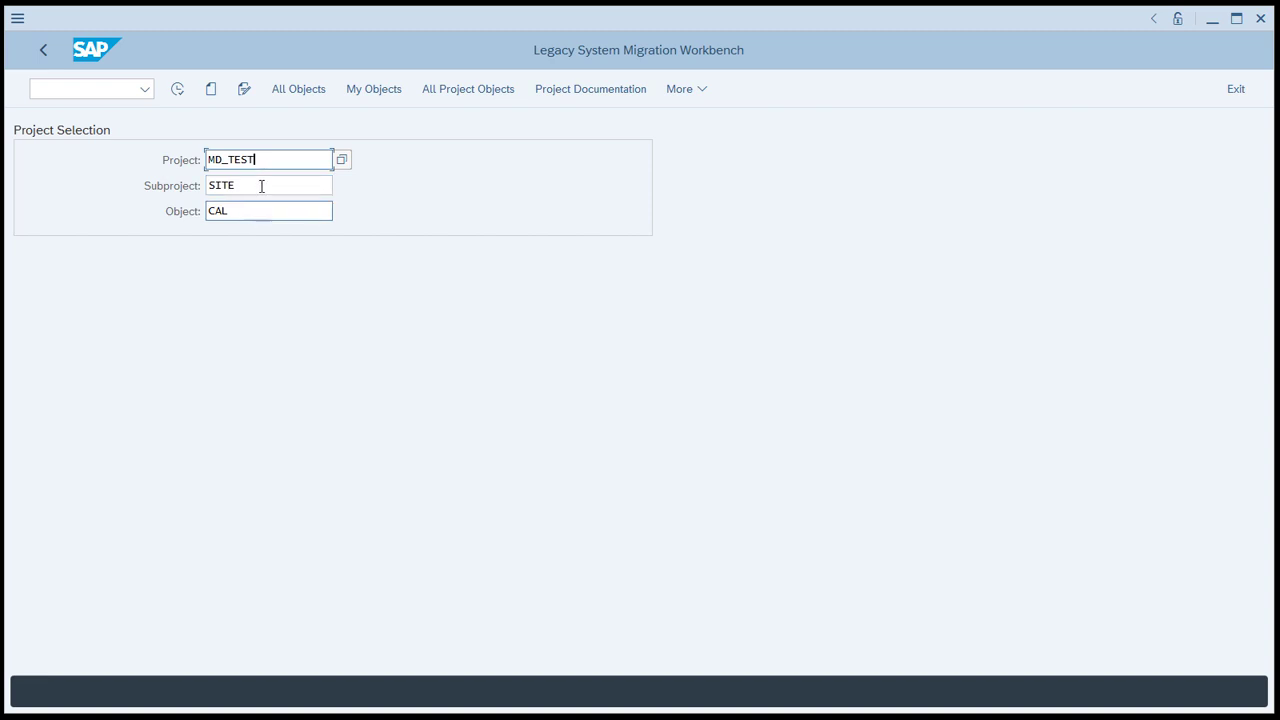
left_click(212, 88)
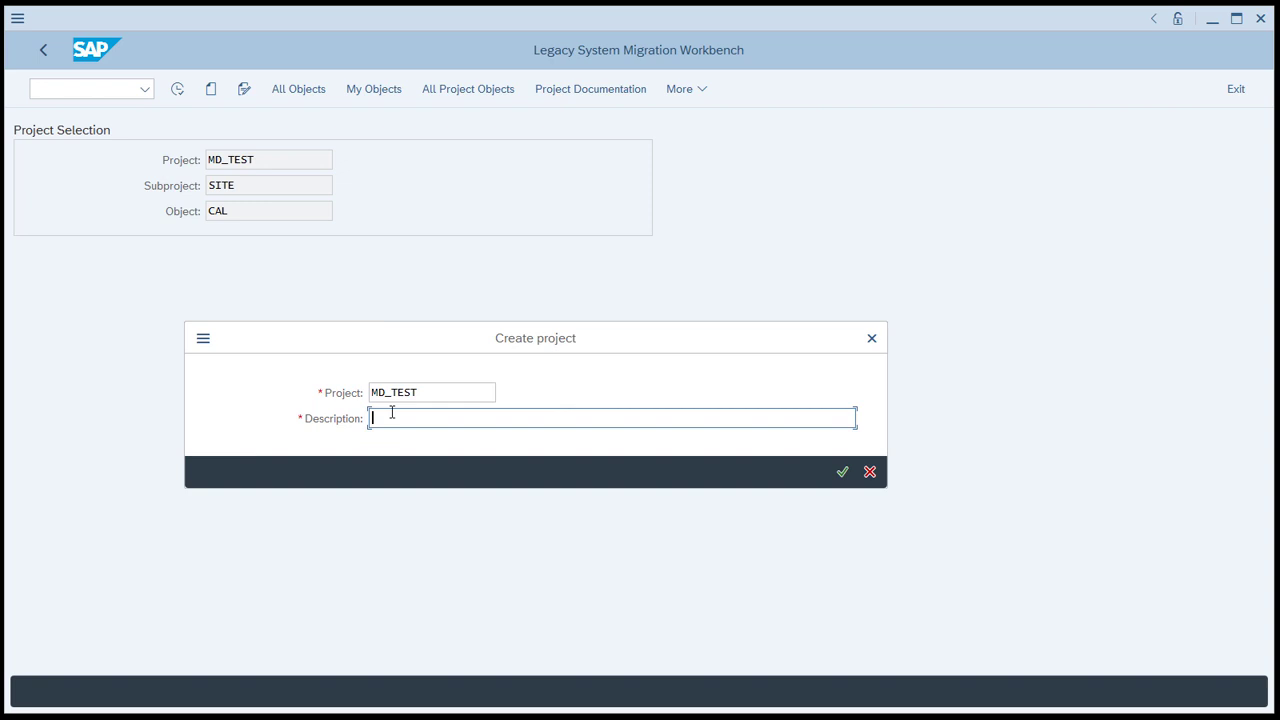
type("TEST")
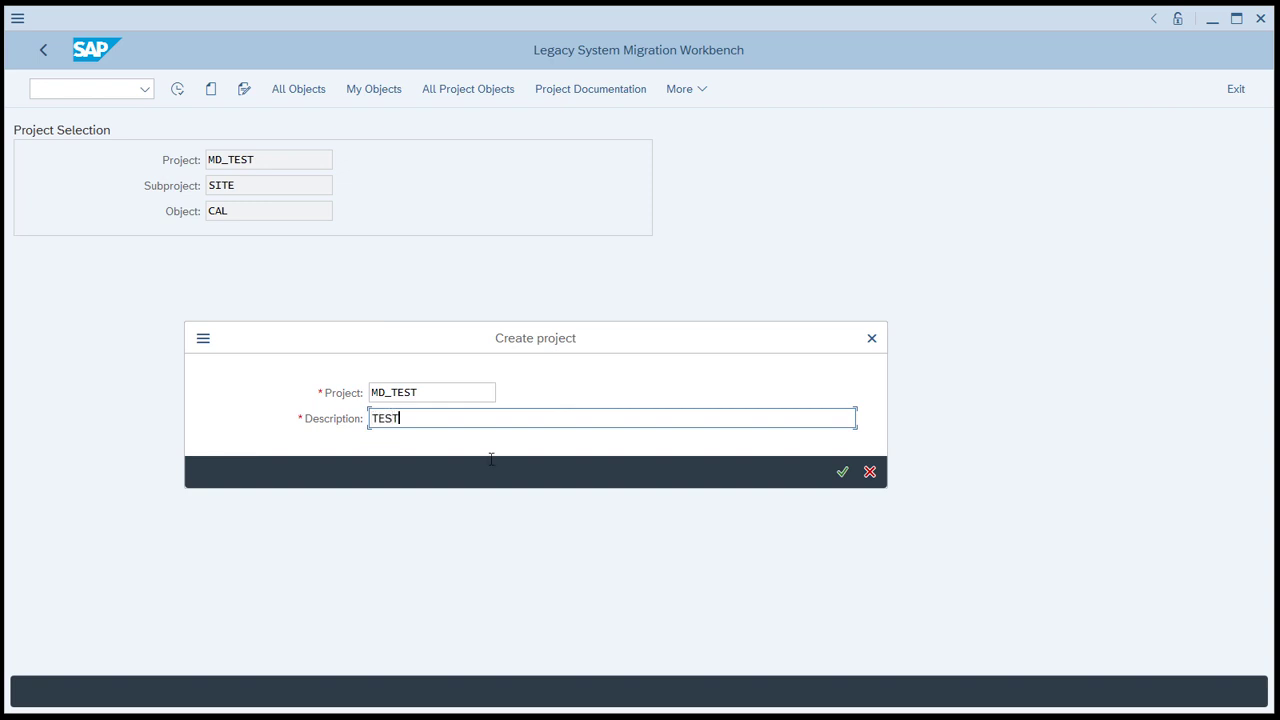
left_click(842, 472)
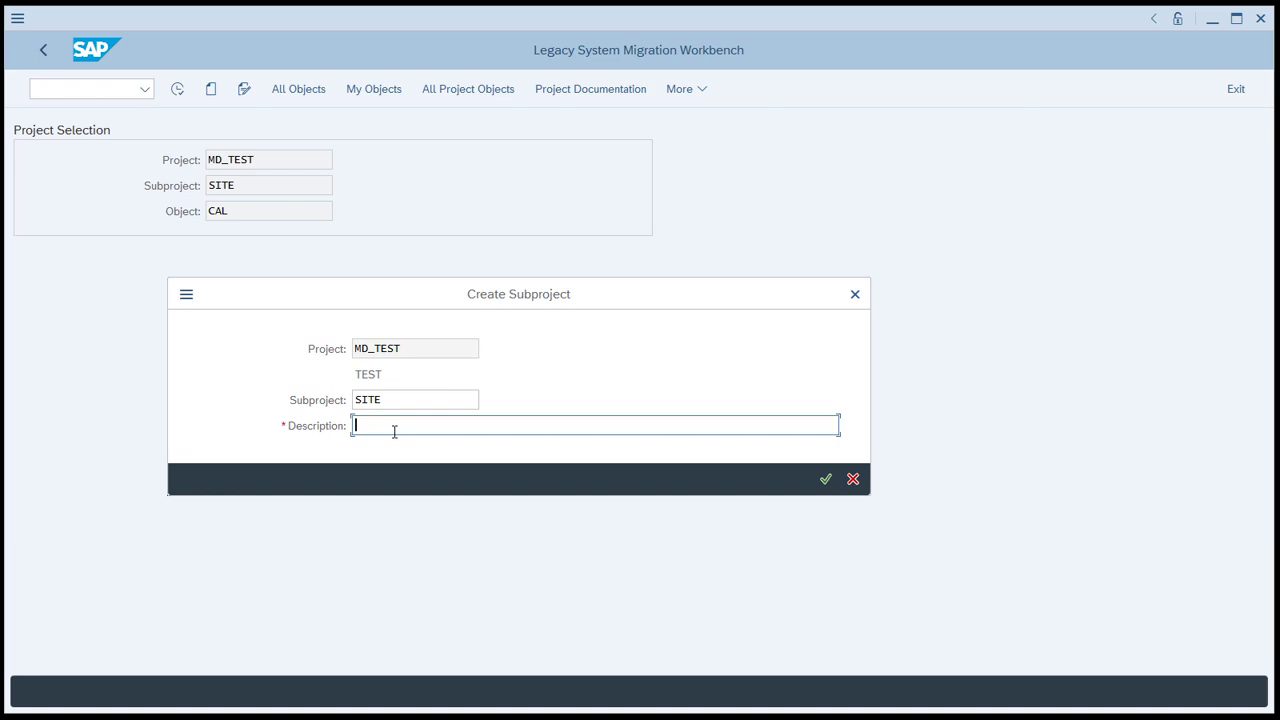
Step: Create subproject SITE and object CAL described as CAL UPDATE
type("SITE")
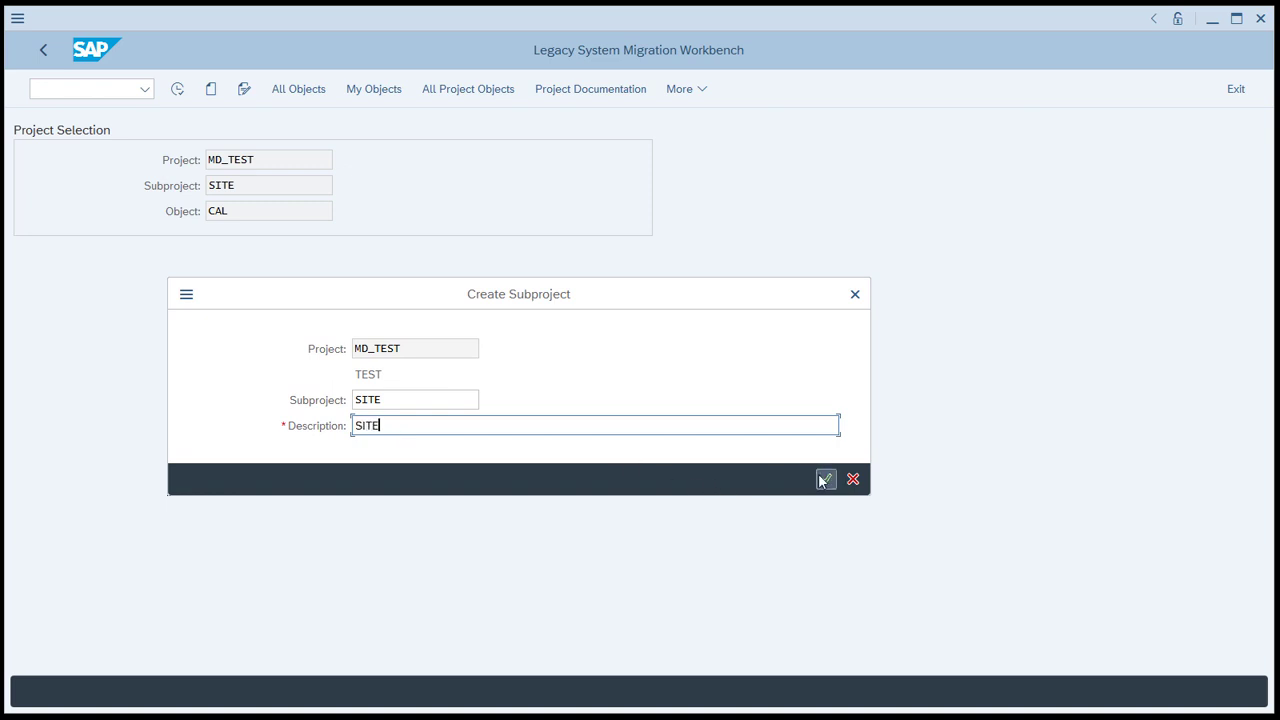
left_click(824, 480)
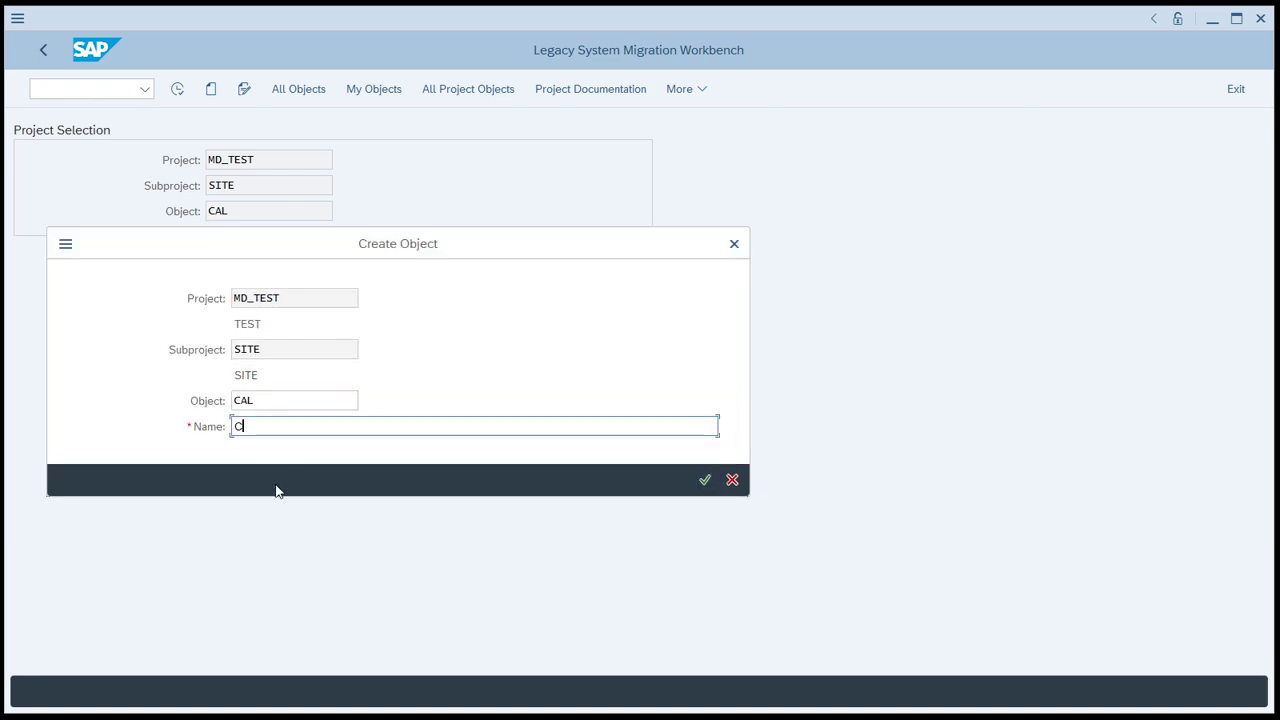
type("AL UPDATE")
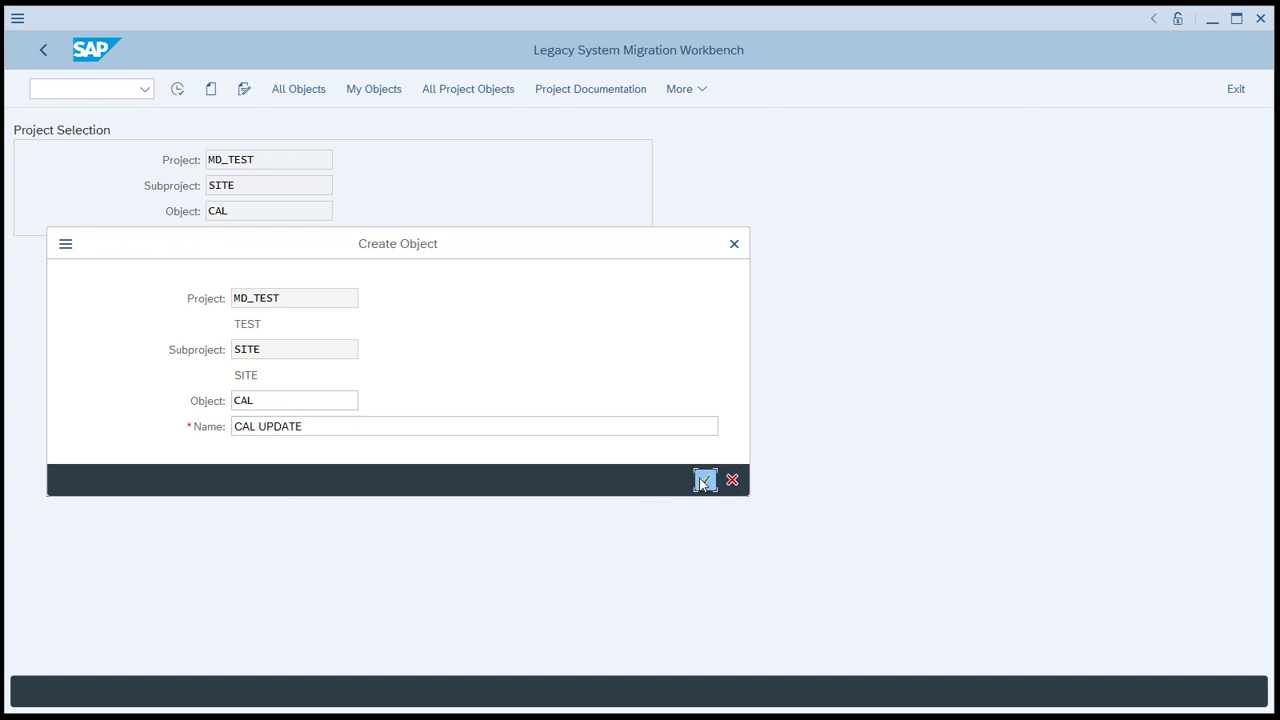
left_click(704, 480)
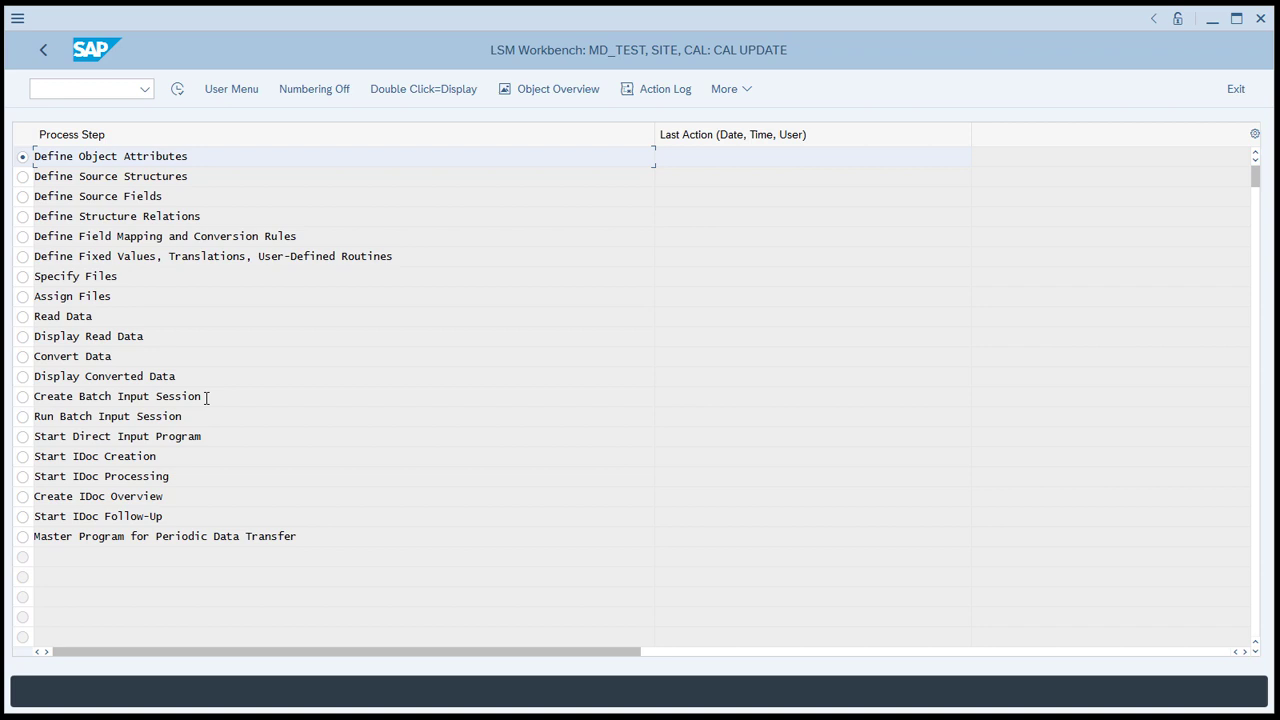
mouse_move(242, 192)
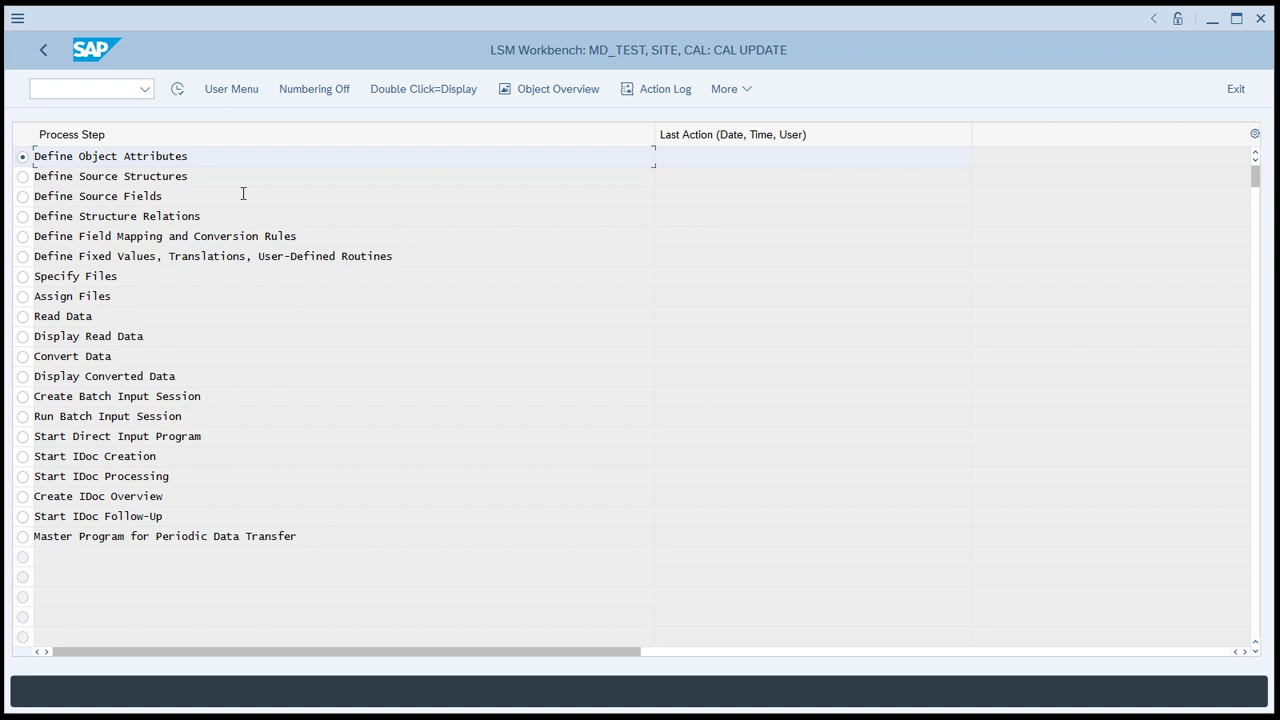
mouse_move(188, 176)
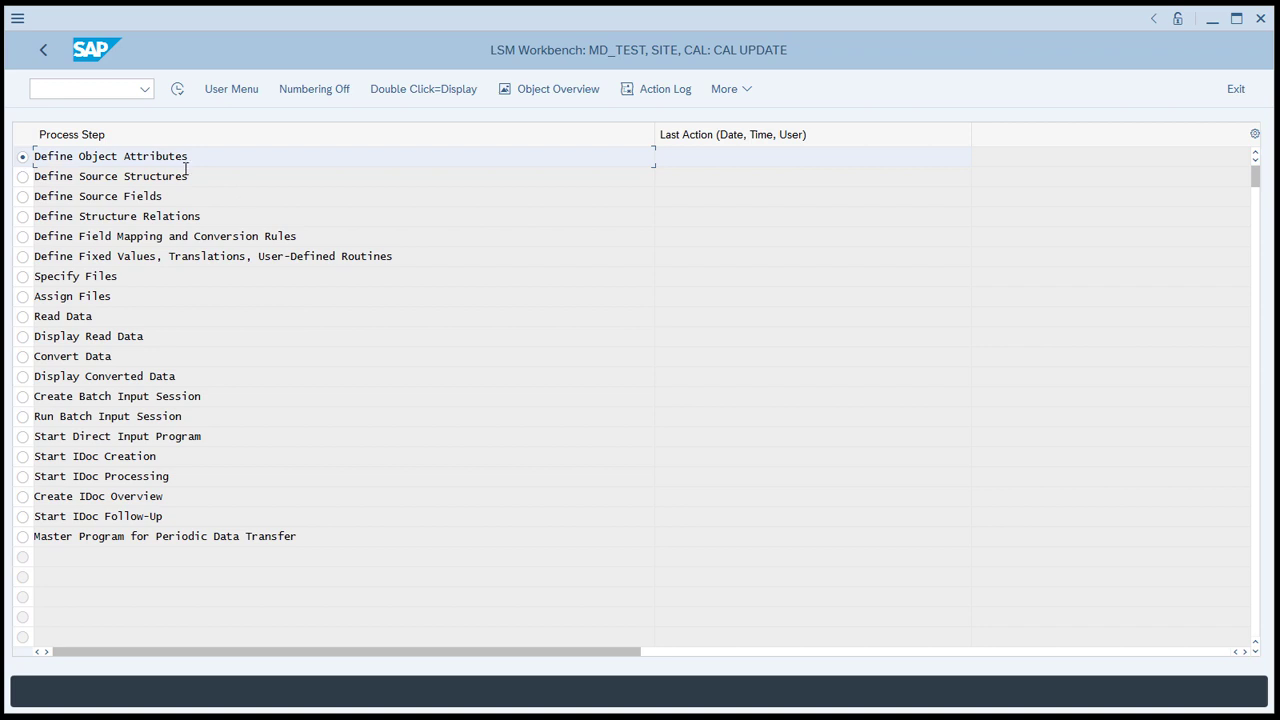
Step: Edit the CAL object attributes to use Batch Input Recording and go to the recordings overview
double_click(110, 156)
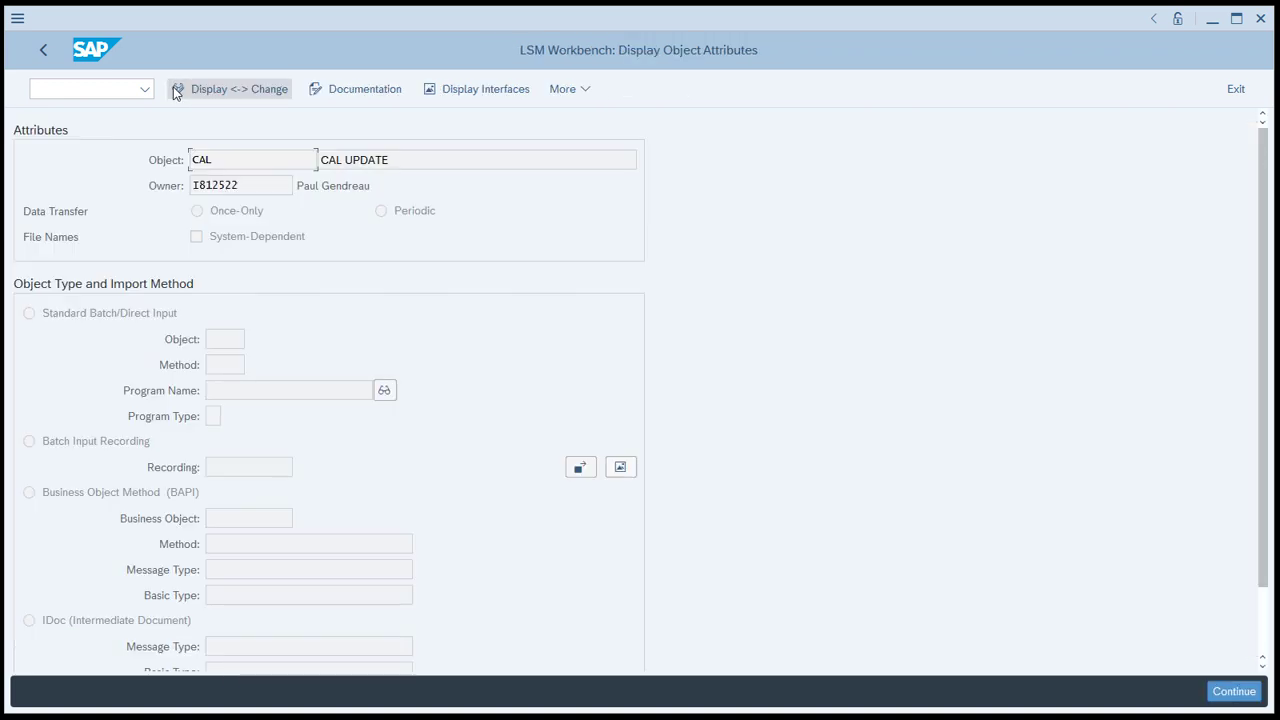
mouse_move(296, 374)
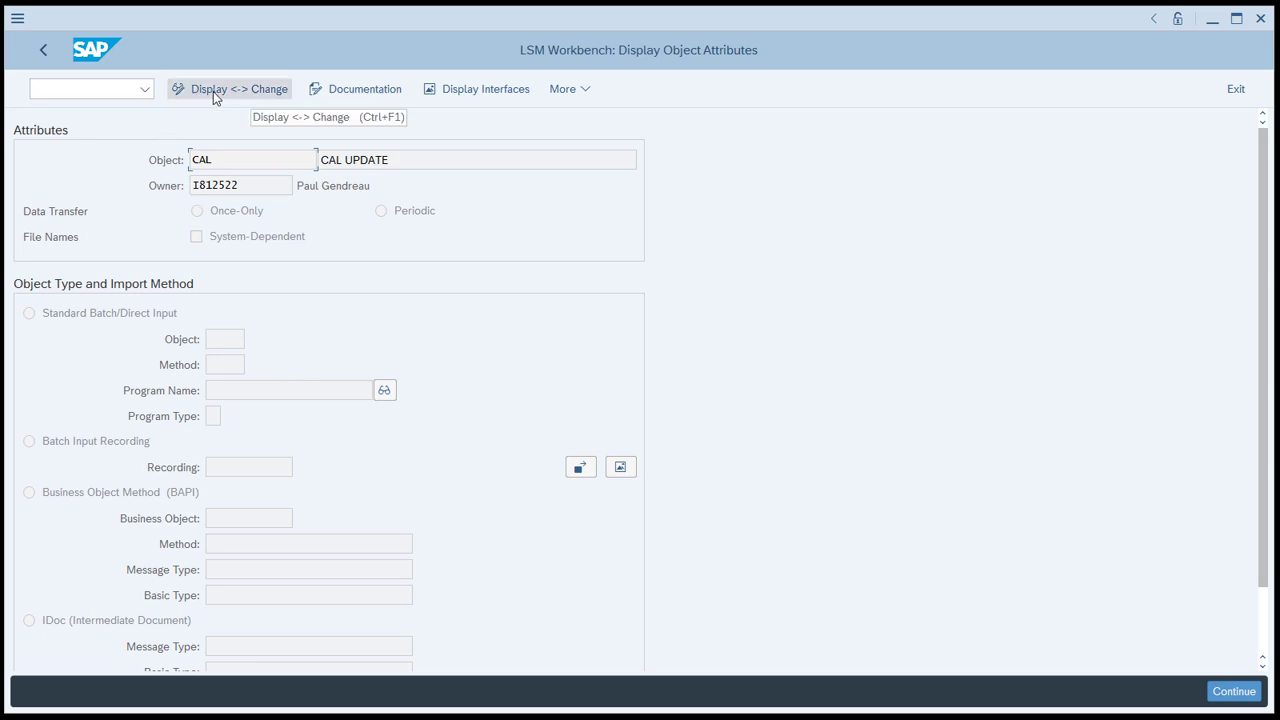
mouse_move(244, 96)
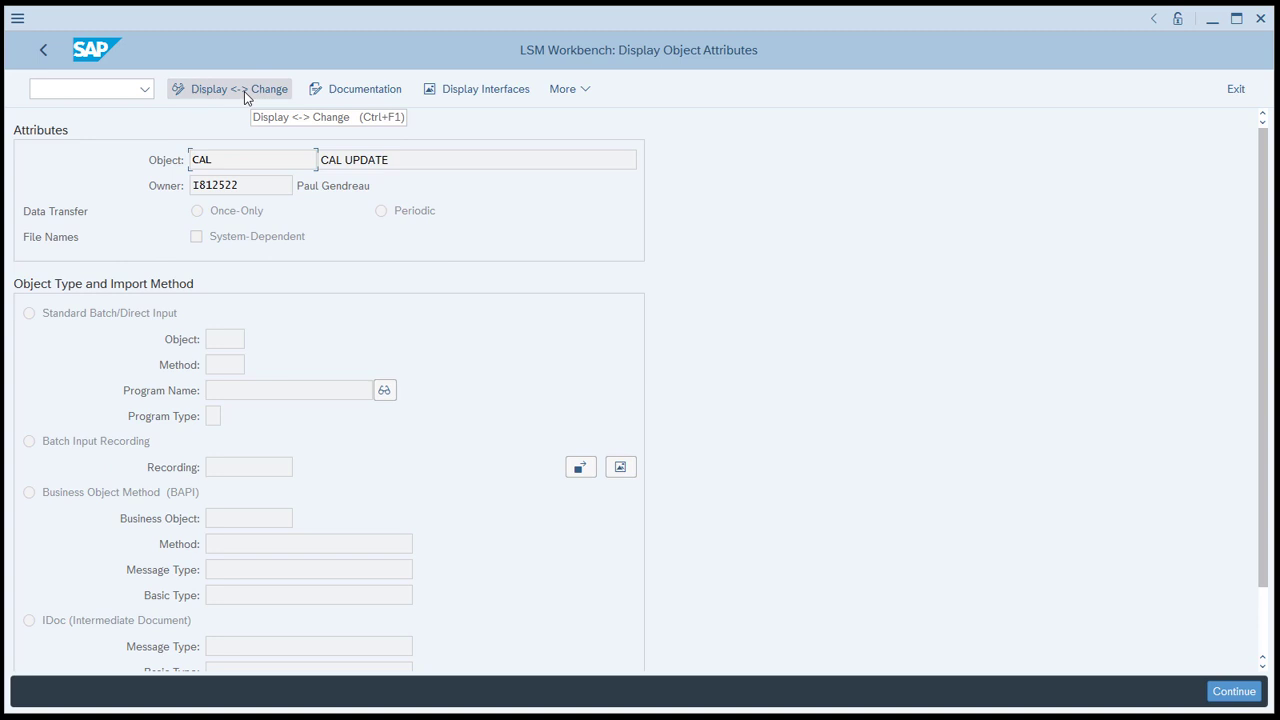
left_click(232, 88)
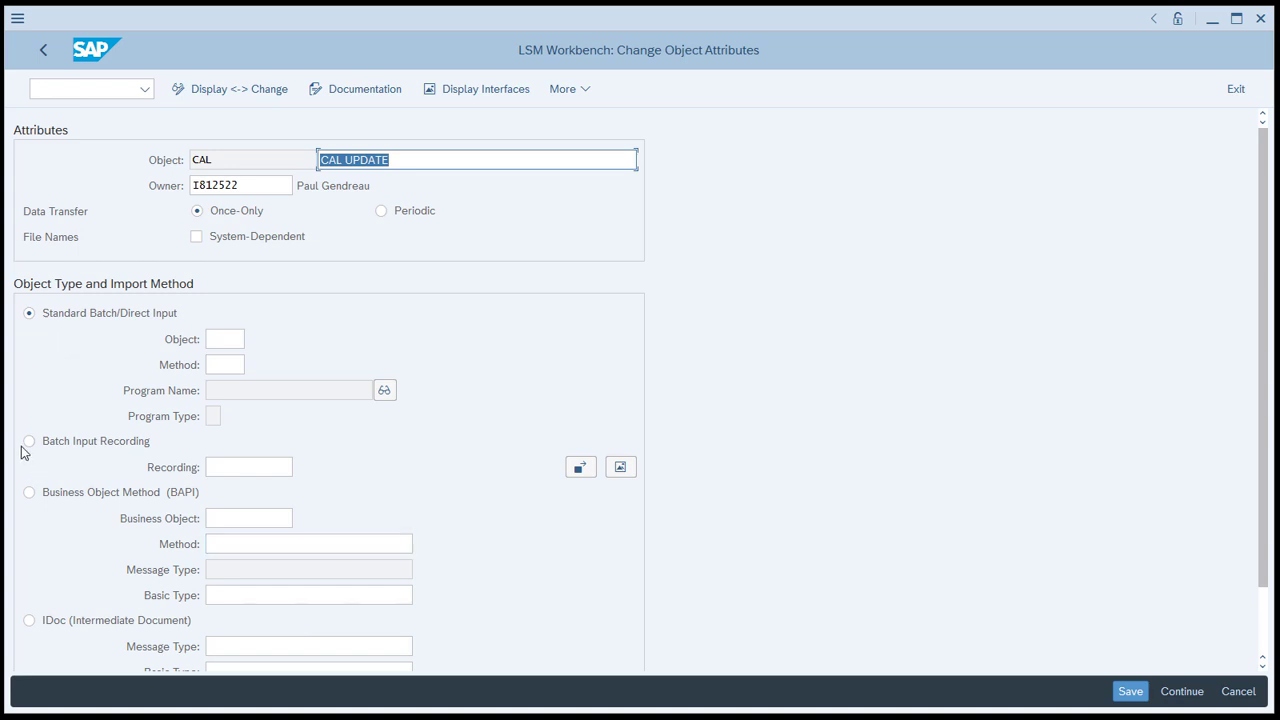
left_click(28, 442)
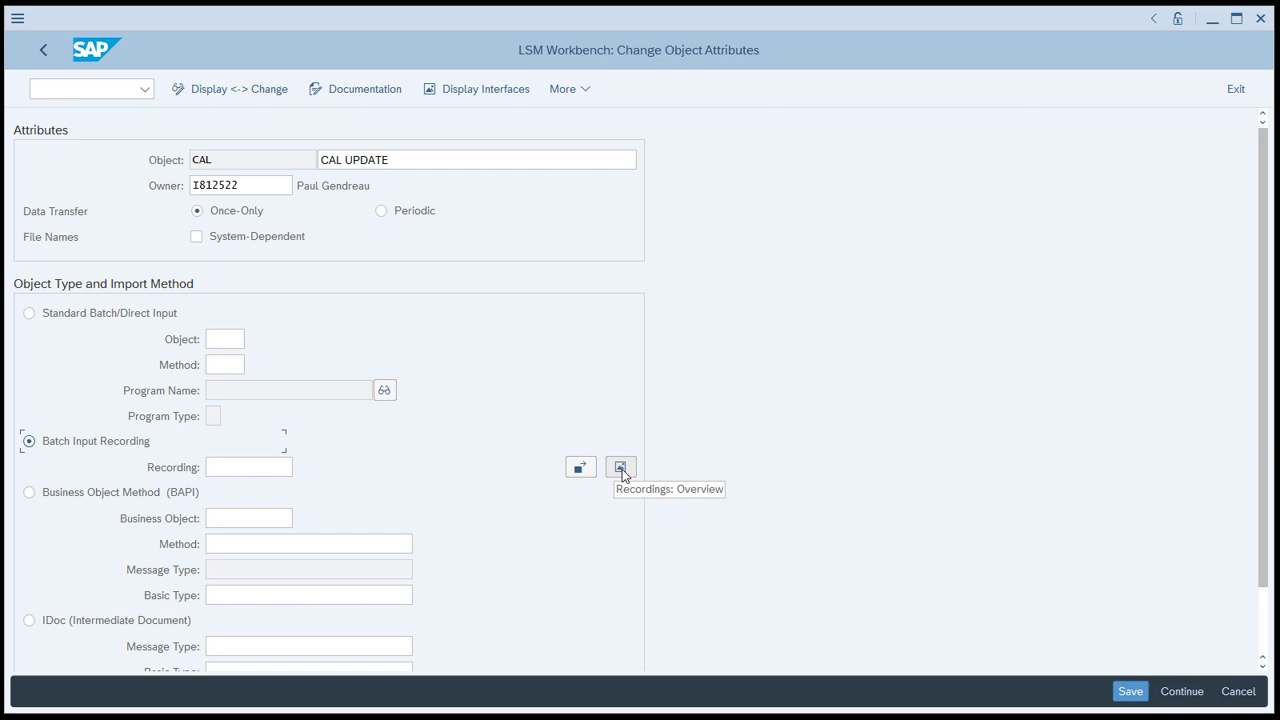
left_click(620, 466)
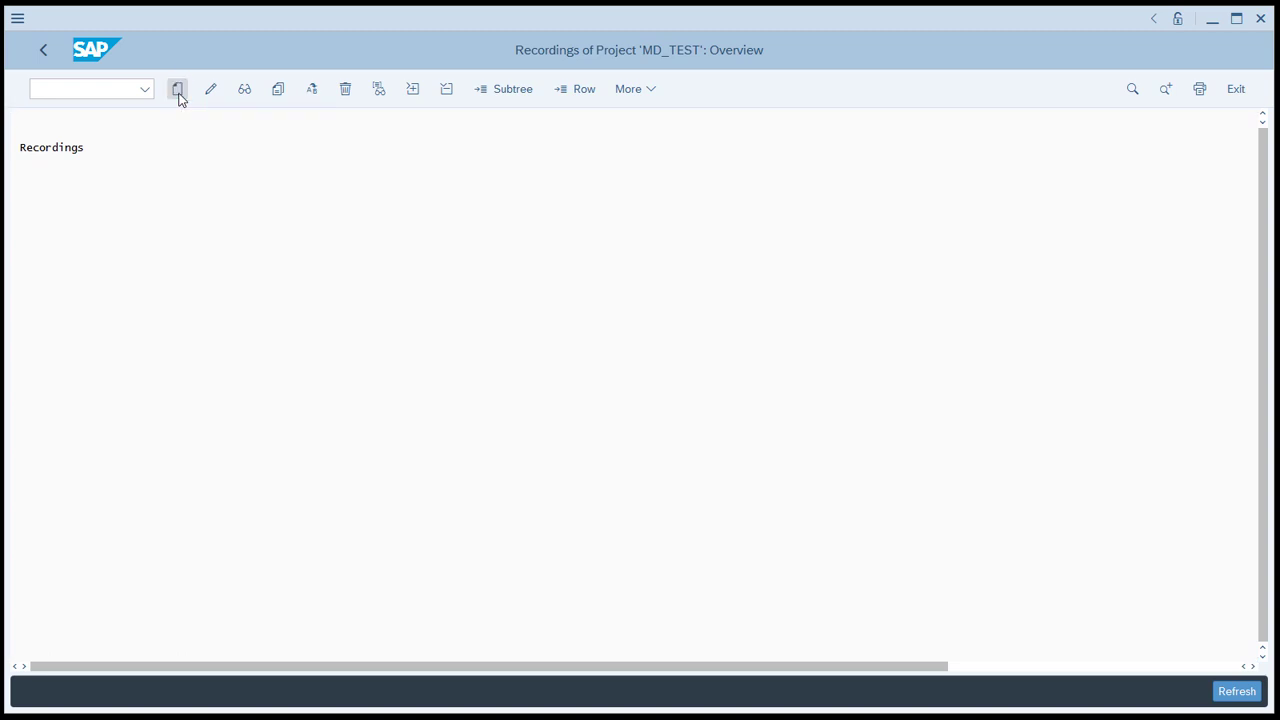
Step: Create recording SITE001 with description Site Cal Update
left_click(178, 88)
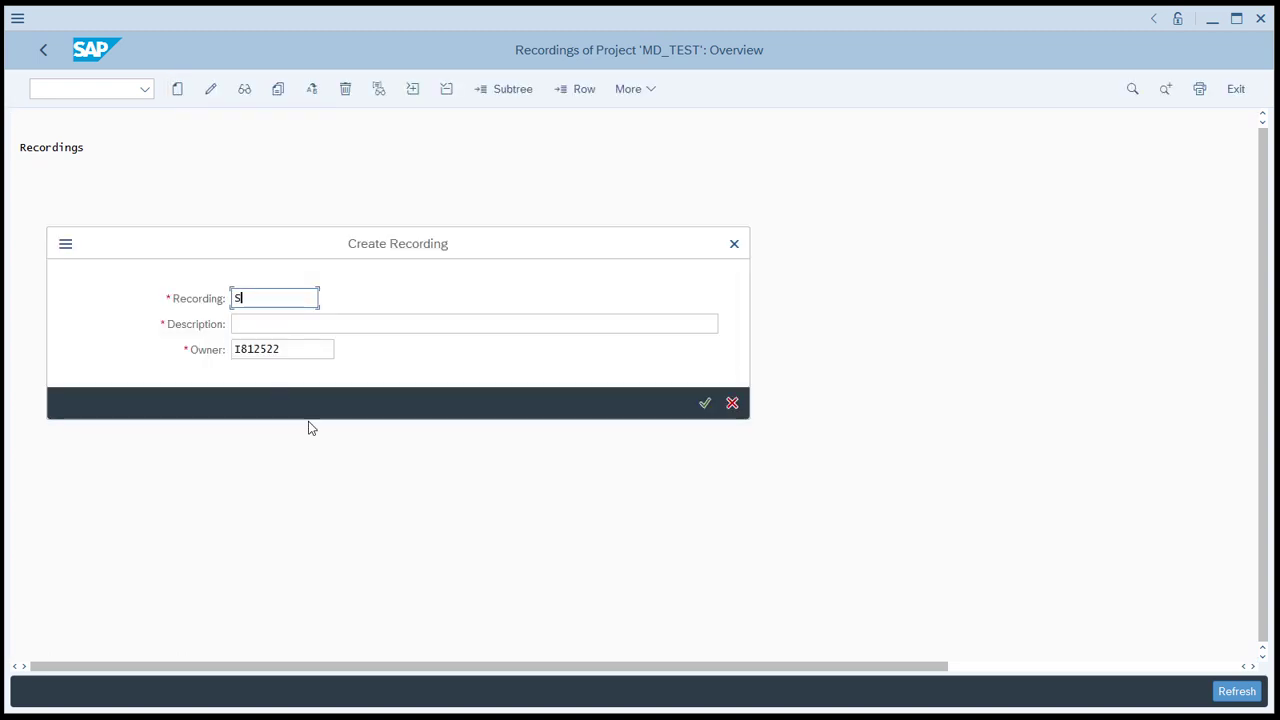
type("ITE001")
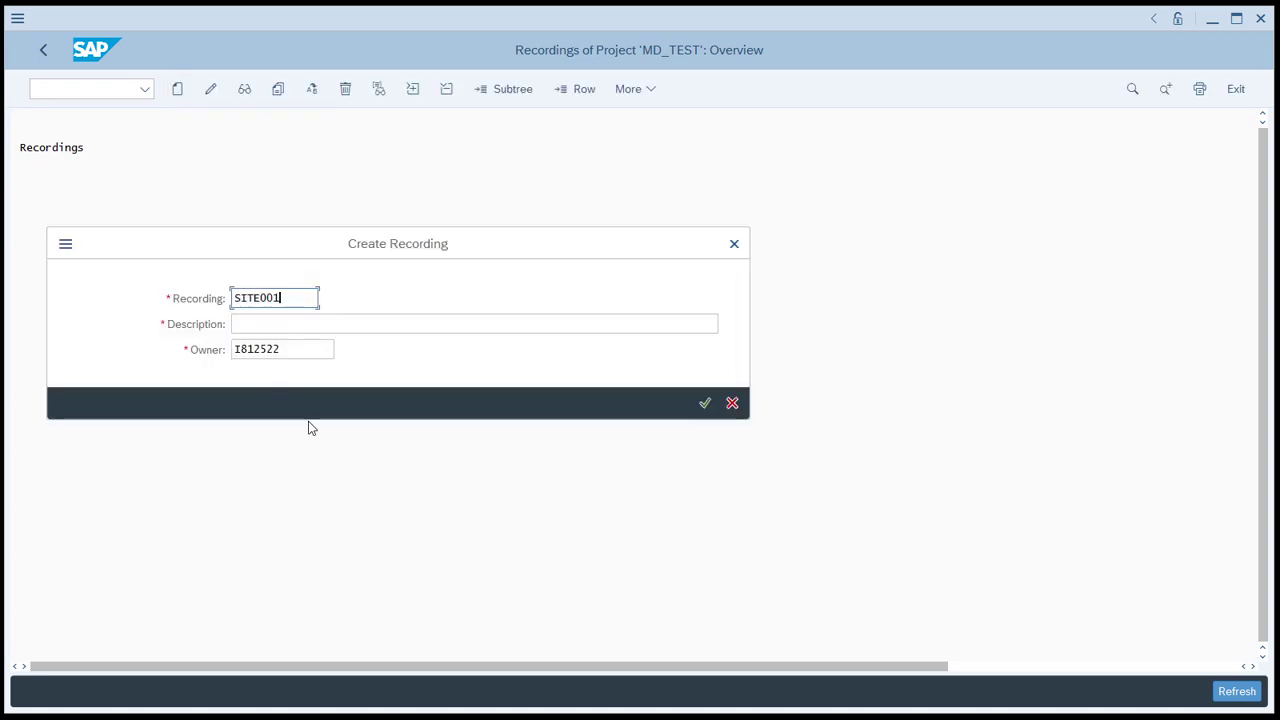
type("S")
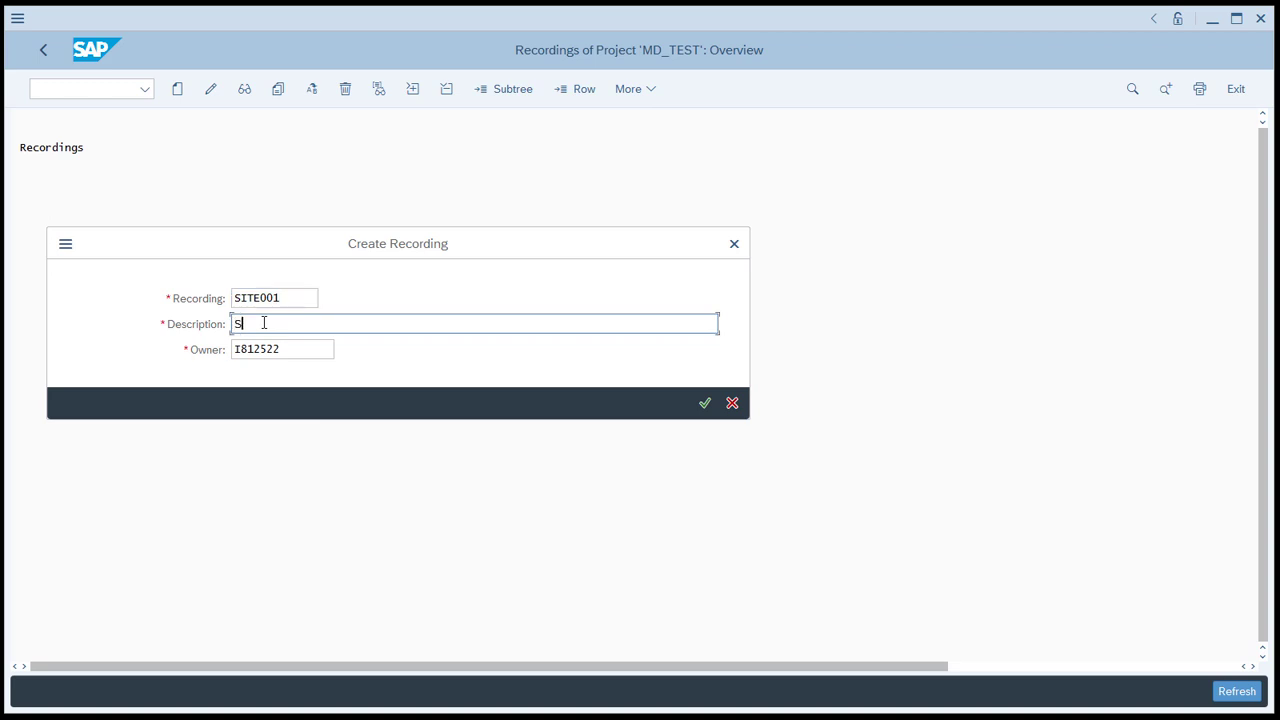
type("ite Cal U")
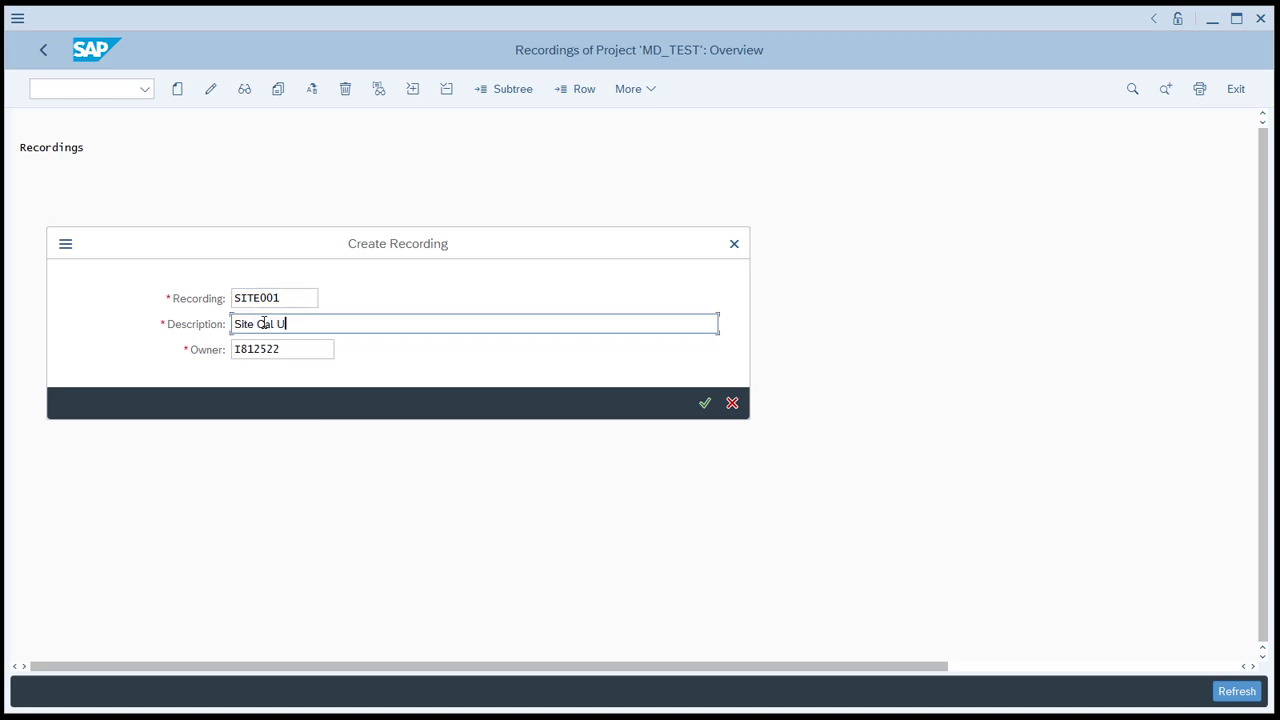
type("pdate")
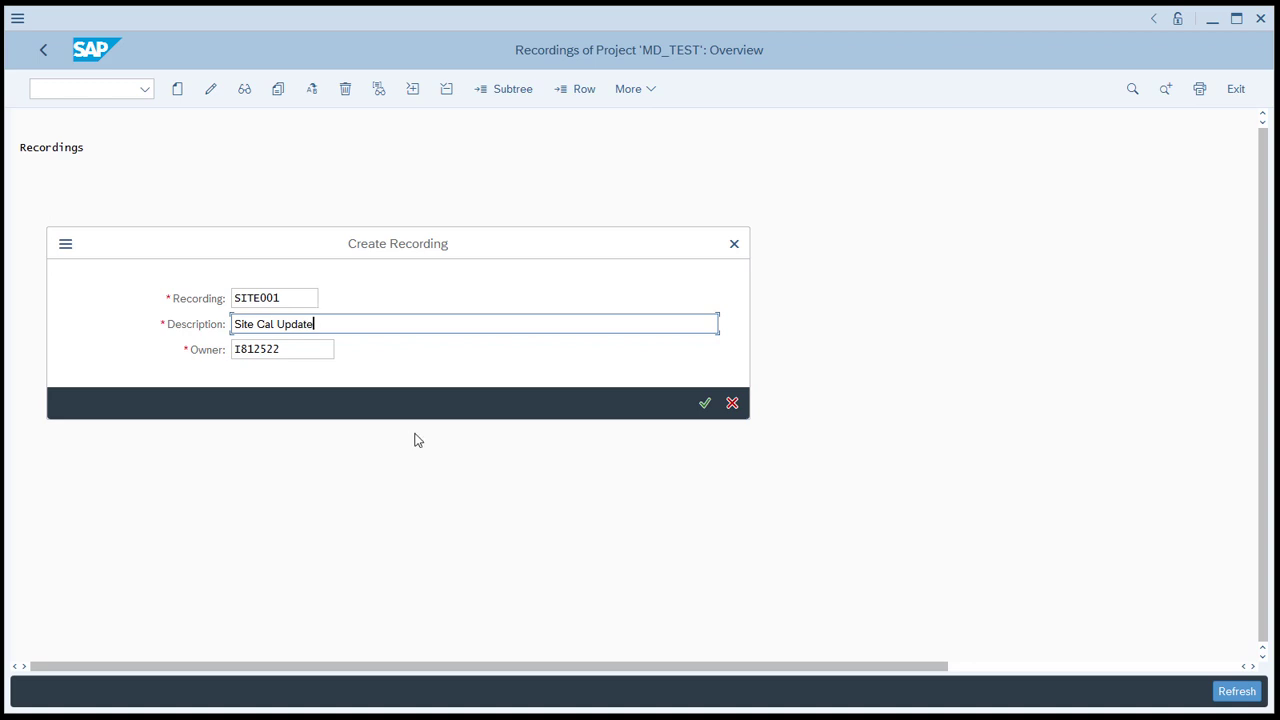
left_click(704, 404)
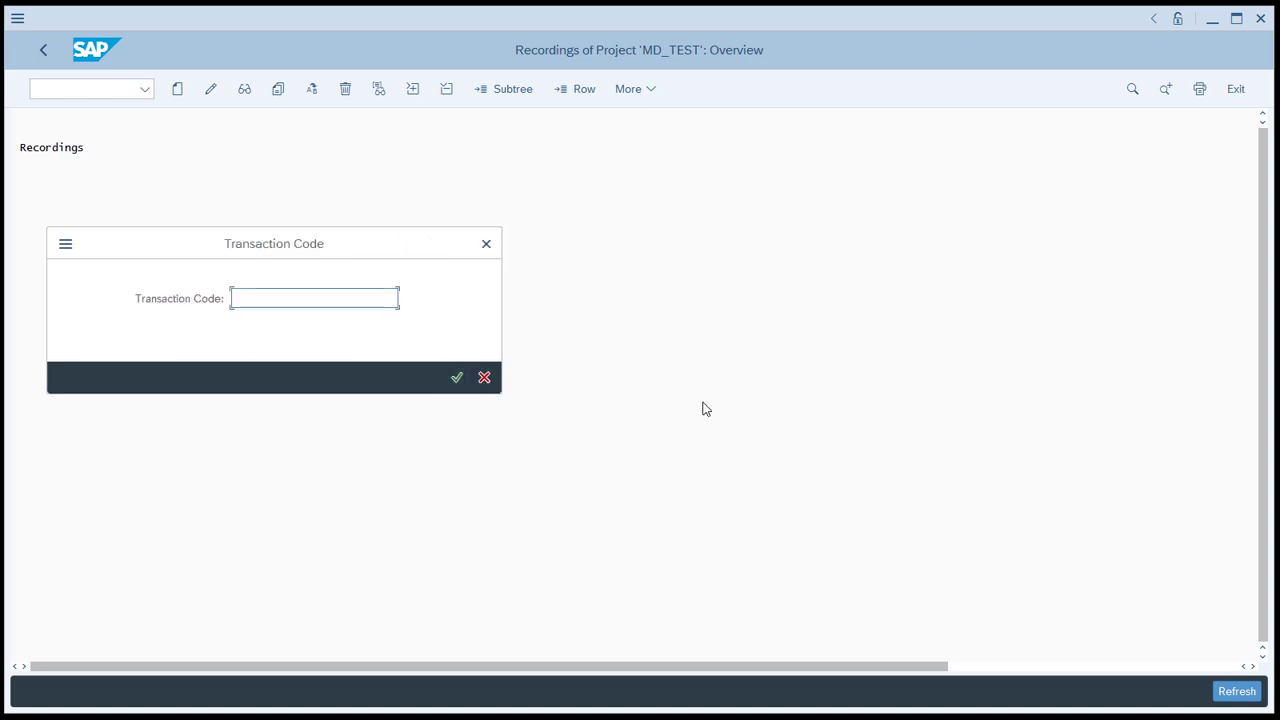
mouse_move(488, 408)
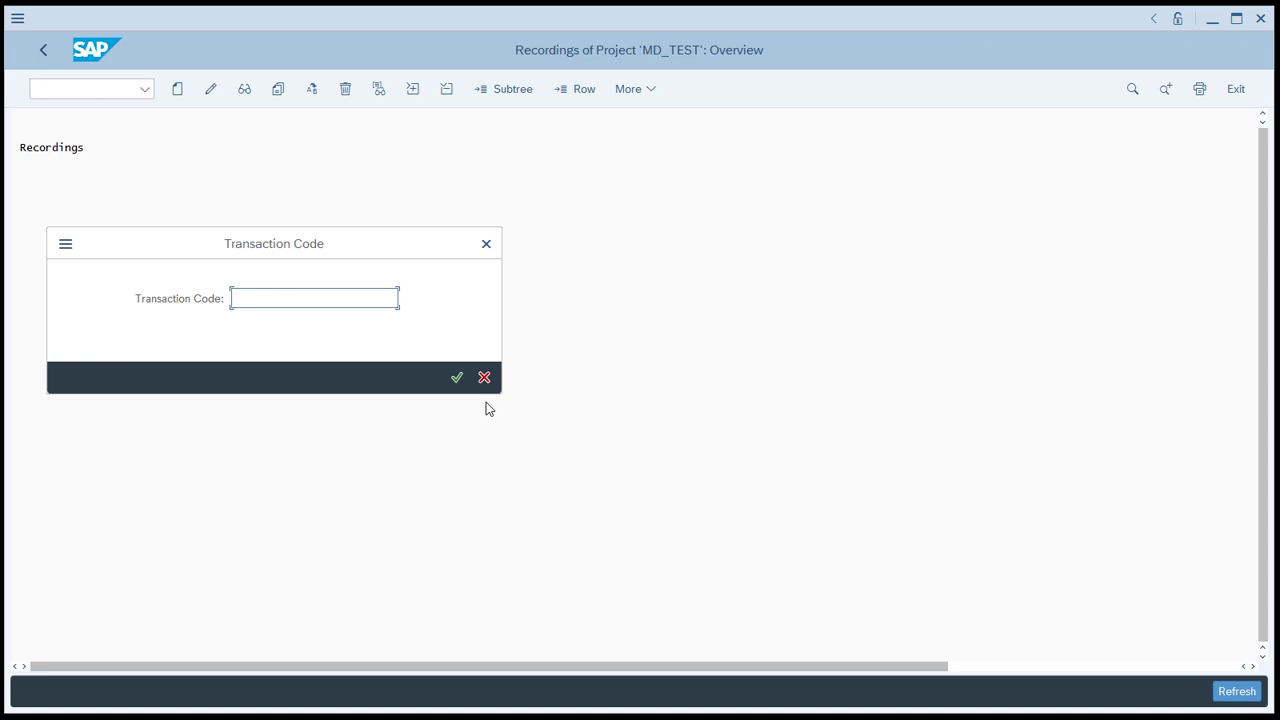
Step: Start the recording on transaction code WB02
type("W")
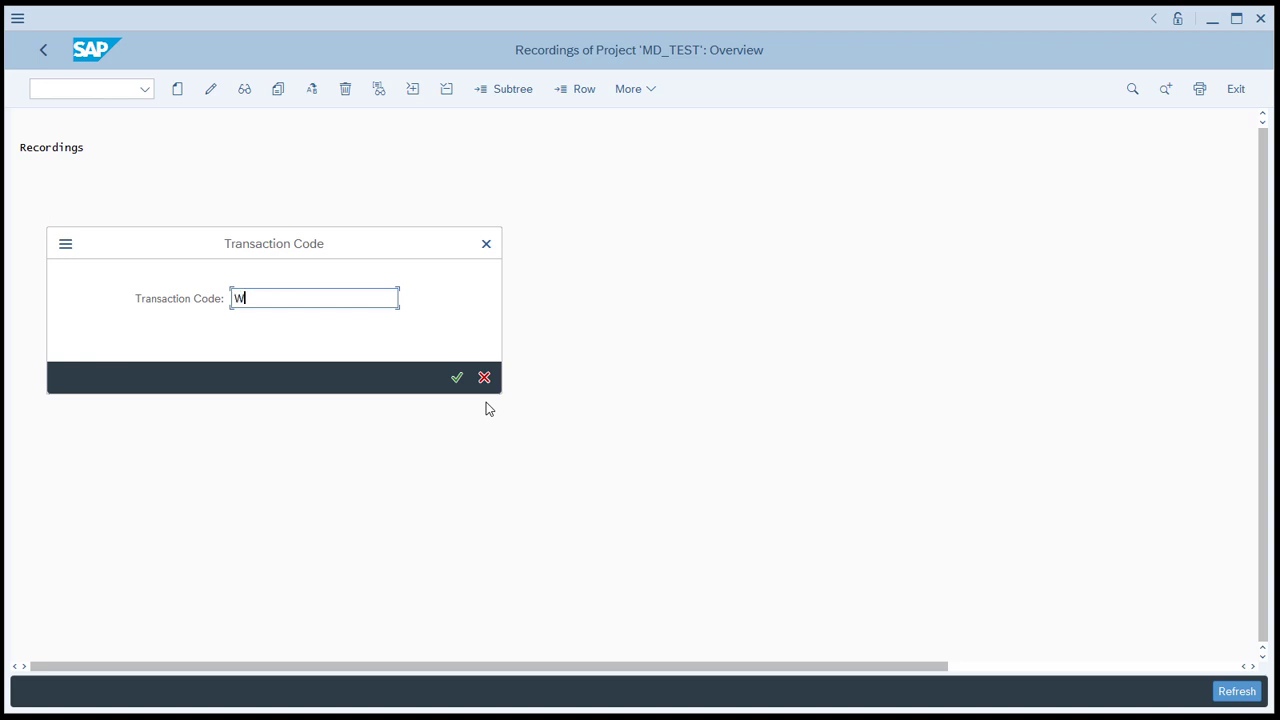
type("B02")
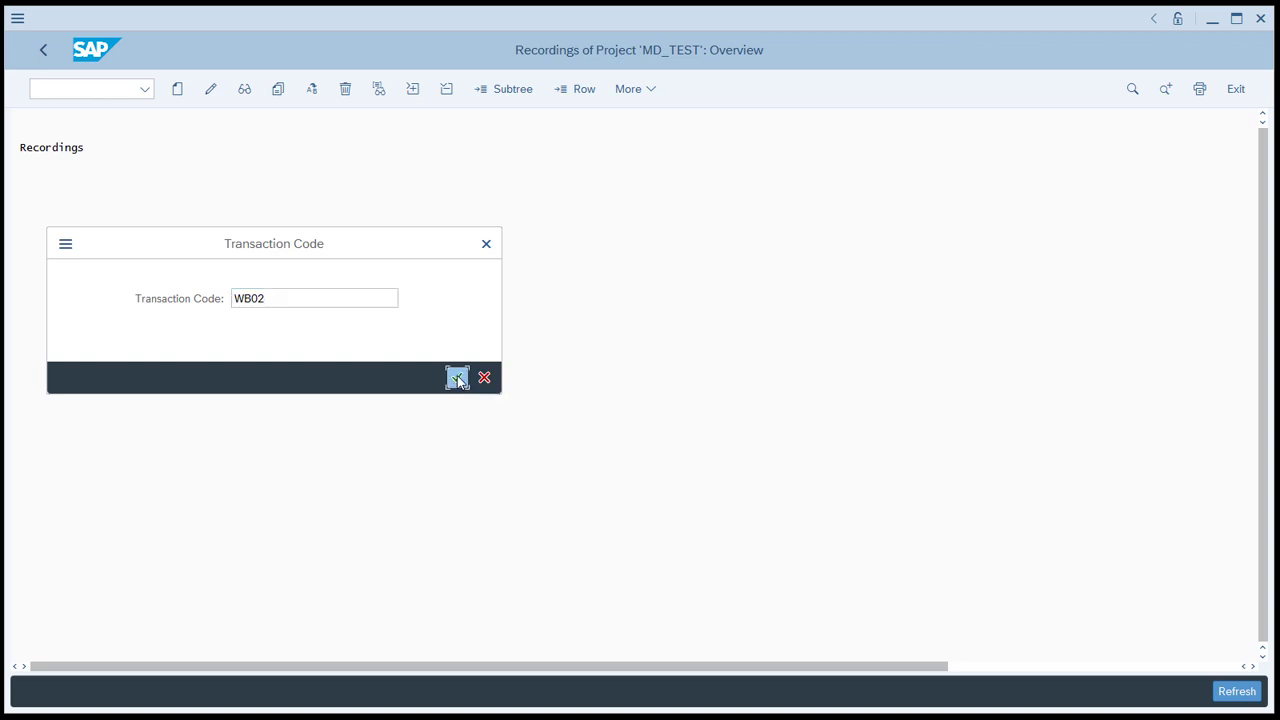
left_click(456, 376)
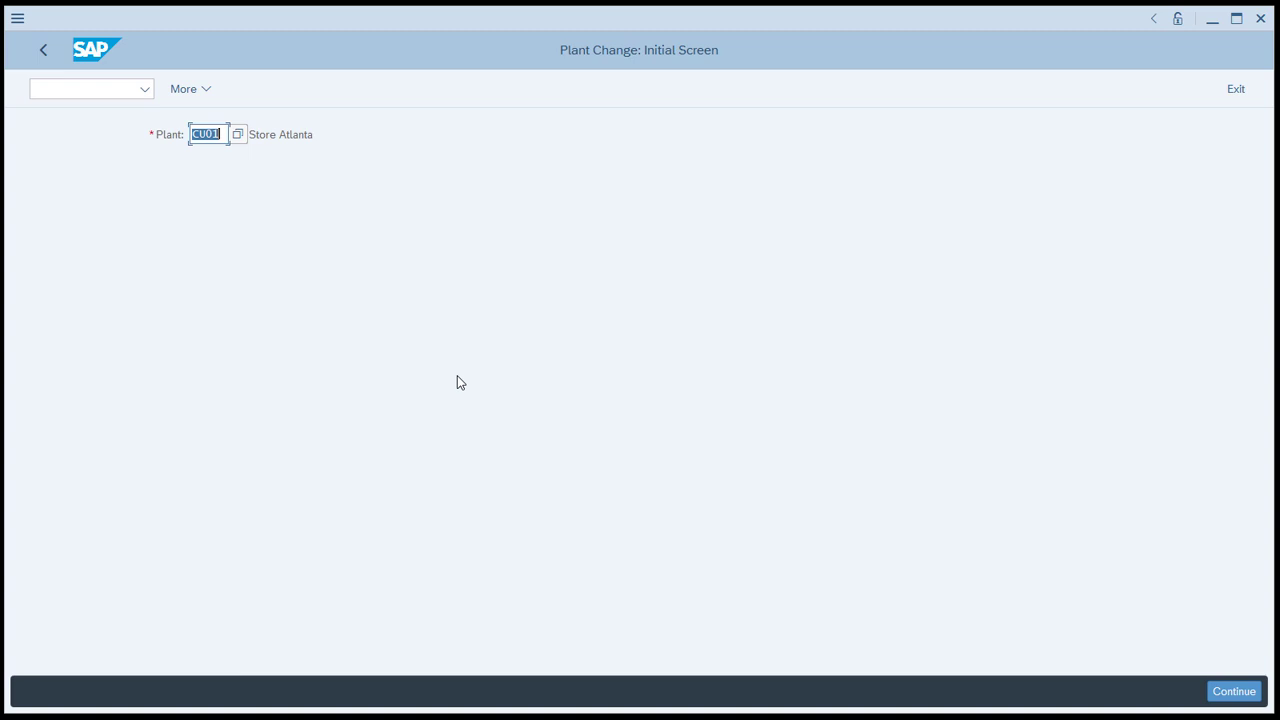
mouse_move(184, 176)
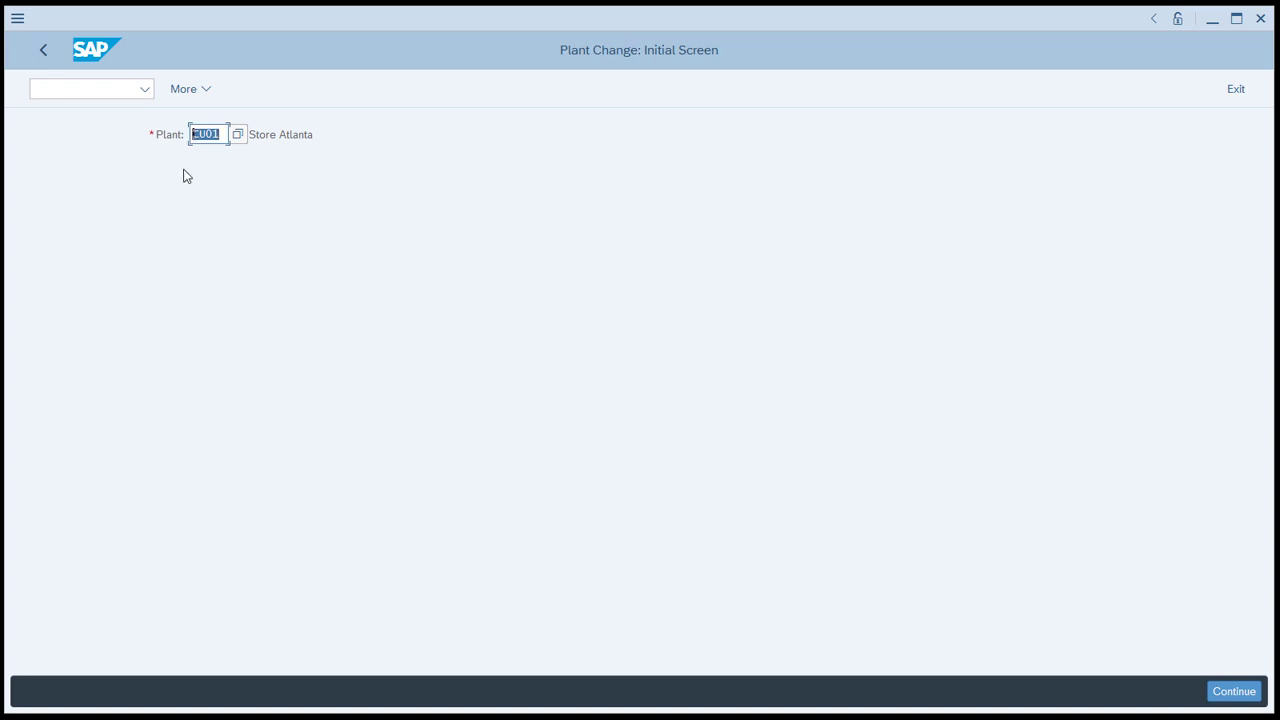
mouse_move(188, 220)
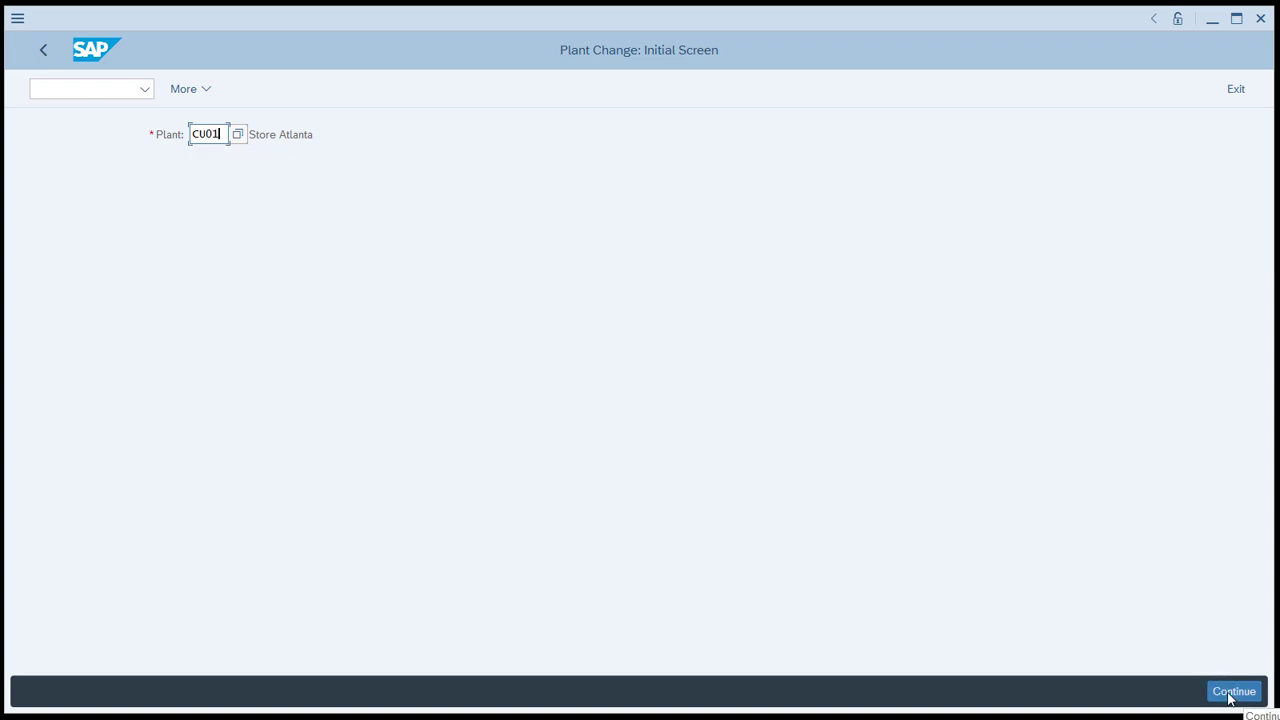
Step: Record changing plant CU01's factory calendar to US and save to end the recording
left_click(1234, 692)
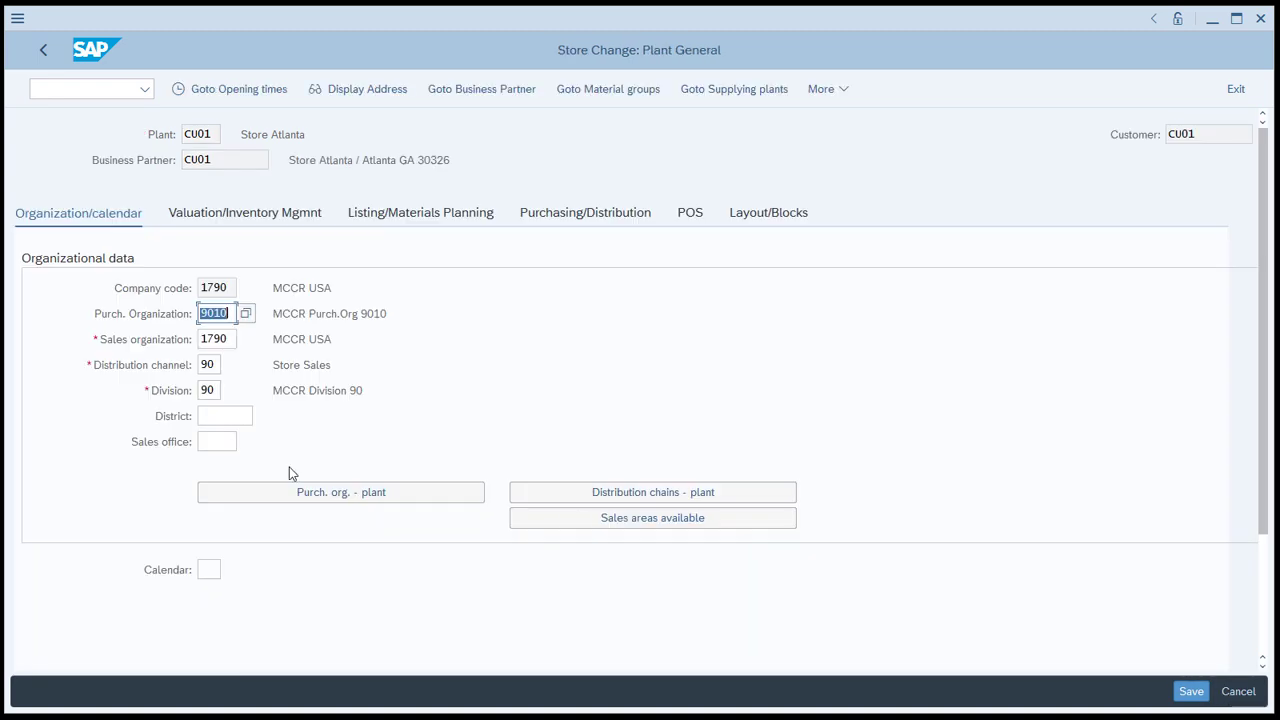
left_click(208, 568)
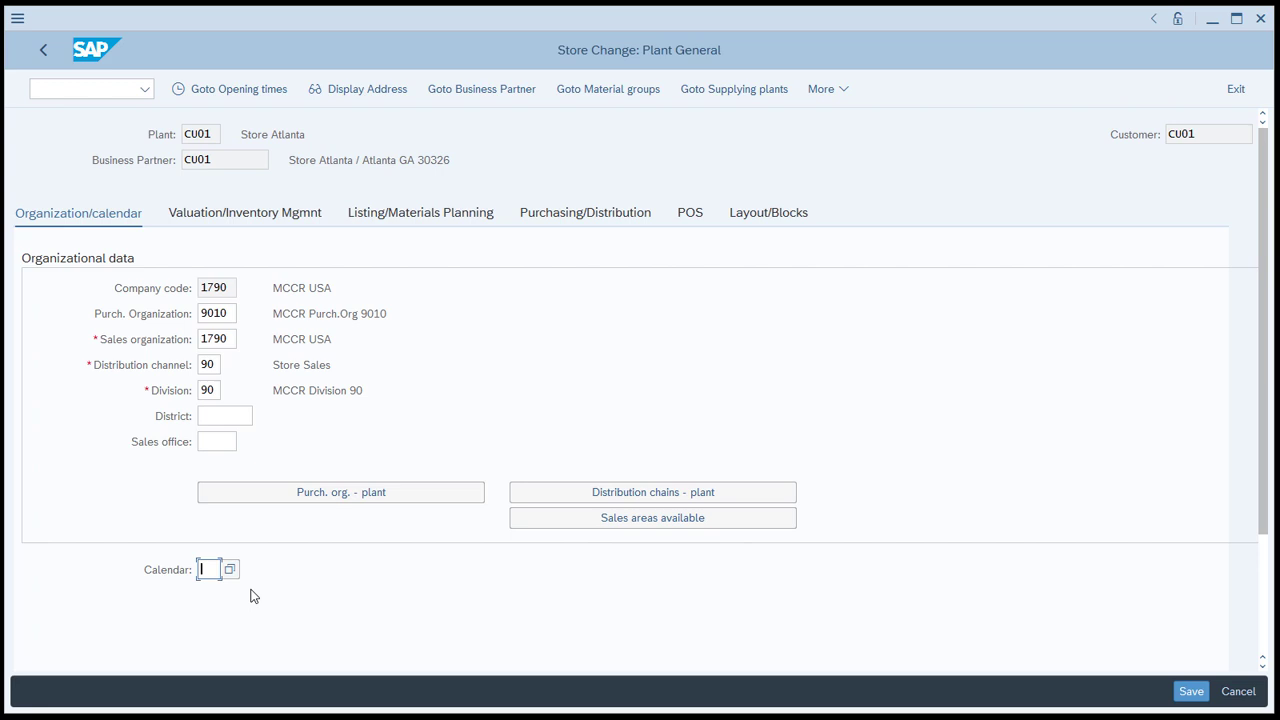
type("US")
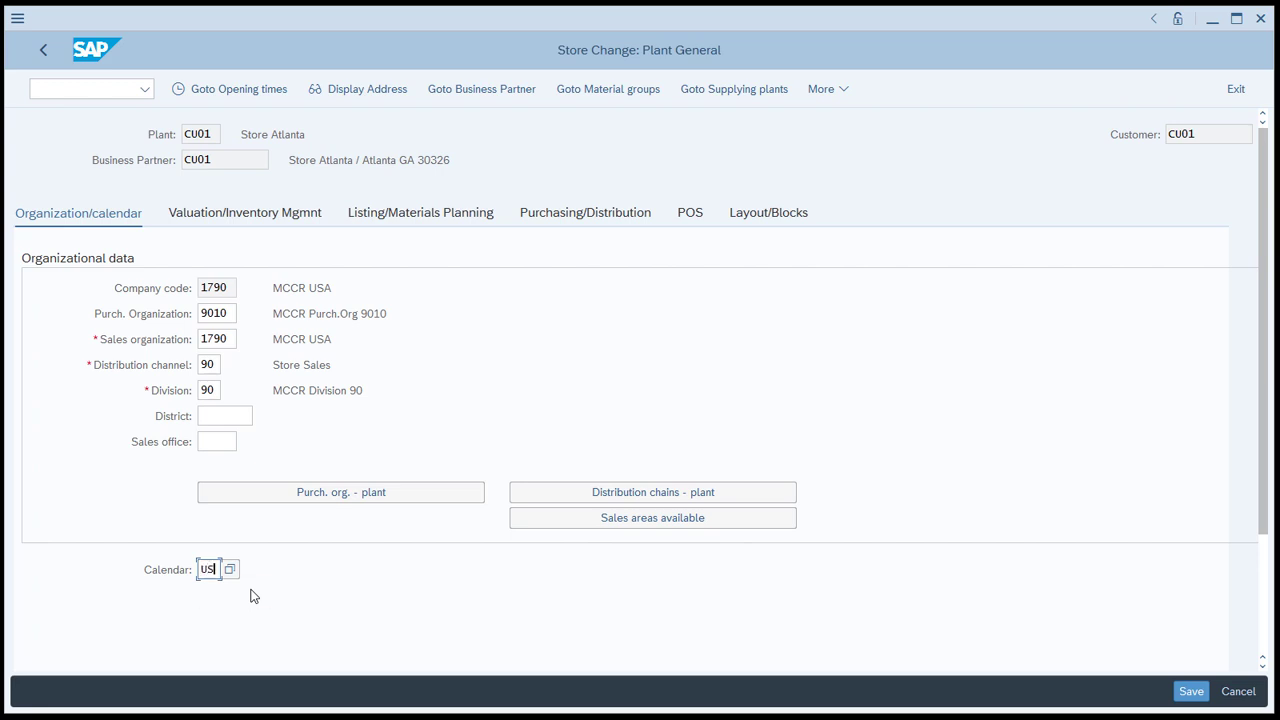
mouse_move(1194, 692)
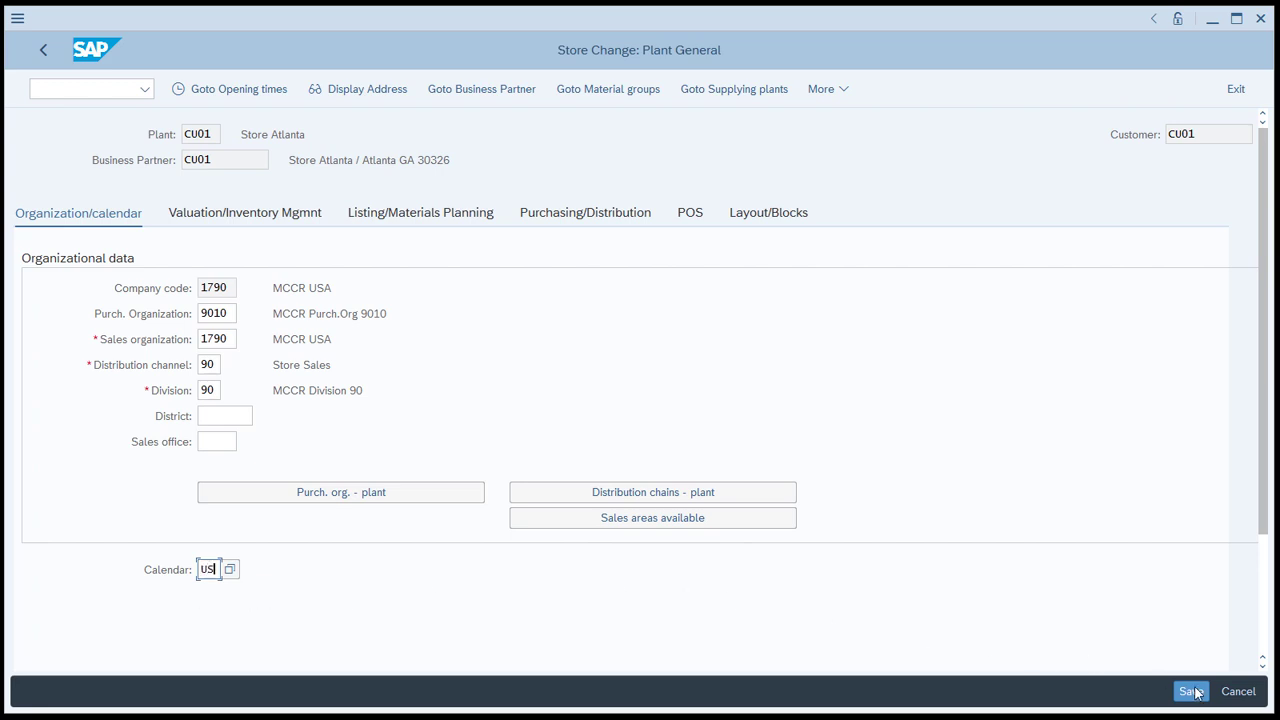
left_click(1192, 692)
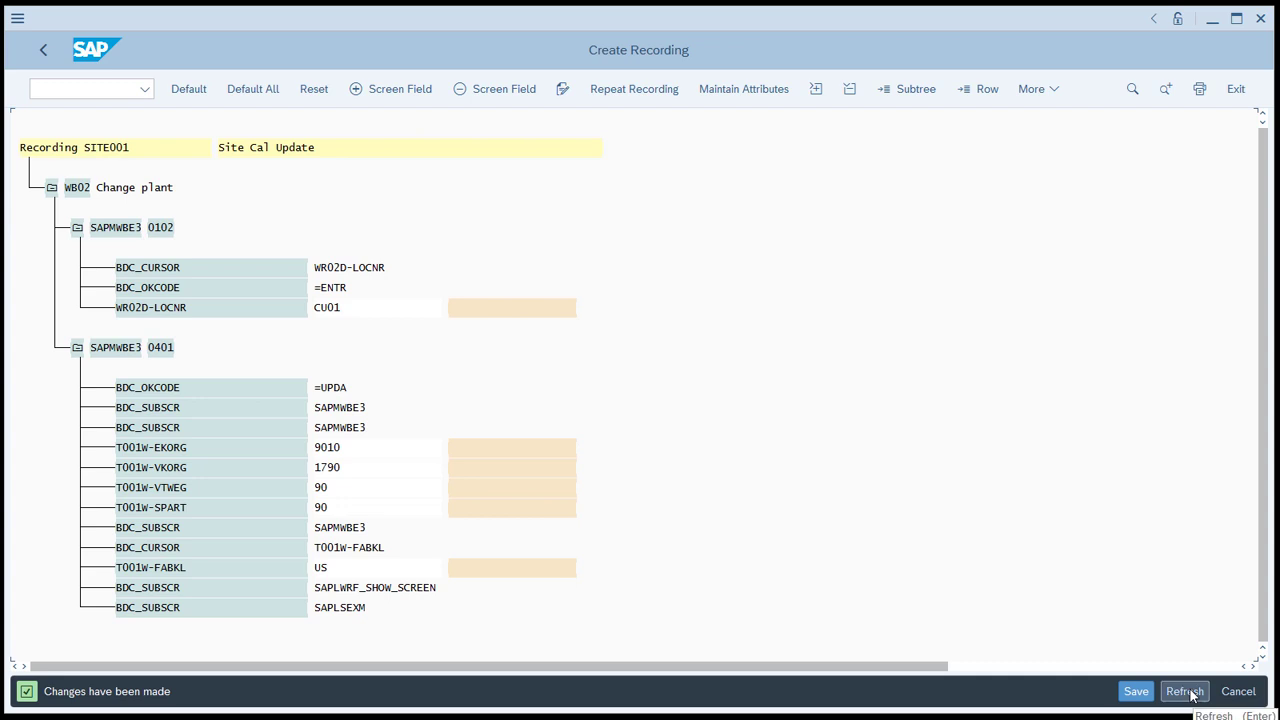
mouse_move(350, 192)
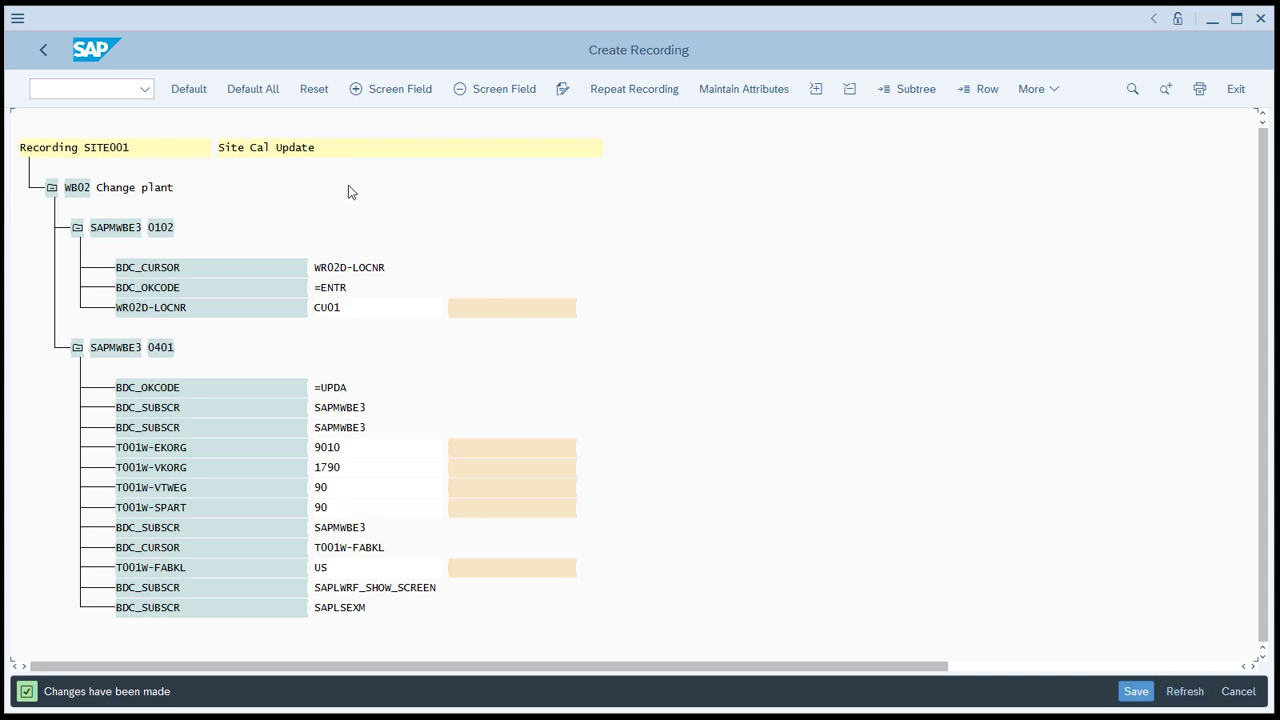
mouse_move(282, 324)
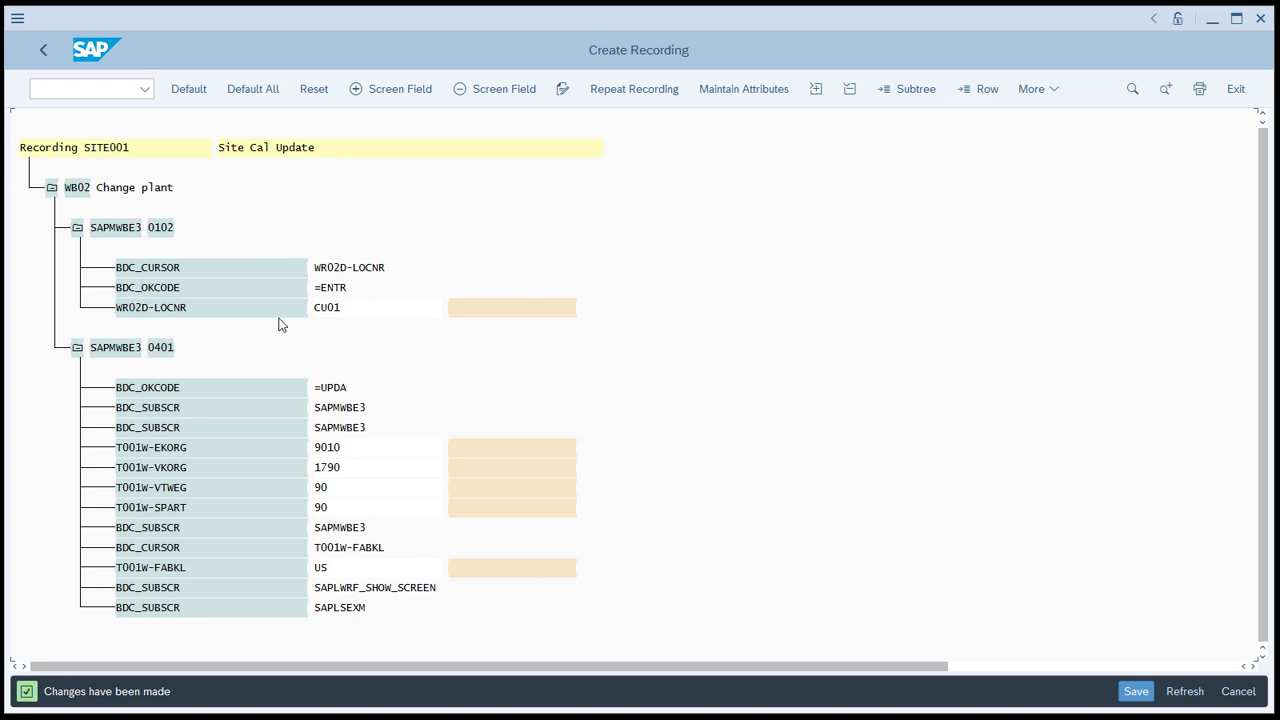
Step: Mark the recorded plant value CU01 as a source field in recording SITE001
left_click(482, 308)
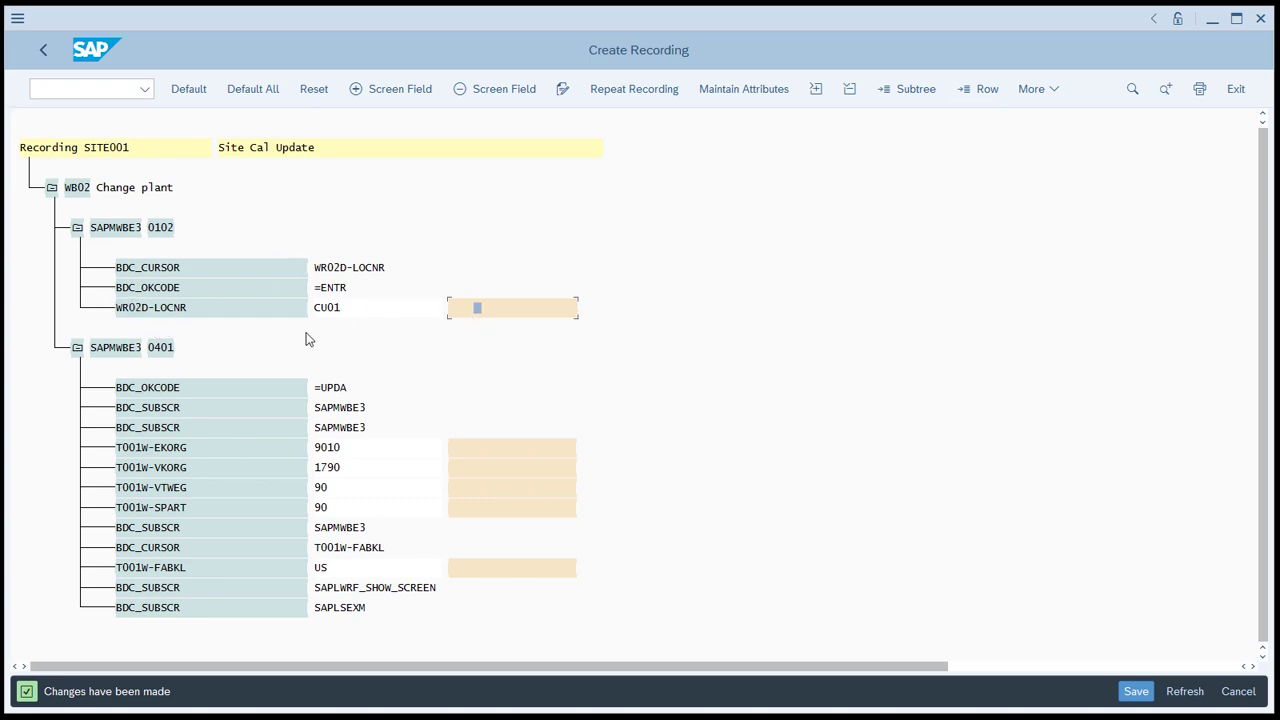
mouse_move(332, 316)
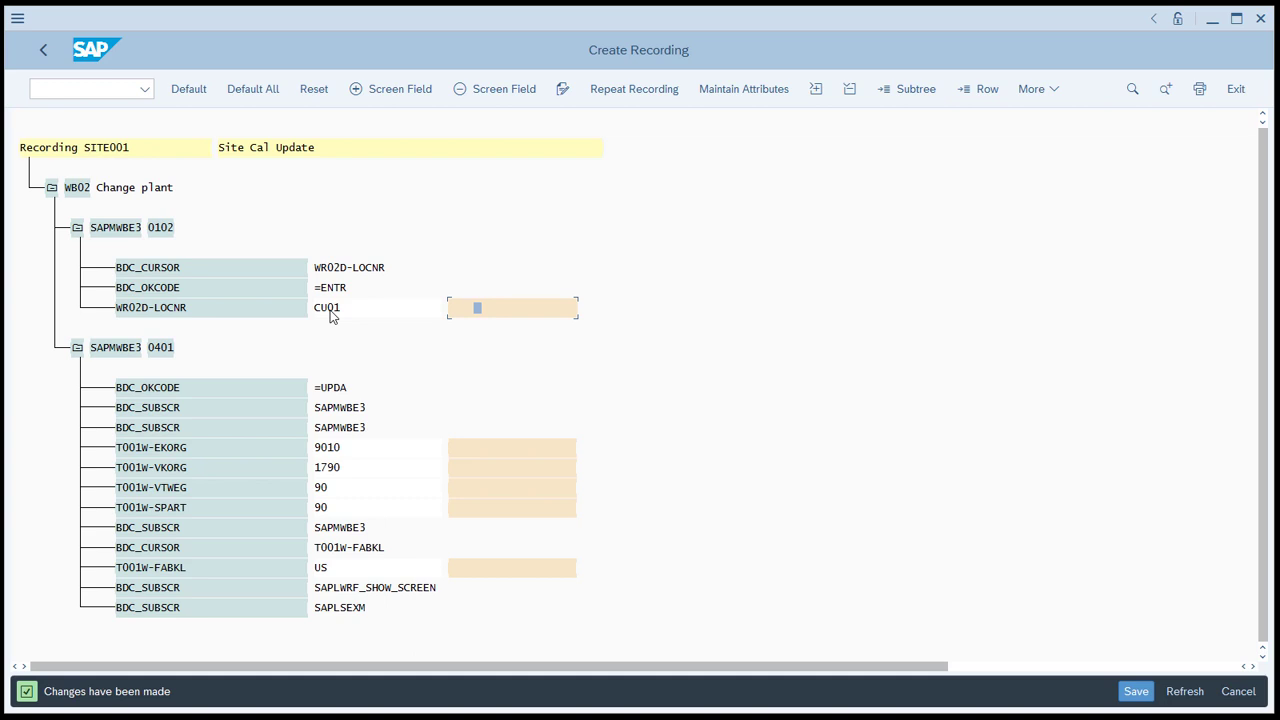
mouse_move(498, 316)
type("LOCNR")
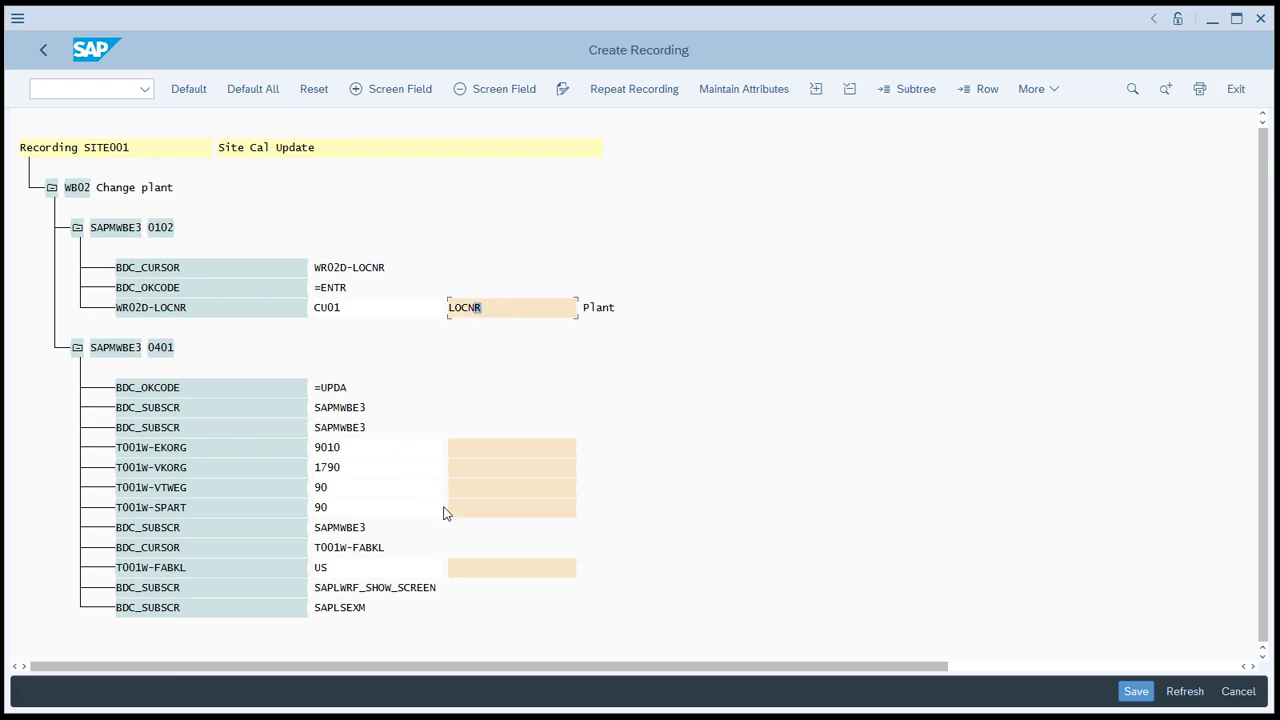
mouse_move(178, 568)
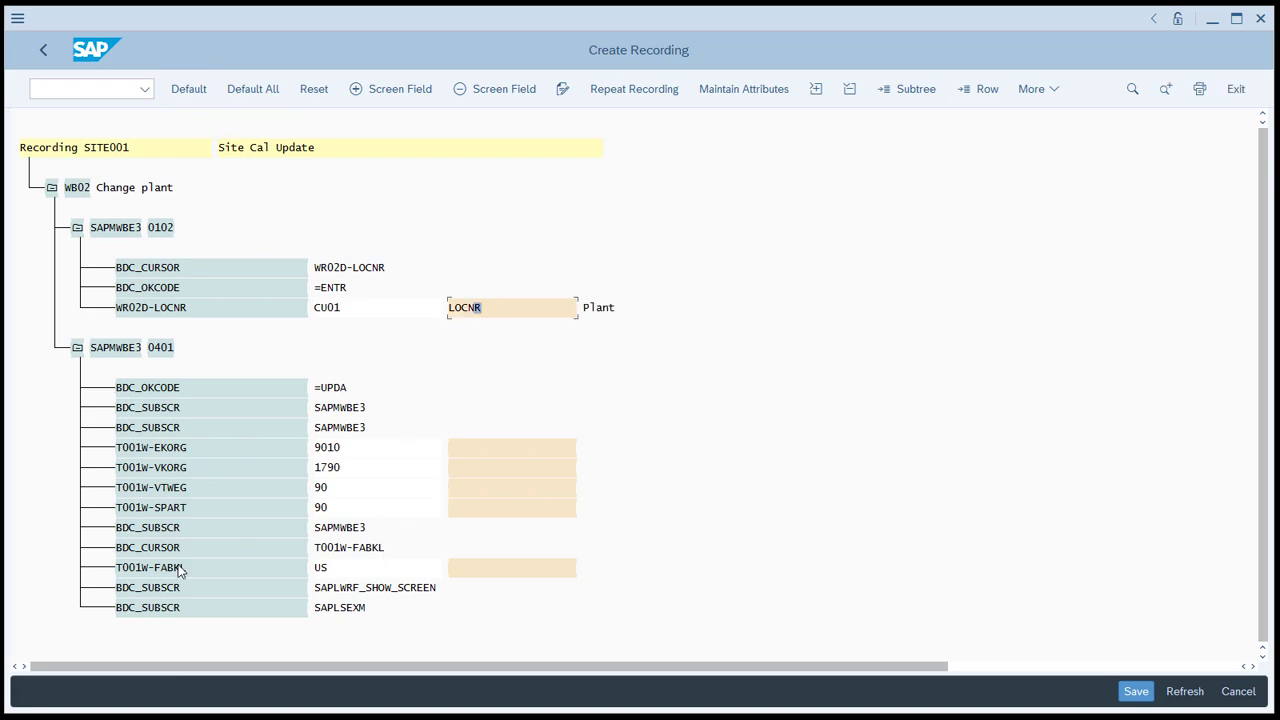
mouse_move(474, 572)
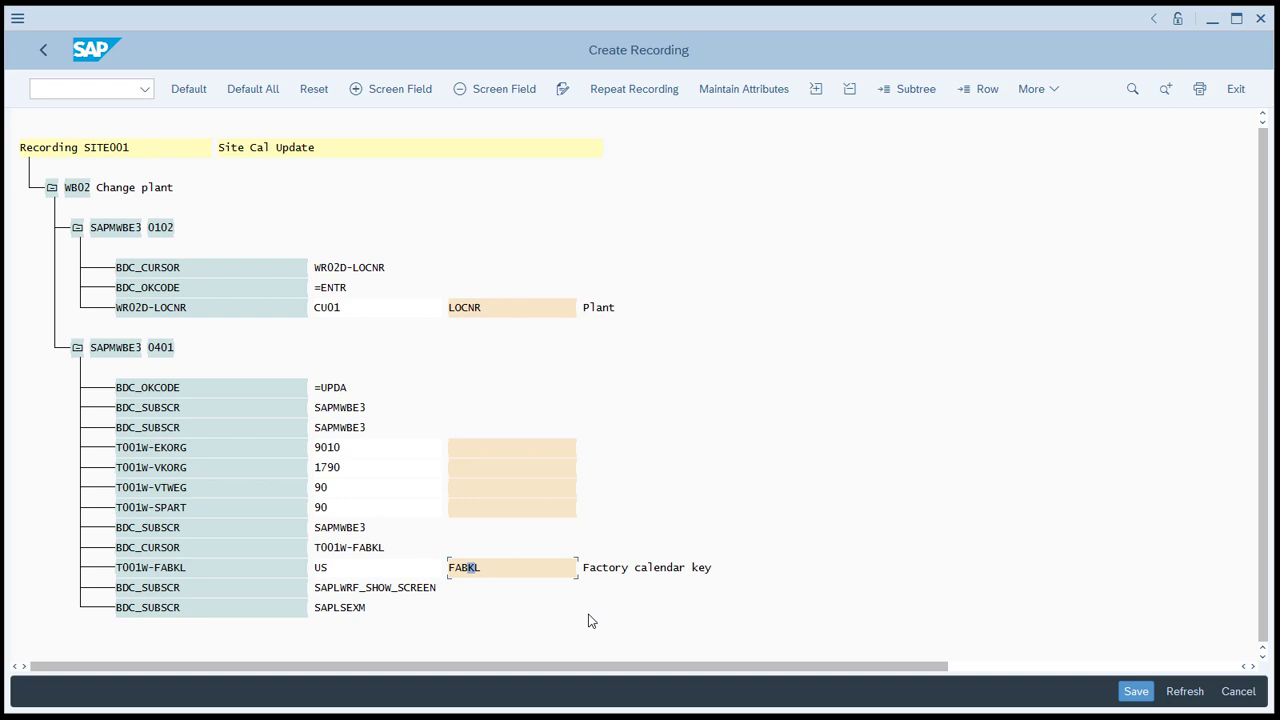
mouse_move(496, 432)
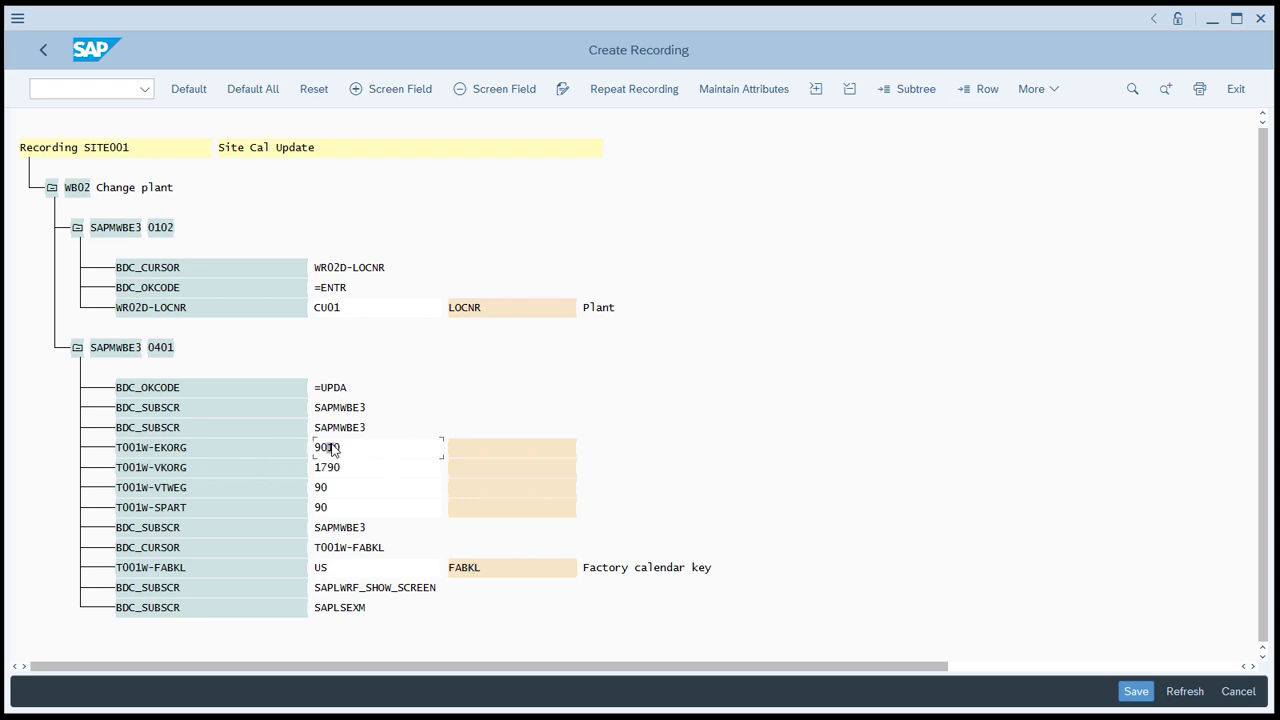
mouse_move(378, 490)
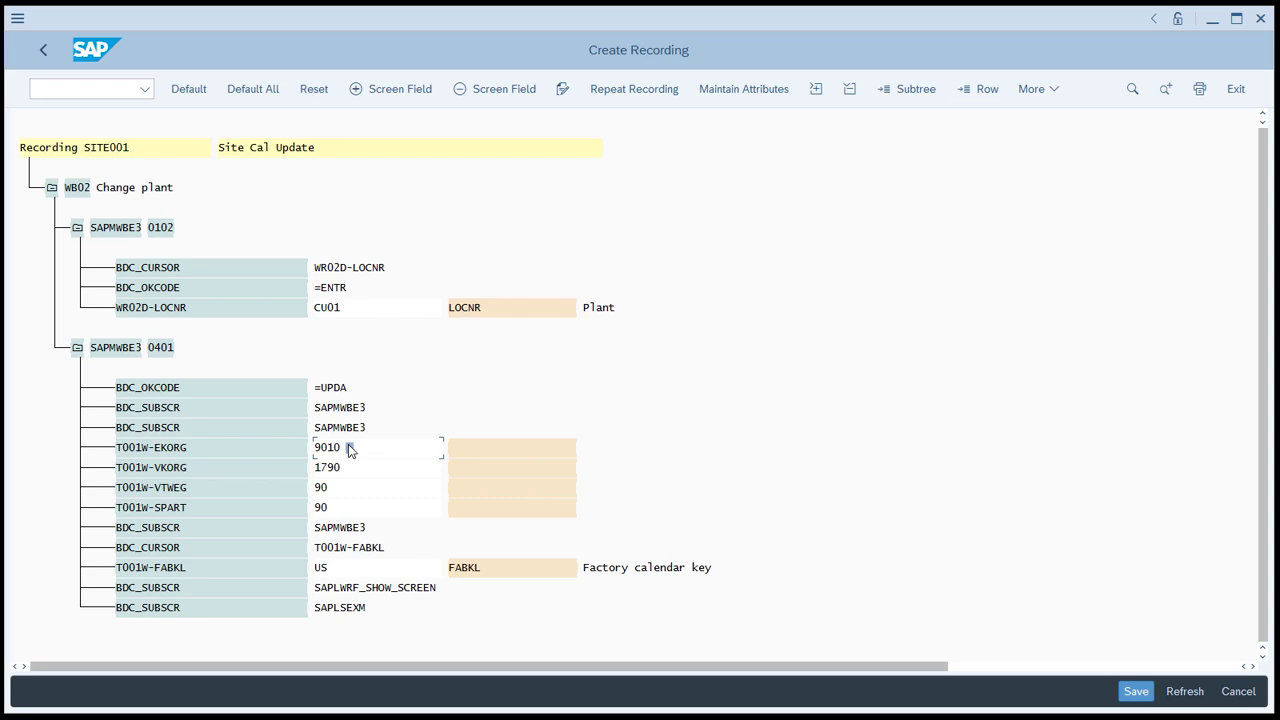
mouse_move(364, 452)
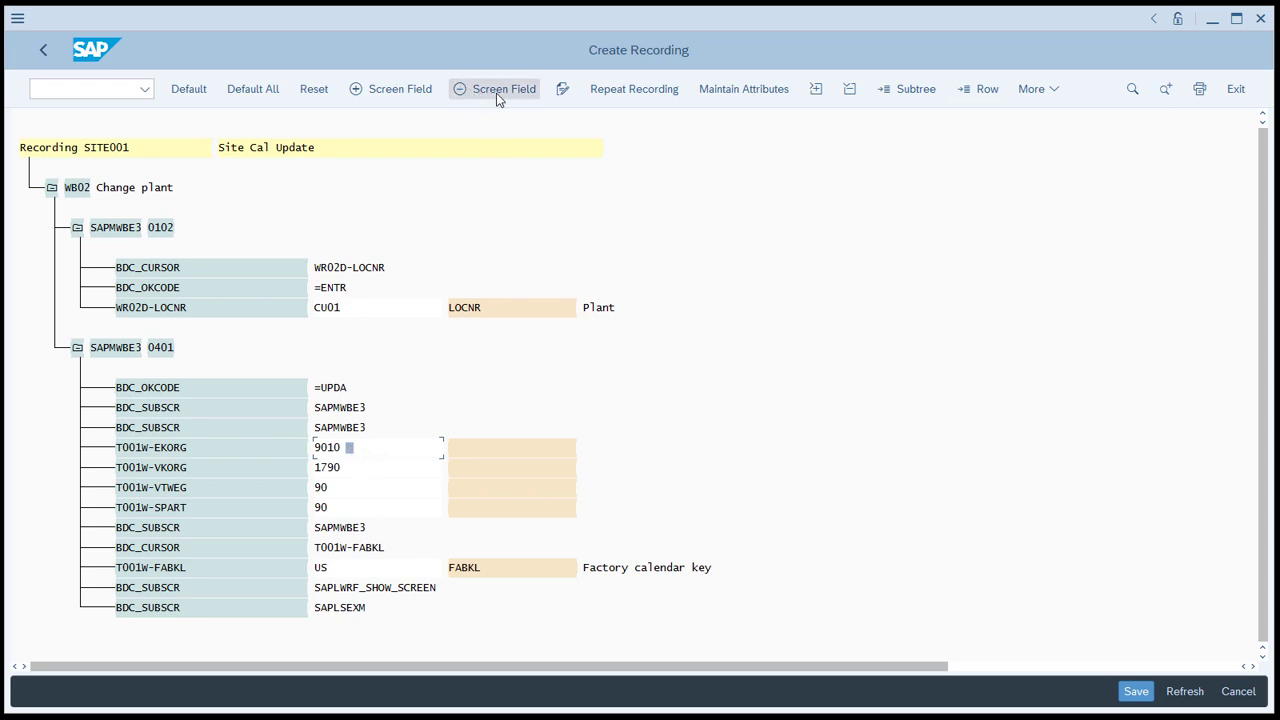
mouse_move(504, 100)
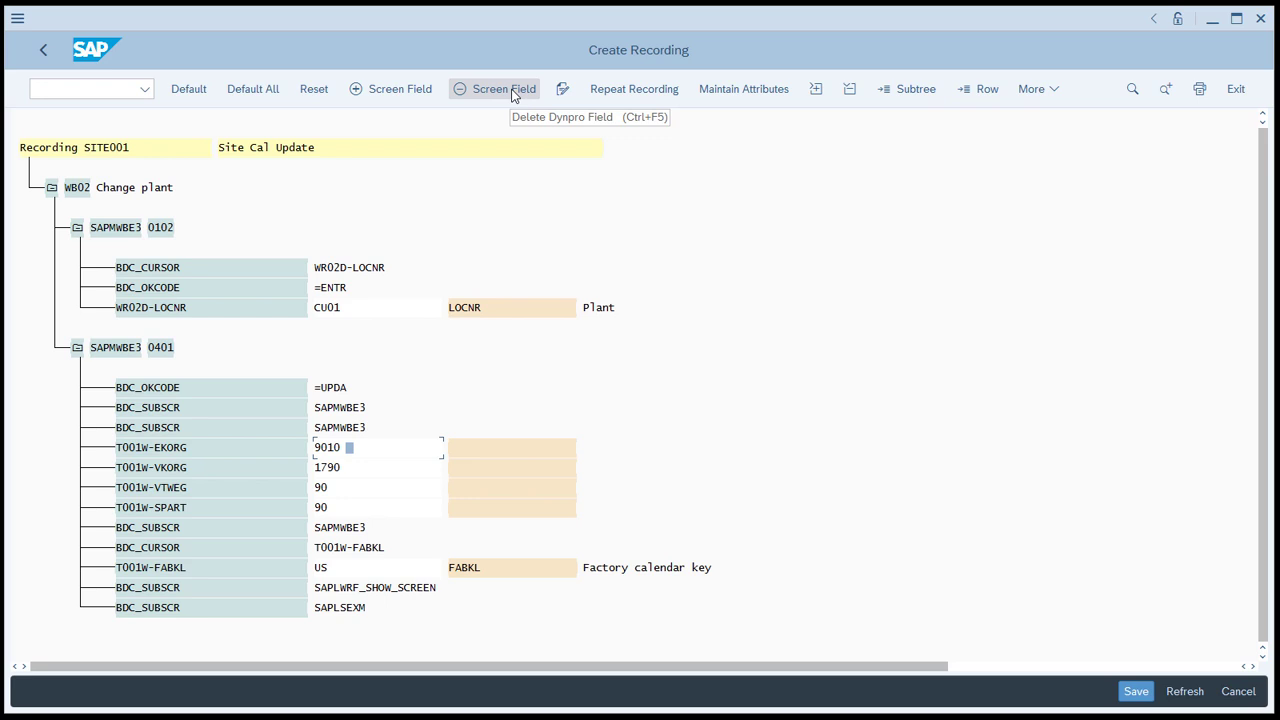
Step: Delete the unused T001W organisational fields, save recording SITE001 and leave the editor
left_click(494, 88)
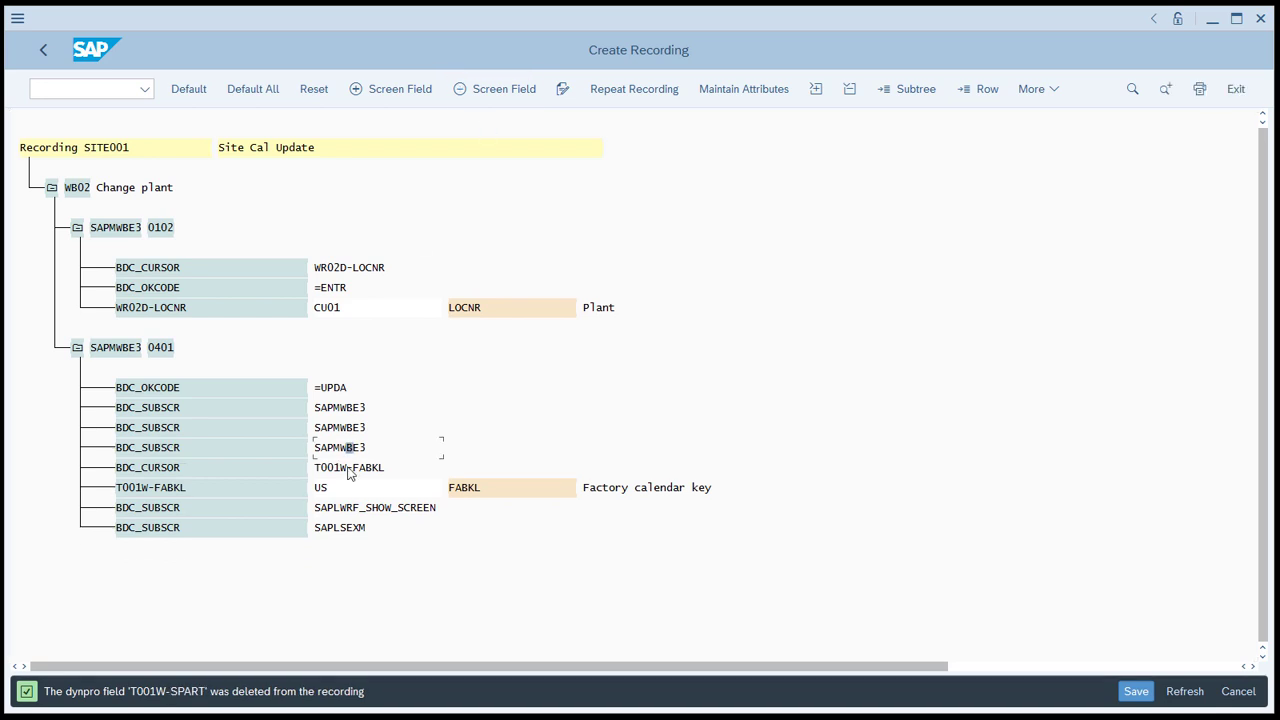
mouse_move(366, 476)
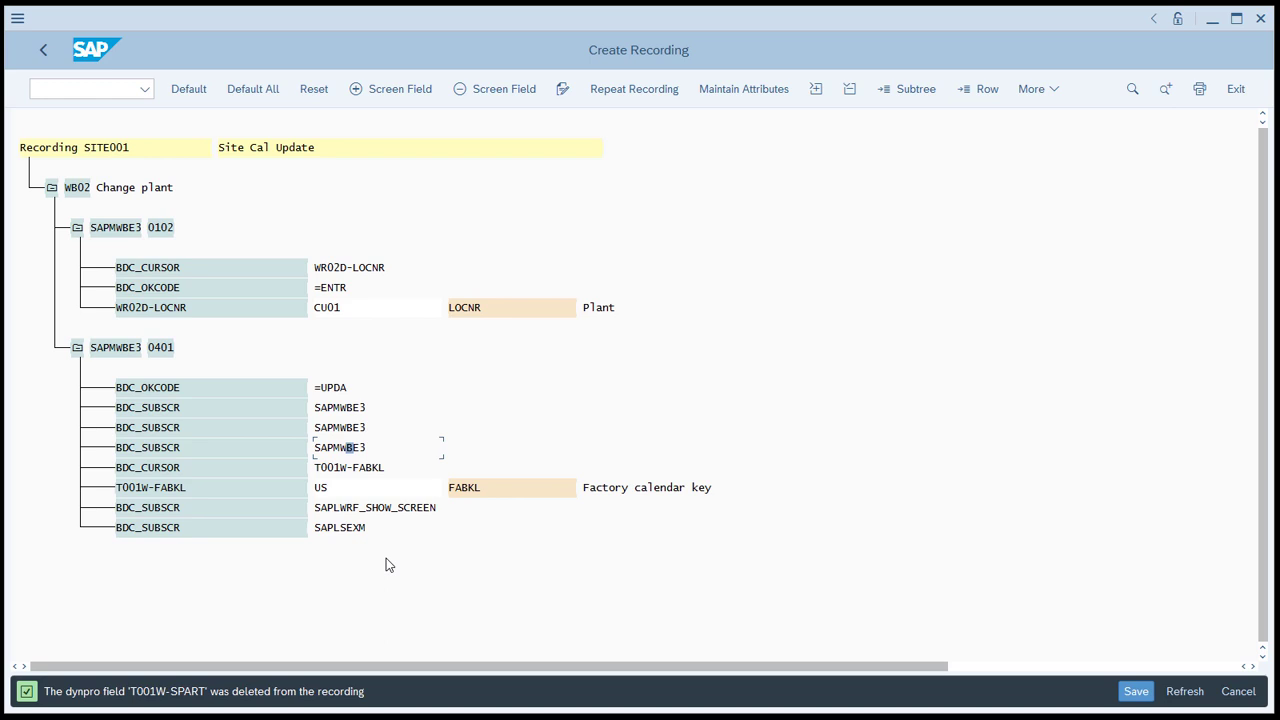
mouse_move(600, 508)
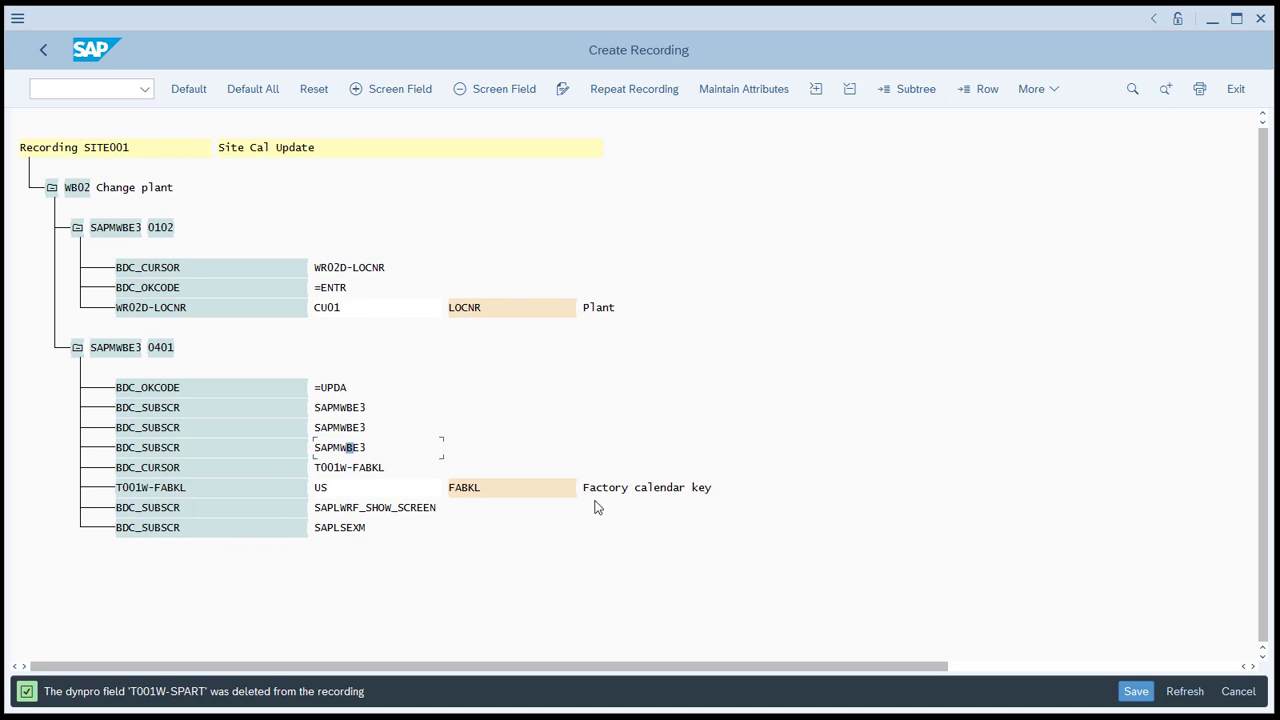
mouse_move(432, 252)
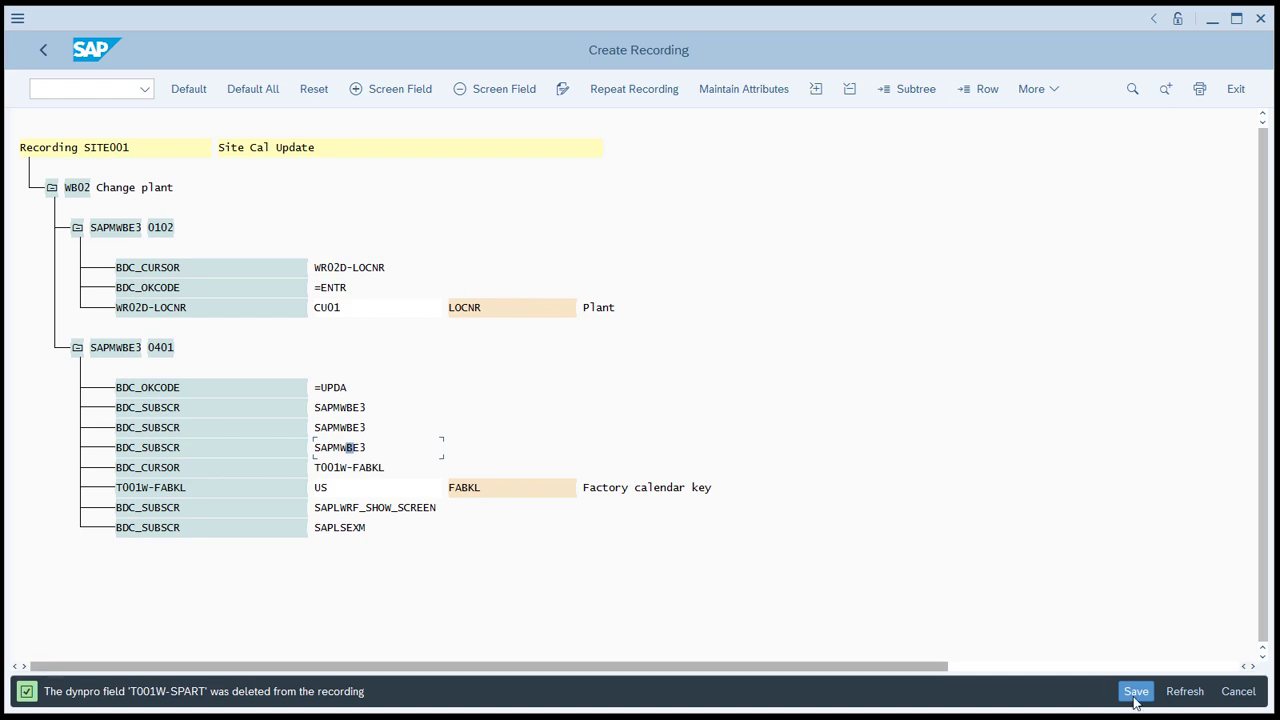
left_click(1136, 692)
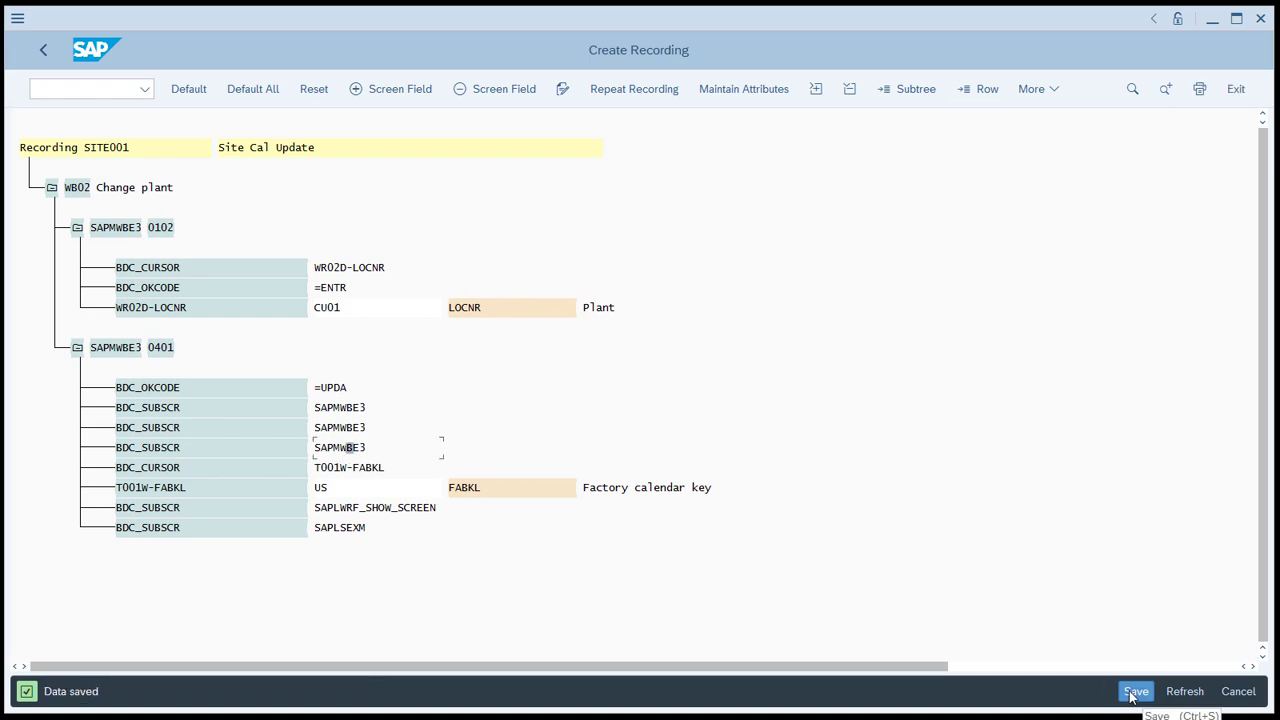
mouse_move(42, 50)
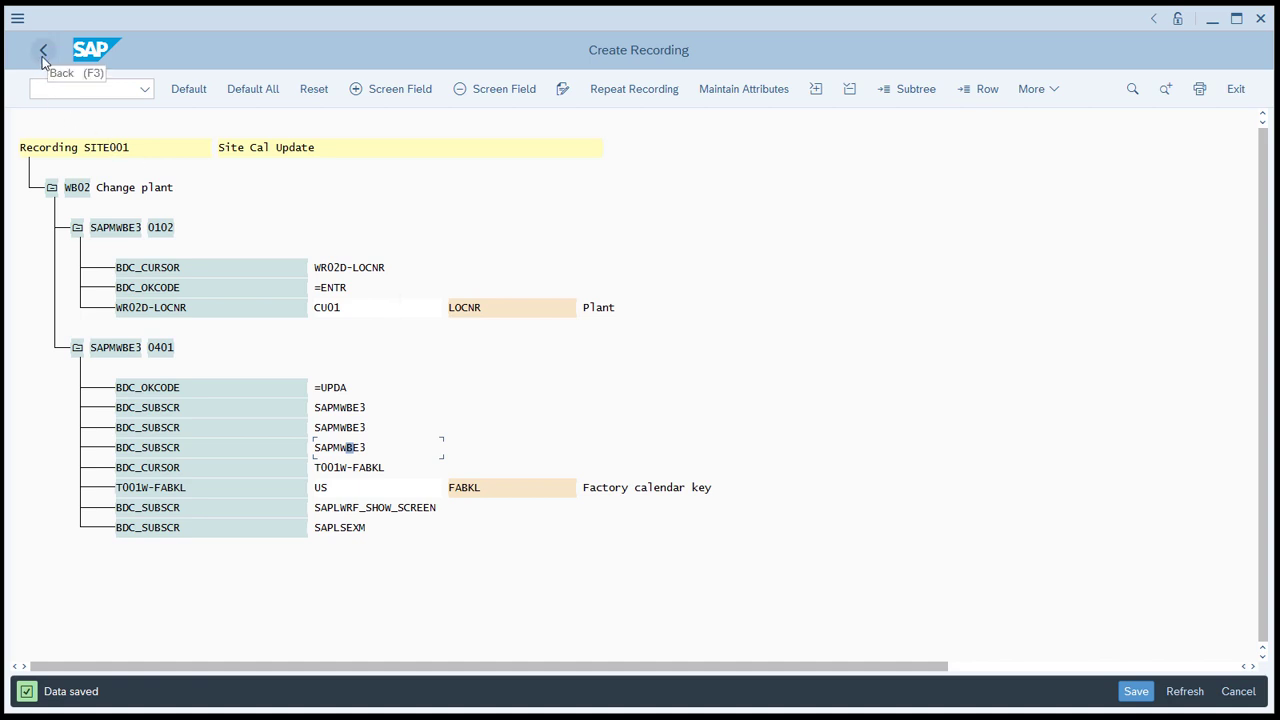
left_click(40, 52)
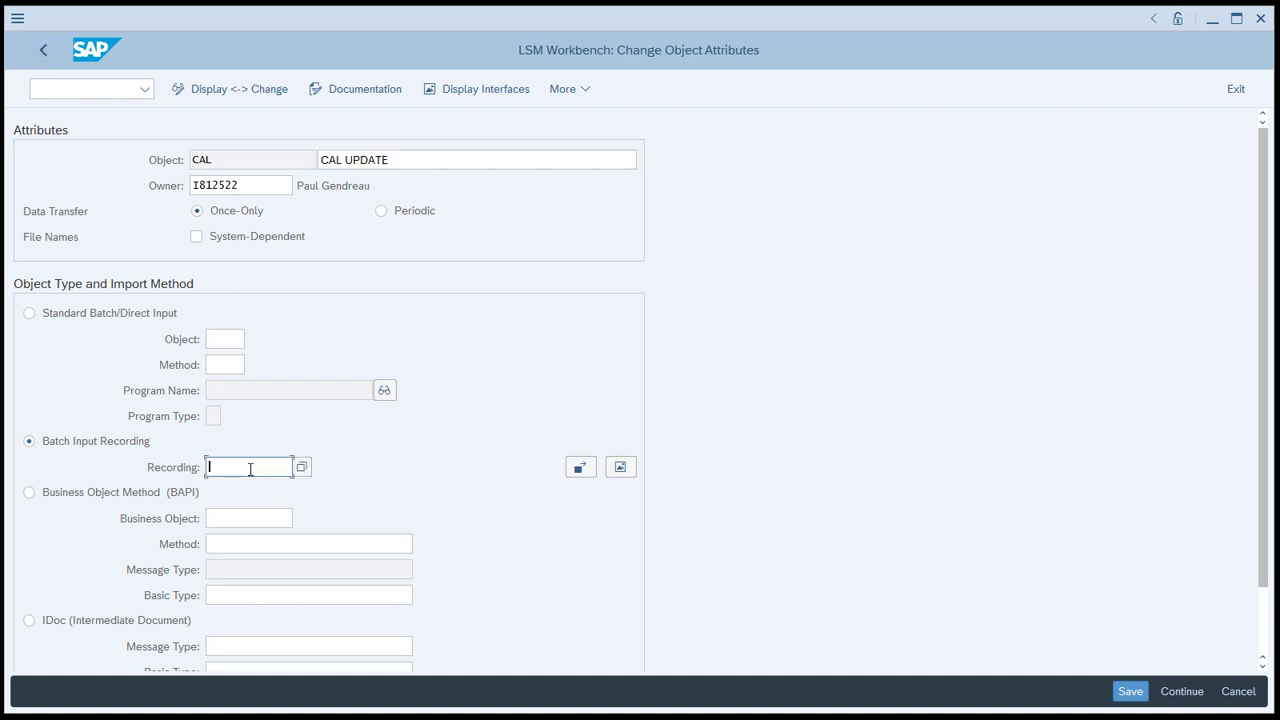
mouse_move(302, 468)
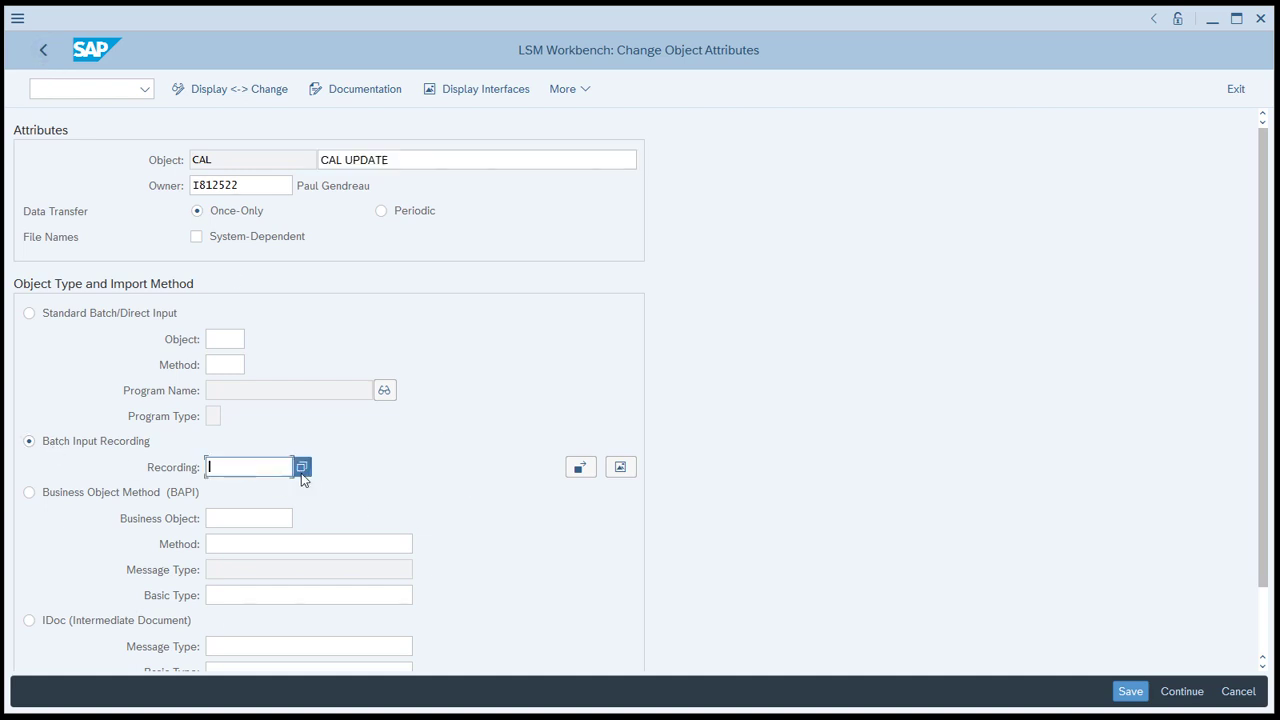
Step: Assign recording SITE001 to object CAL and save the attributes
type("SITE001")
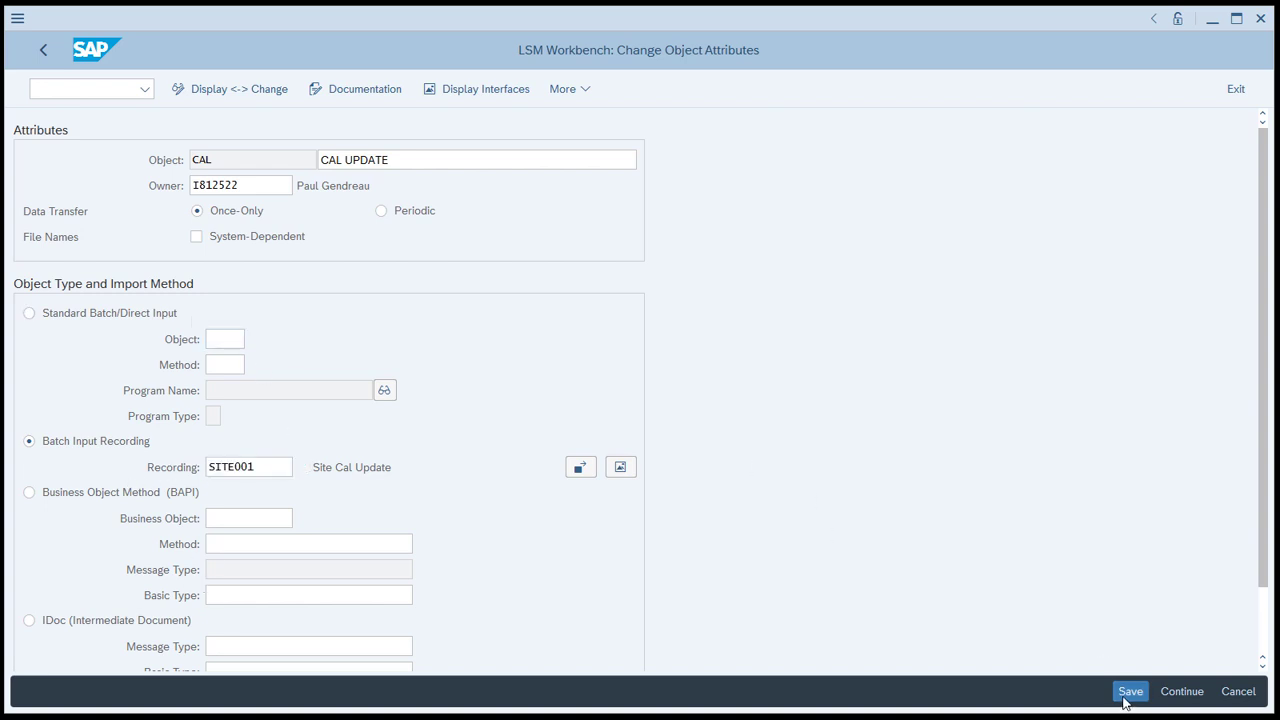
left_click(1132, 692)
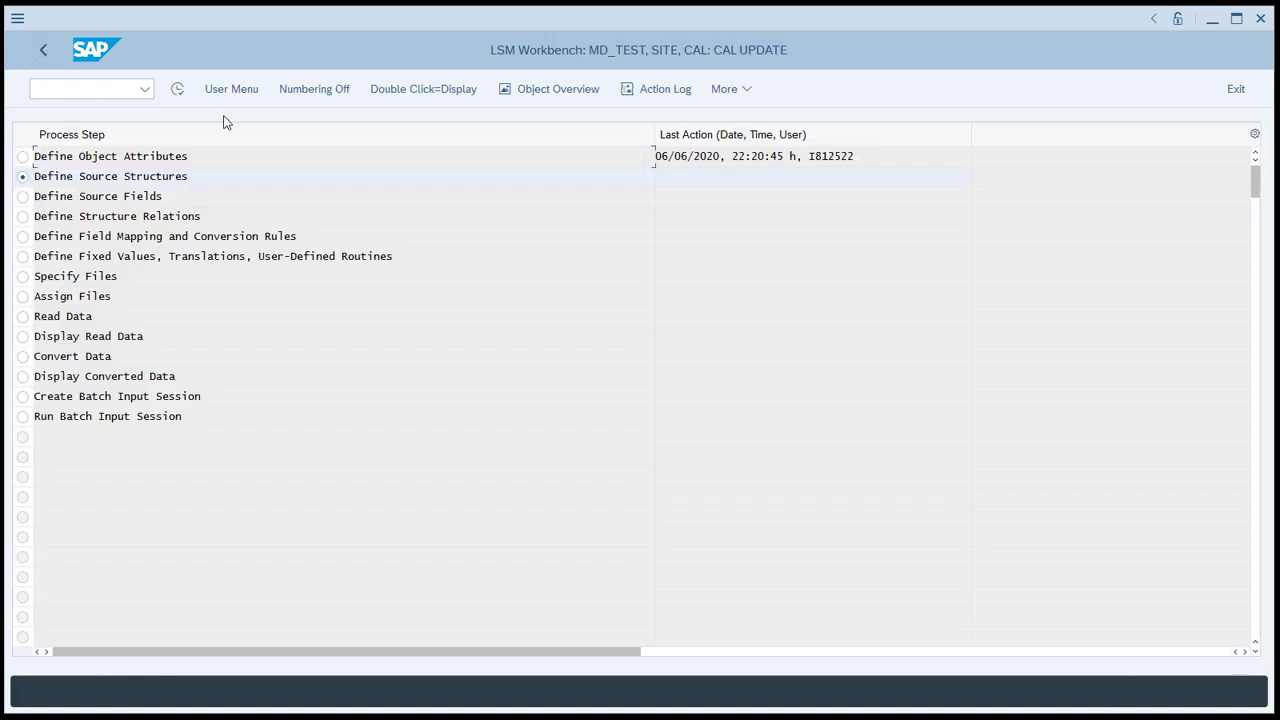
mouse_move(180, 88)
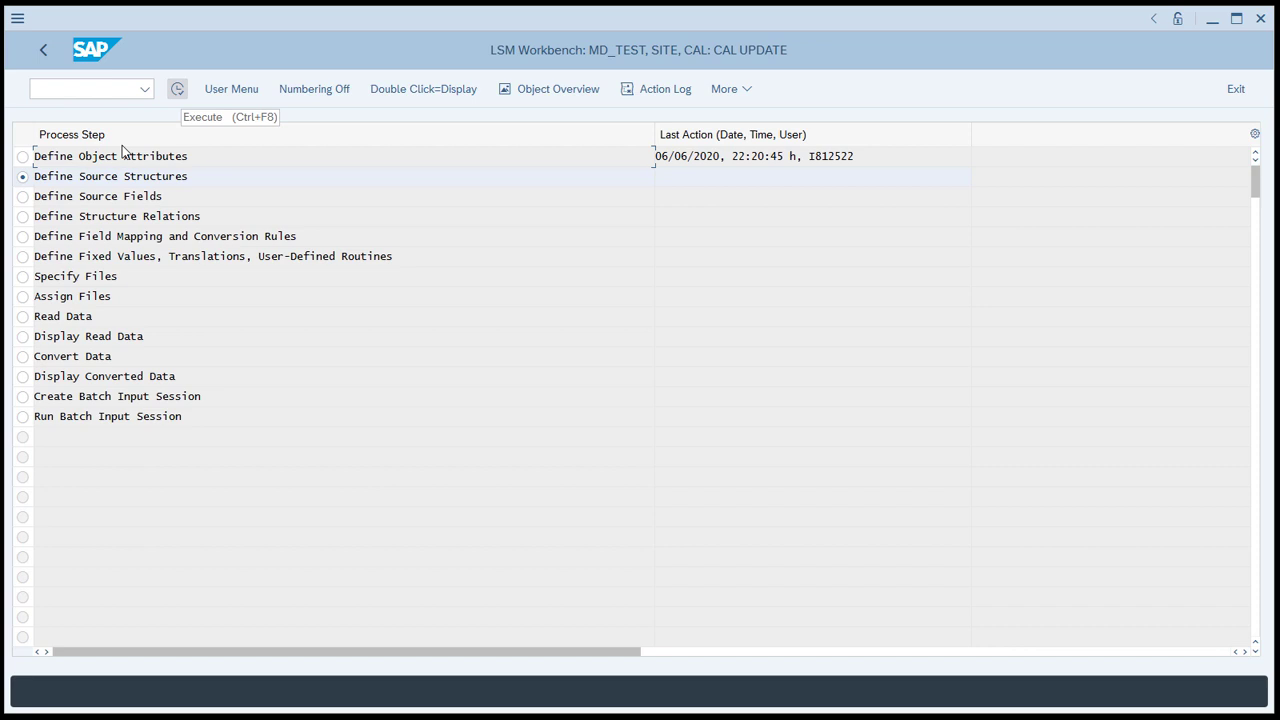
Step: In Define Source Structures, create structure BASIC_DATA described as Basic Data
left_click(180, 88)
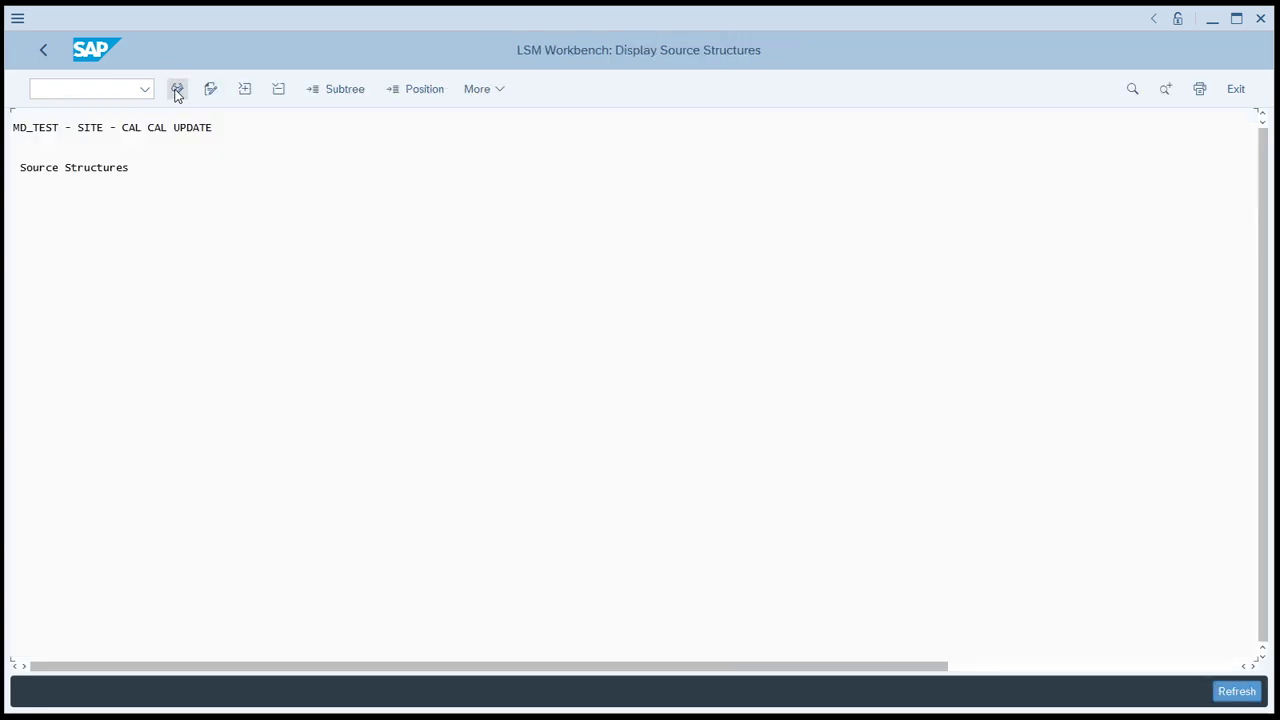
mouse_move(180, 90)
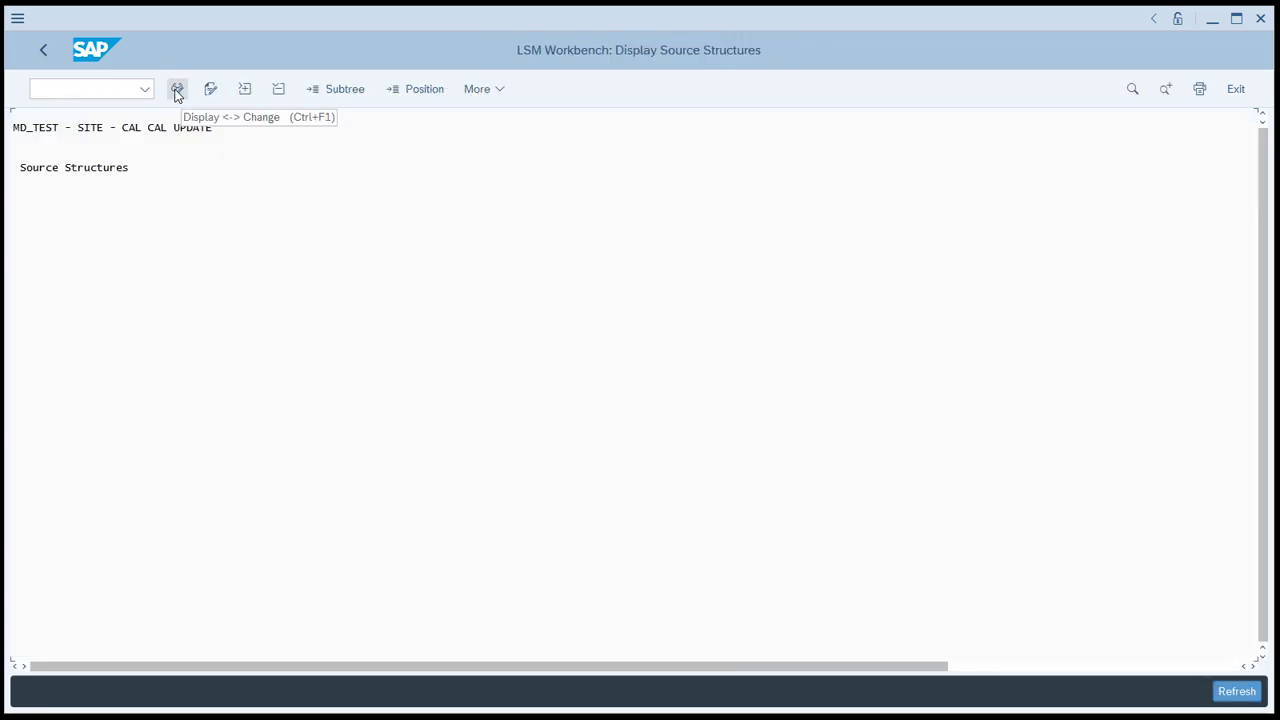
left_click(176, 88)
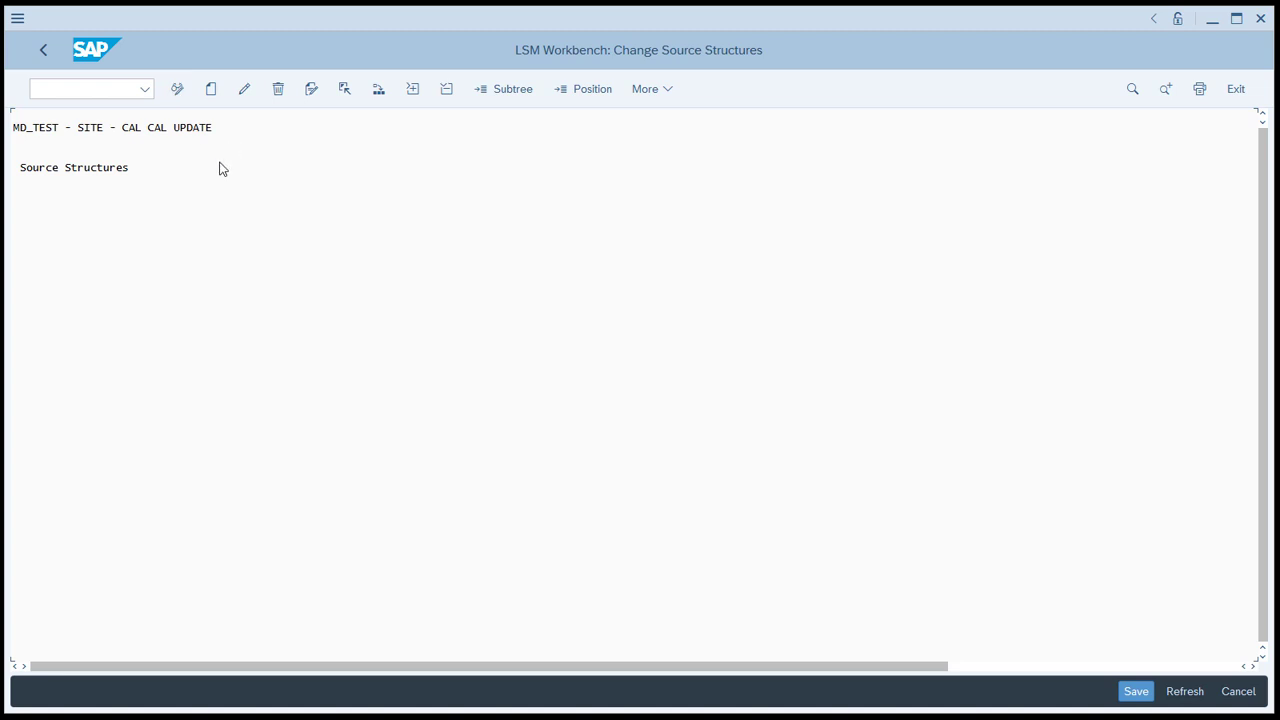
left_click(208, 88)
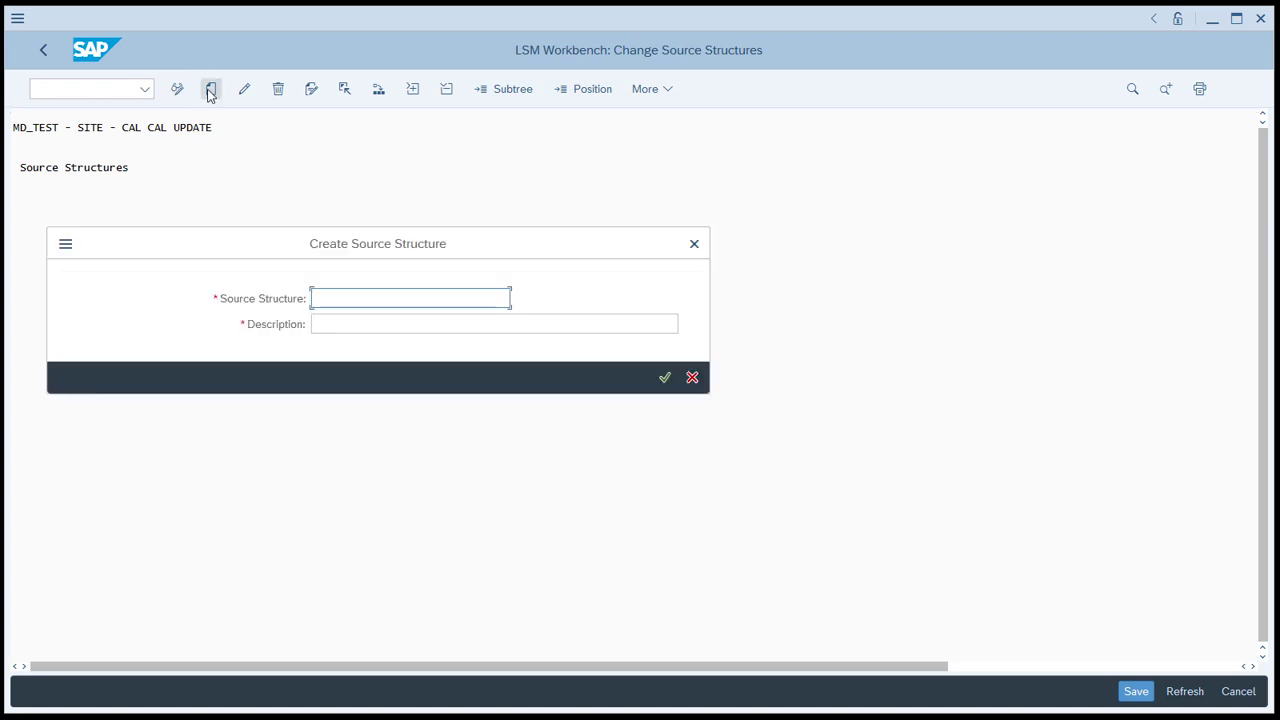
type("BAS")
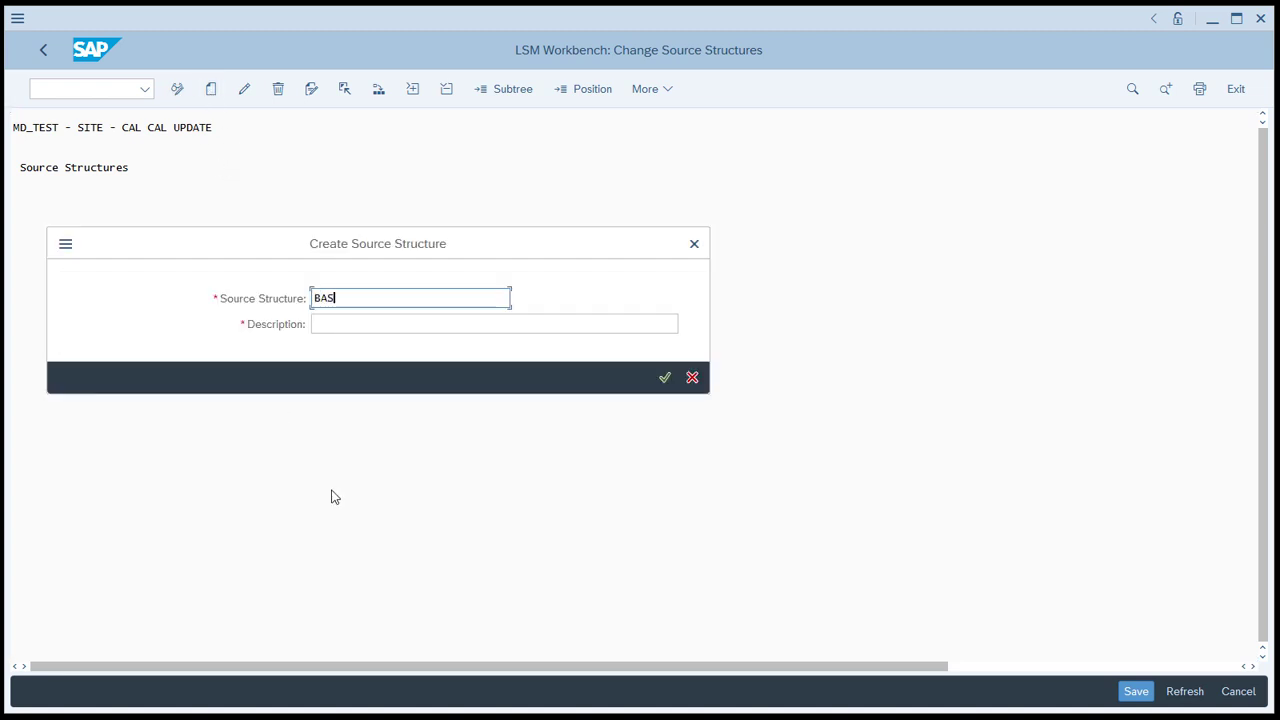
type("IC_DATA")
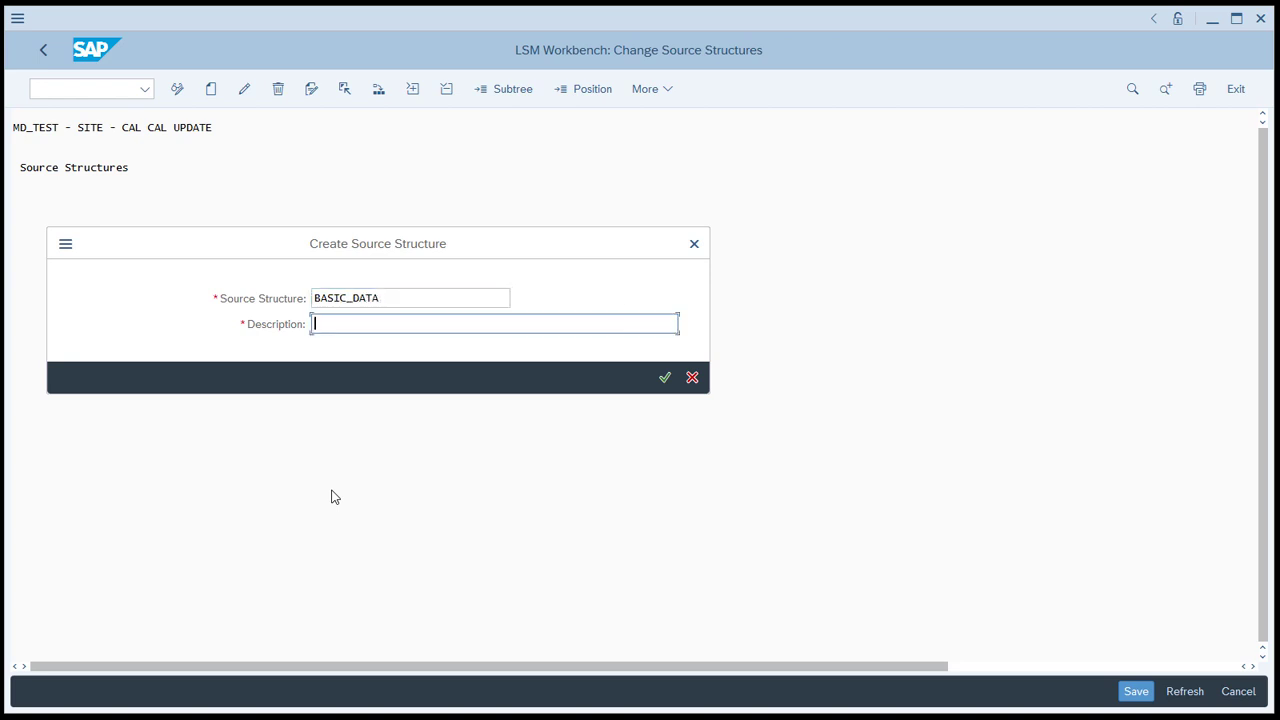
type("Basic Data")
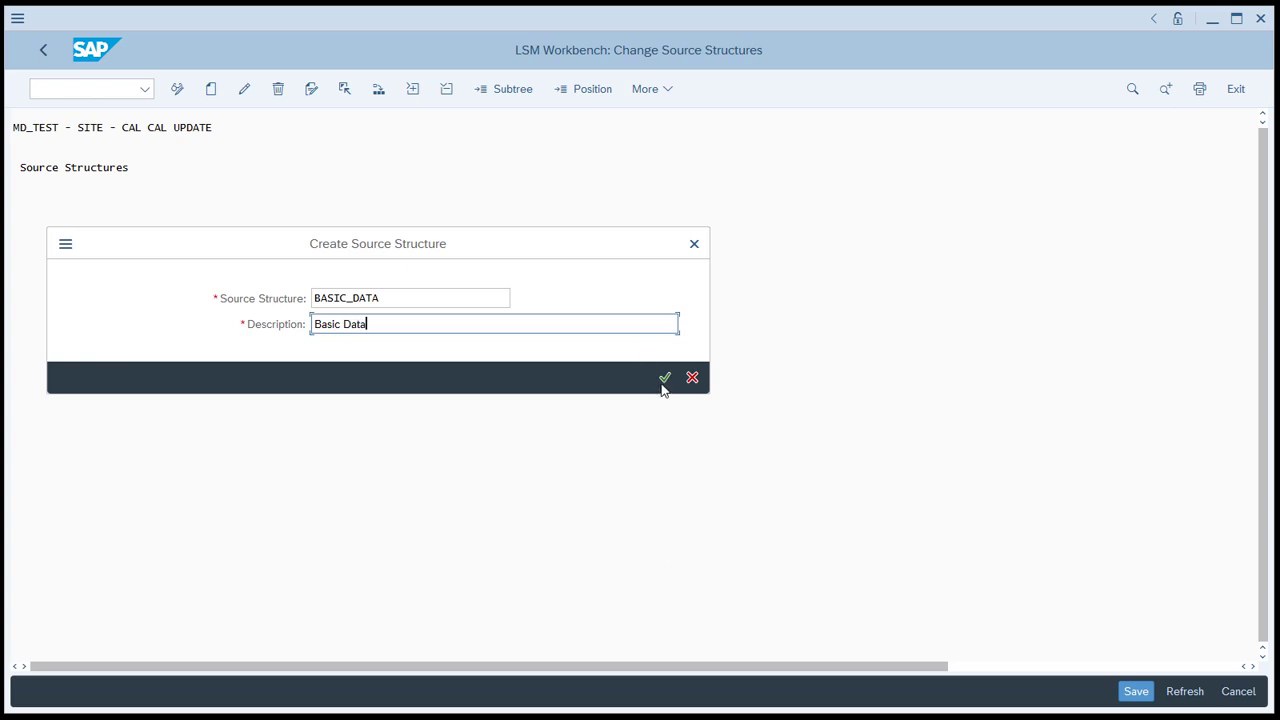
left_click(664, 378)
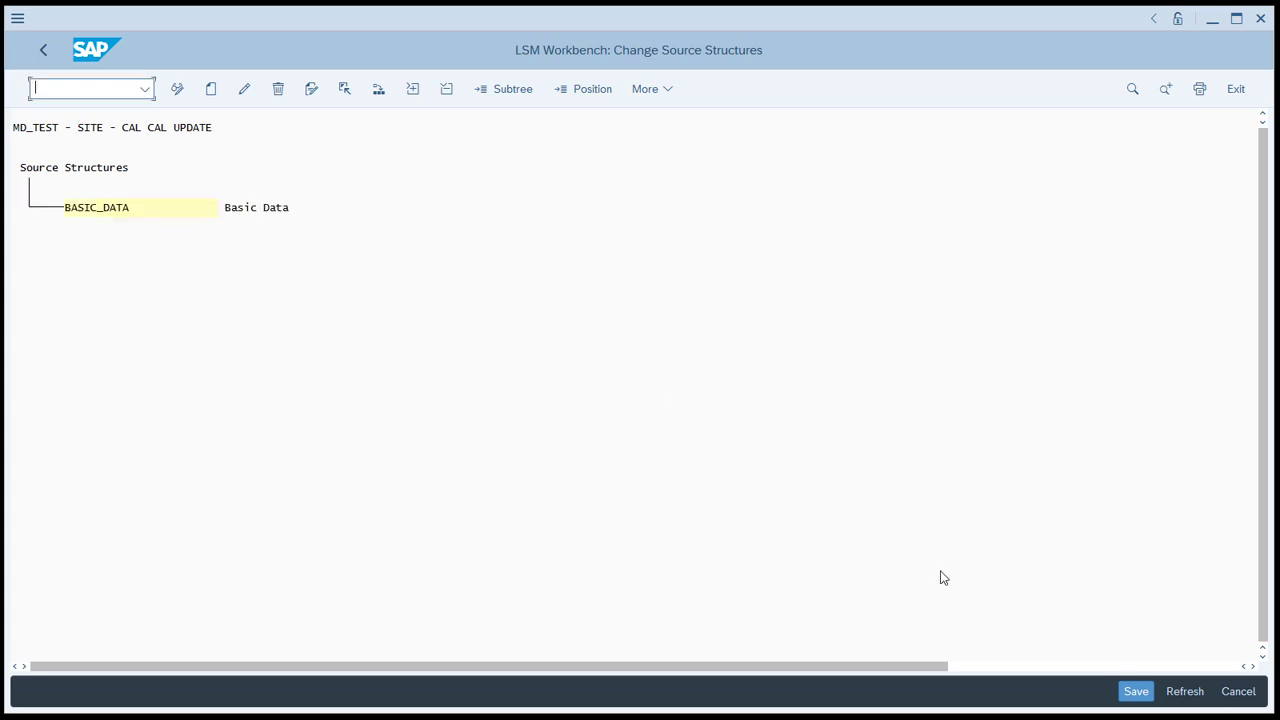
Step: Save the source structures and return to the process steps
left_click(1136, 692)
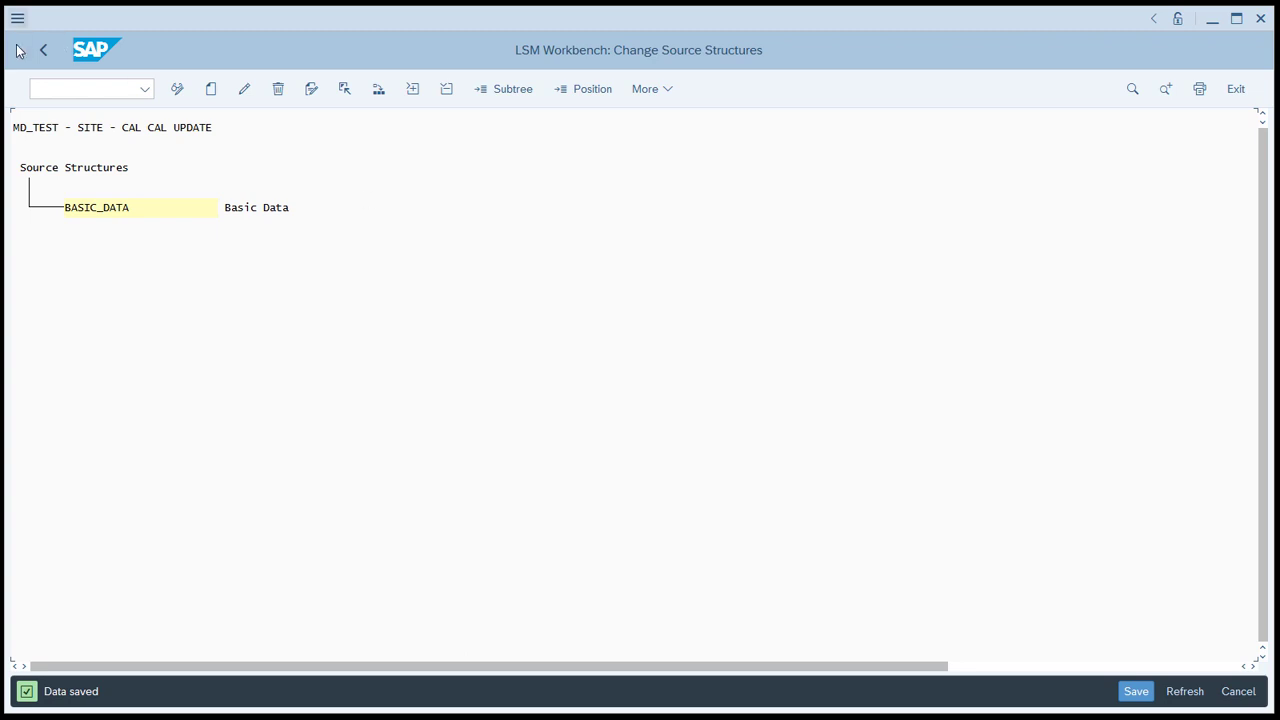
mouse_move(44, 52)
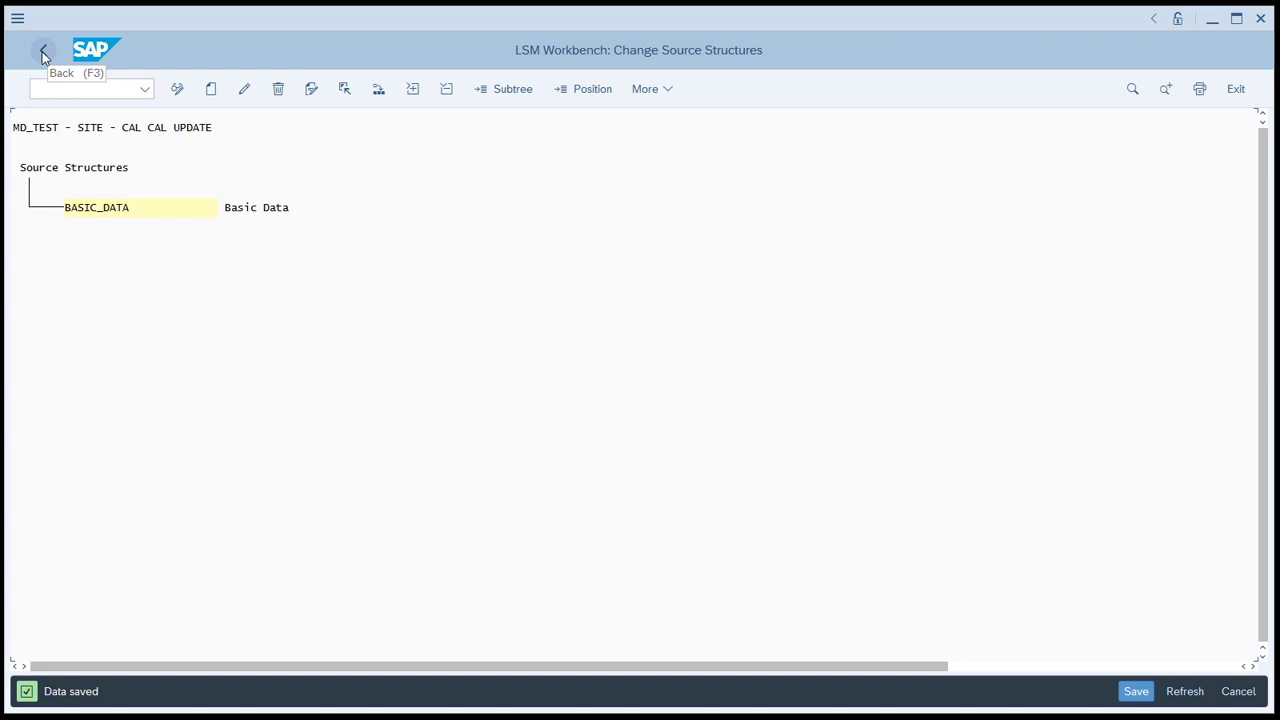
left_click(38, 50)
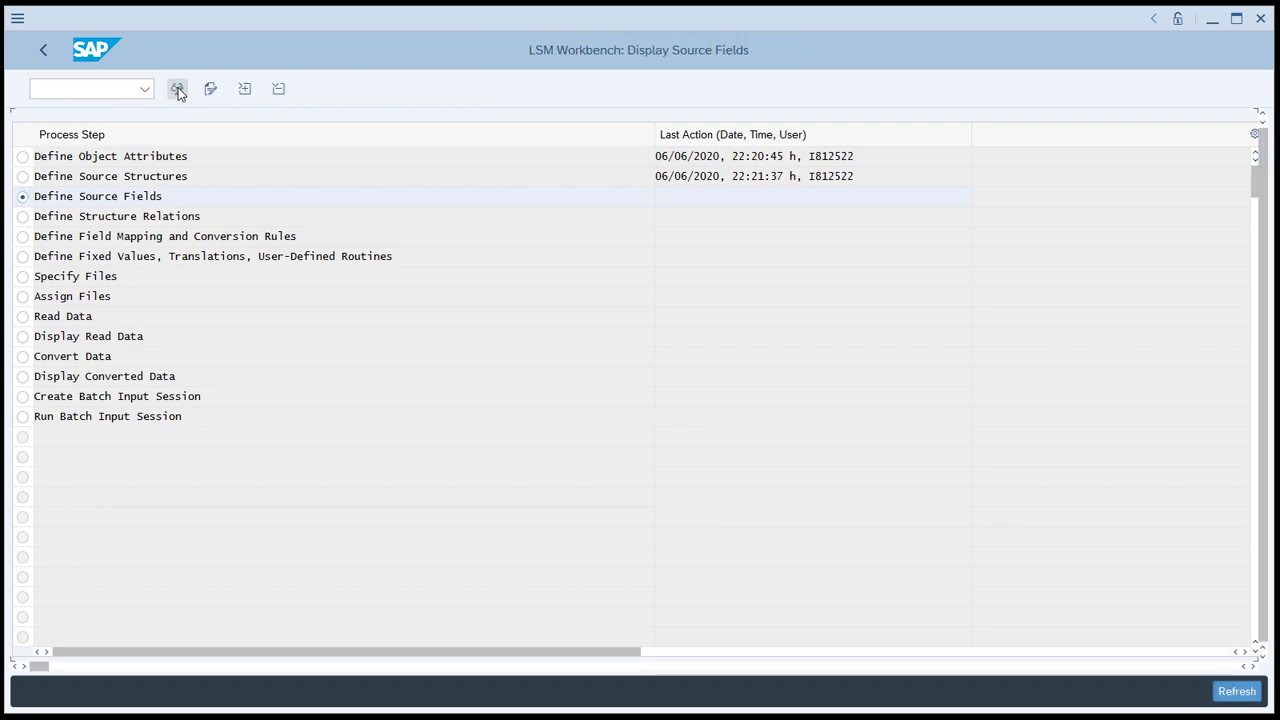
Step: Create source field LOCNR labelled Site, type C, length 4, under BASIC_DATA
left_click(178, 88)
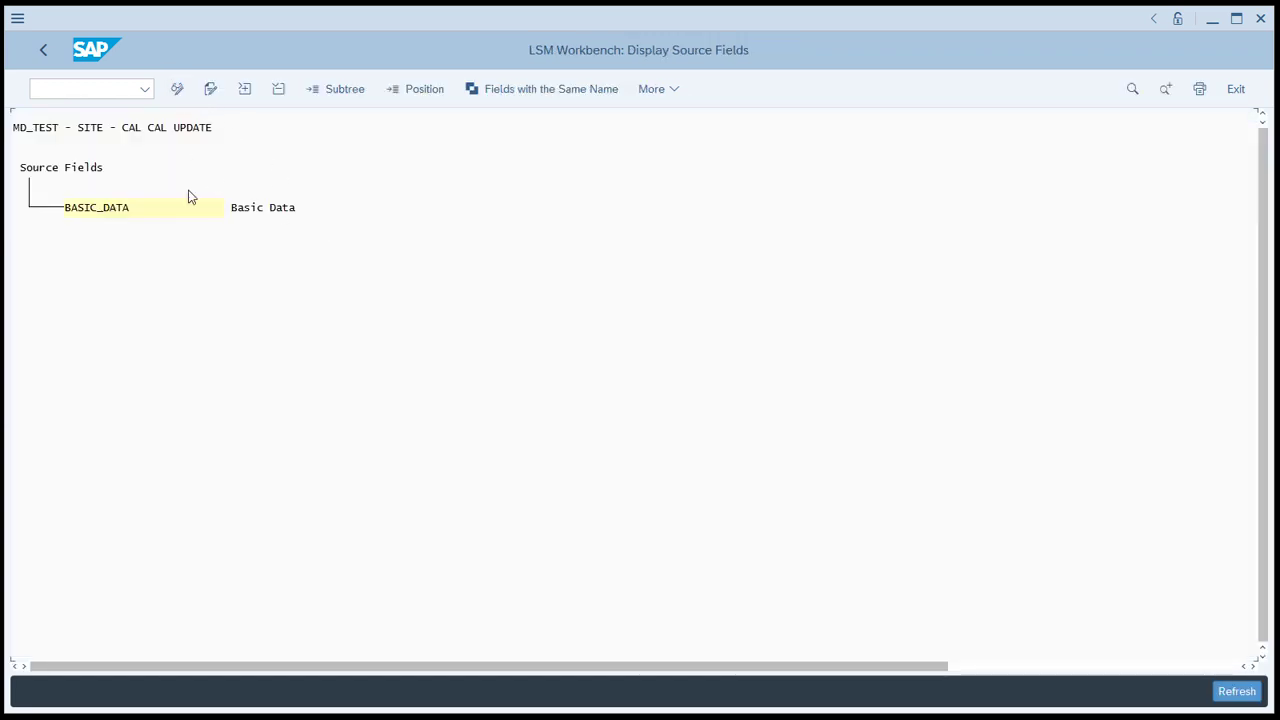
mouse_move(178, 88)
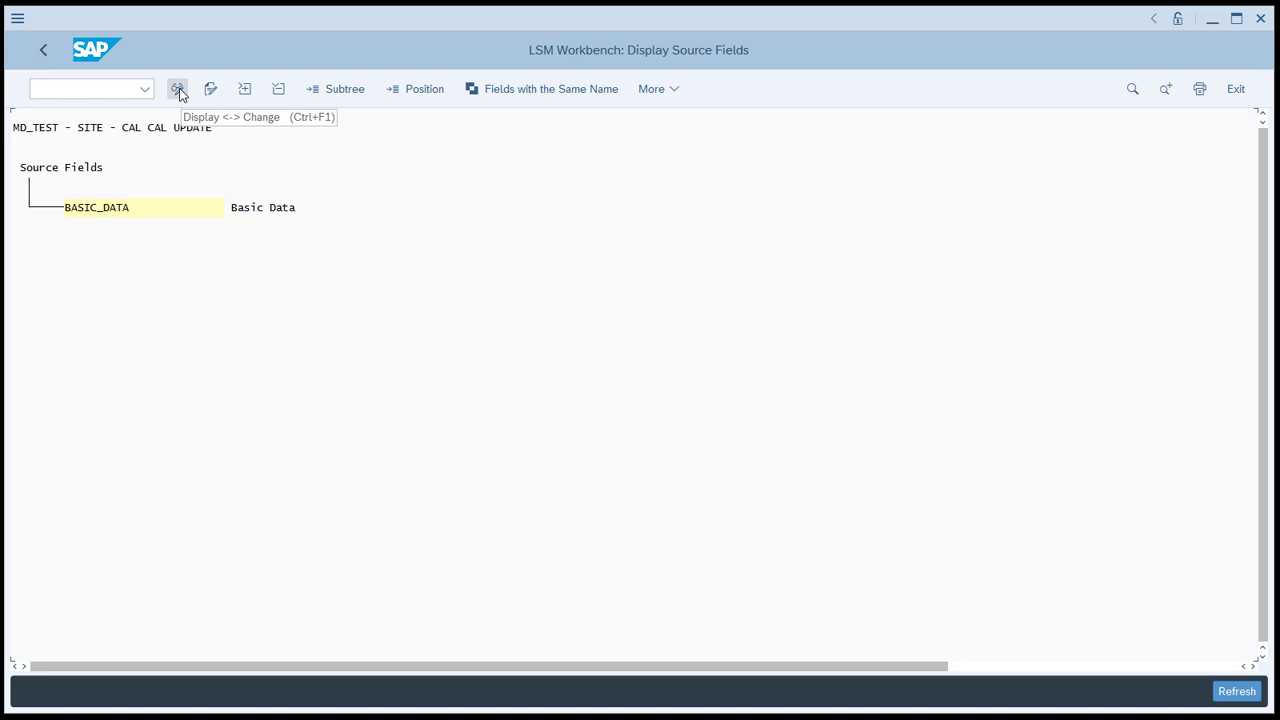
left_click(178, 88)
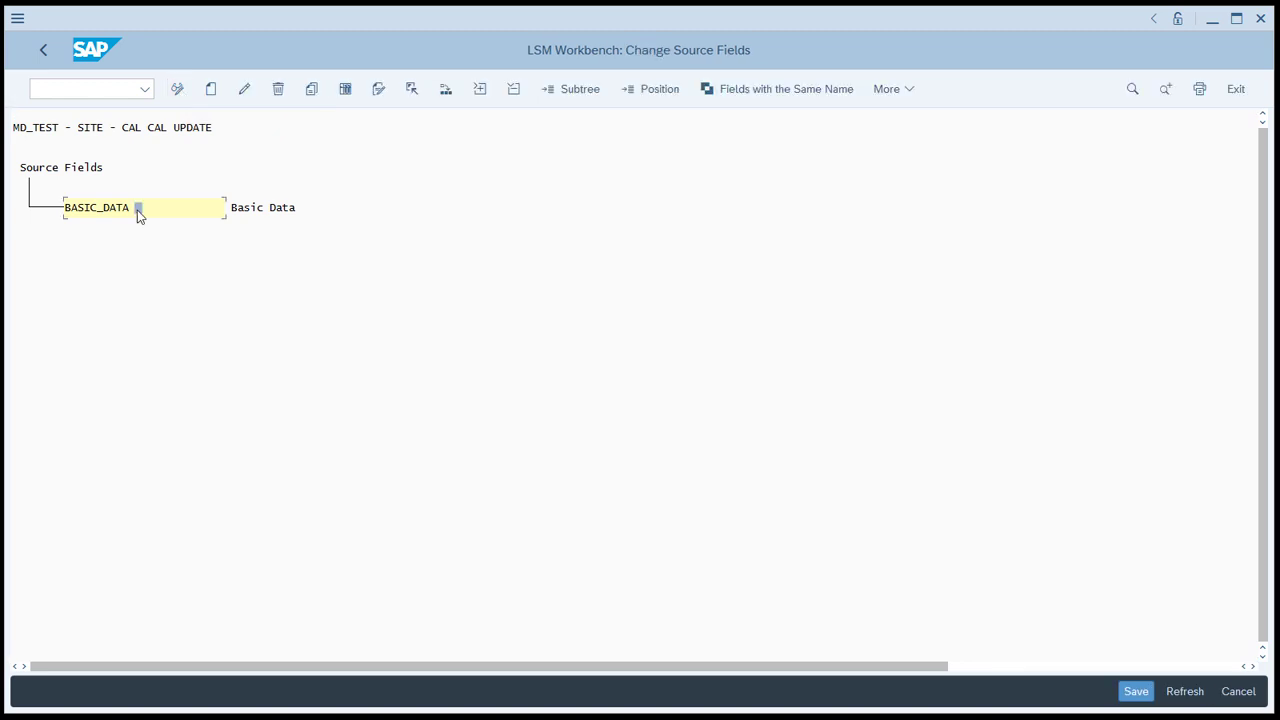
mouse_move(208, 88)
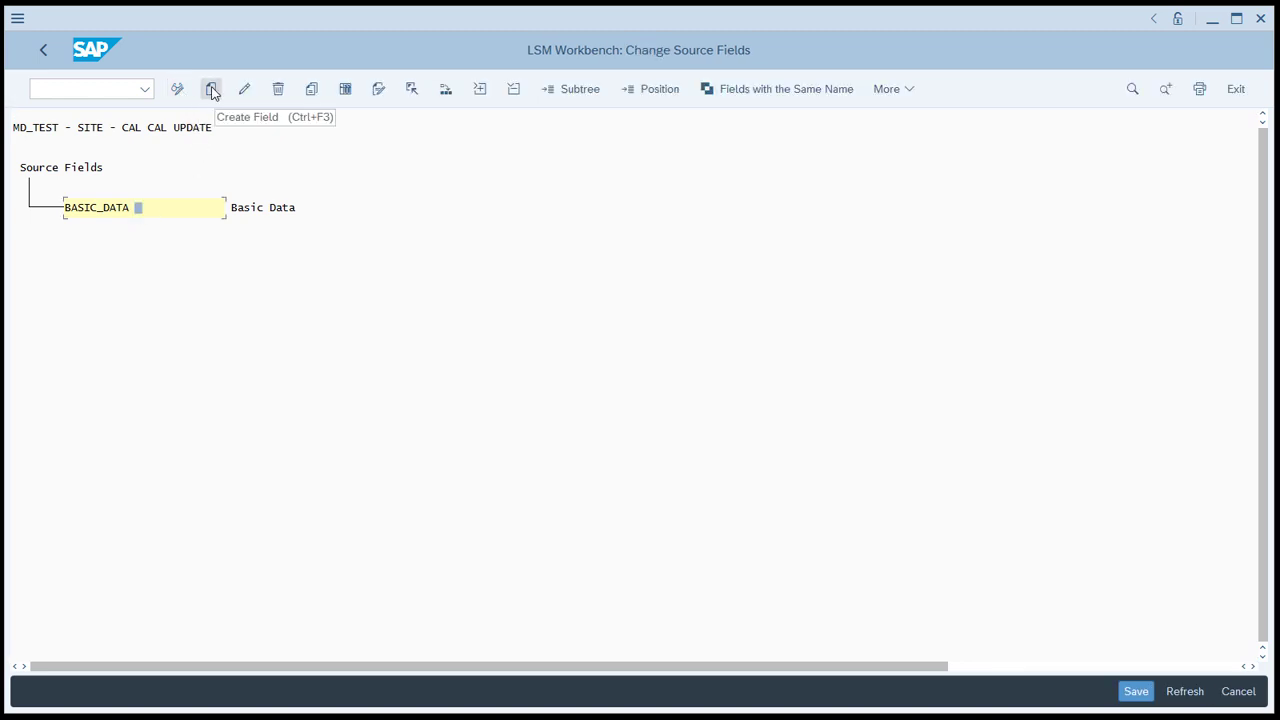
left_click(212, 86)
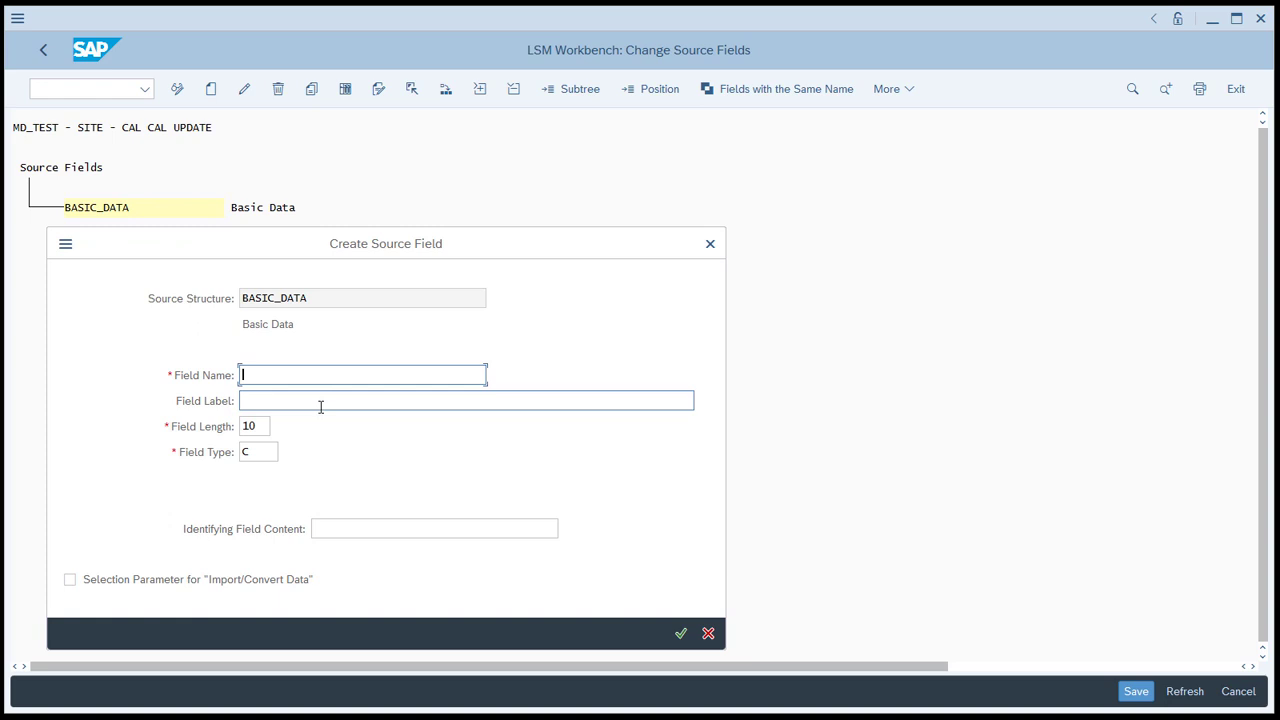
type("LOCNR")
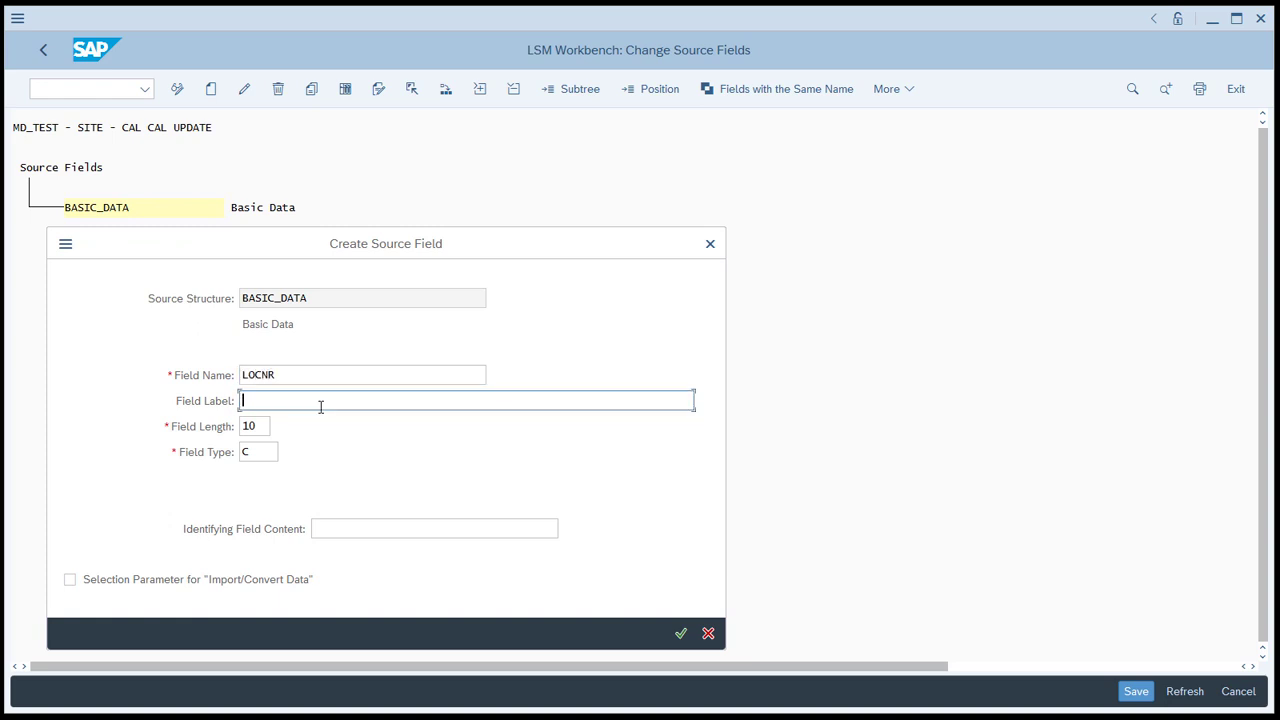
type("Site")
left_click(254, 426)
type("4")
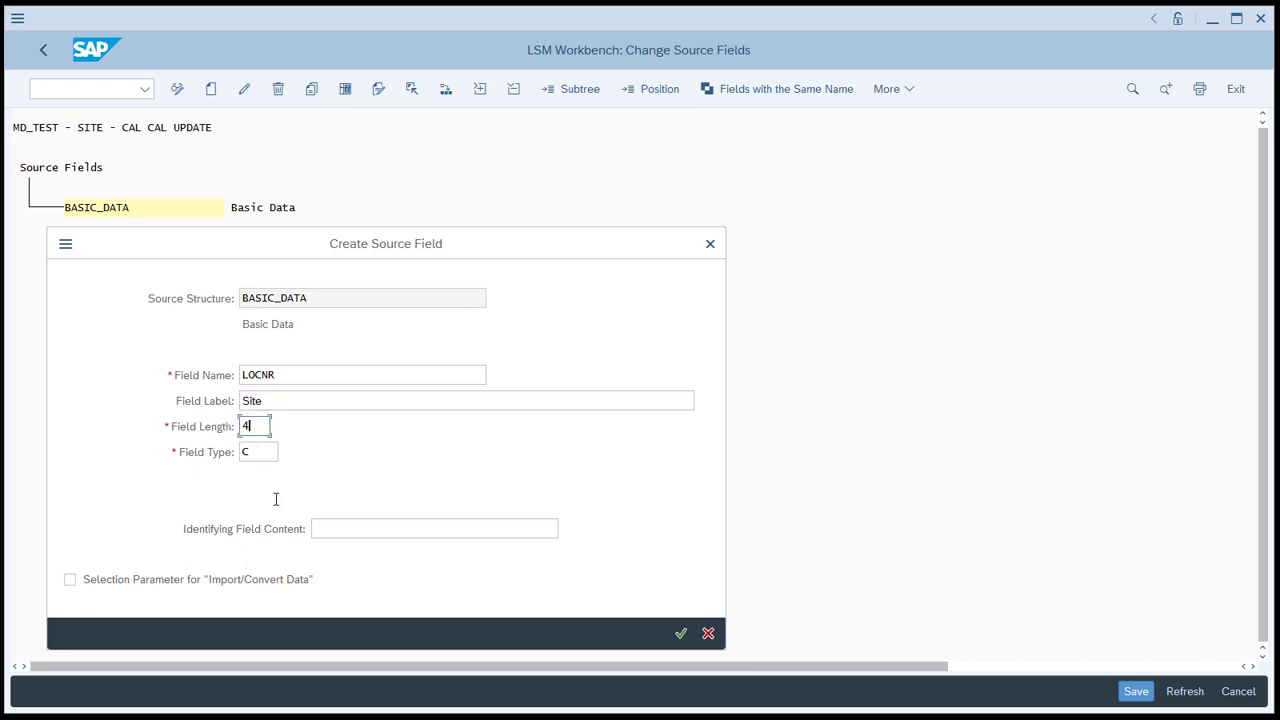
left_click(684, 634)
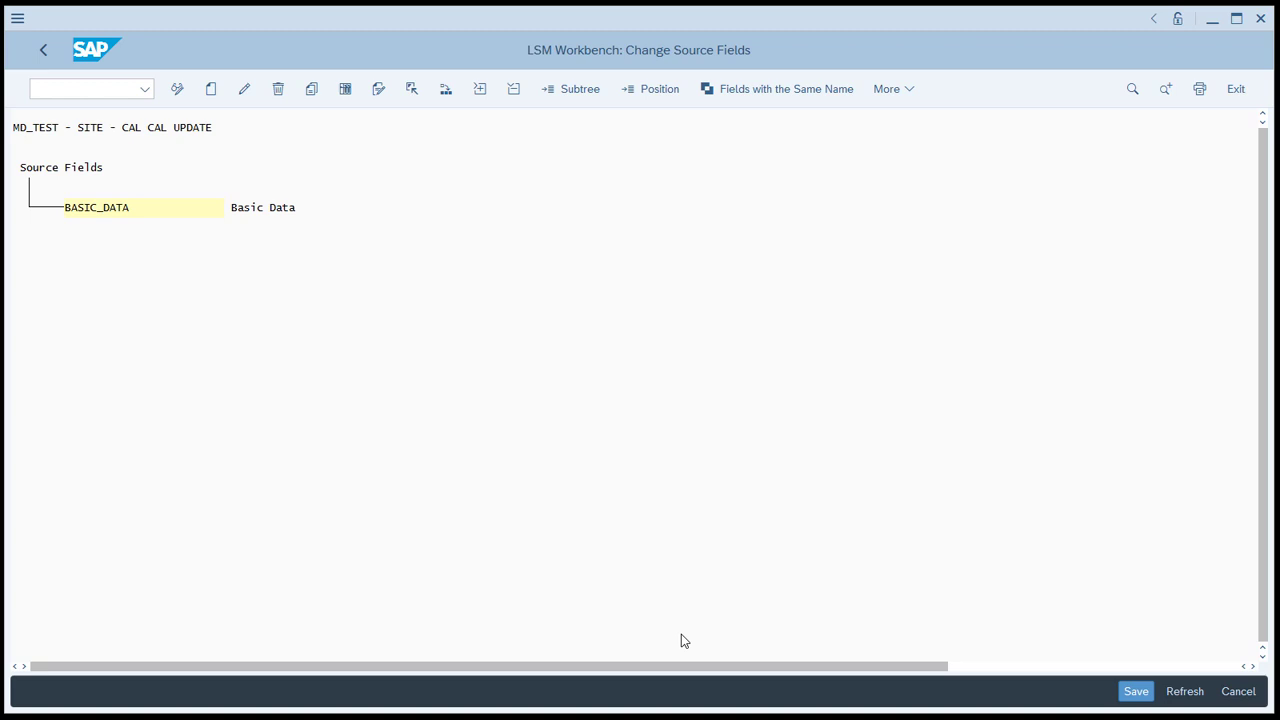
double_click(96, 208)
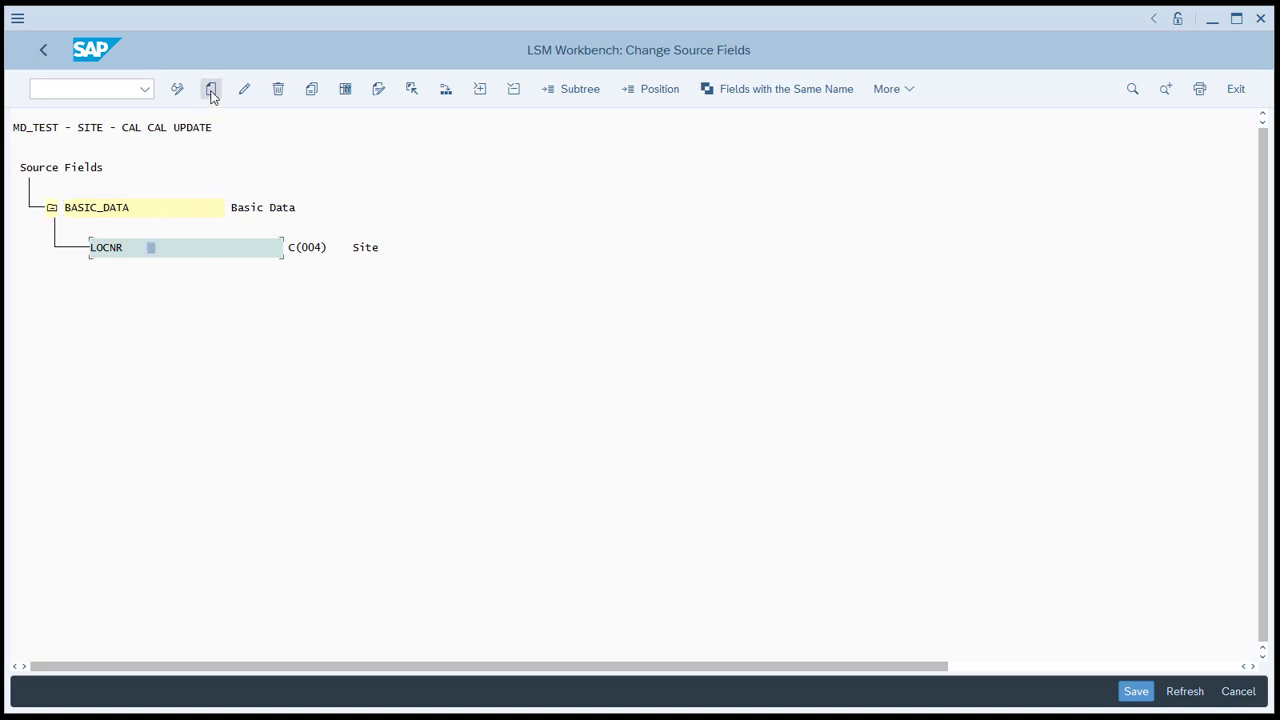
Step: Create source field FABKL labelled Cal, type C, with length 2
left_click(210, 88)
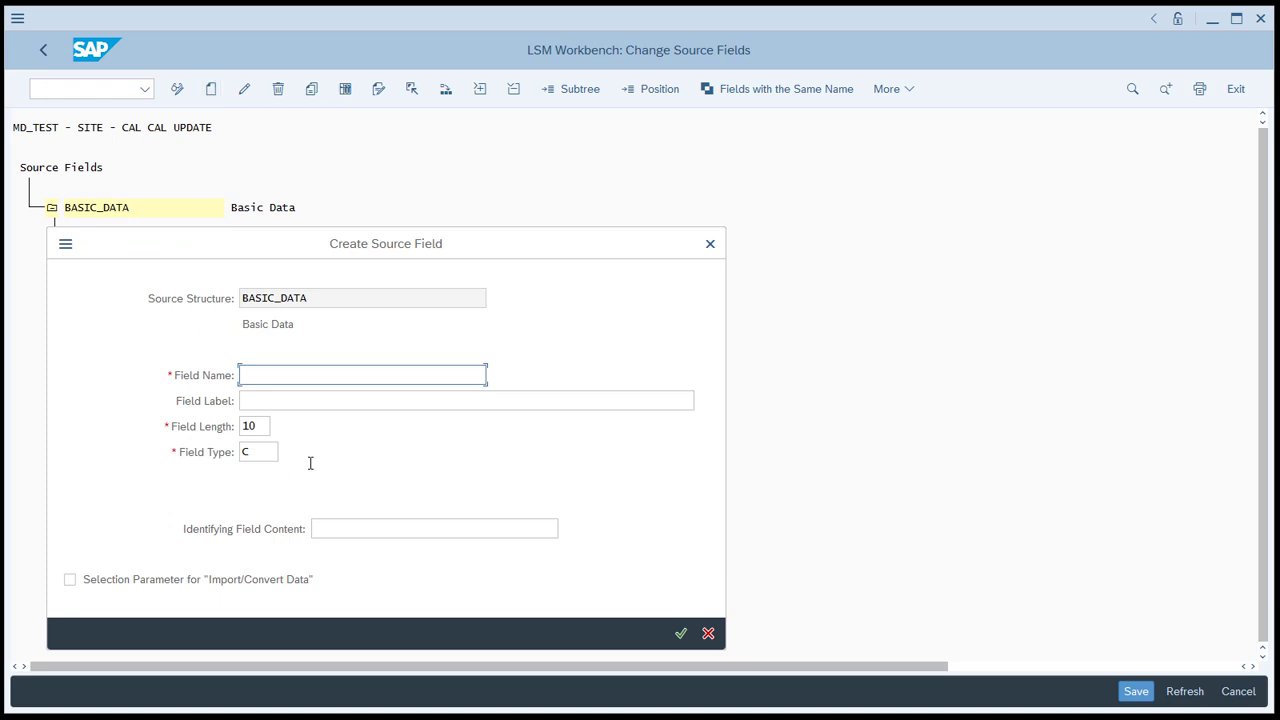
type("FABKL")
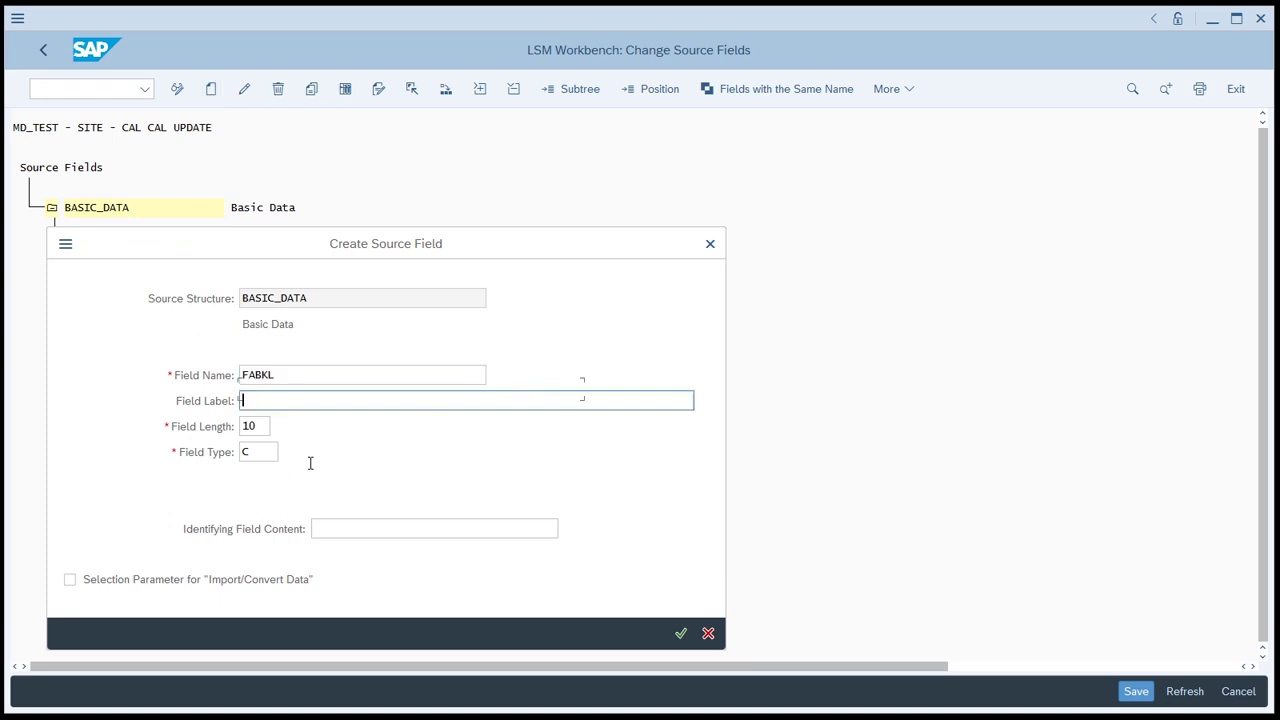
type("Cal")
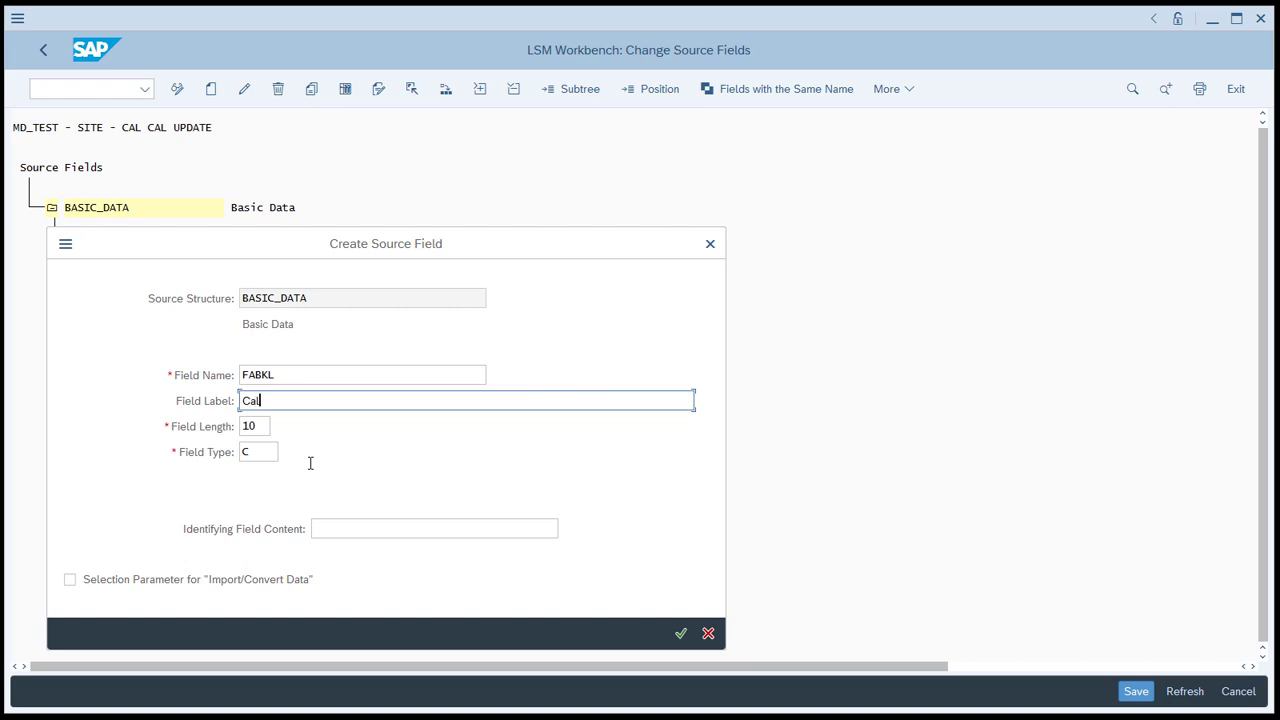
left_click(252, 424)
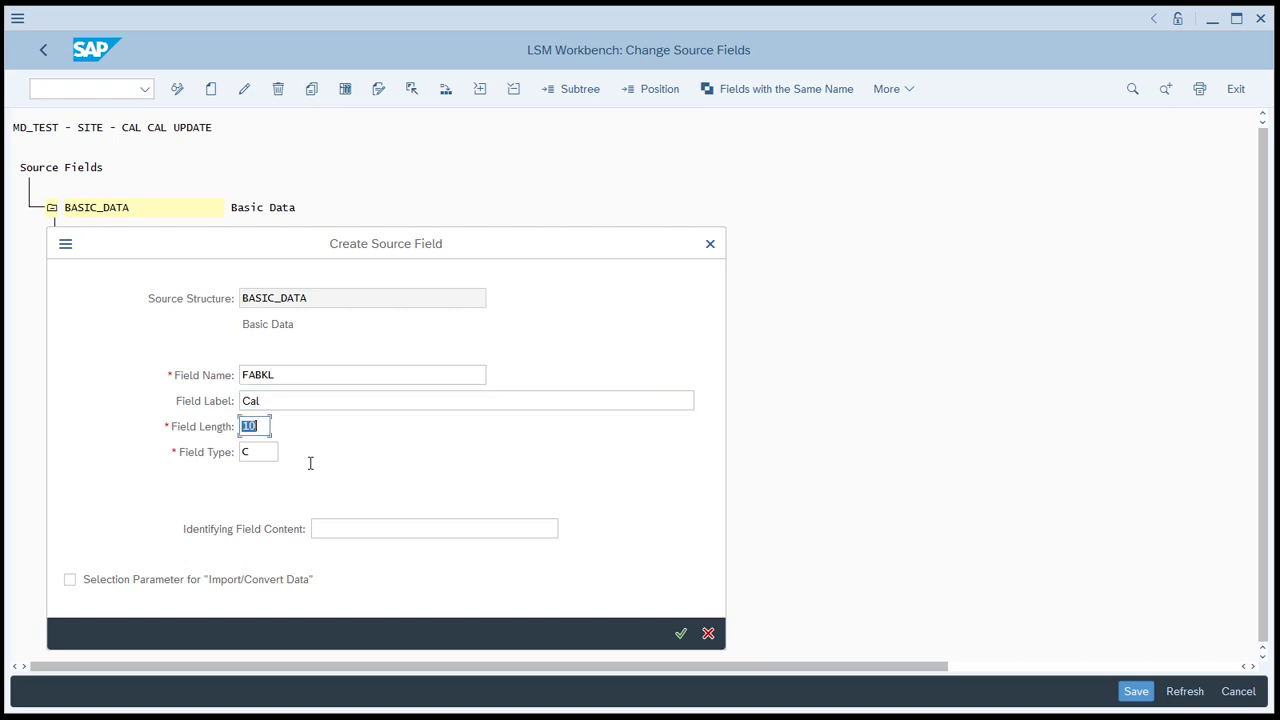
type("2")
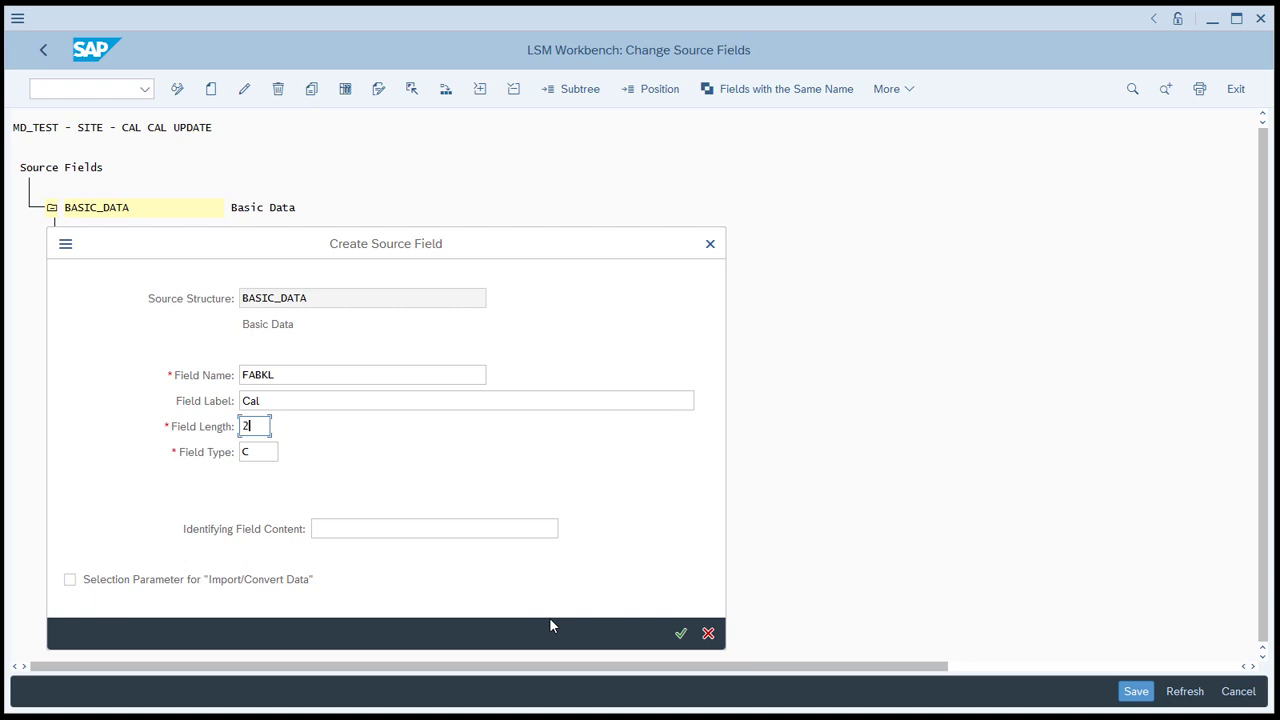
left_click(684, 634)
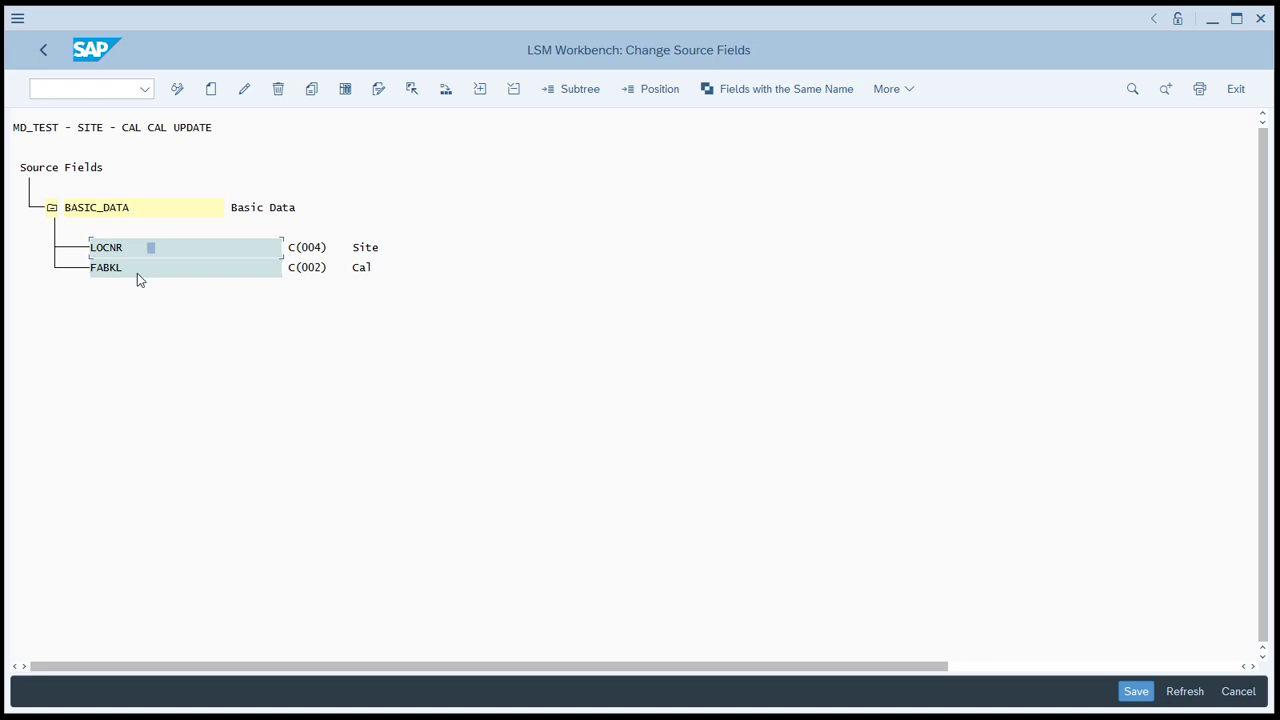
mouse_move(148, 250)
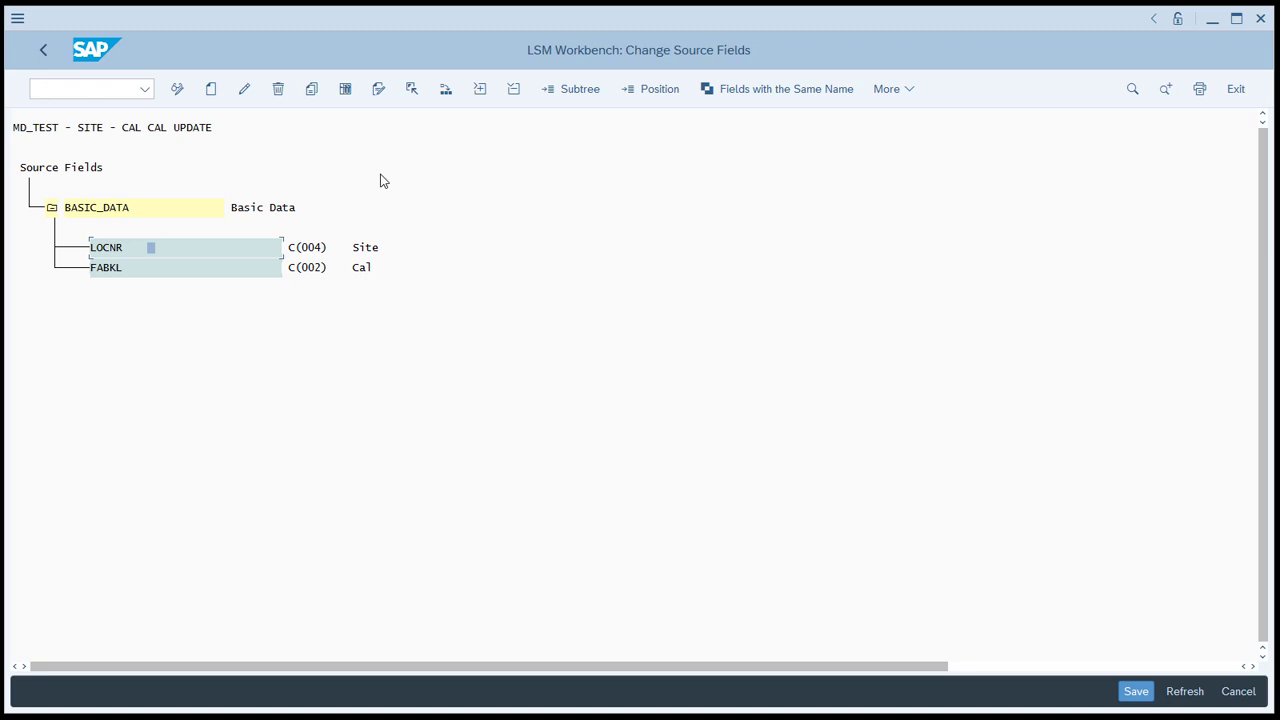
mouse_move(384, 254)
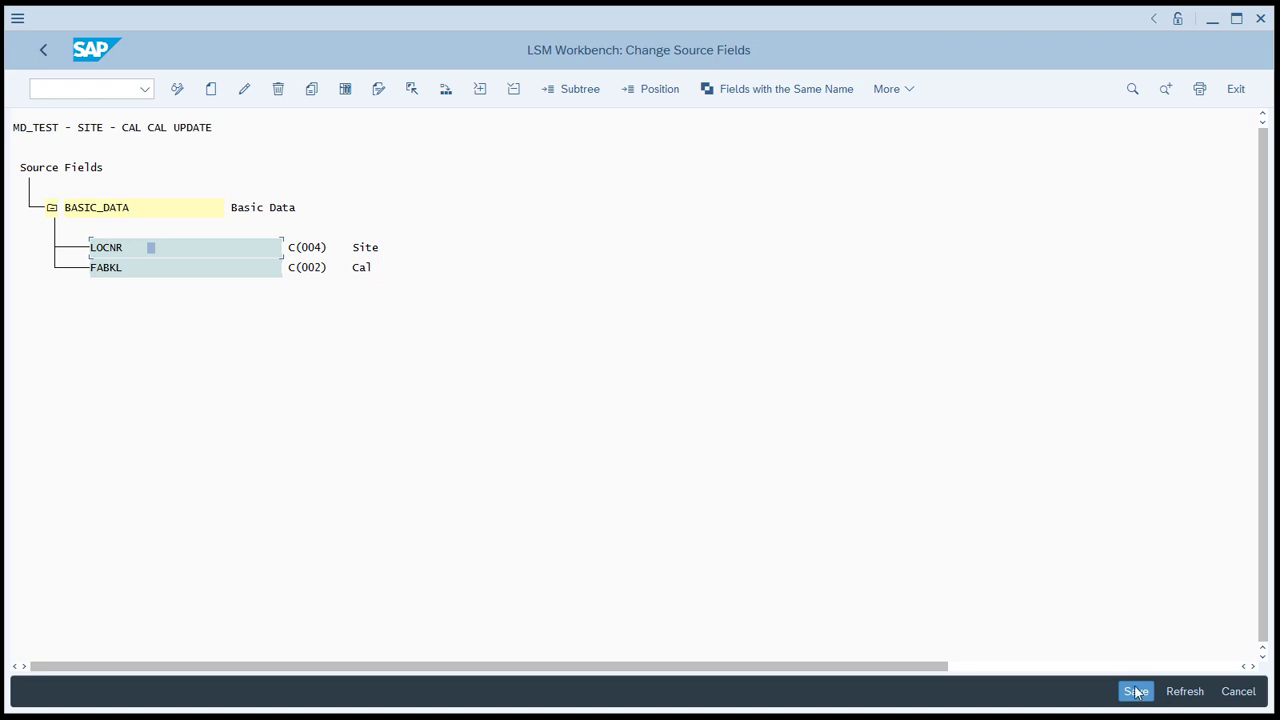
Step: Save the source field definitions and return to the process steps
left_click(1138, 692)
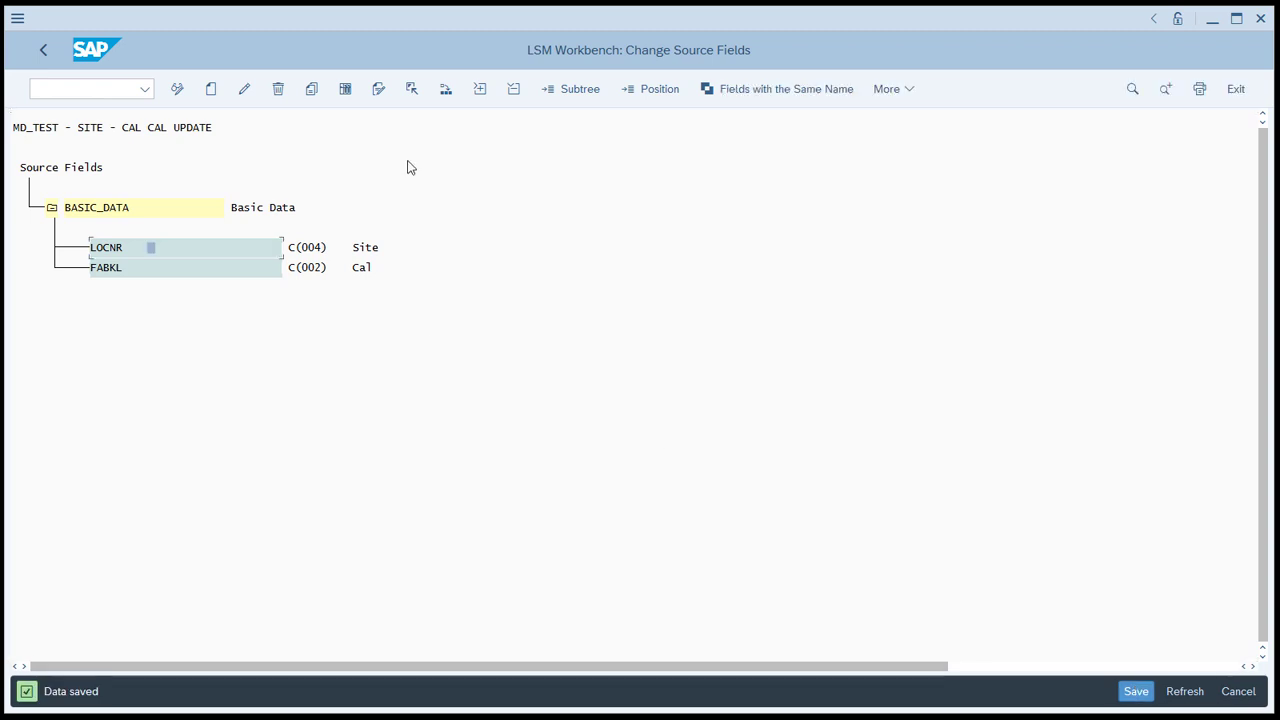
left_click(40, 50)
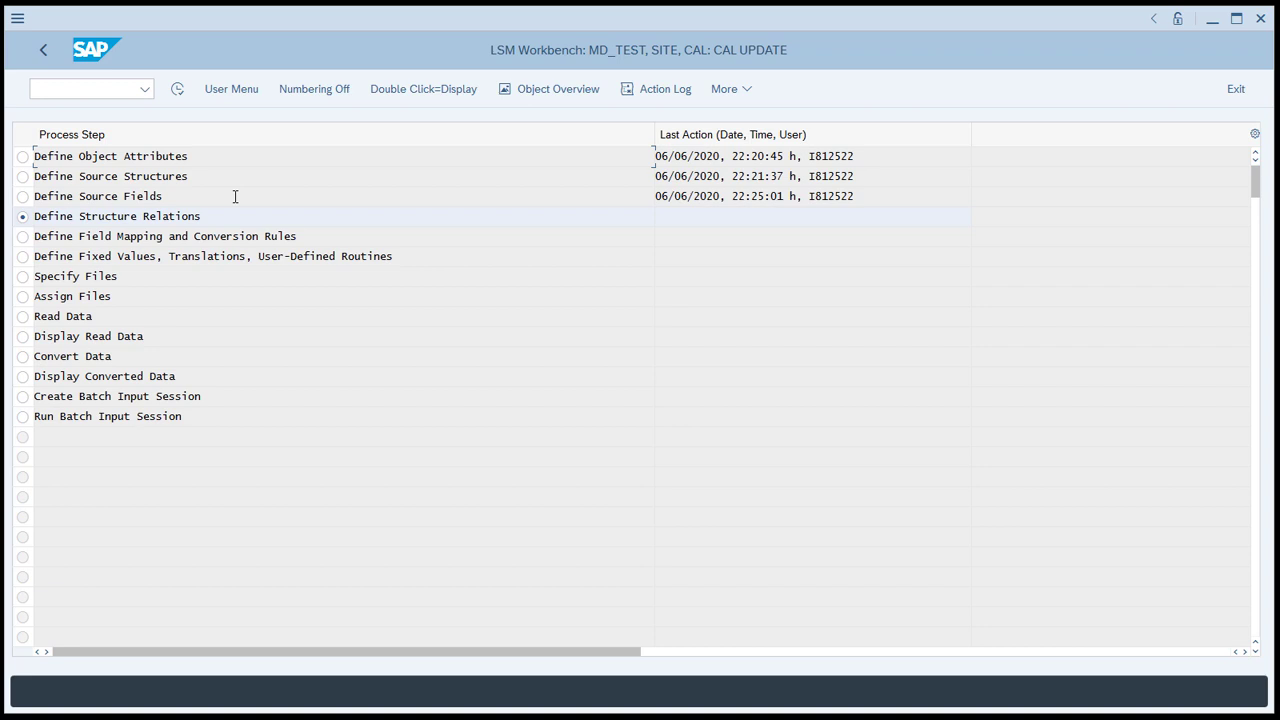
mouse_move(196, 120)
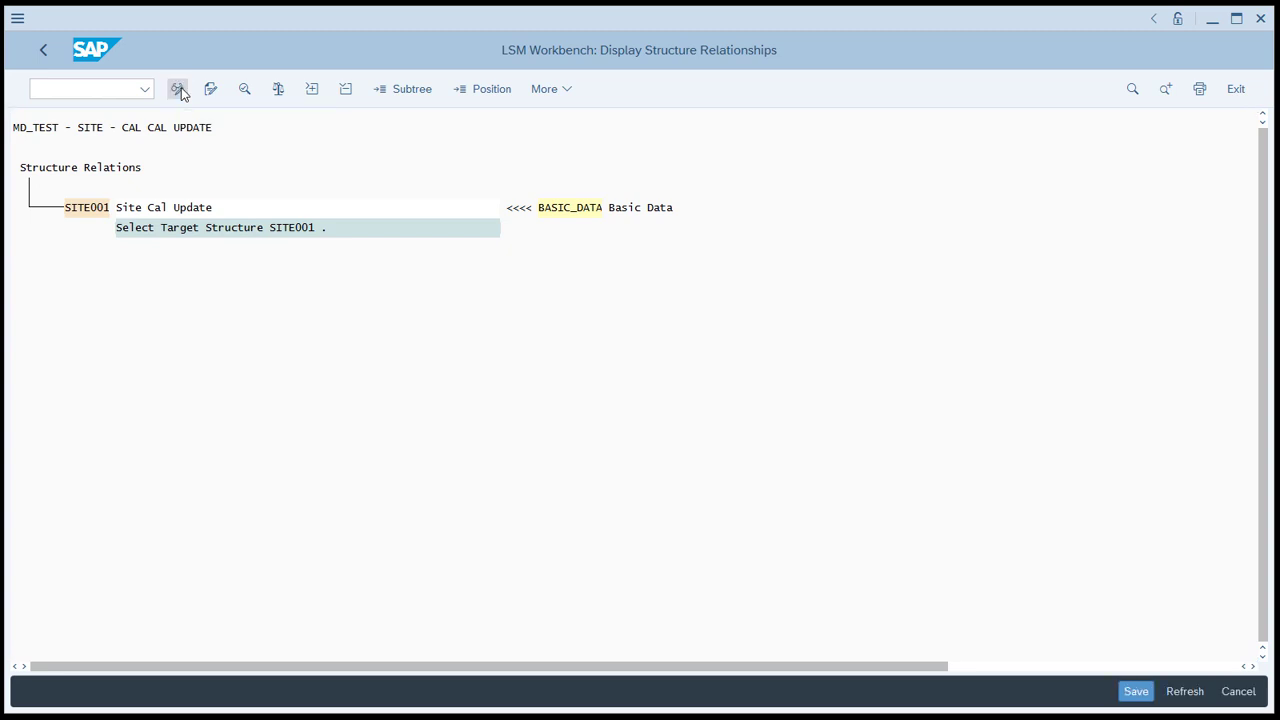
Step: Save the relation of target structure SITE001 to source structure BASIC_DATA
left_click(178, 88)
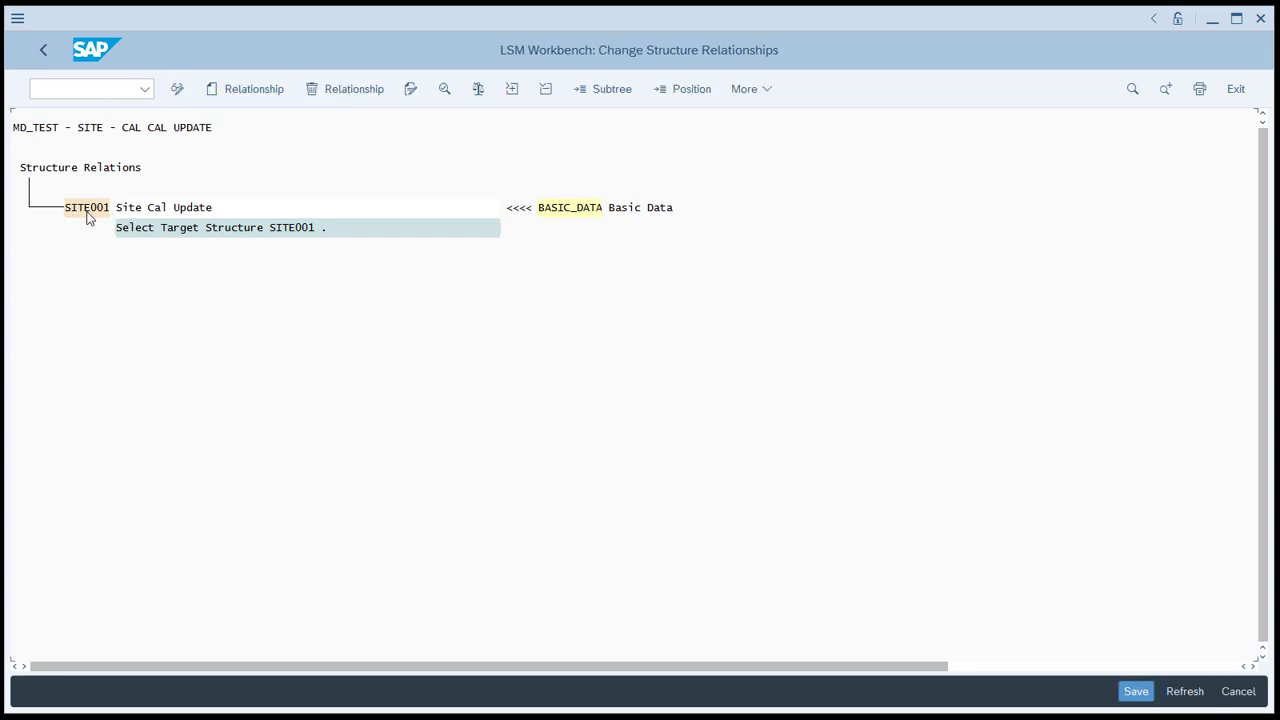
mouse_move(628, 228)
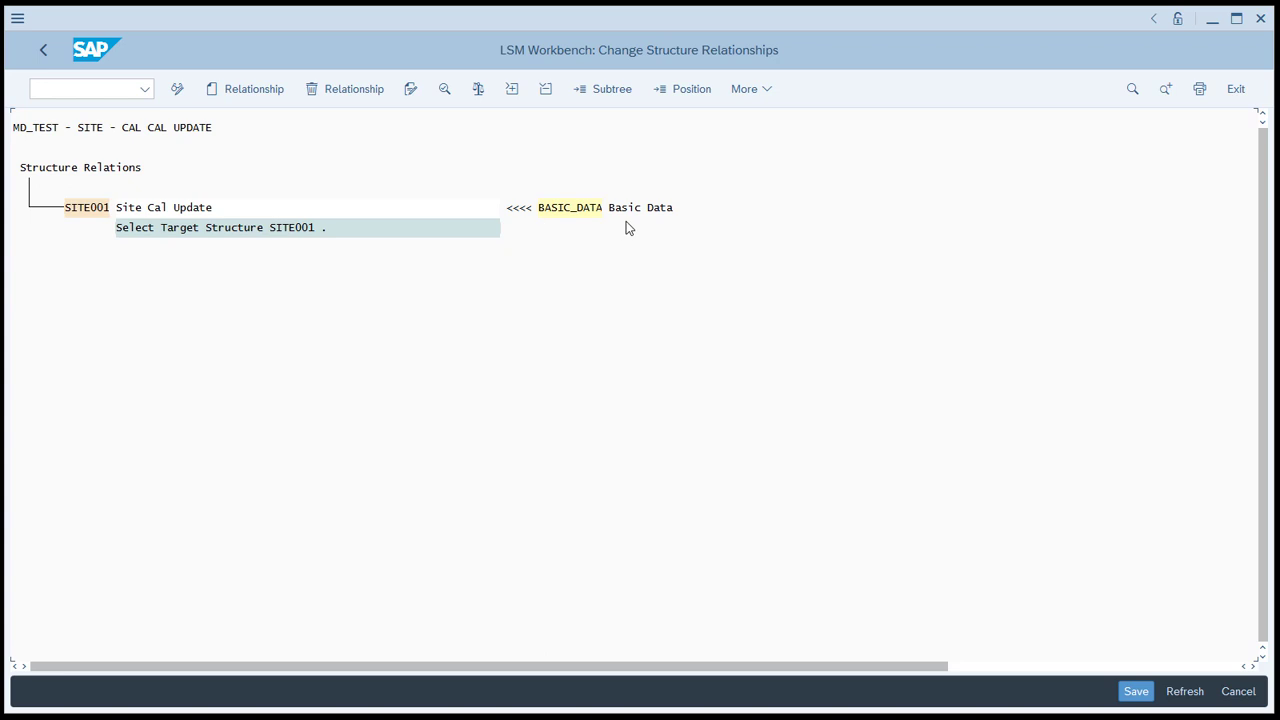
mouse_move(520, 212)
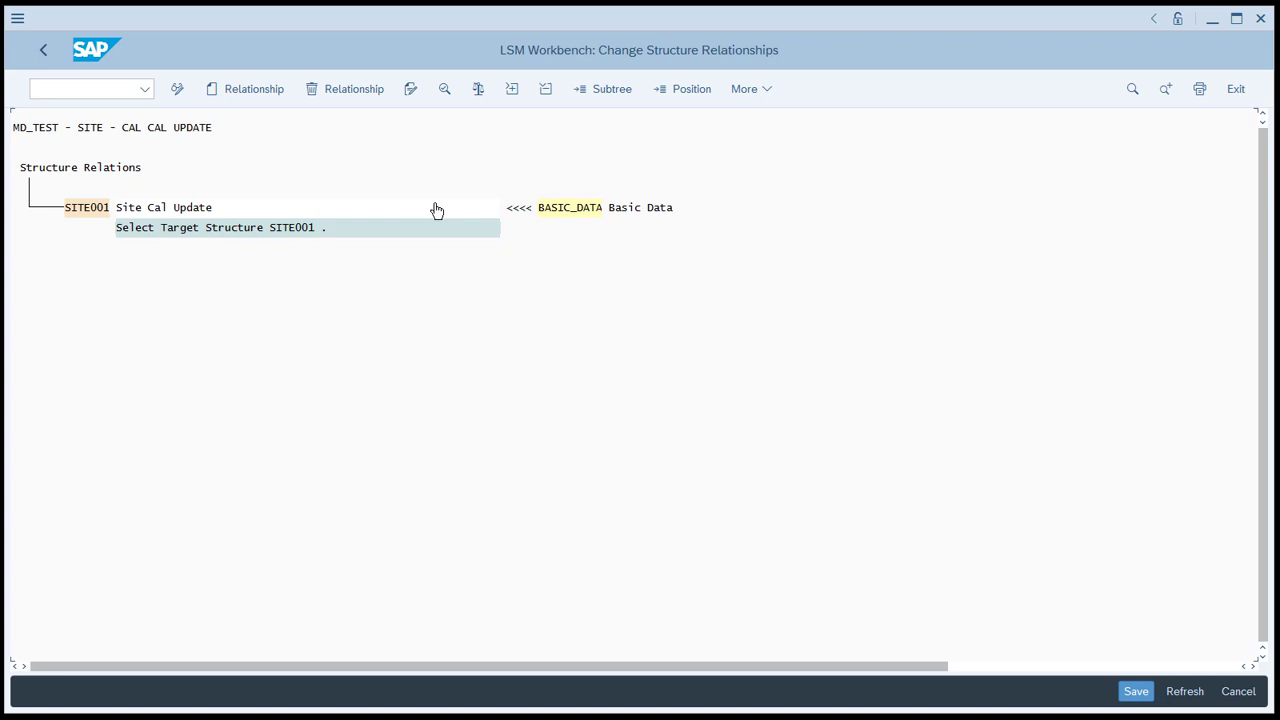
mouse_move(1012, 676)
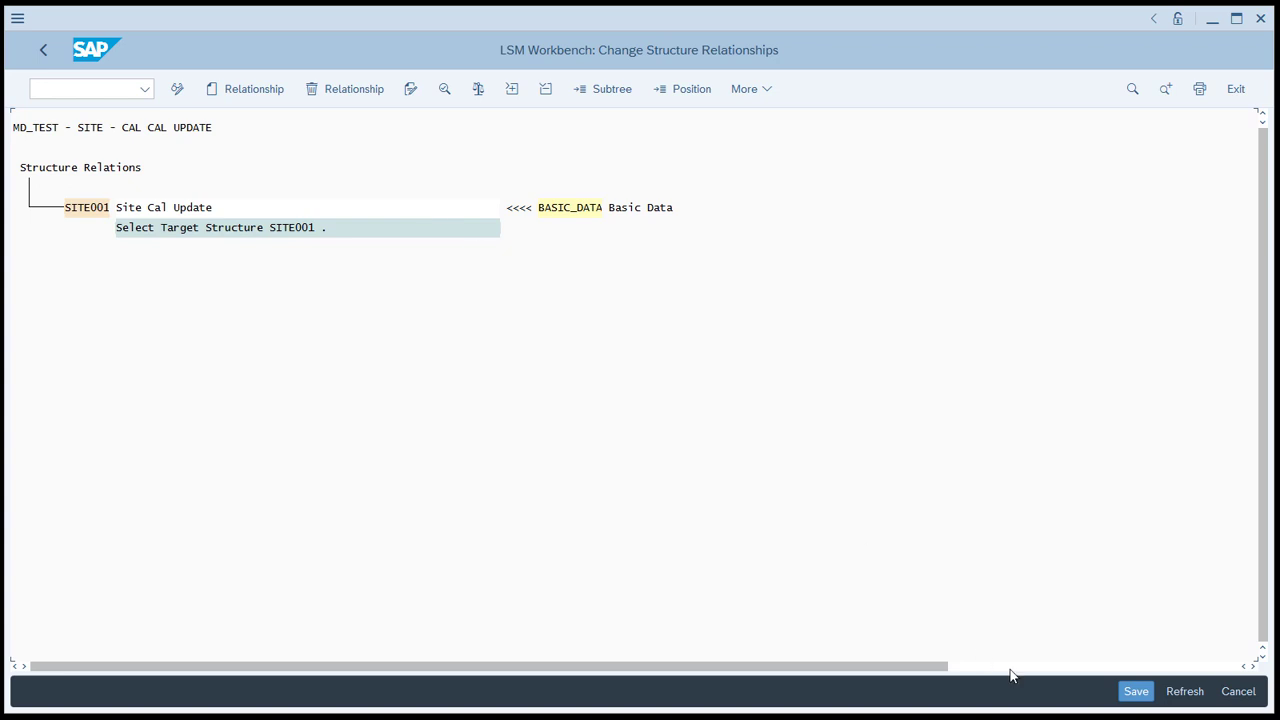
left_click(1138, 692)
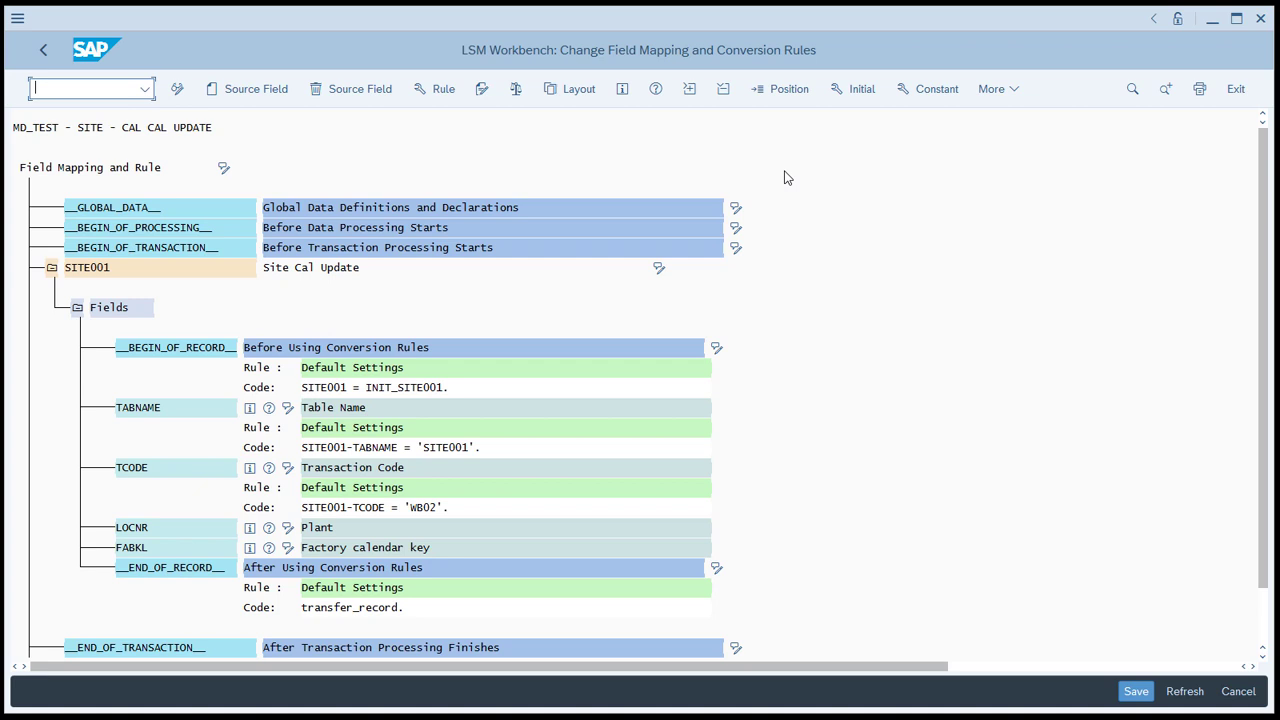
mouse_move(978, 152)
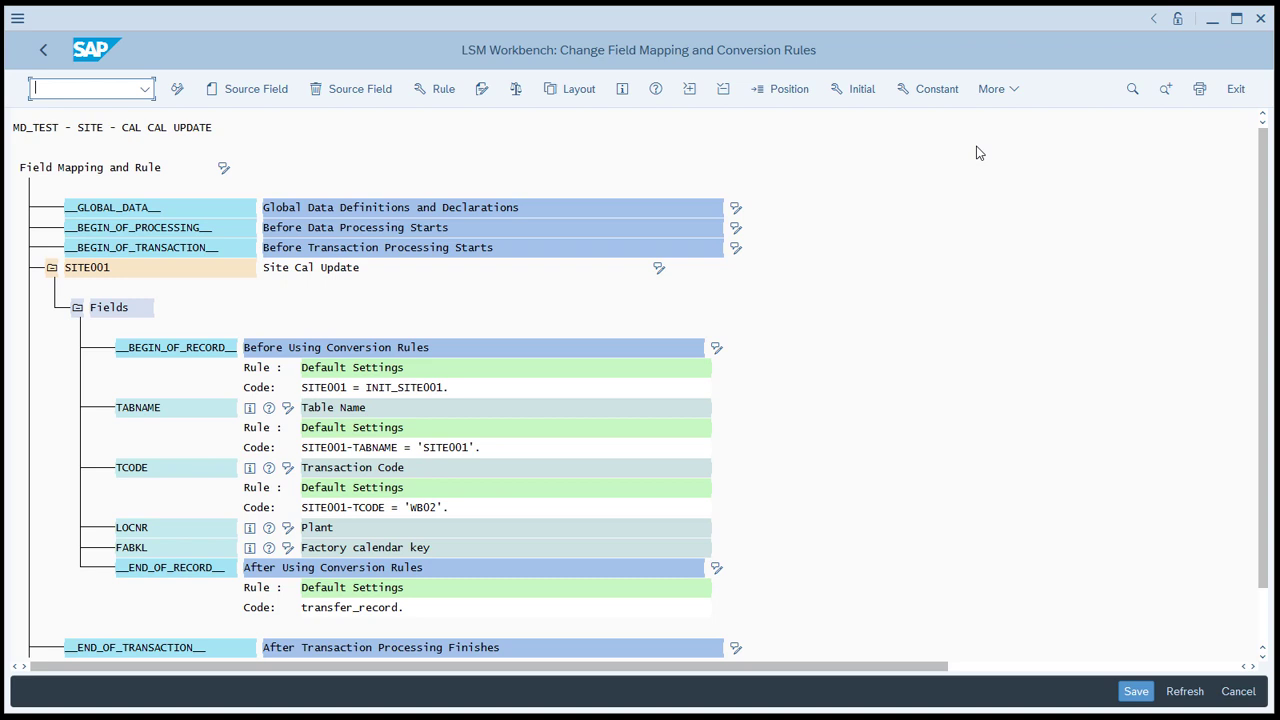
mouse_move(1000, 100)
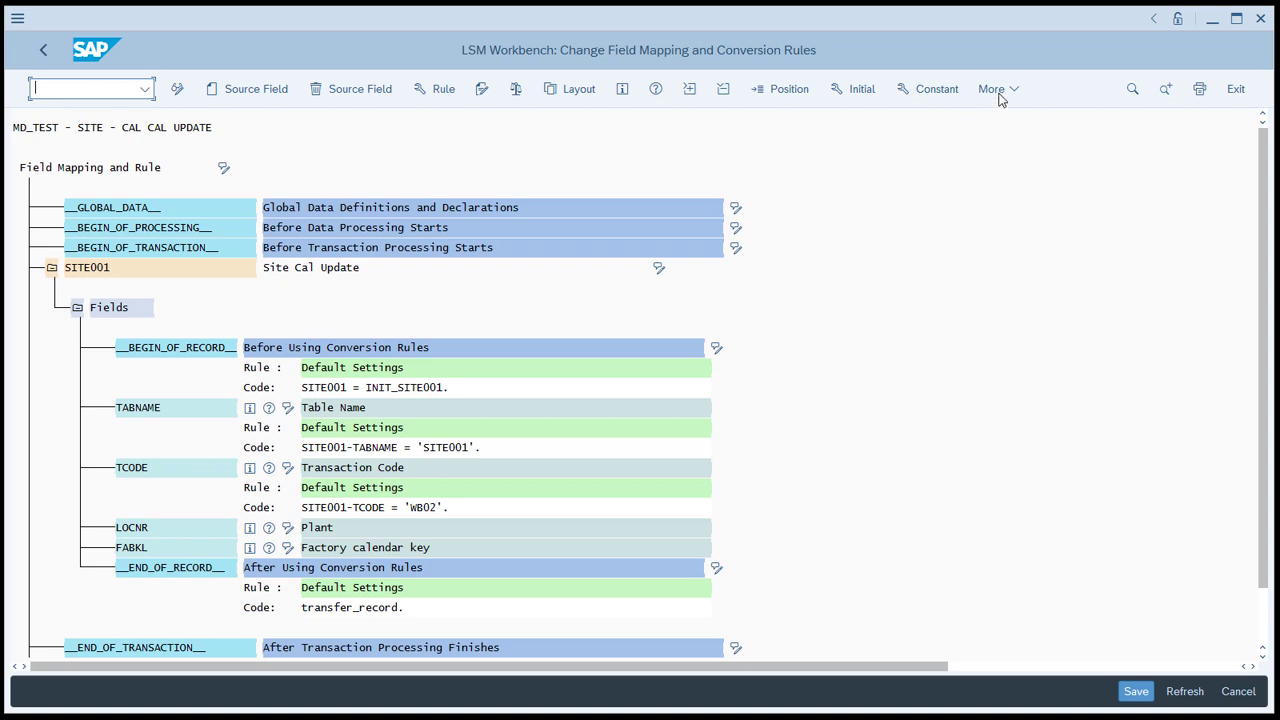
Step: Run Extras > Auto-Field Mapping without confirmation, mapping LOCNR and FABKL by name
left_click(996, 88)
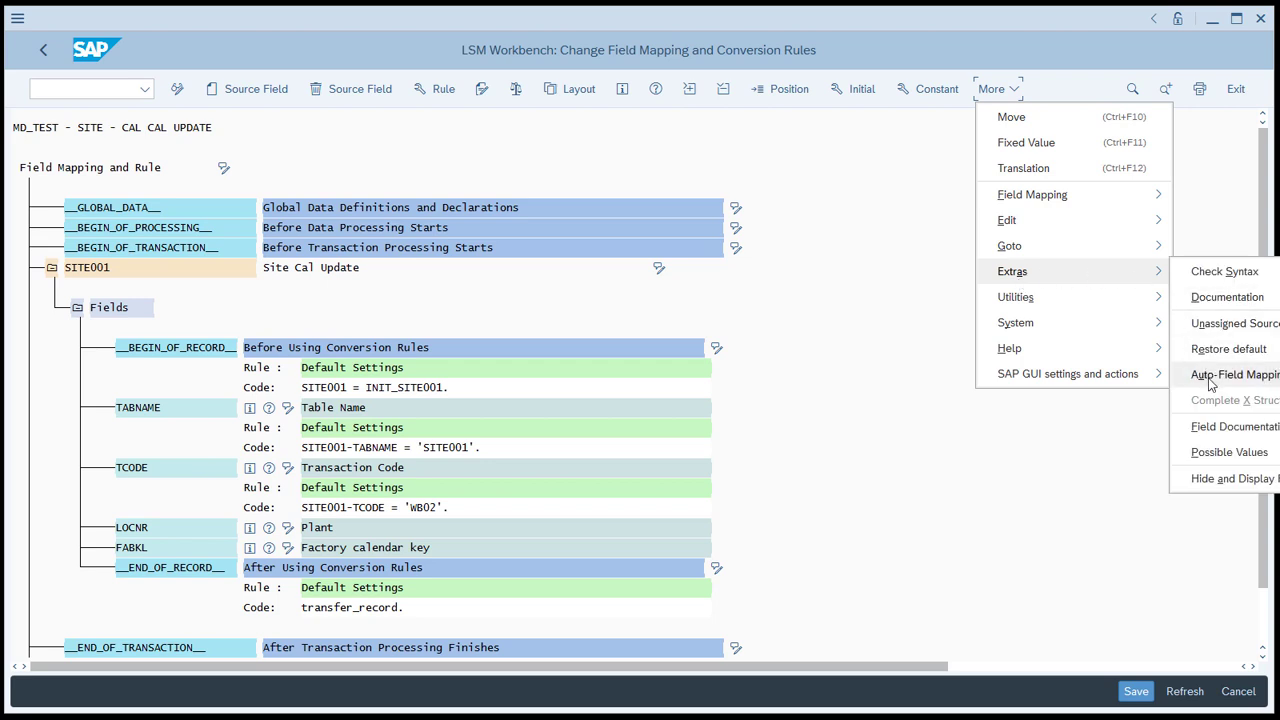
left_click(1230, 374)
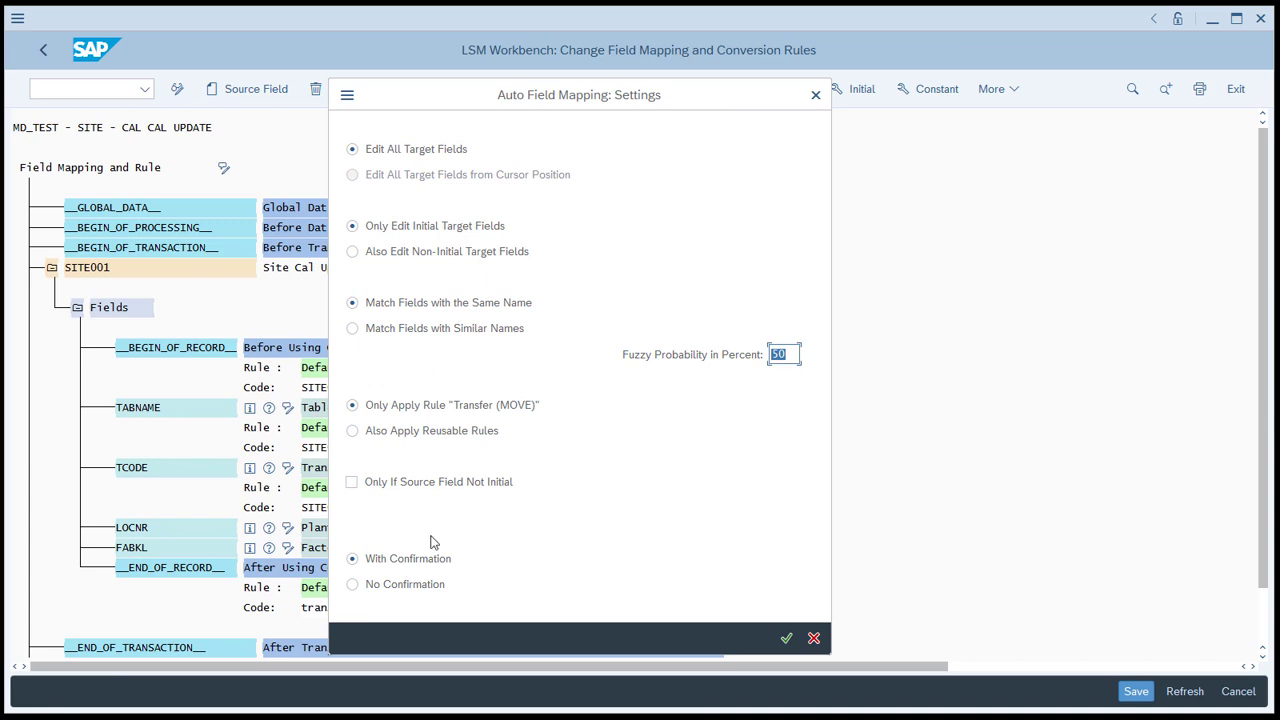
left_click(352, 584)
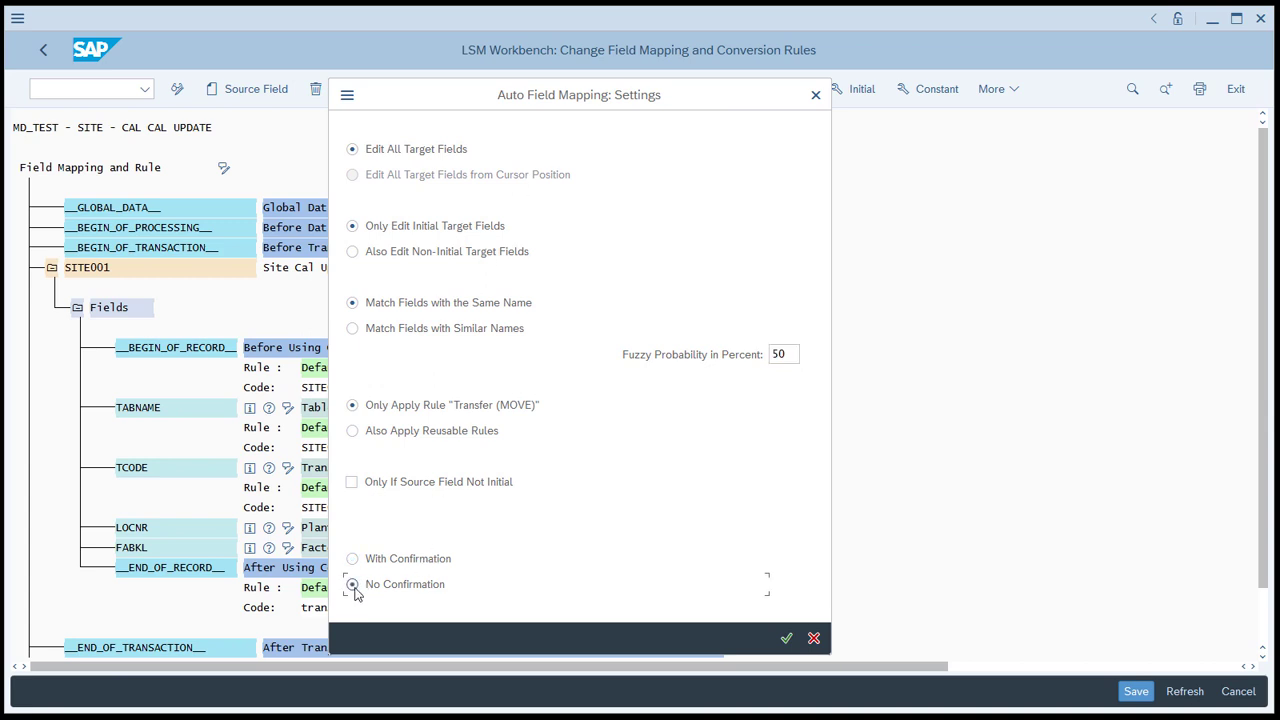
mouse_move(638, 606)
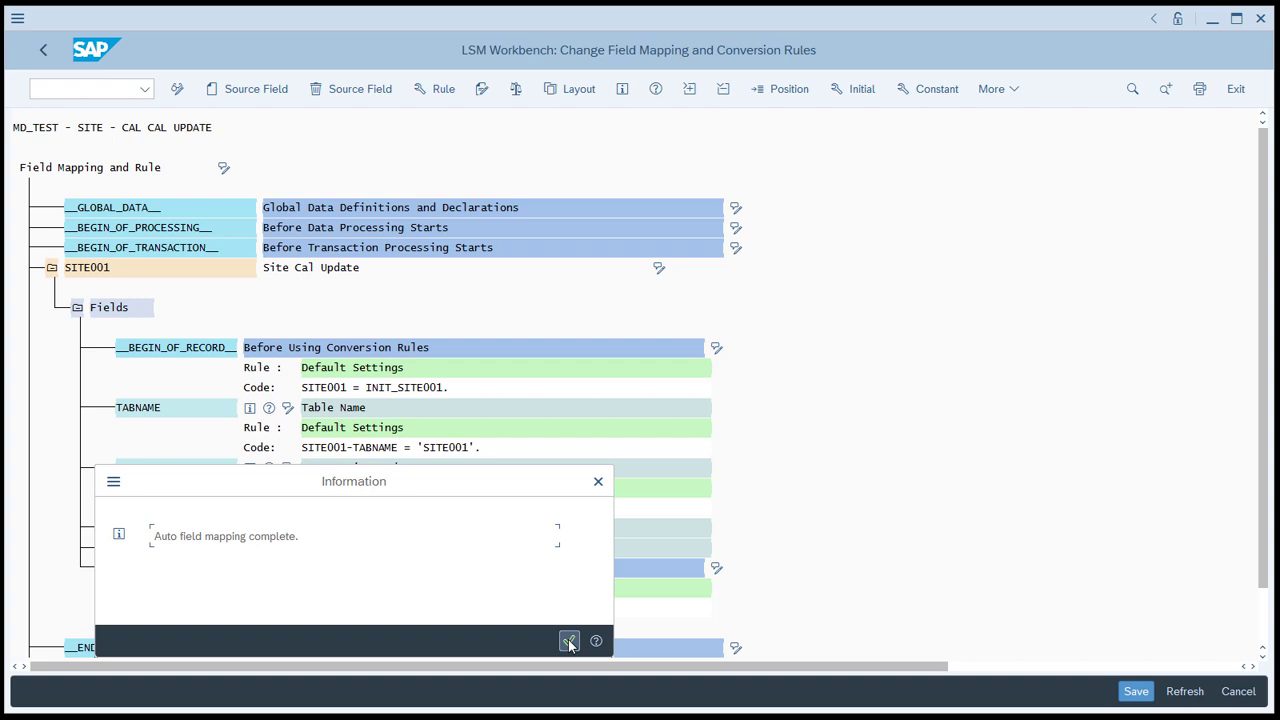
left_click(568, 640)
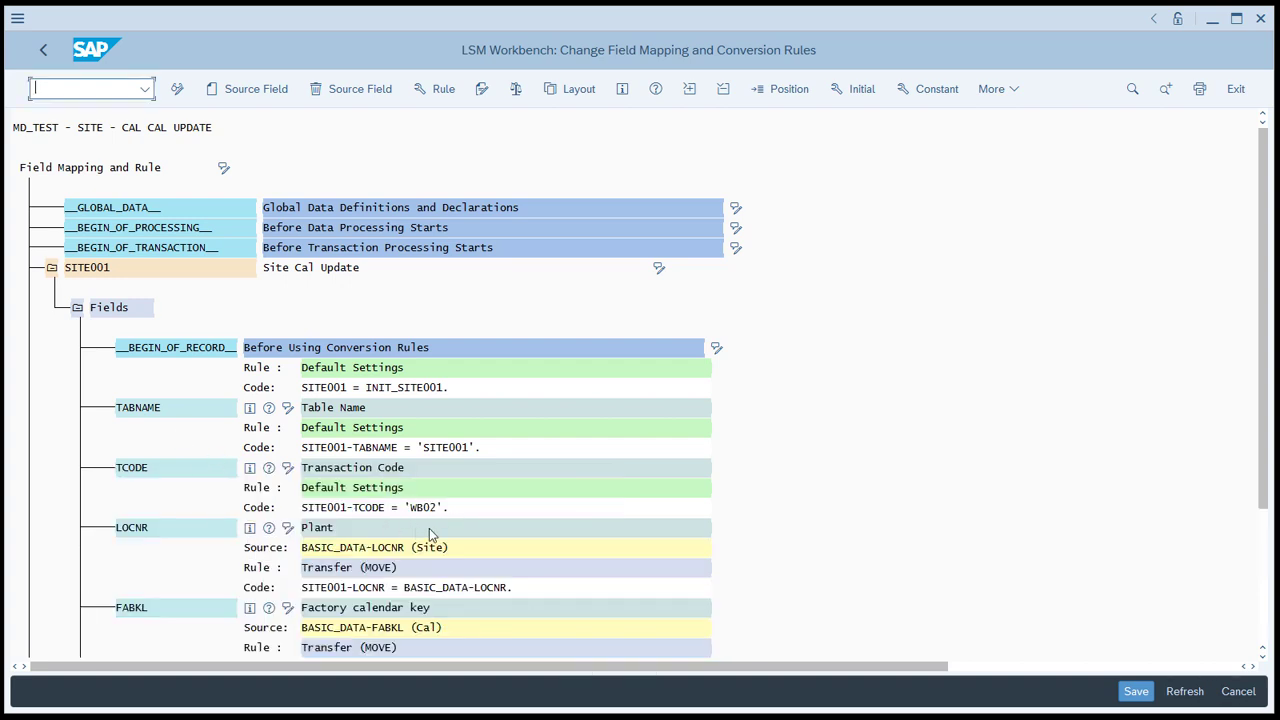
scroll("down", 3)
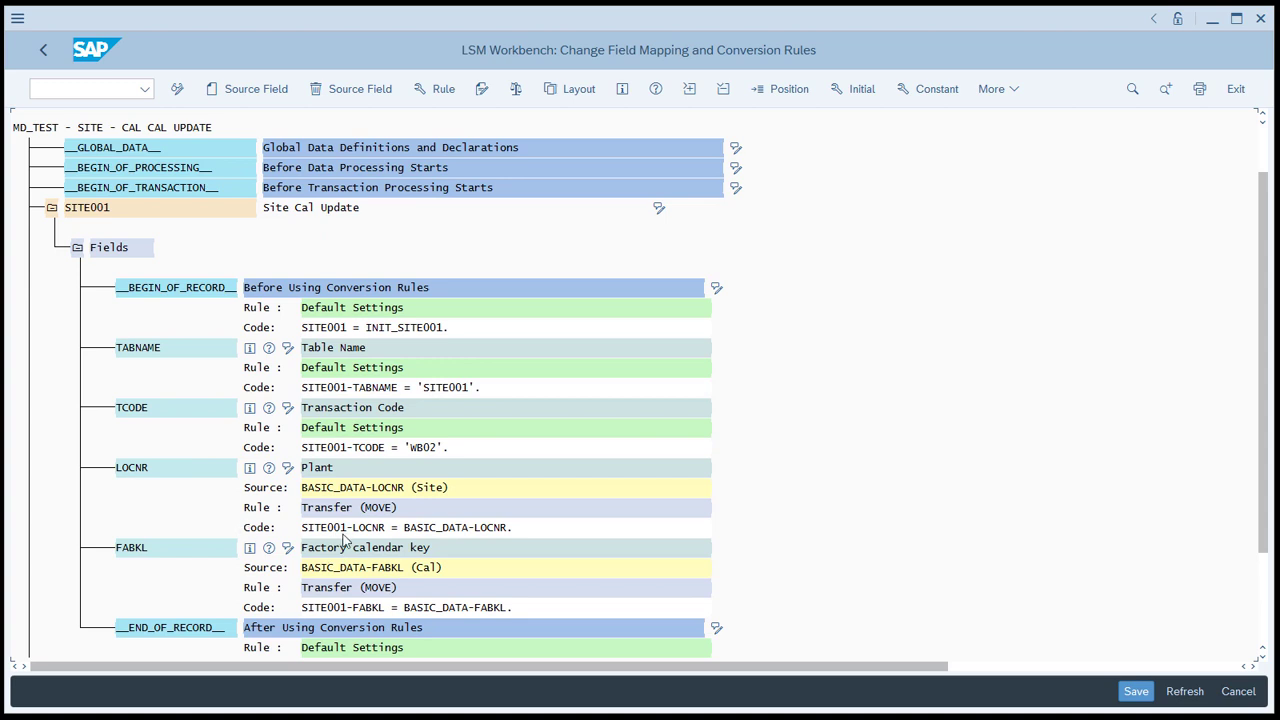
mouse_move(374, 530)
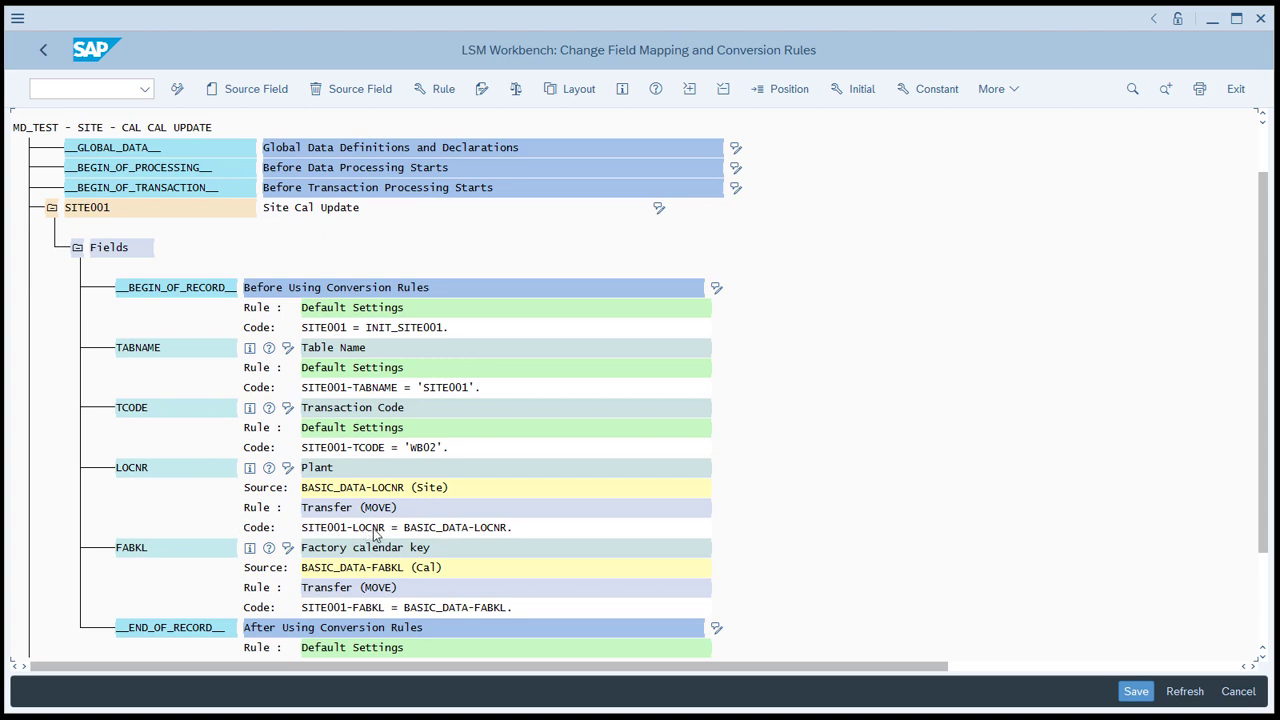
mouse_move(506, 540)
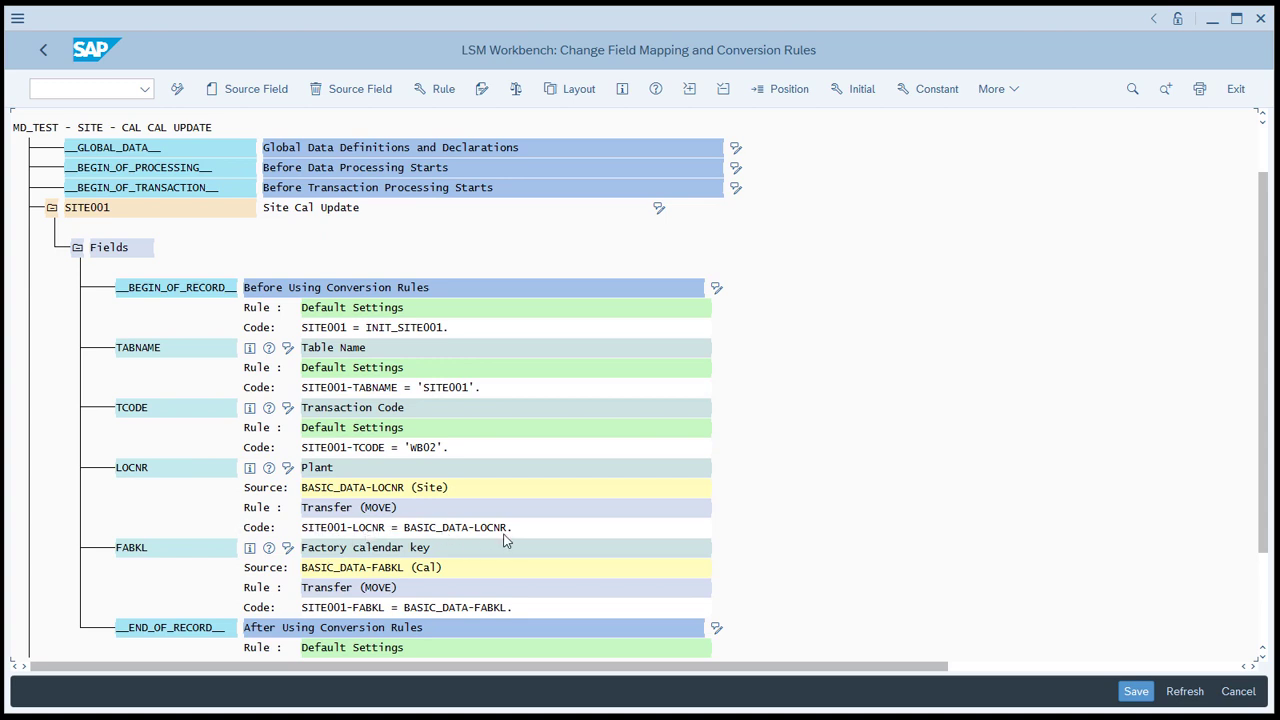
mouse_move(362, 616)
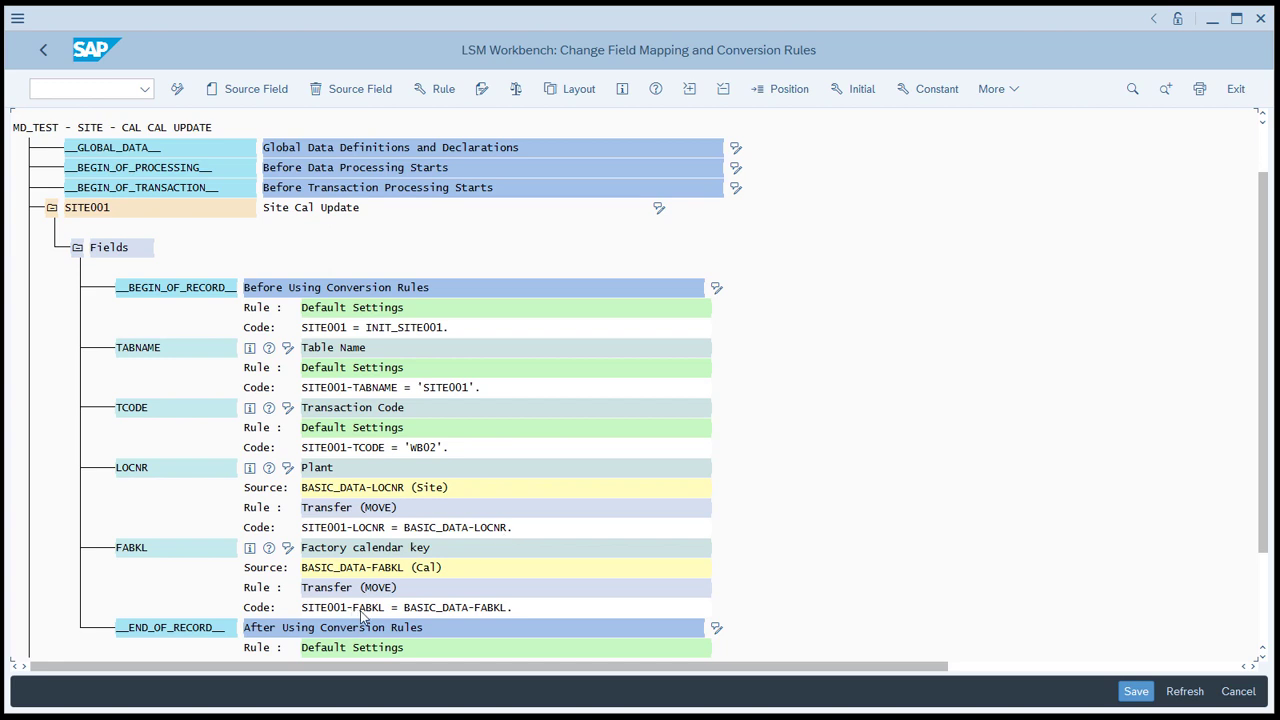
mouse_move(432, 628)
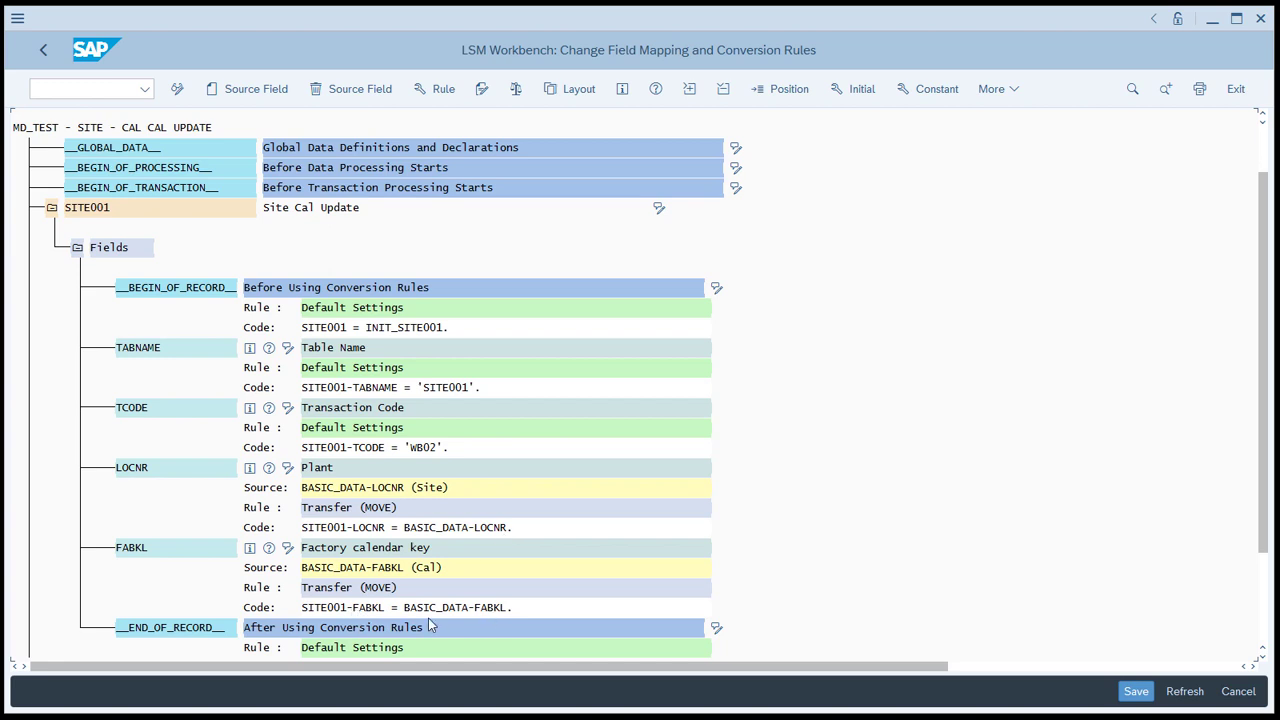
mouse_move(500, 620)
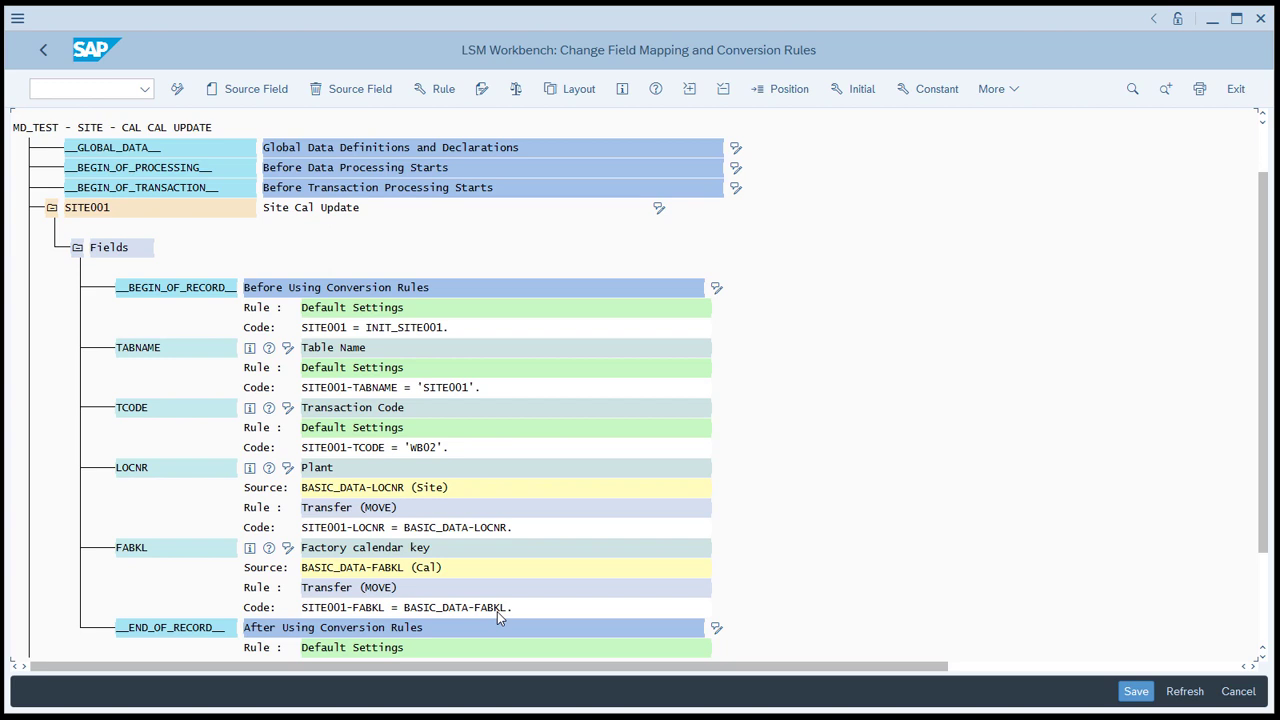
mouse_move(432, 592)
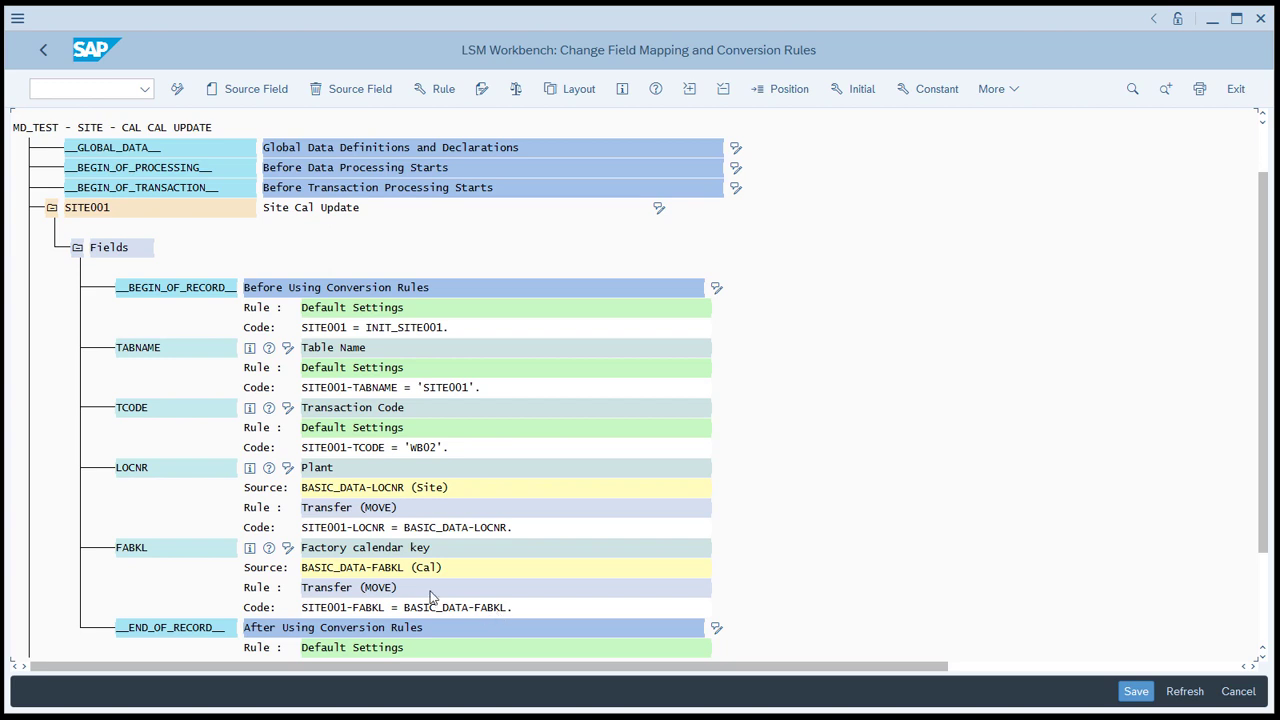
mouse_move(356, 414)
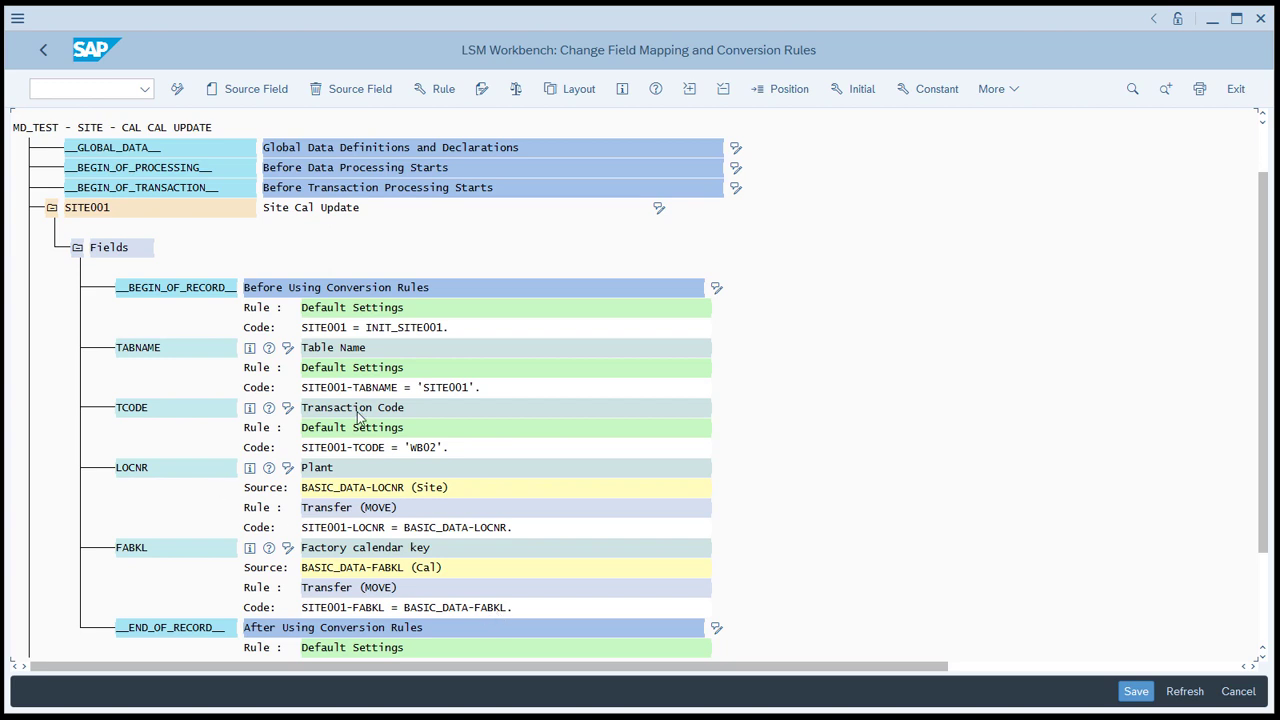
mouse_move(320, 618)
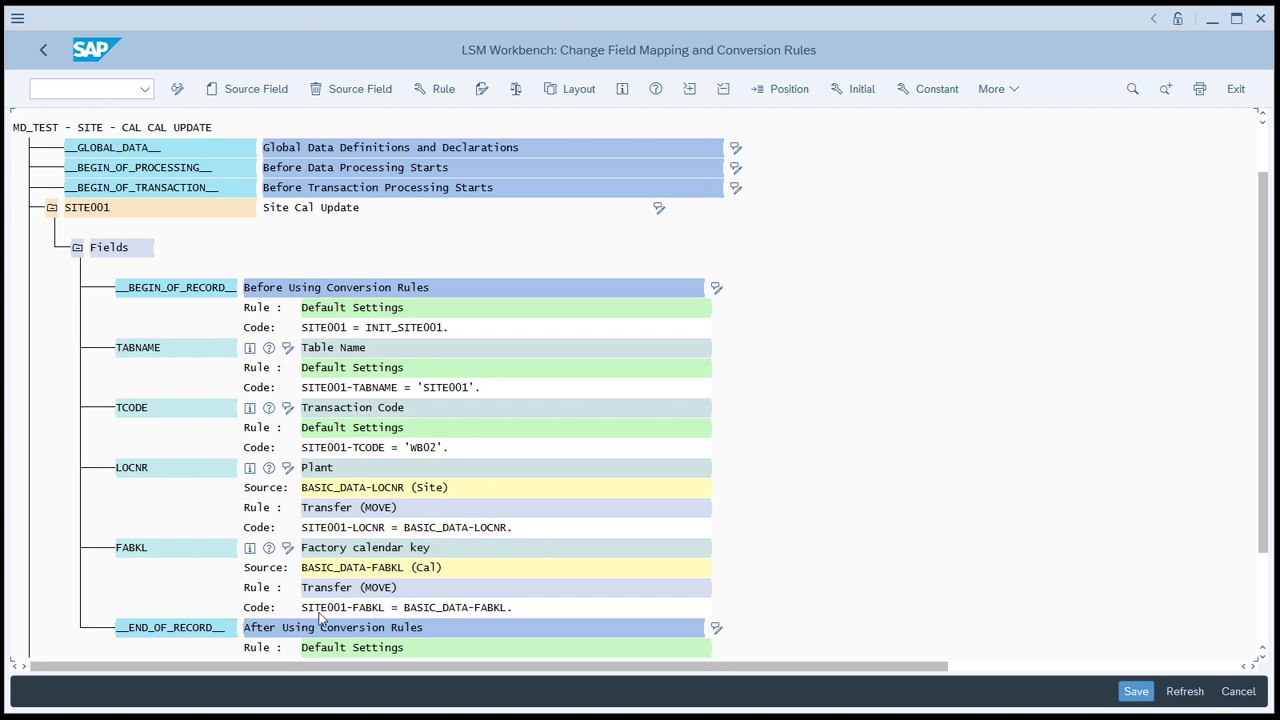
mouse_move(444, 592)
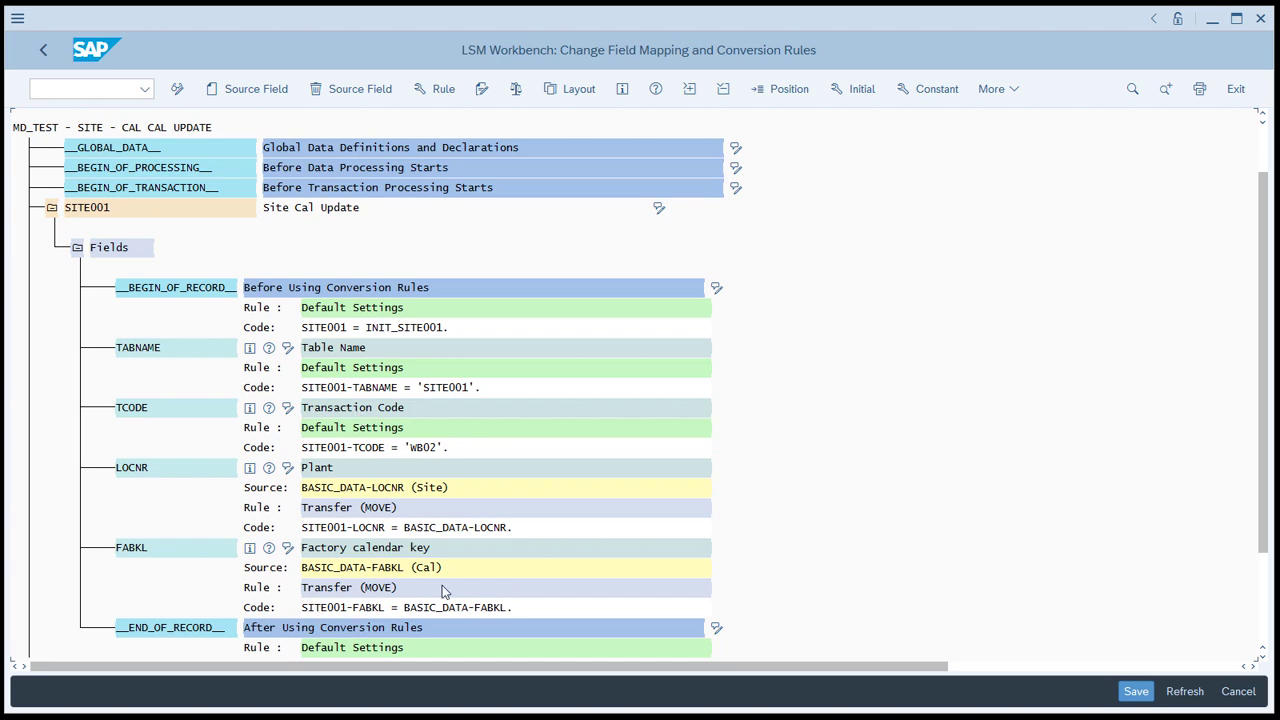
mouse_move(392, 602)
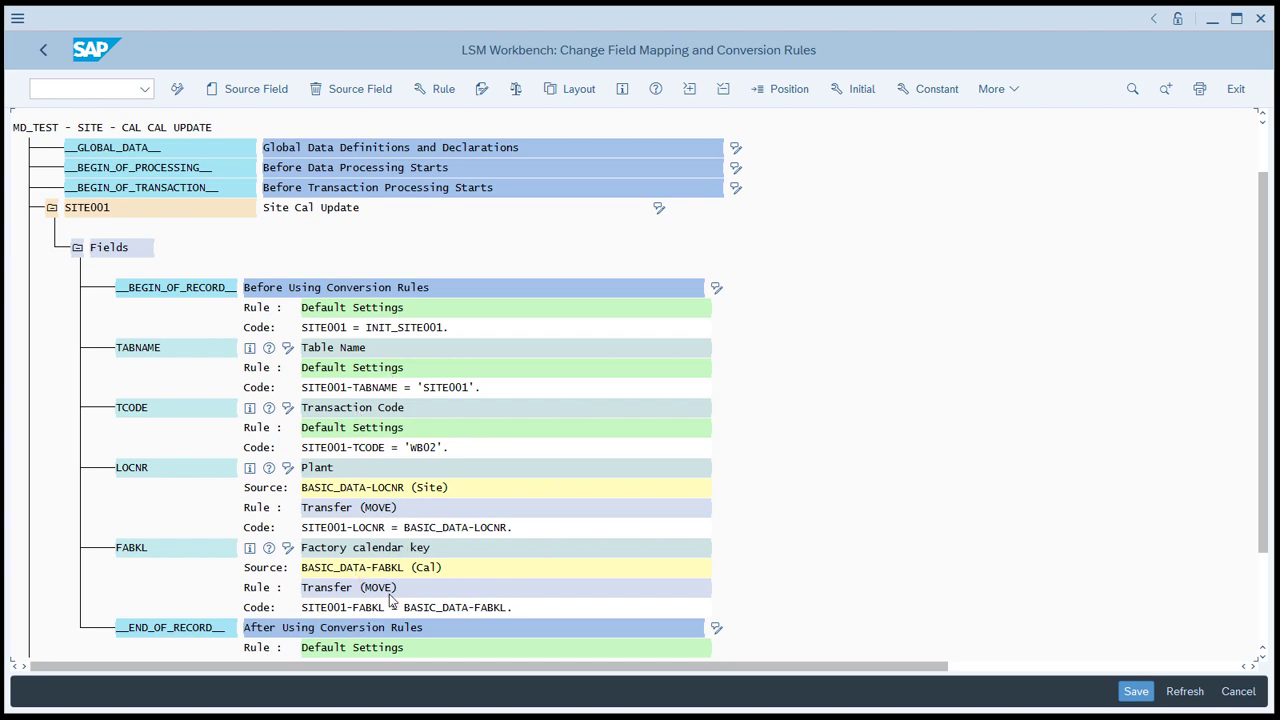
mouse_move(340, 612)
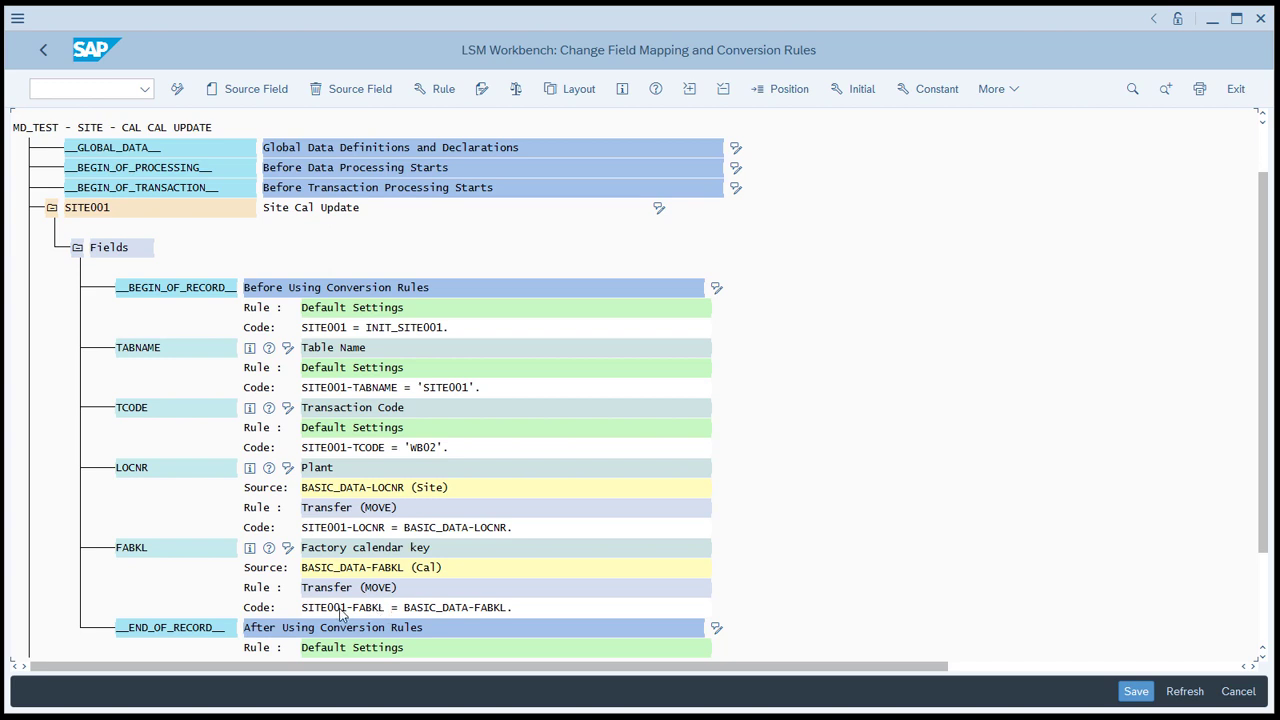
mouse_move(444, 616)
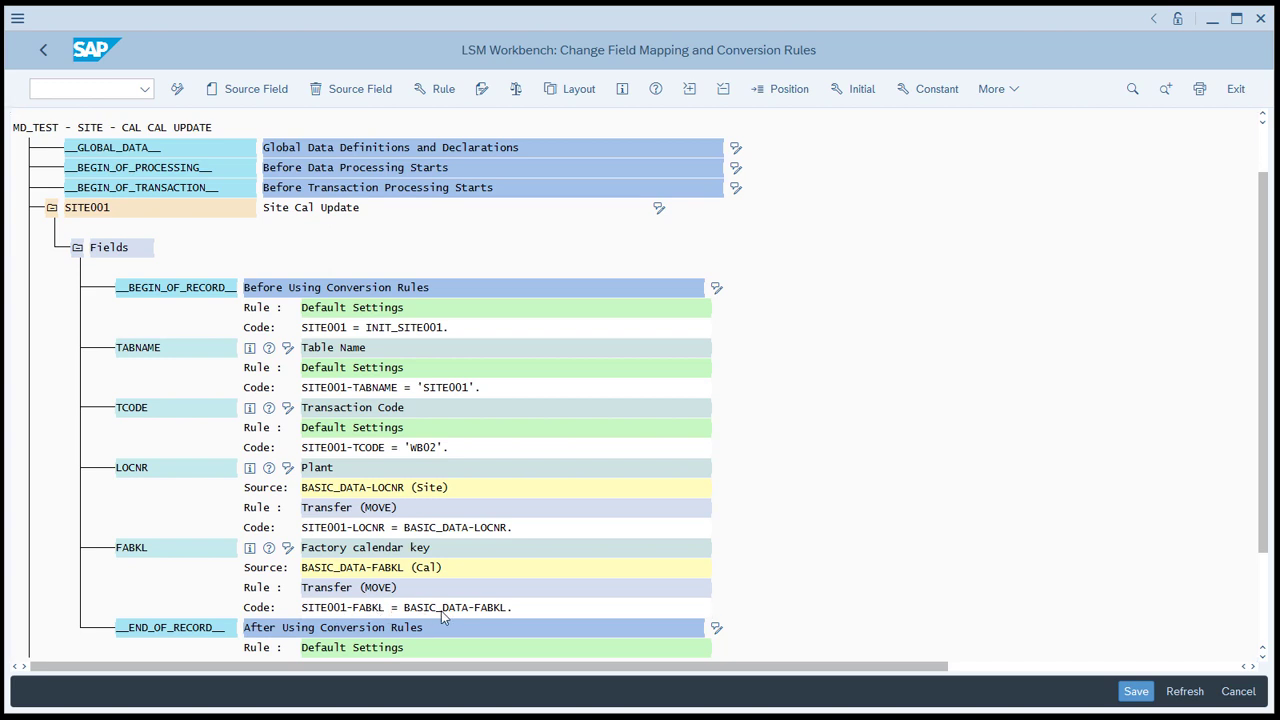
Step: Review the FABKL conversion code, then save the SITE001 field mapping rules
double_click(404, 608)
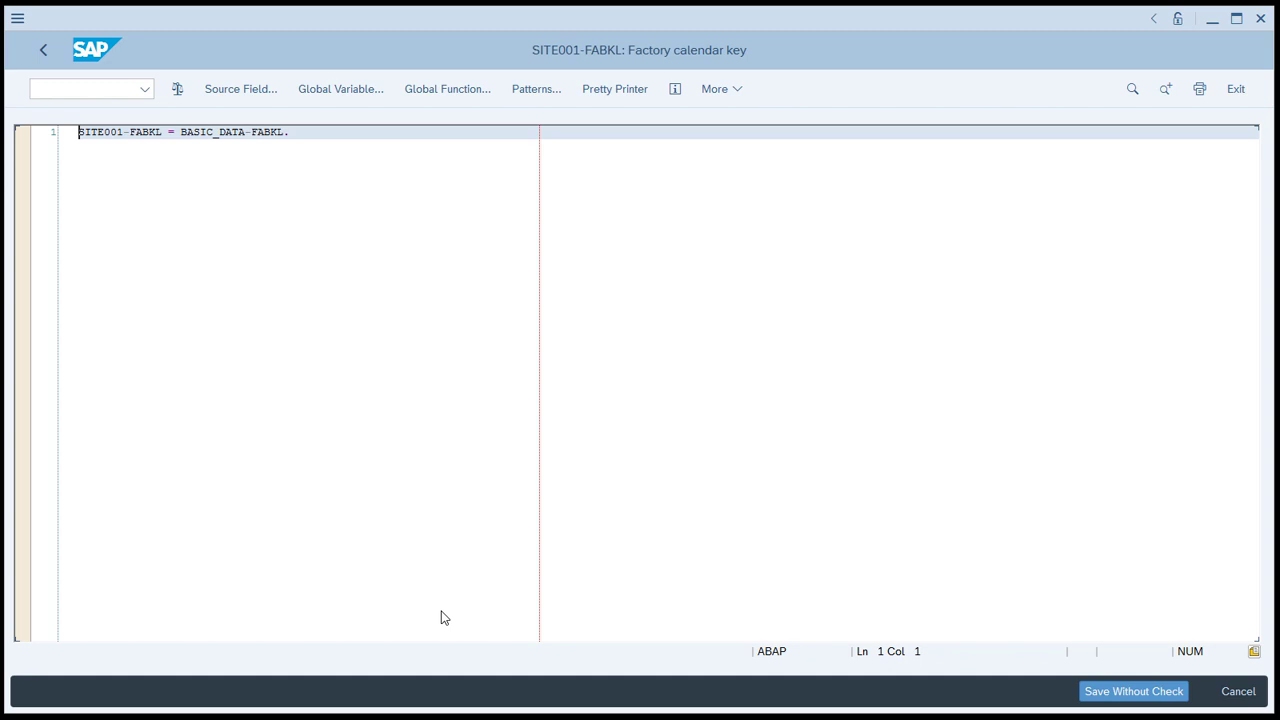
mouse_move(42, 48)
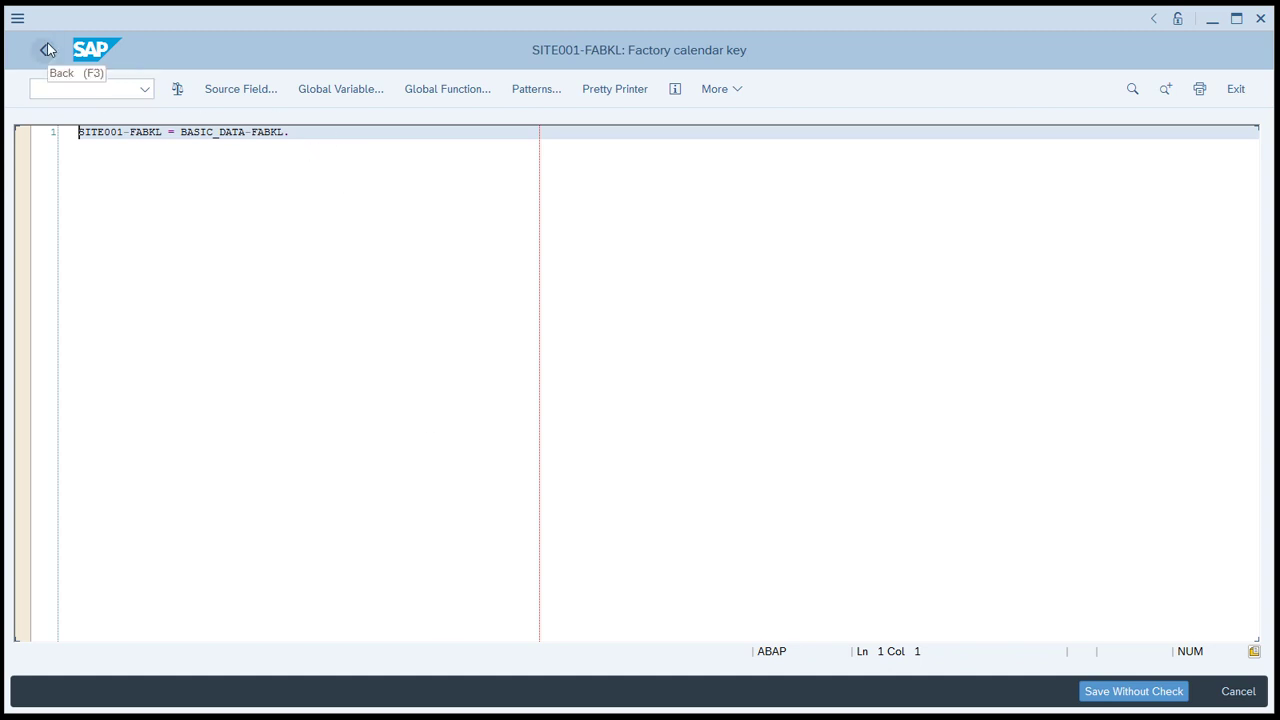
left_click(44, 48)
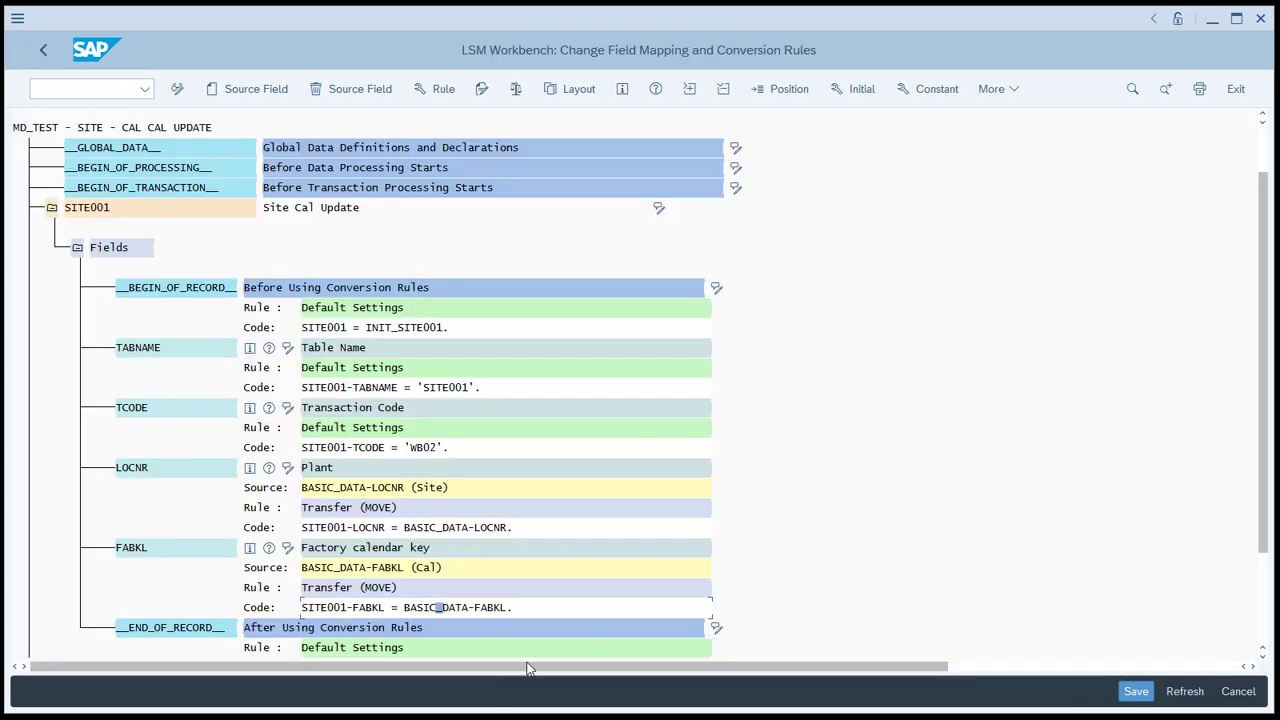
mouse_move(698, 552)
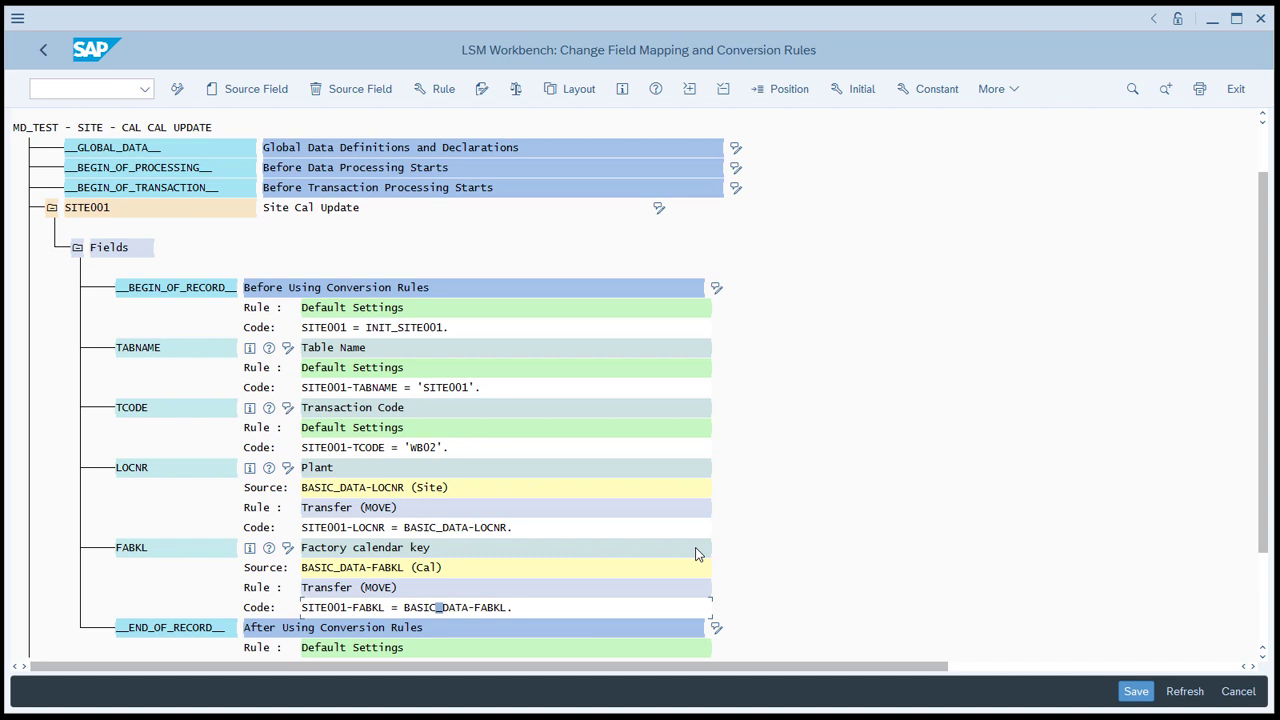
mouse_move(1064, 666)
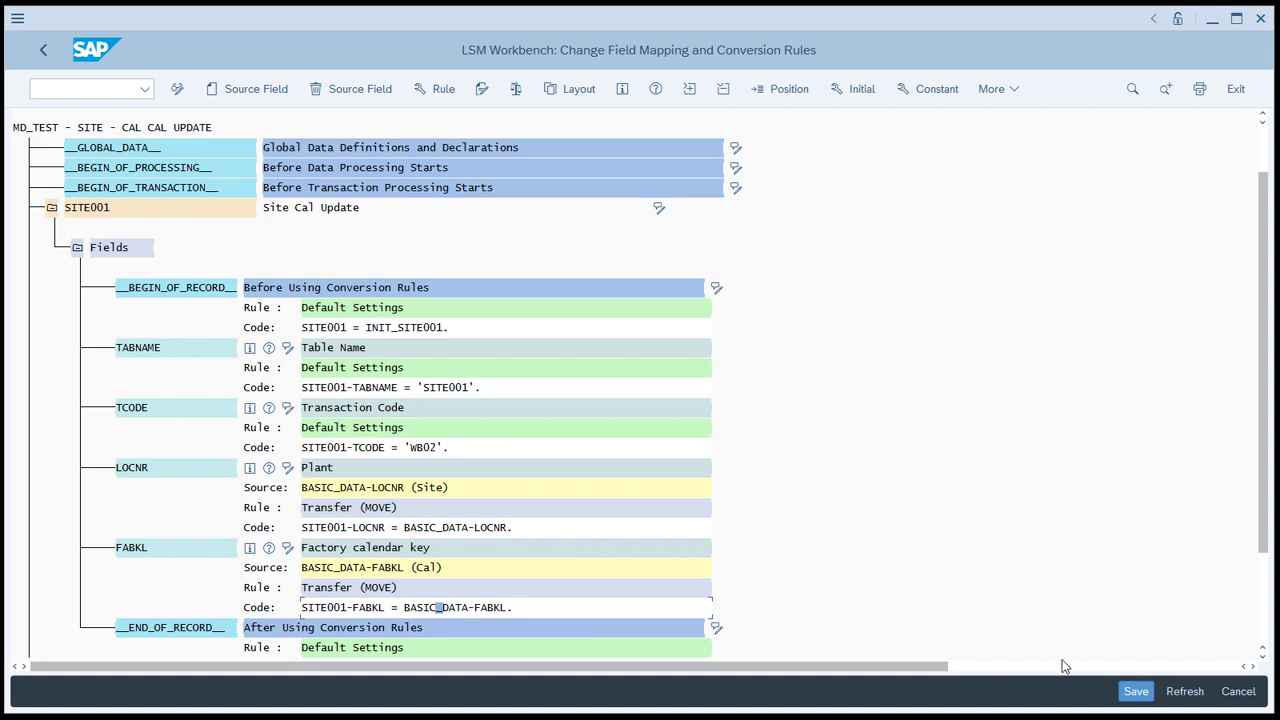
left_click(1136, 692)
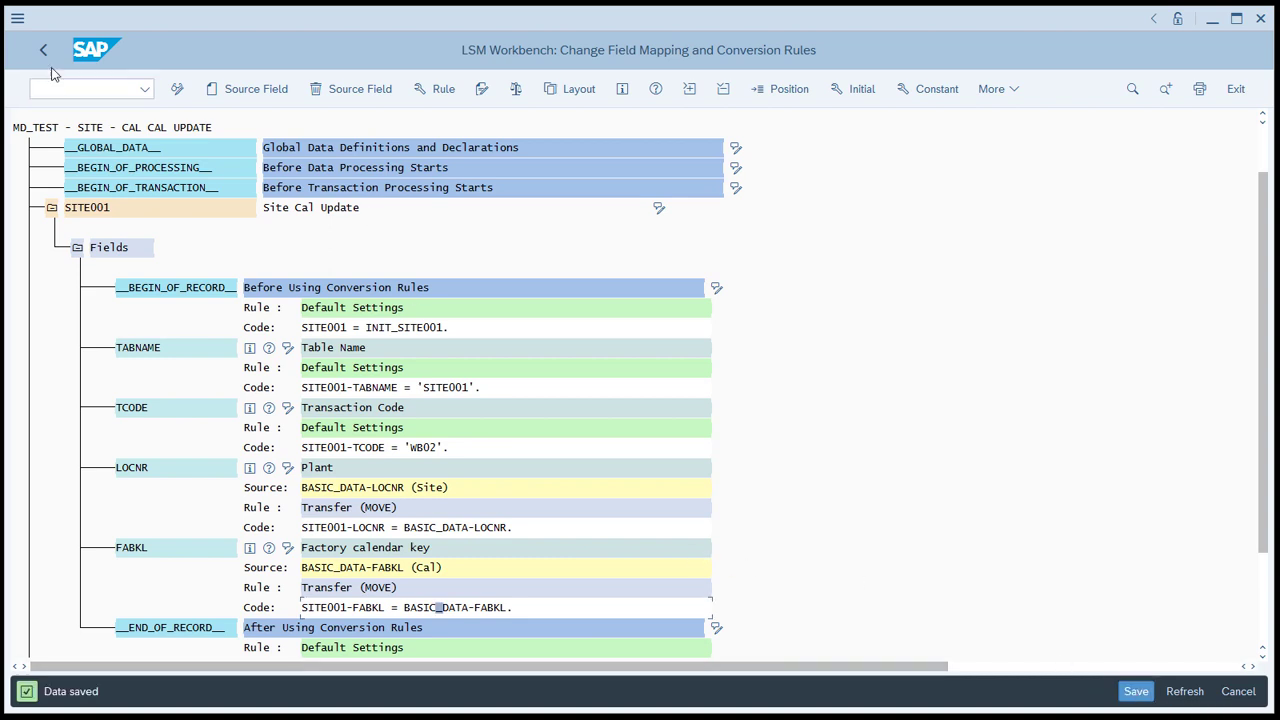
Step: Make Specify Files editable and select the Legacy Data On the PC (Frontend) node
left_click(42, 50)
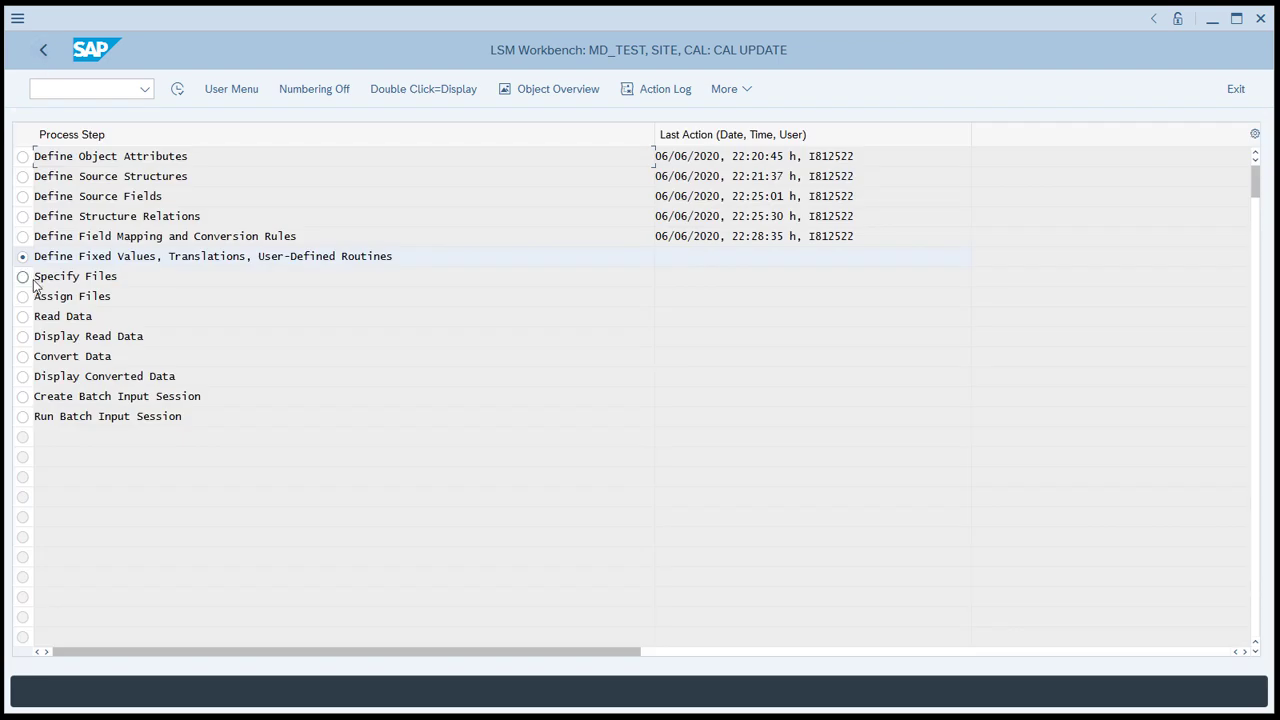
mouse_move(32, 290)
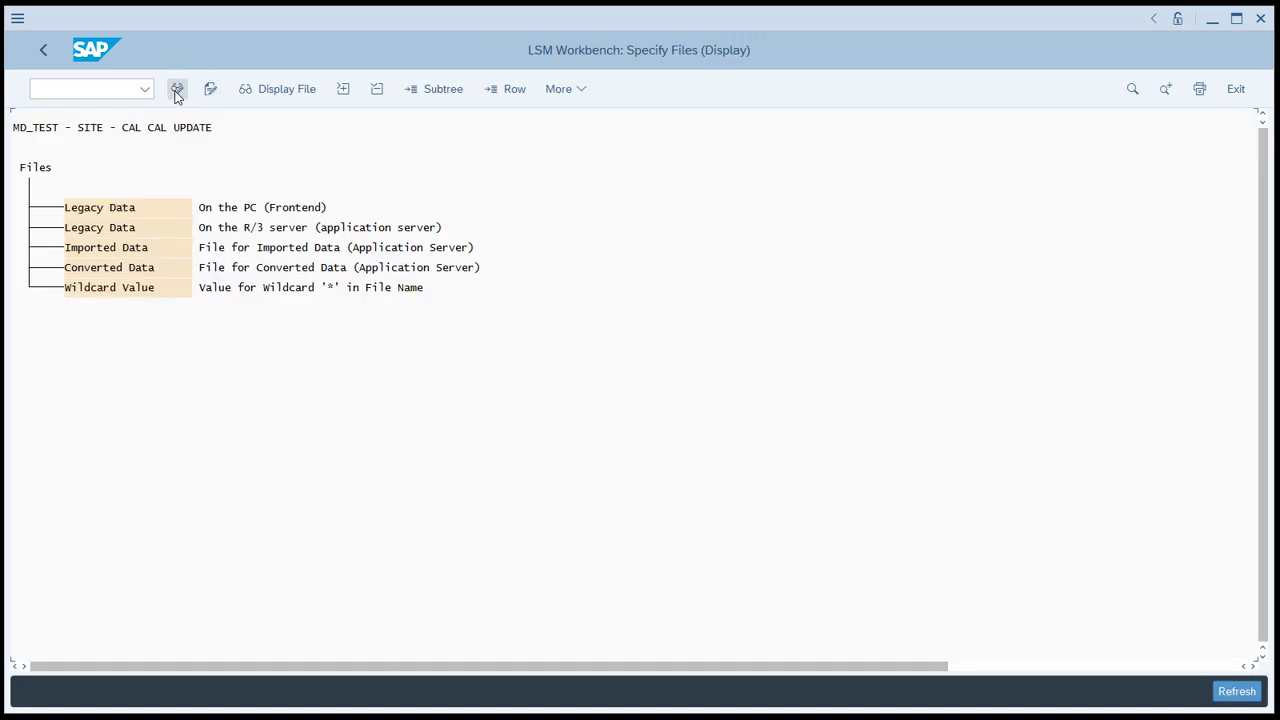
left_click(176, 88)
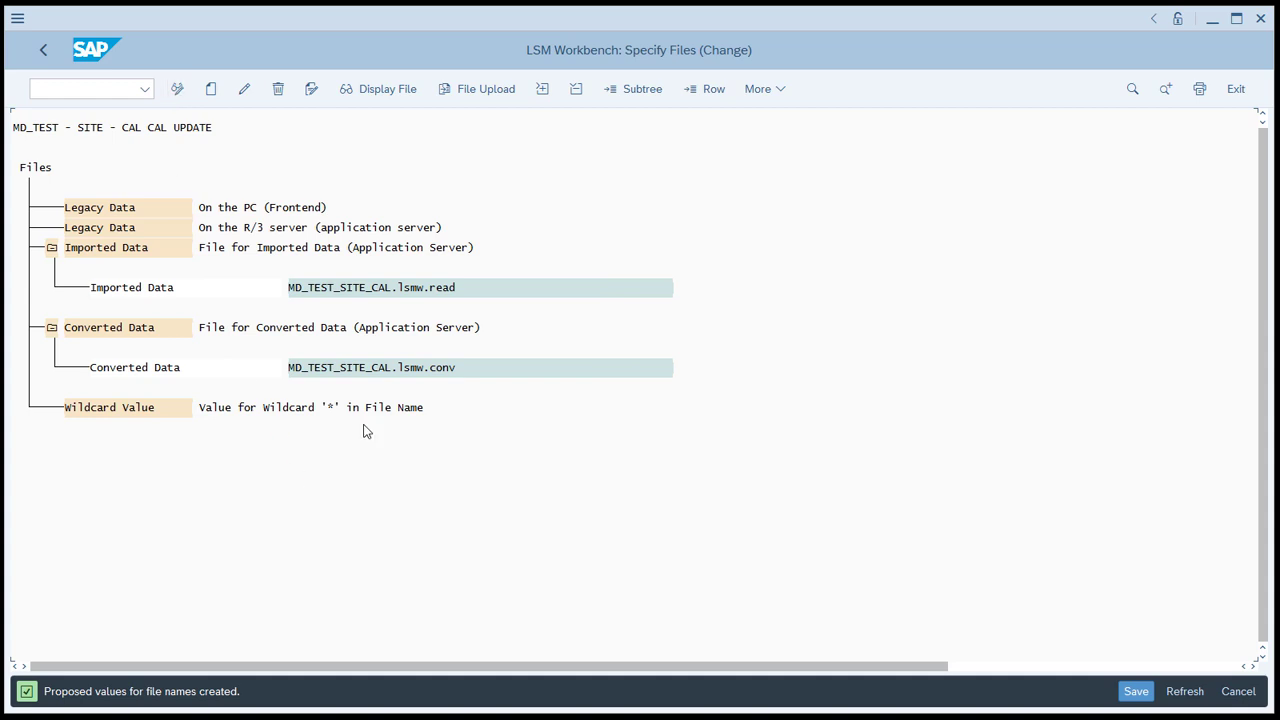
mouse_move(316, 322)
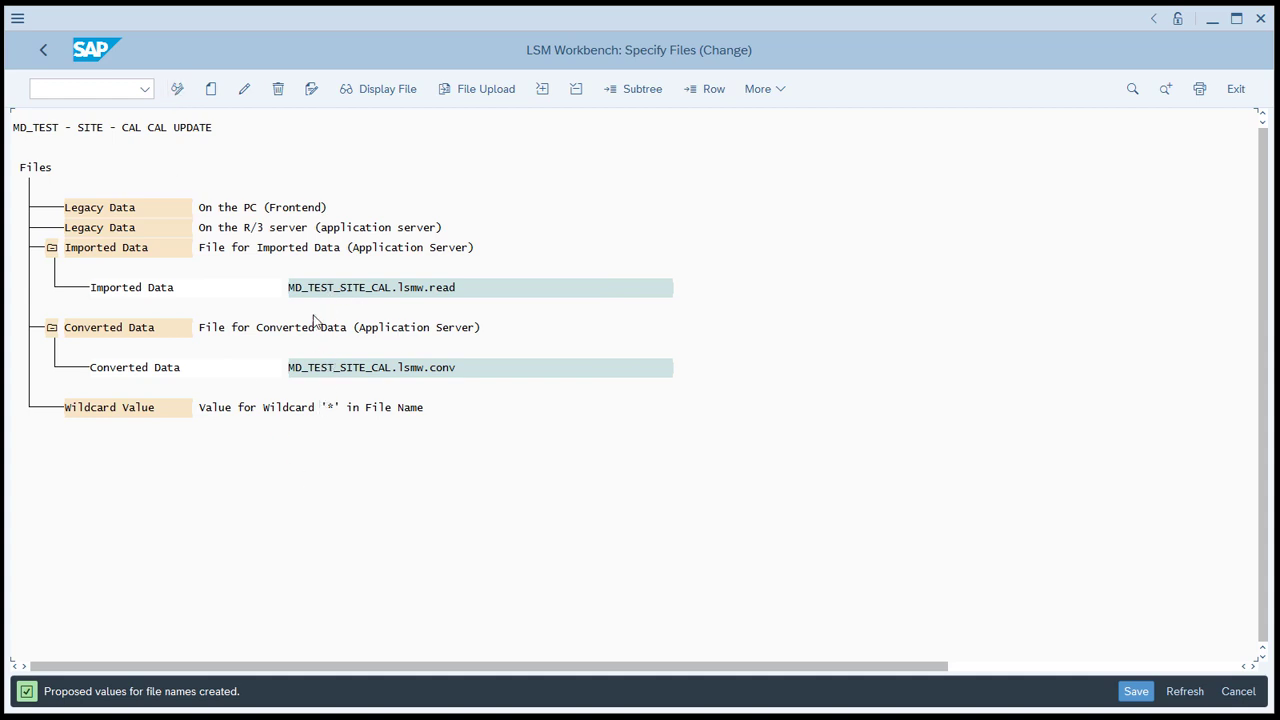
mouse_move(280, 298)
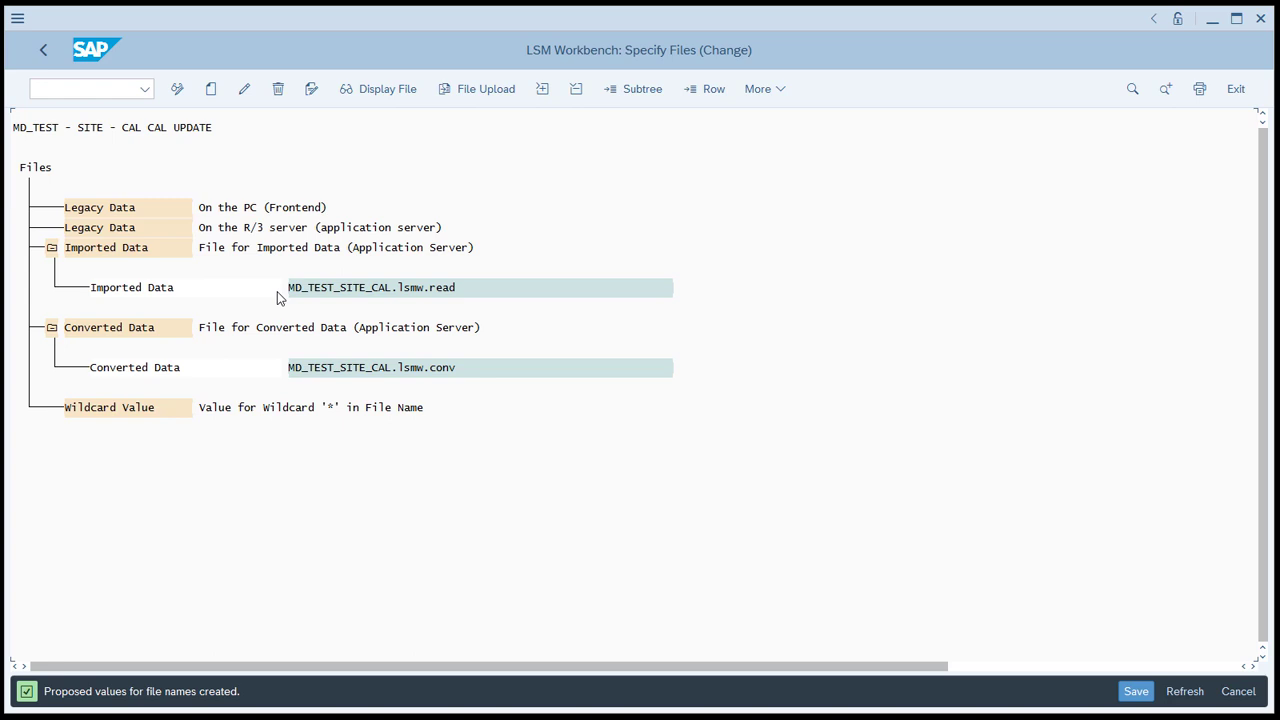
mouse_move(466, 296)
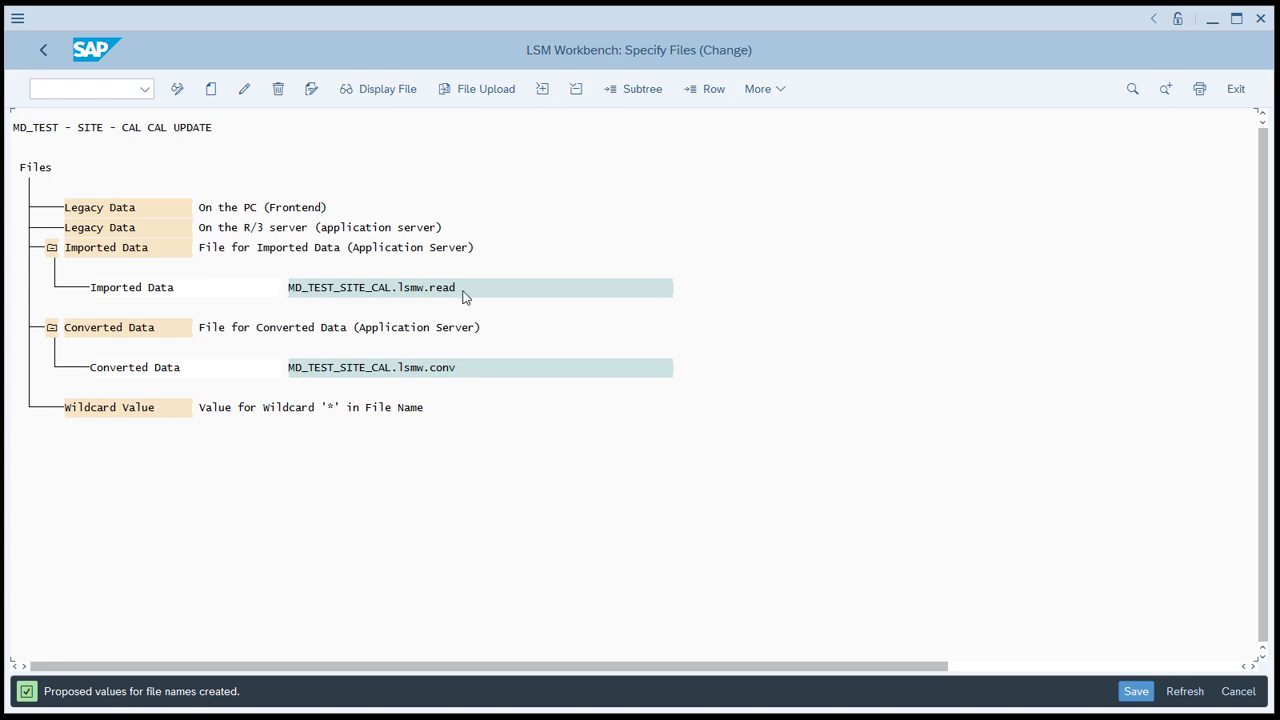
mouse_move(88, 338)
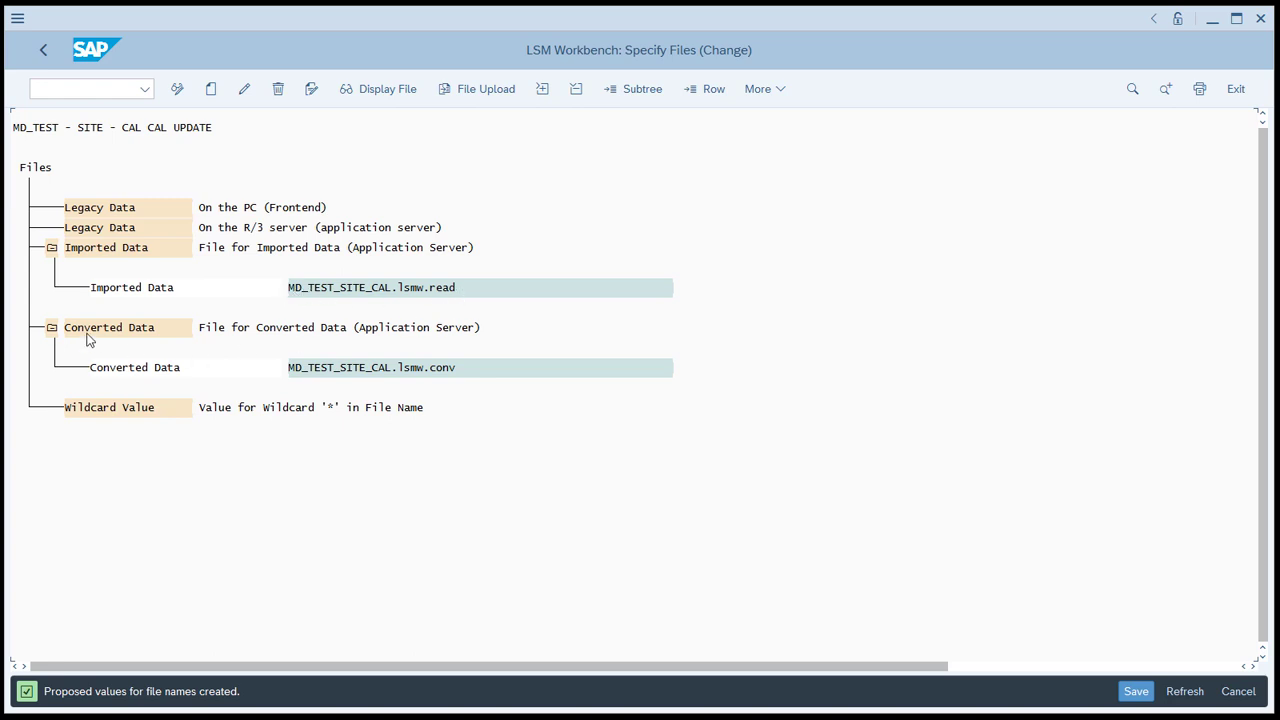
mouse_move(444, 380)
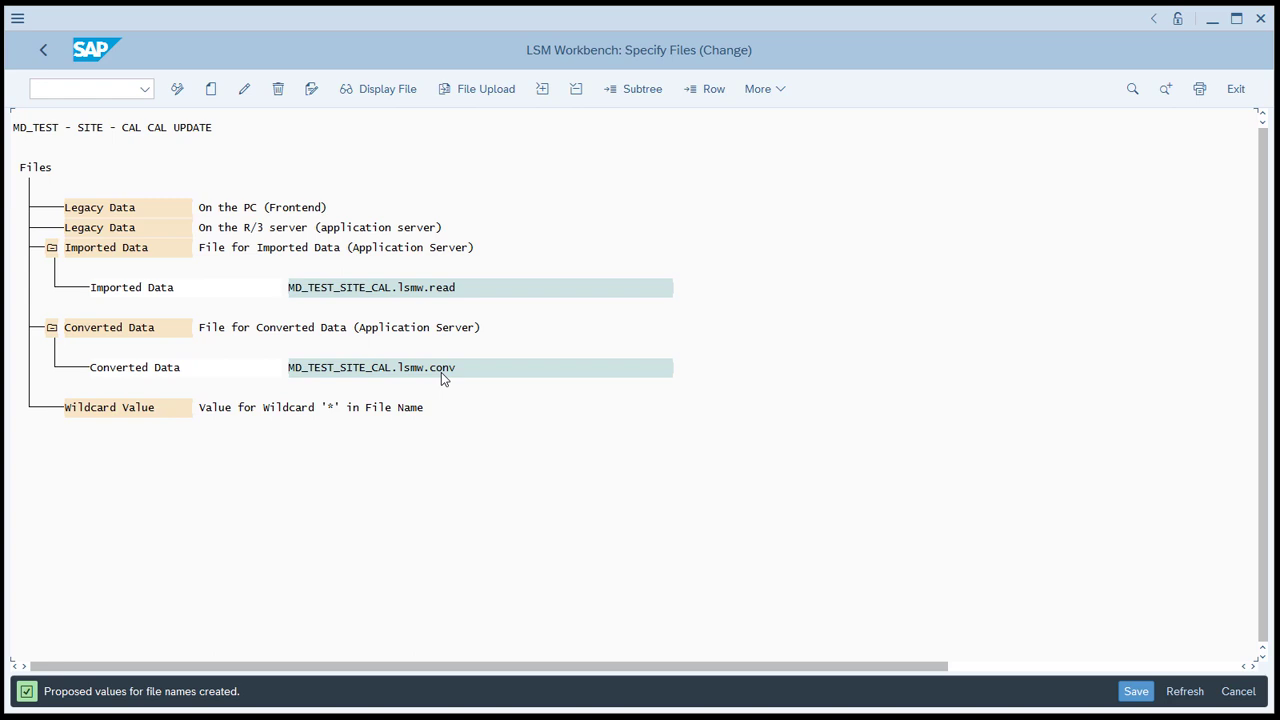
left_click(112, 206)
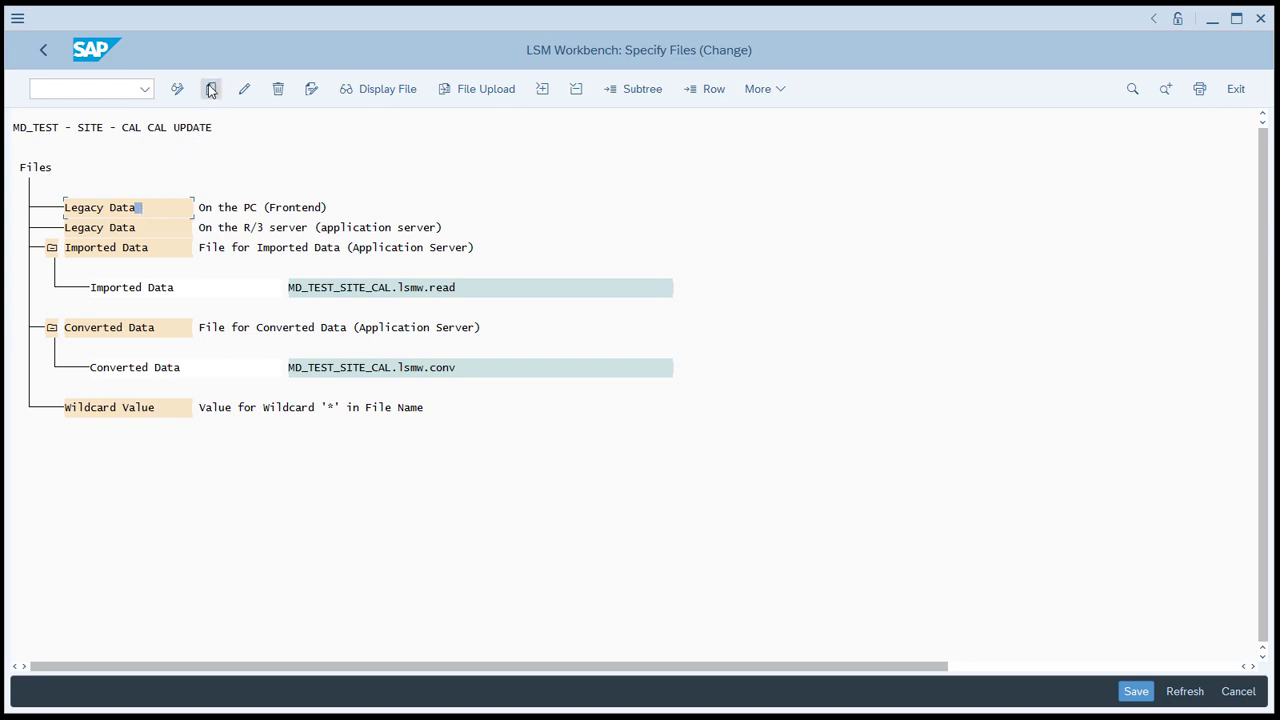
mouse_move(210, 88)
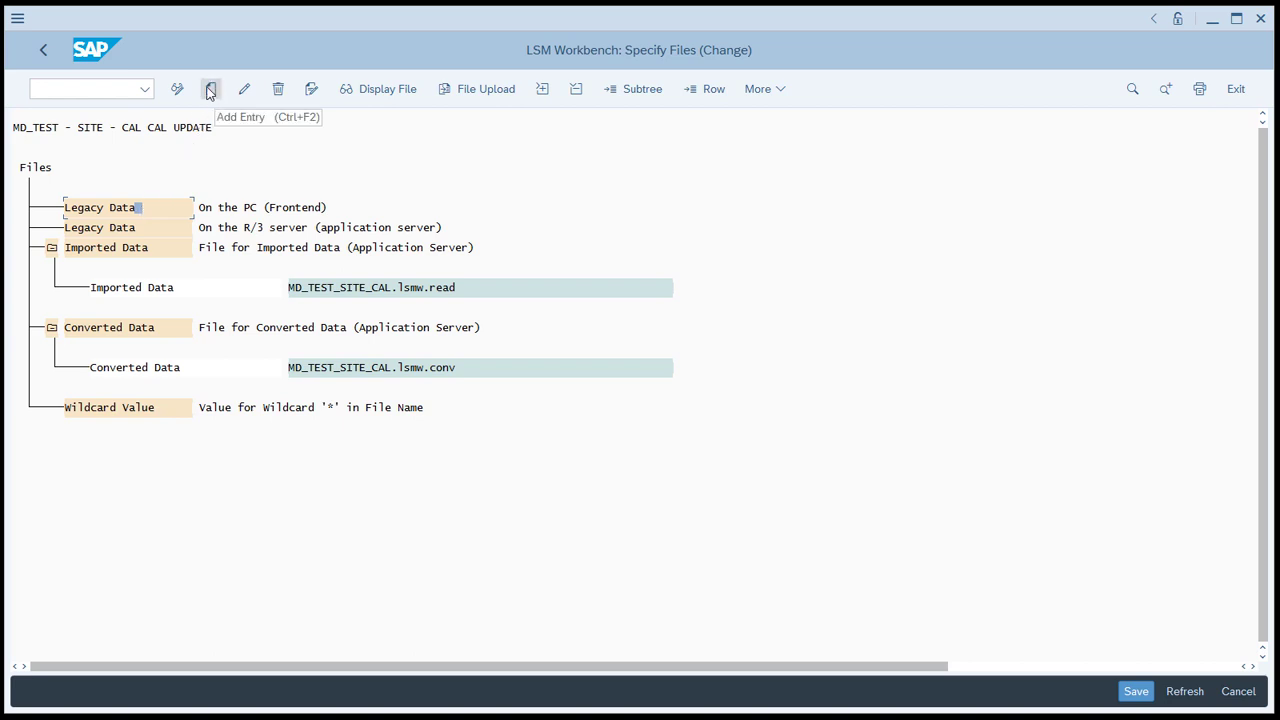
Step: Add frontend legacy file SITE_DATA_01 at W:\DATA\SITE_MASTER_001.TXT, tab-delimited with field names
left_click(208, 88)
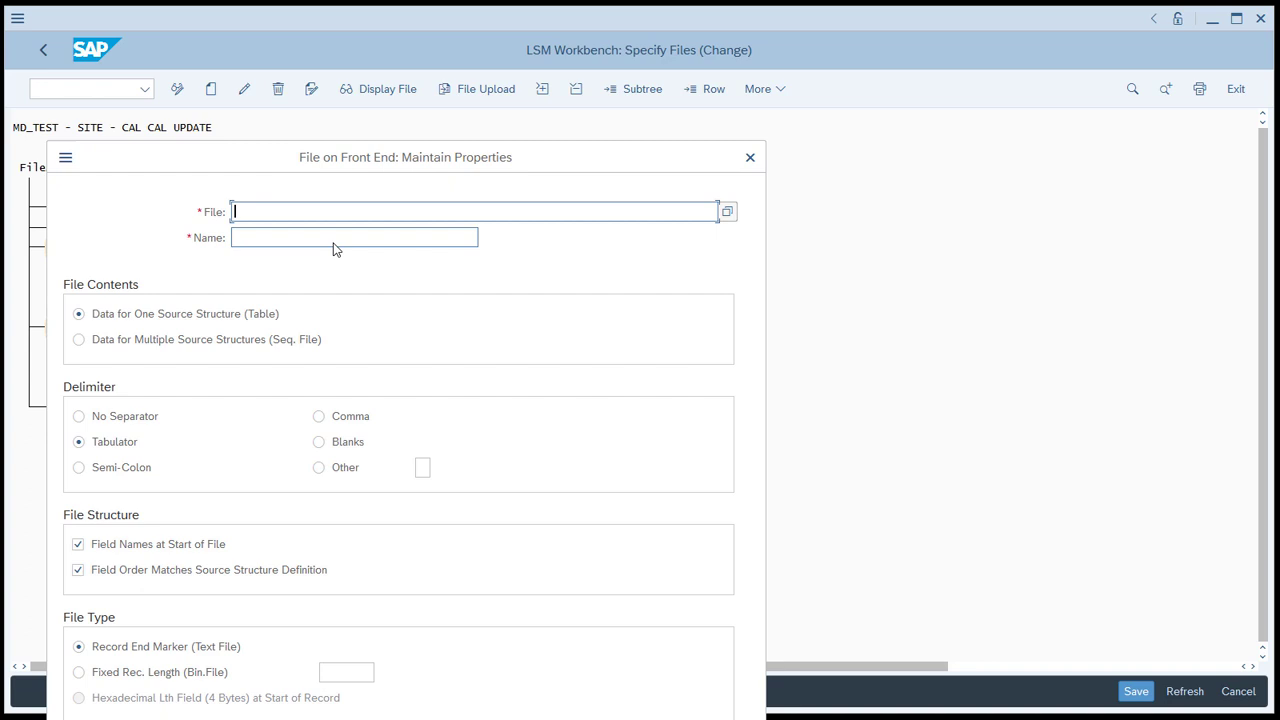
type("W:\\DATA\\SITE_MASTER_001.TXT")
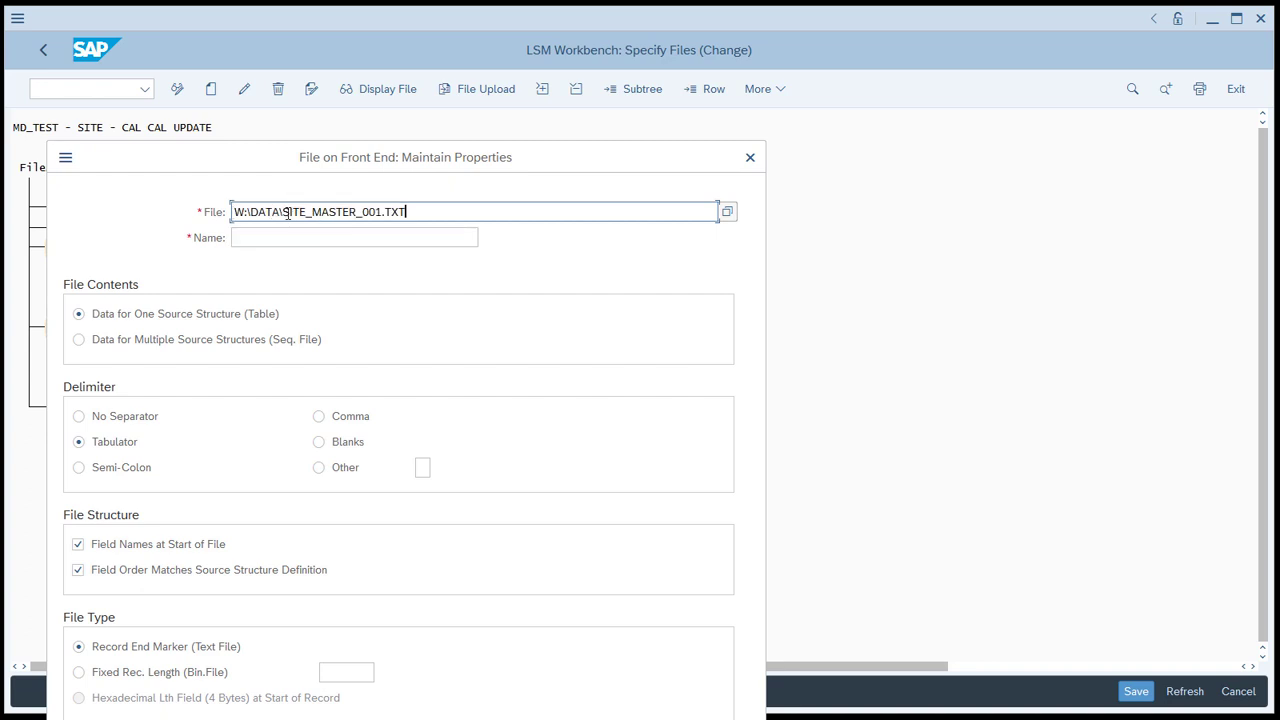
mouse_move(310, 280)
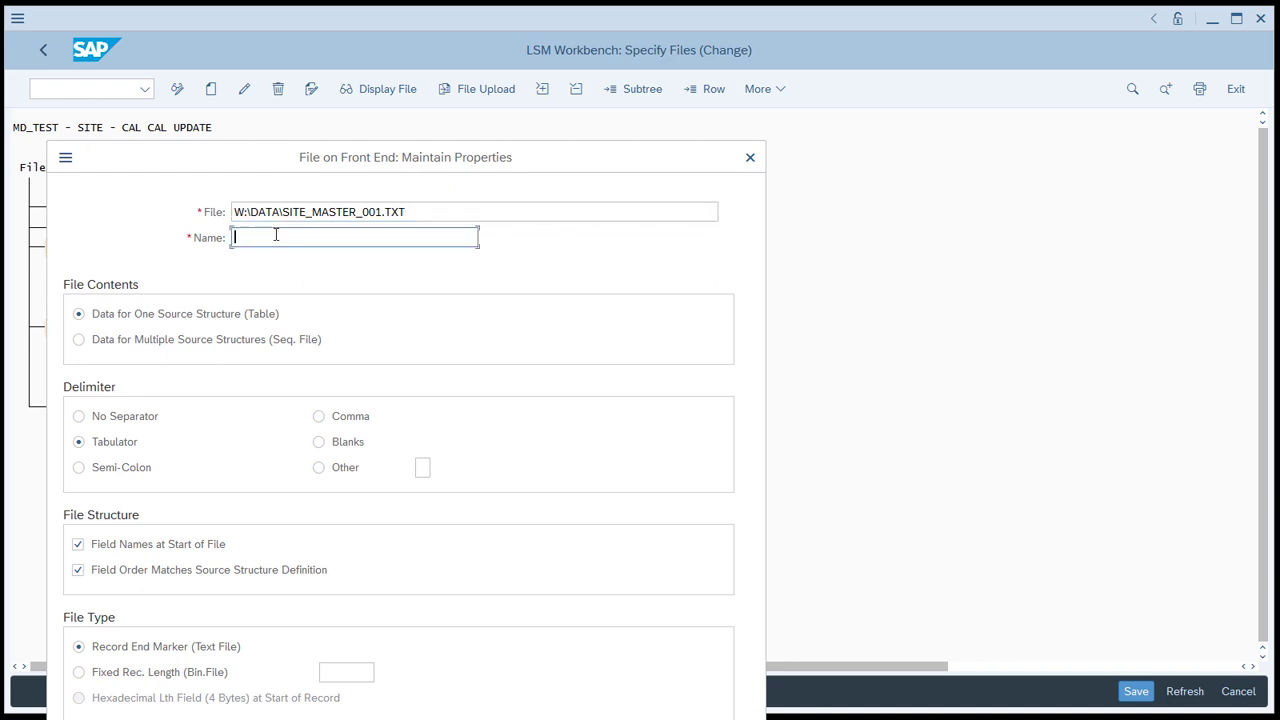
type("SITE_DATA")
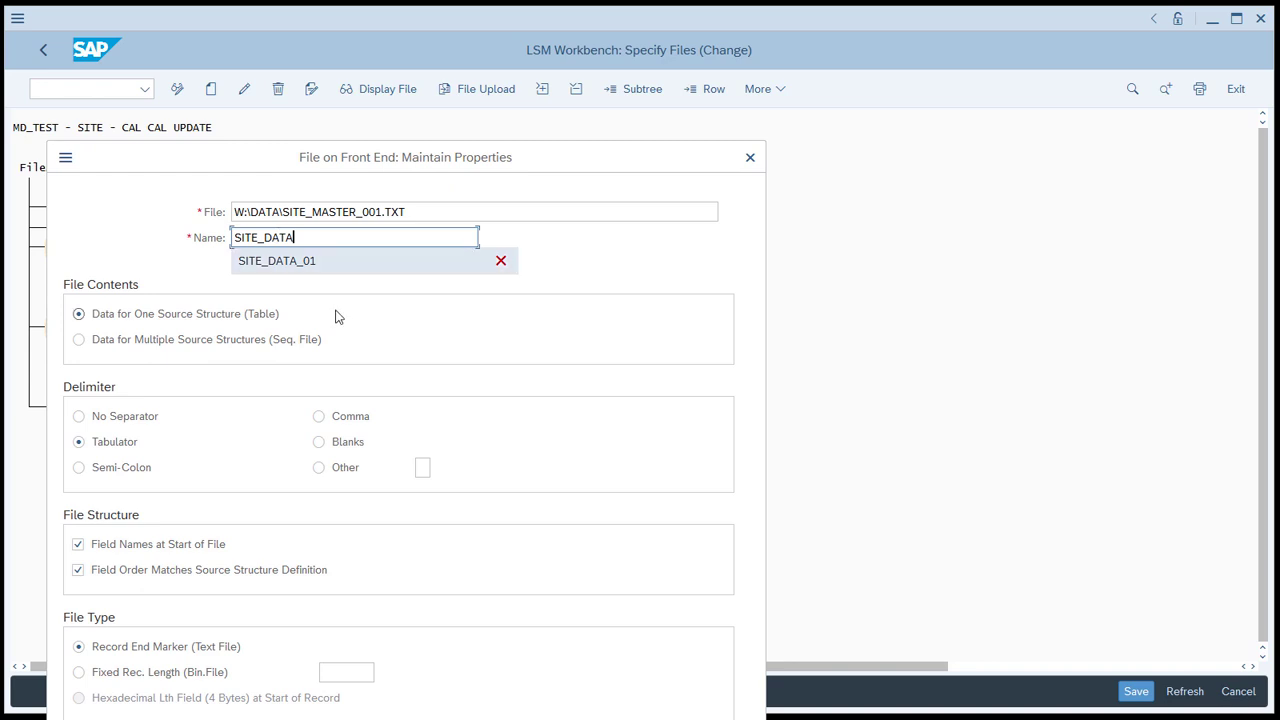
left_click(276, 260)
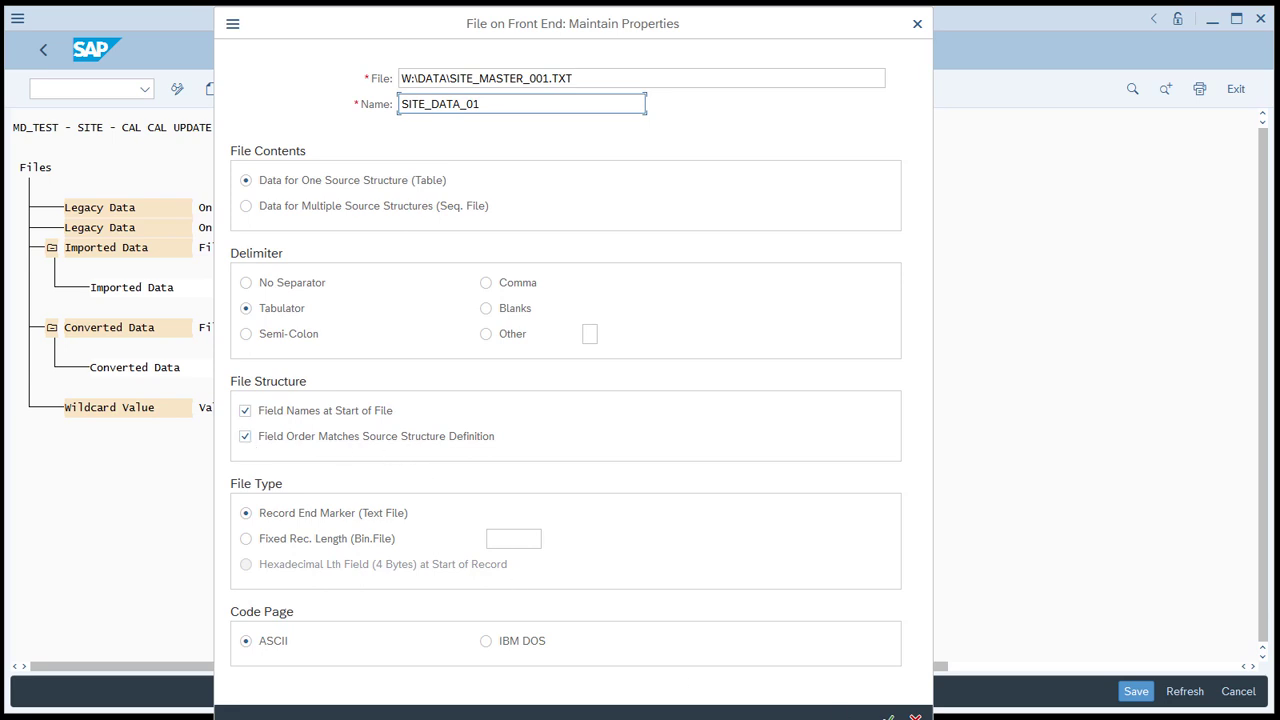
left_click(1138, 692)
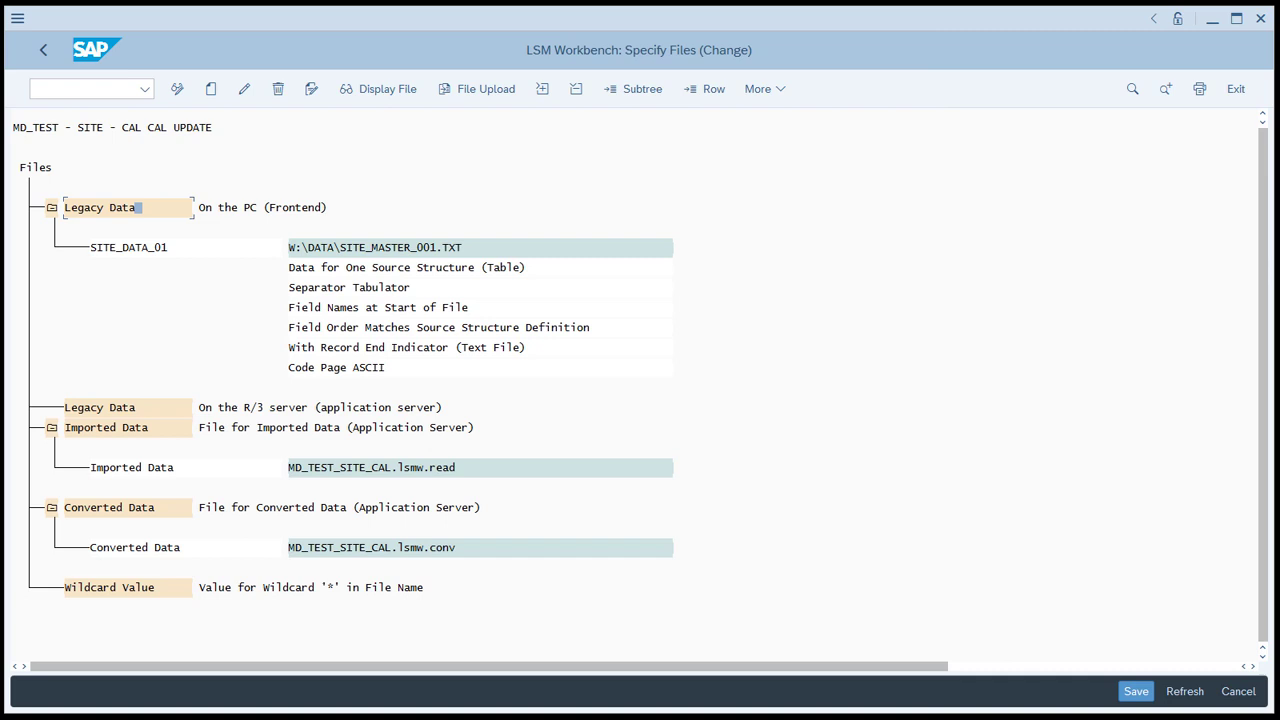
mouse_move(1136, 692)
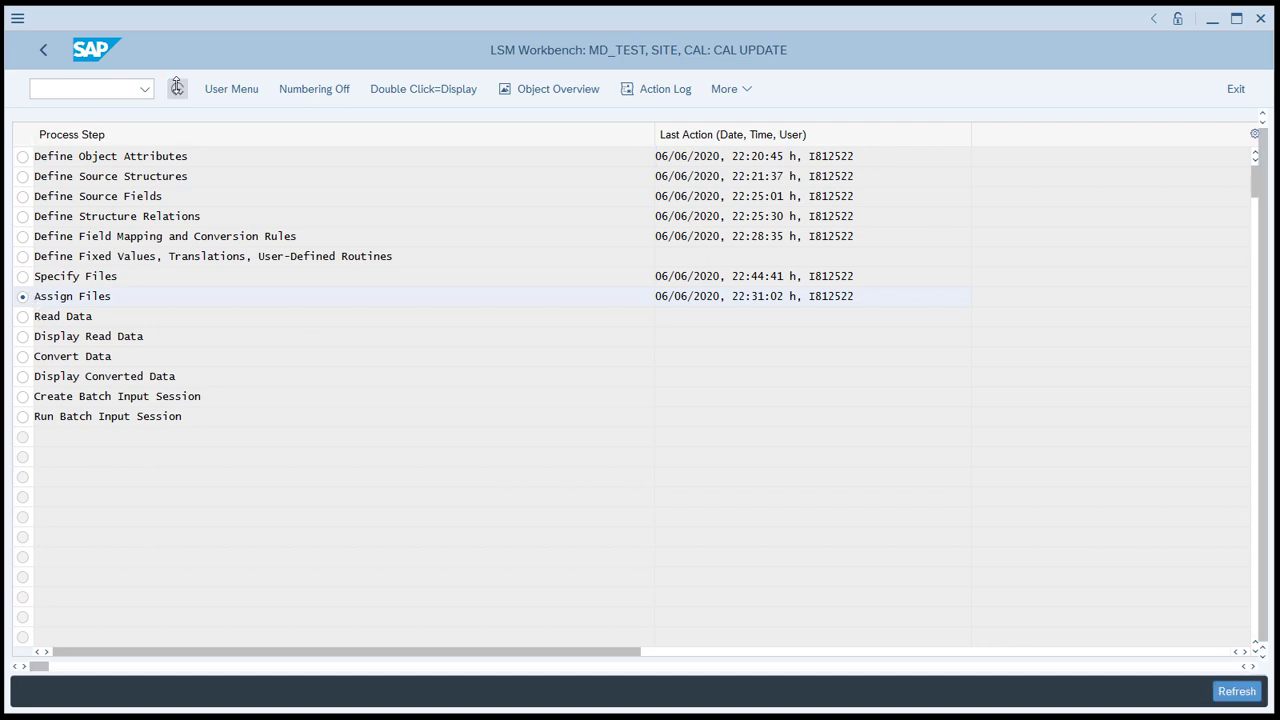
Step: Save file SITE_DATA_01 assigned to BASIC_DATA and return to the process steps
double_click(72, 296)
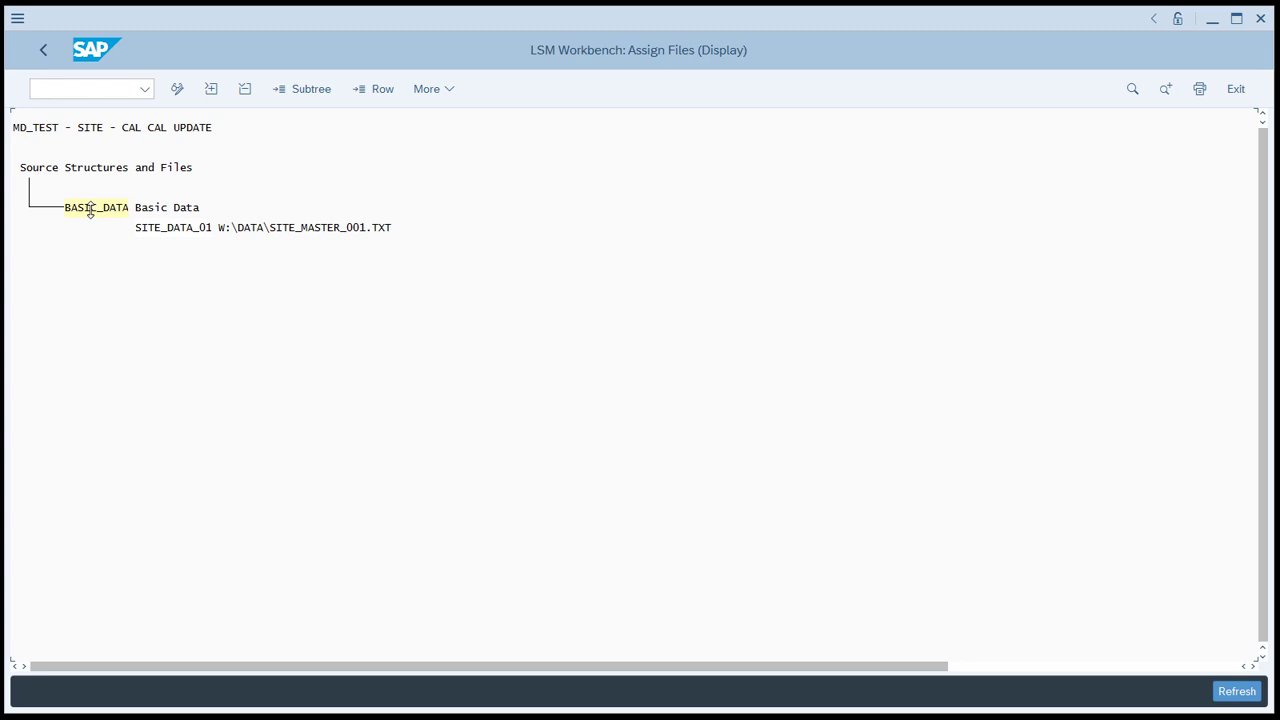
mouse_move(268, 236)
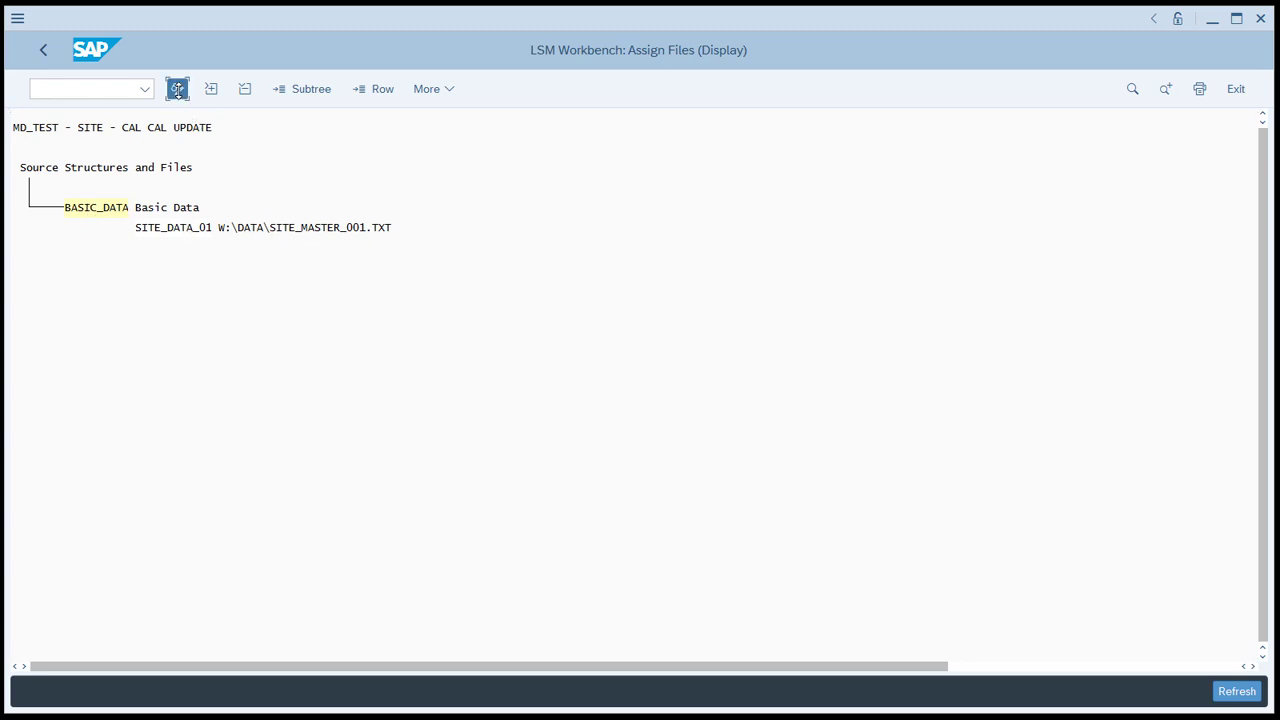
left_click(182, 88)
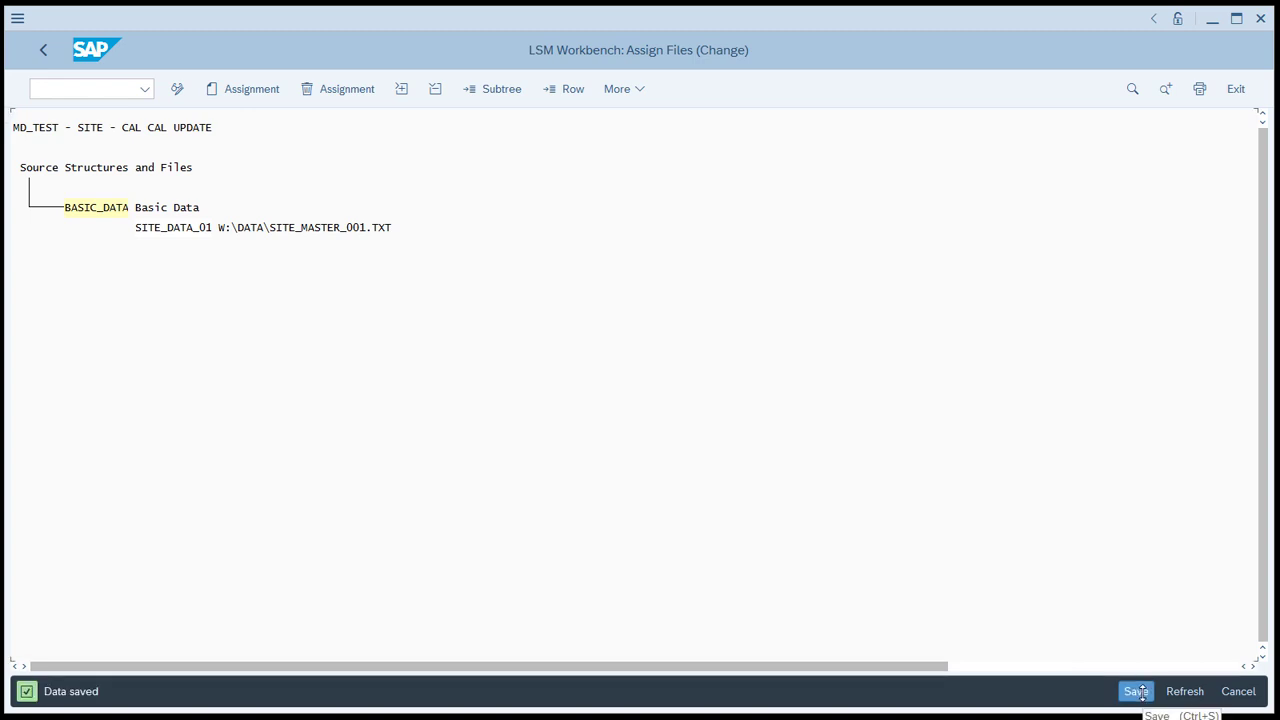
mouse_move(380, 396)
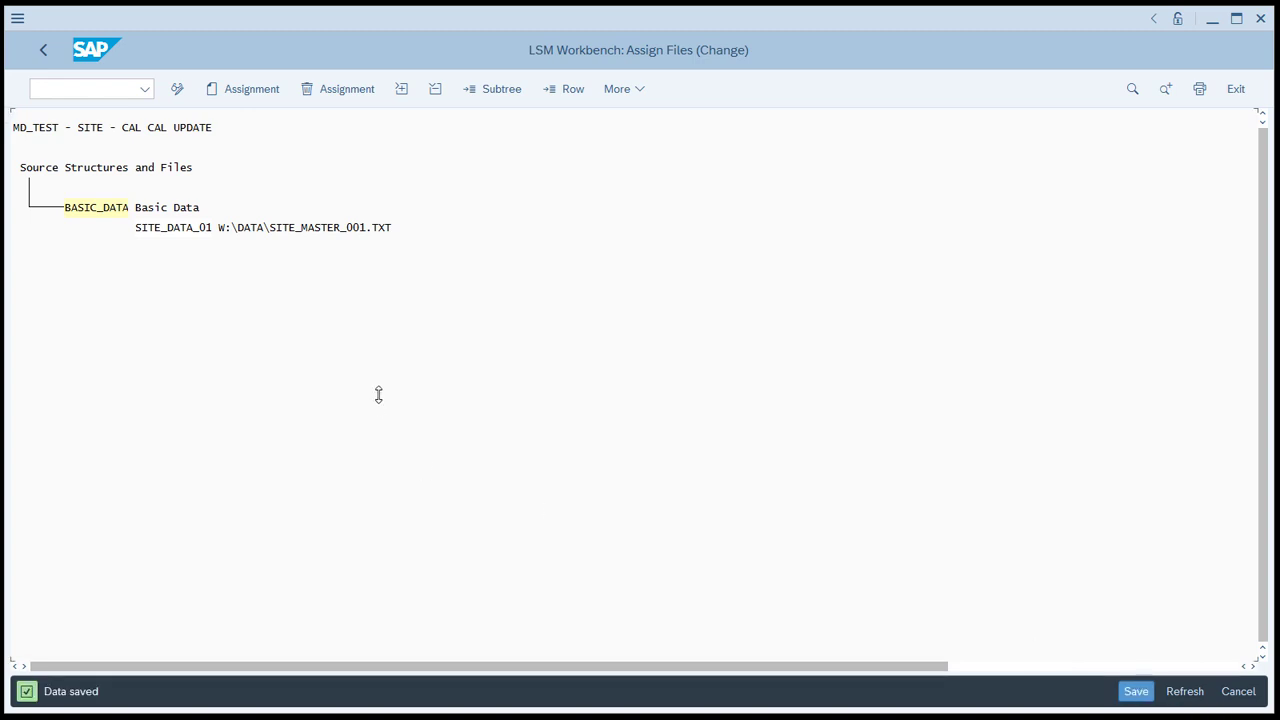
mouse_move(124, 44)
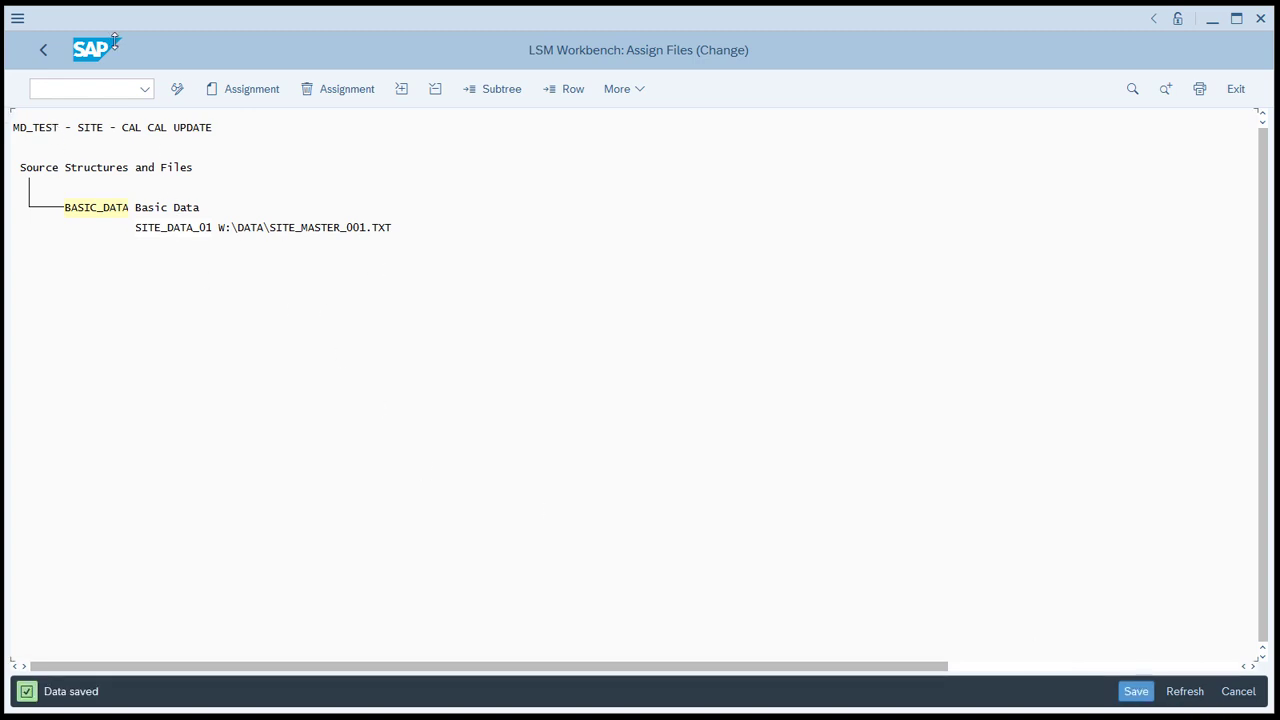
left_click(44, 50)
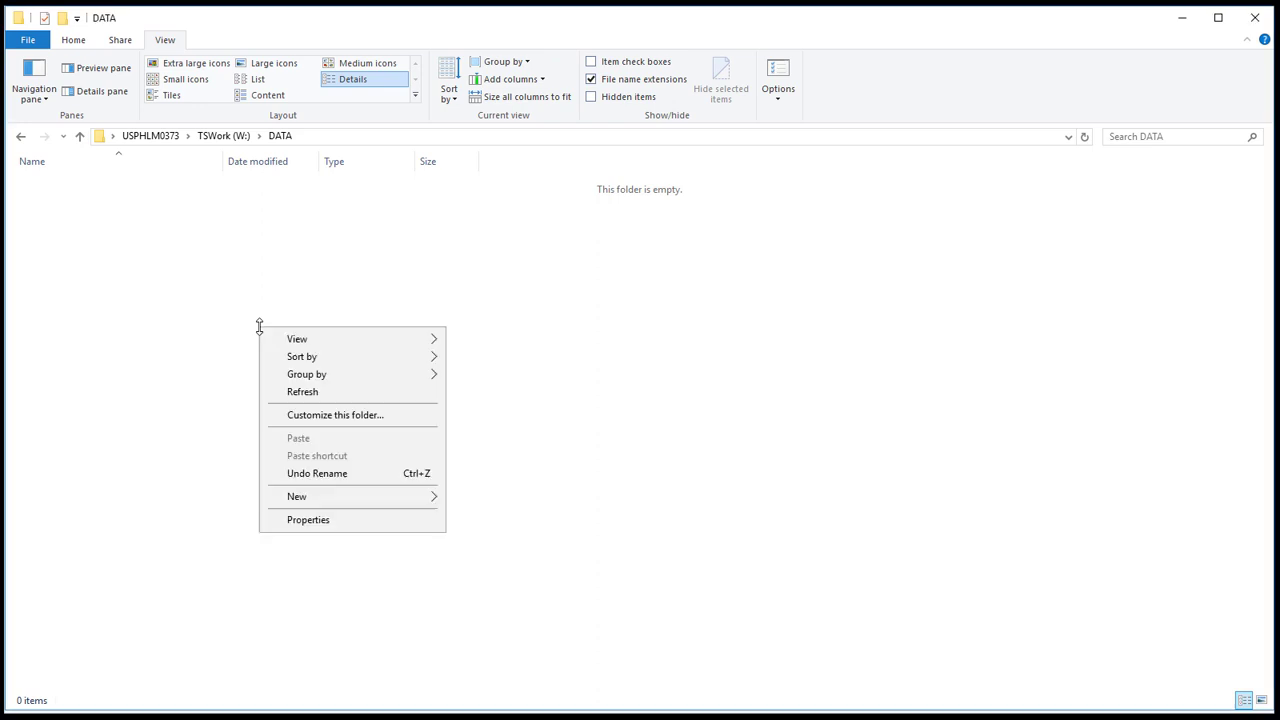
Step: Create a new Excel workbook SITE_MASTER_001.xlsx in W:\DATA and open it
left_click(296, 496)
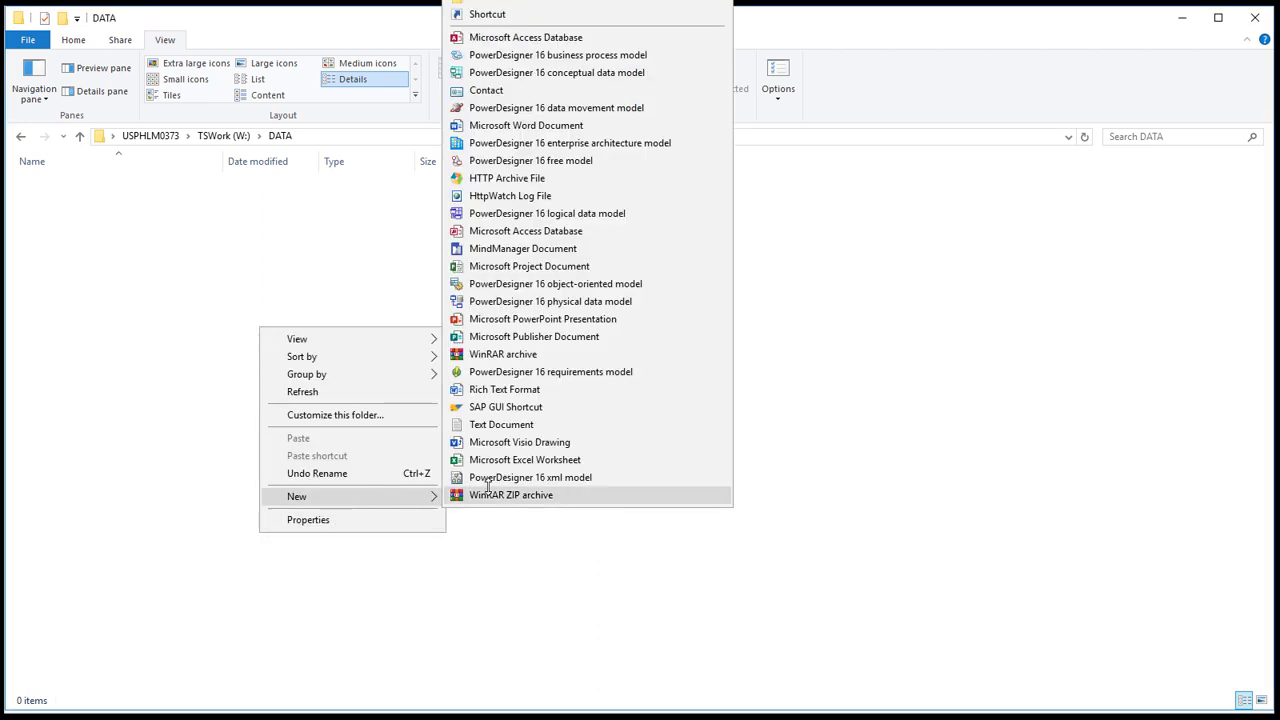
left_click(524, 458)
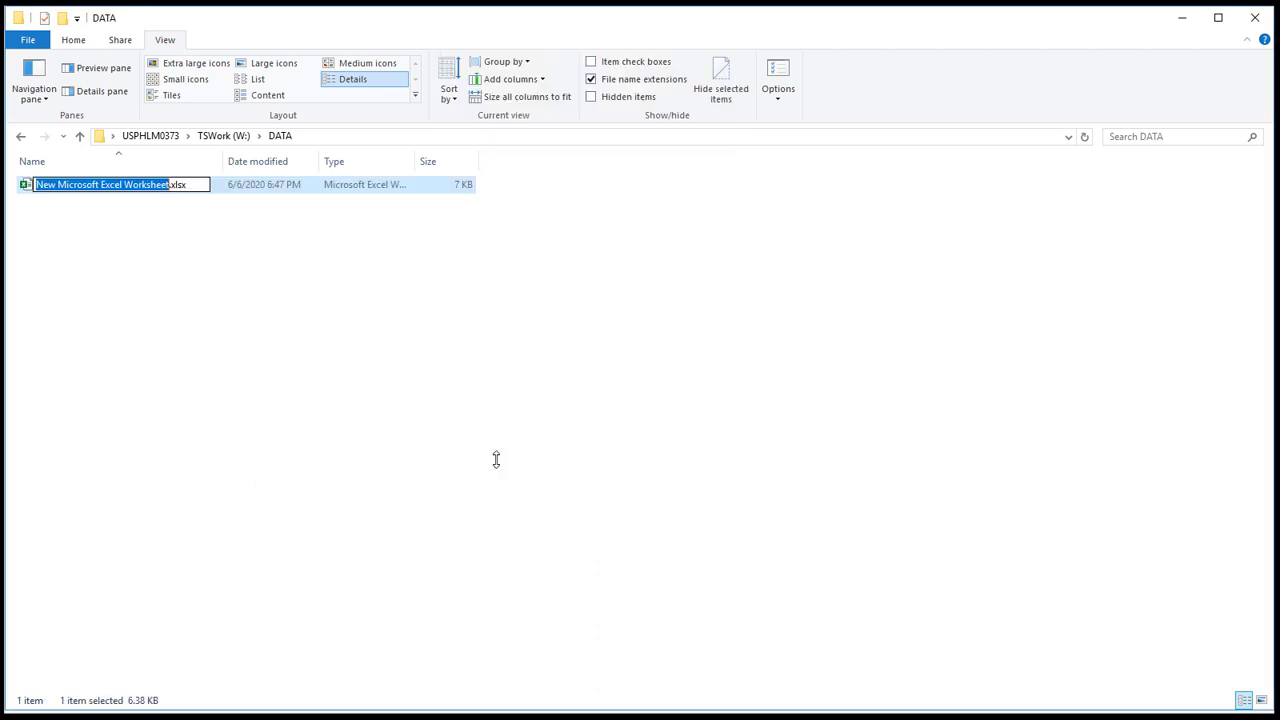
type("SITE_MASTER_00.xlsx")
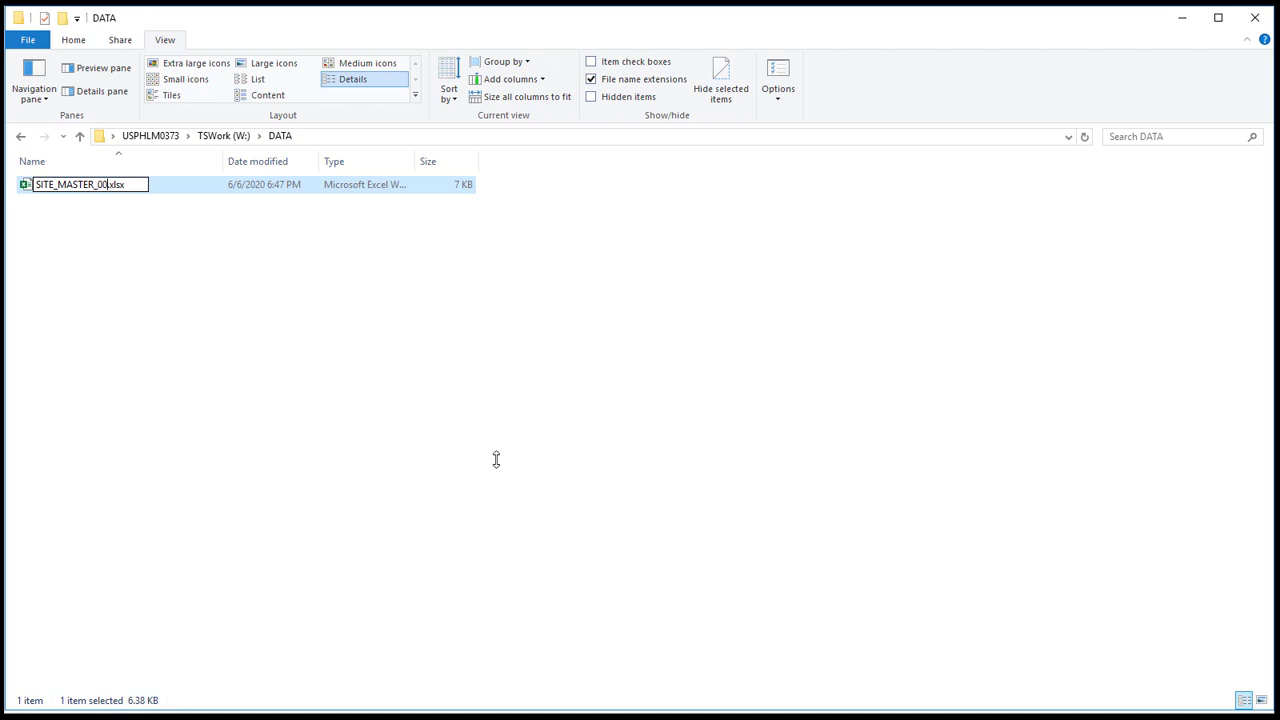
key("Enter")
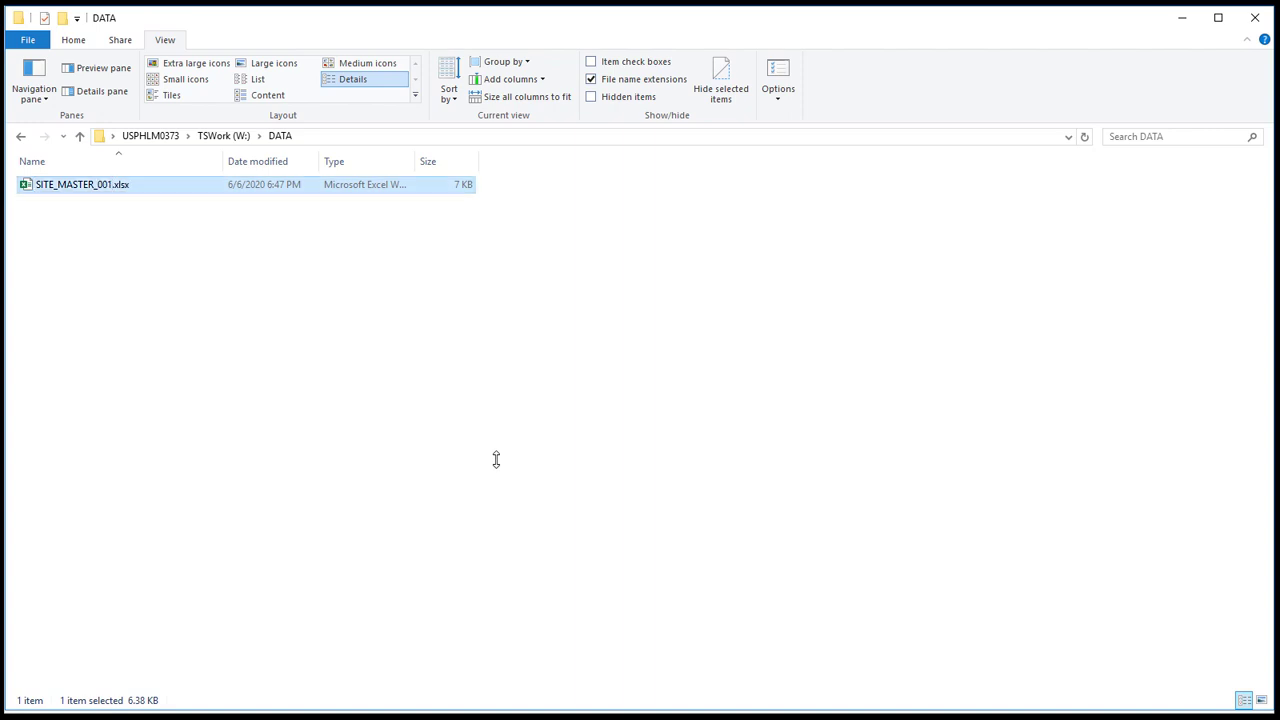
double_click(72, 188)
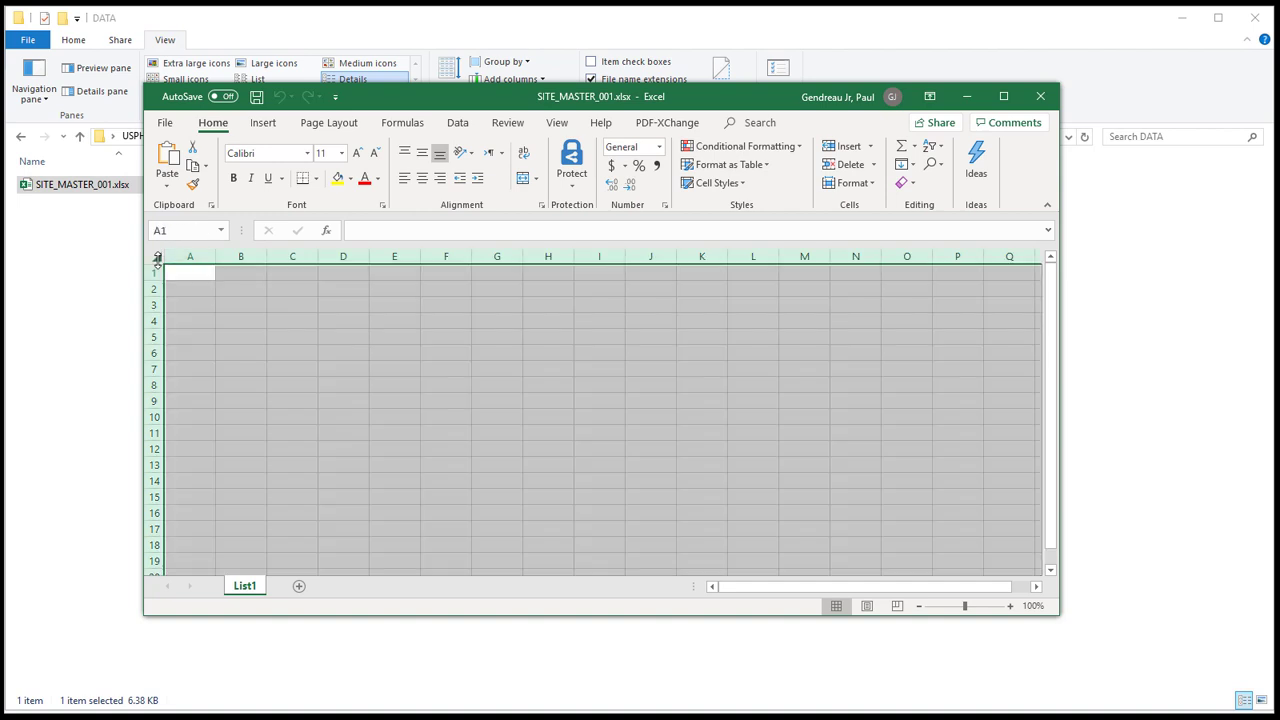
Step: Format all worksheet cells with the Text number category via Format Cells
right_click(190, 272)
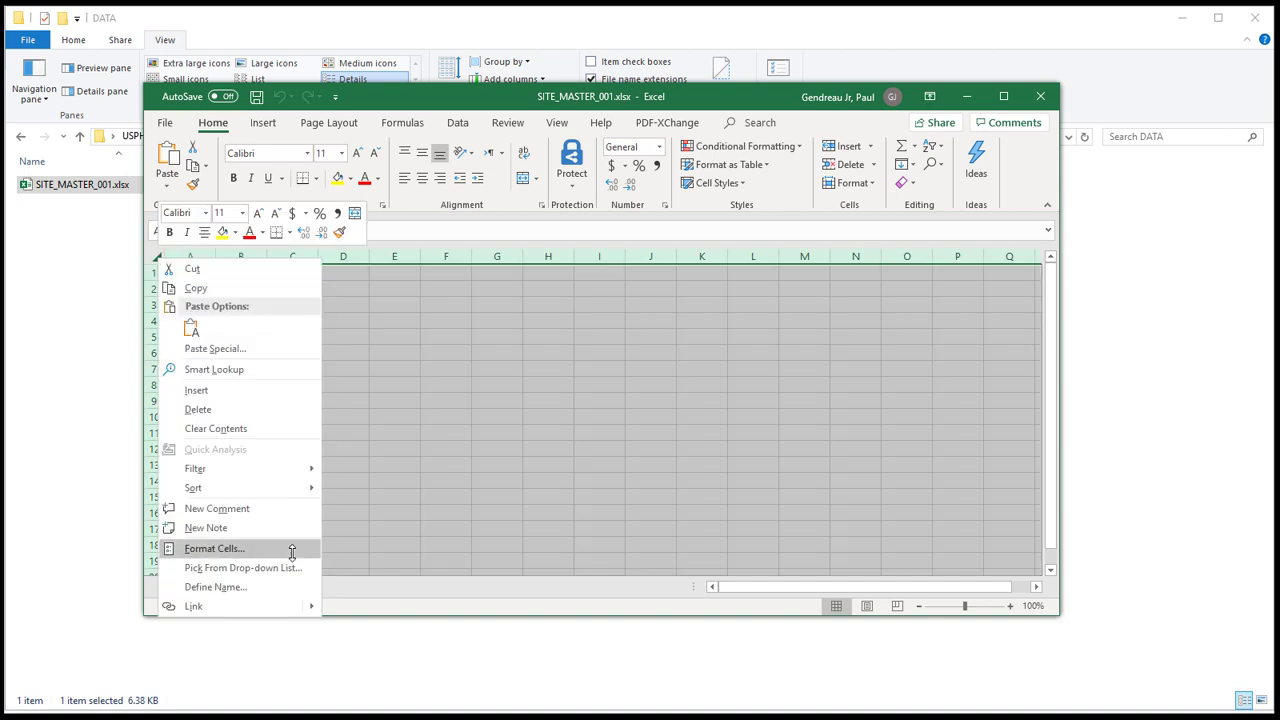
left_click(212, 548)
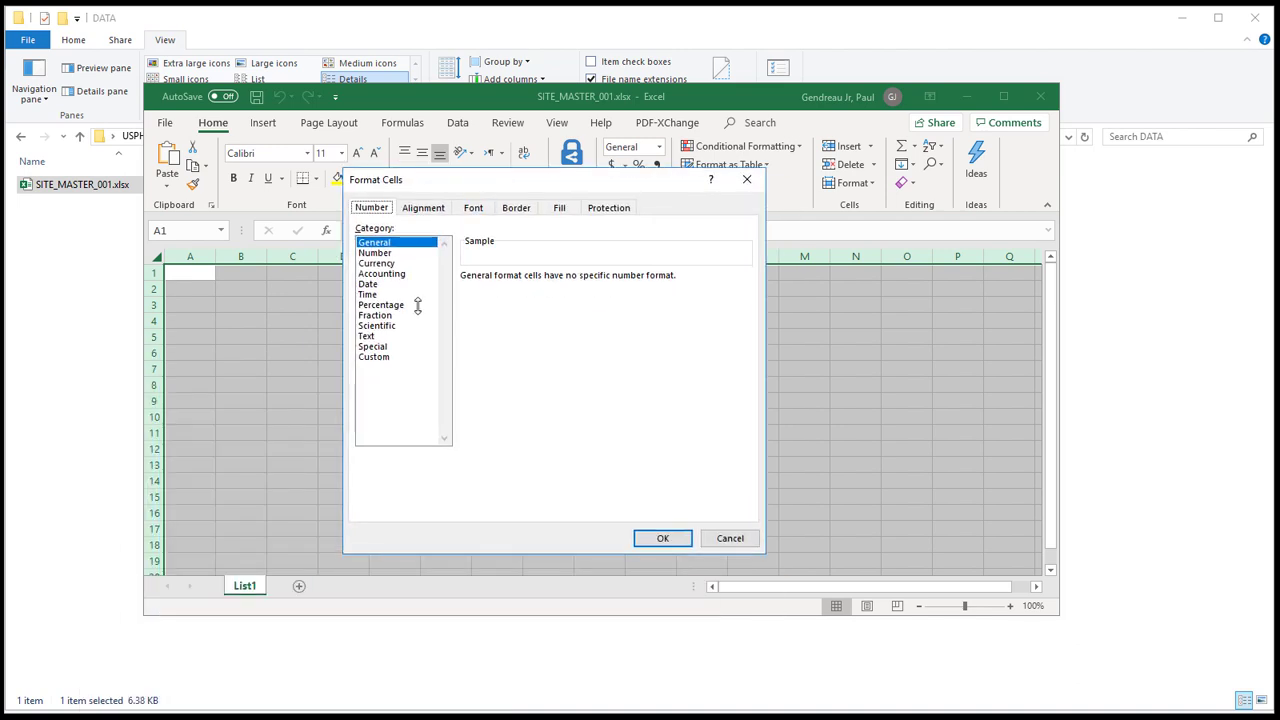
left_click(366, 336)
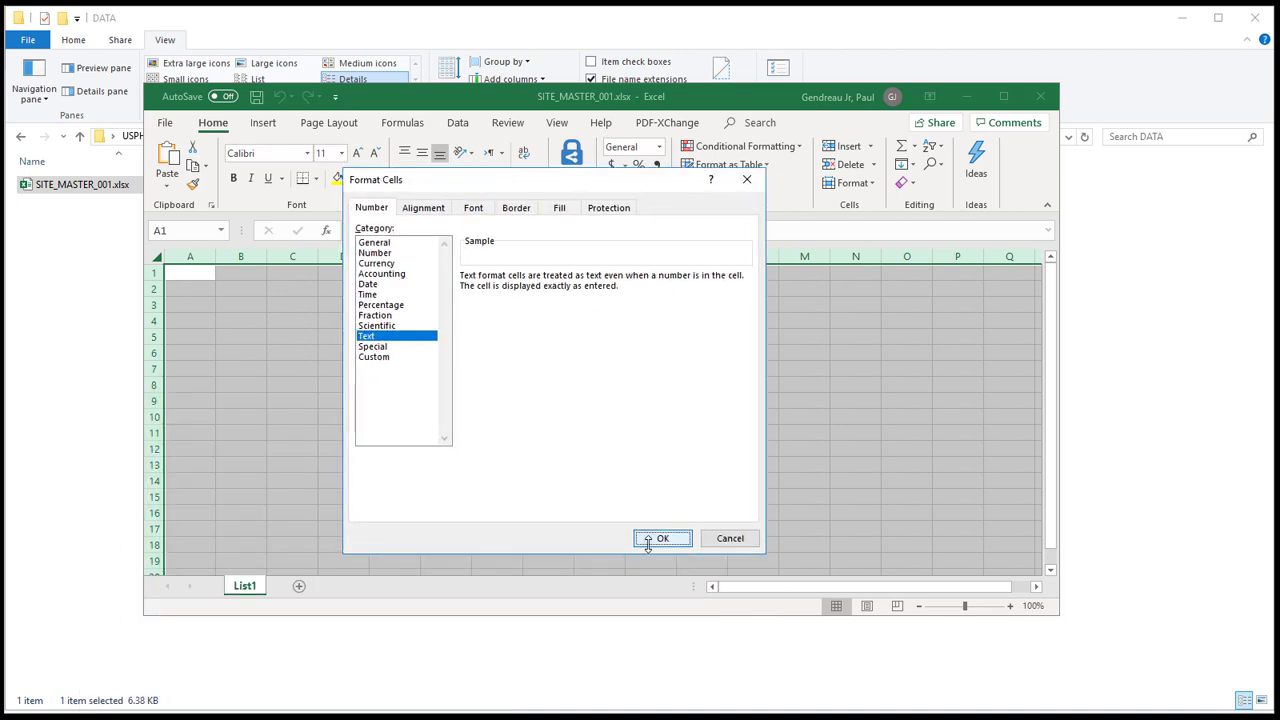
left_click(662, 538)
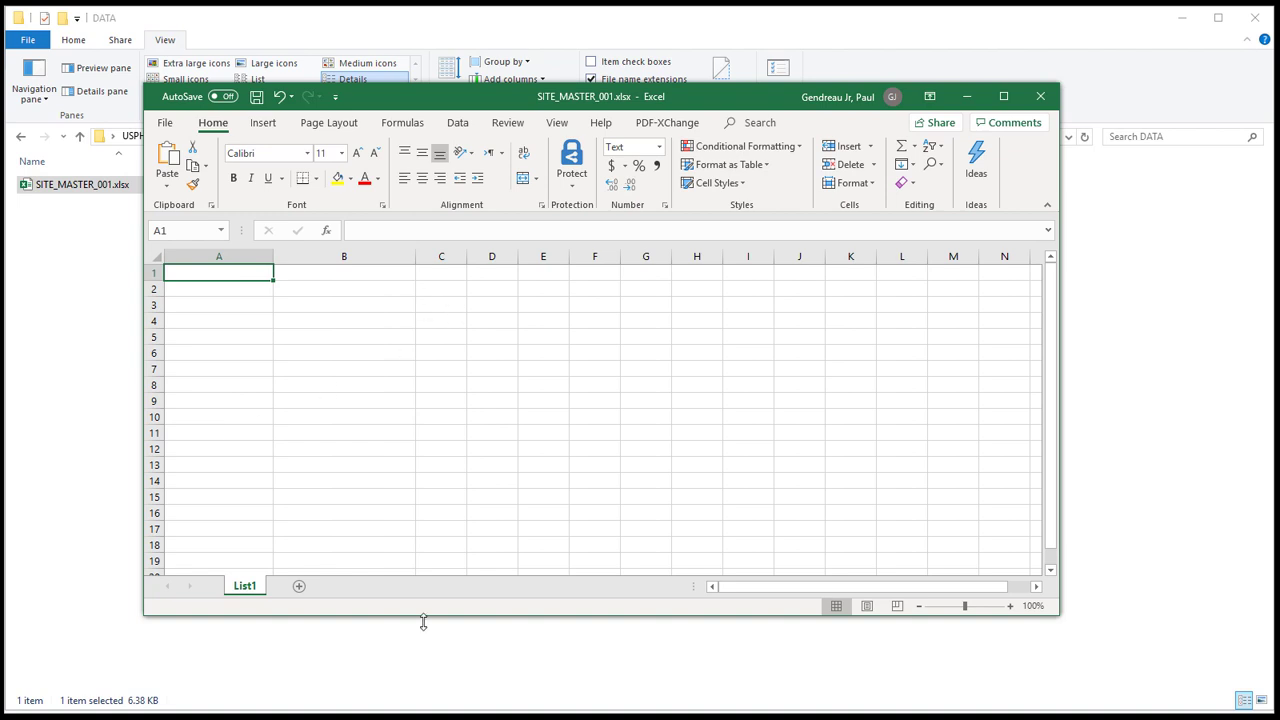
Step: Enter headers LOCNR and FABKL and sites CU01, CU02, CU03 in column A
type("LOCNR")
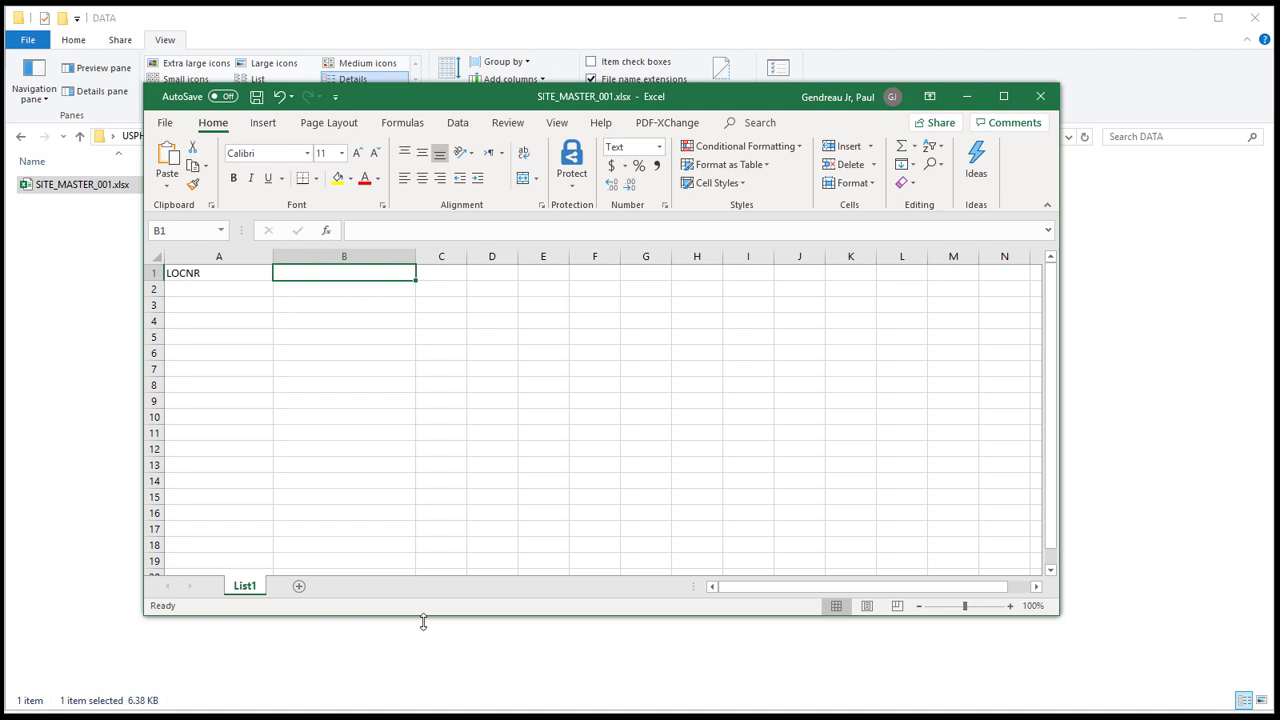
type("FABKL")
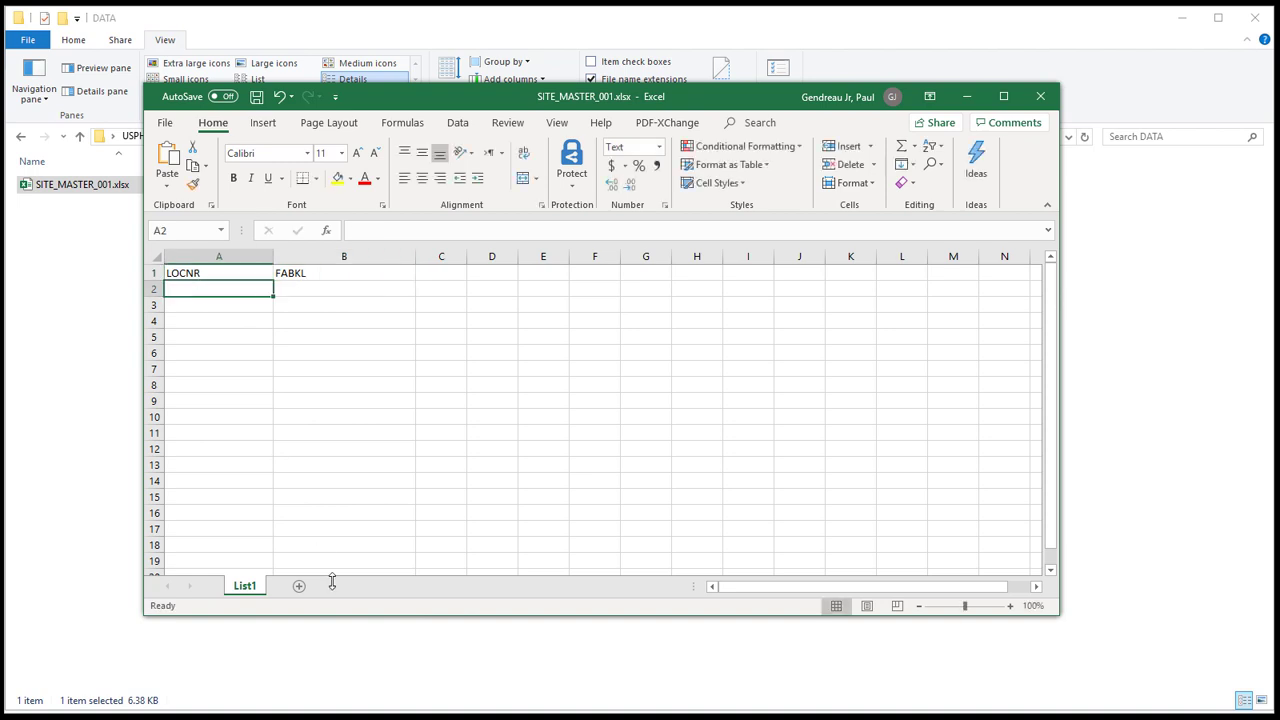
type("CU01")
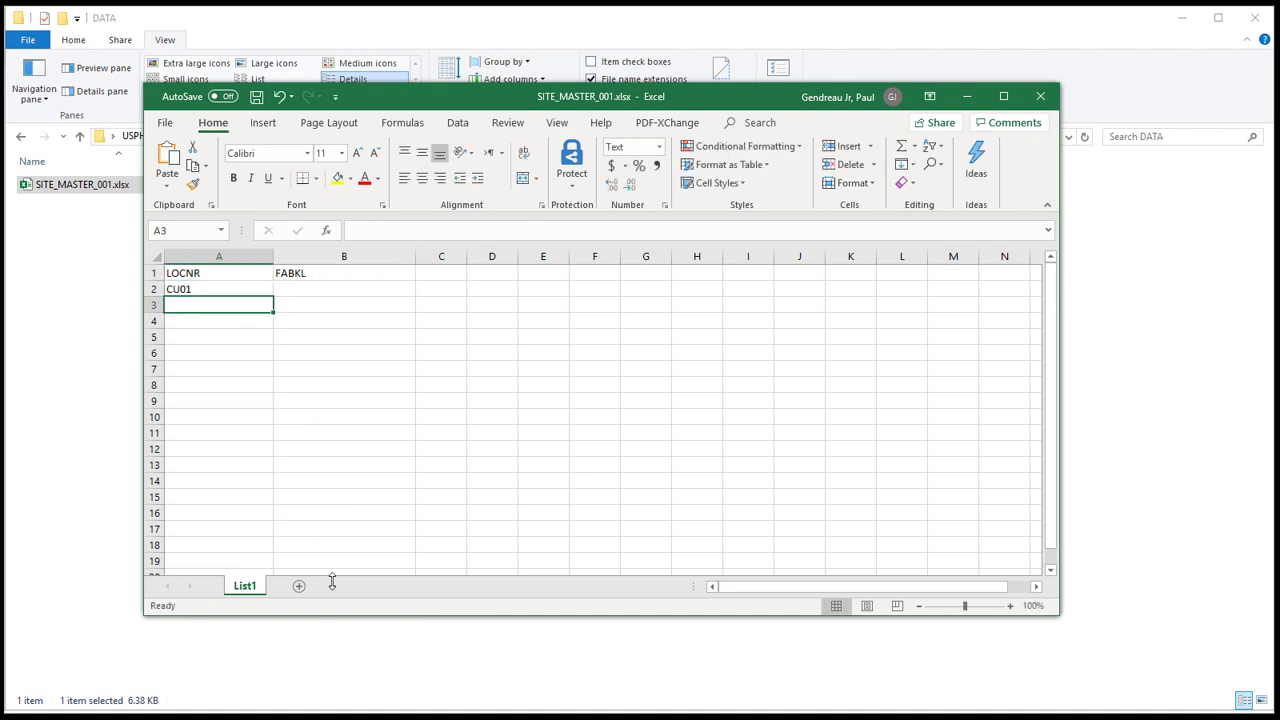
type("CU02")
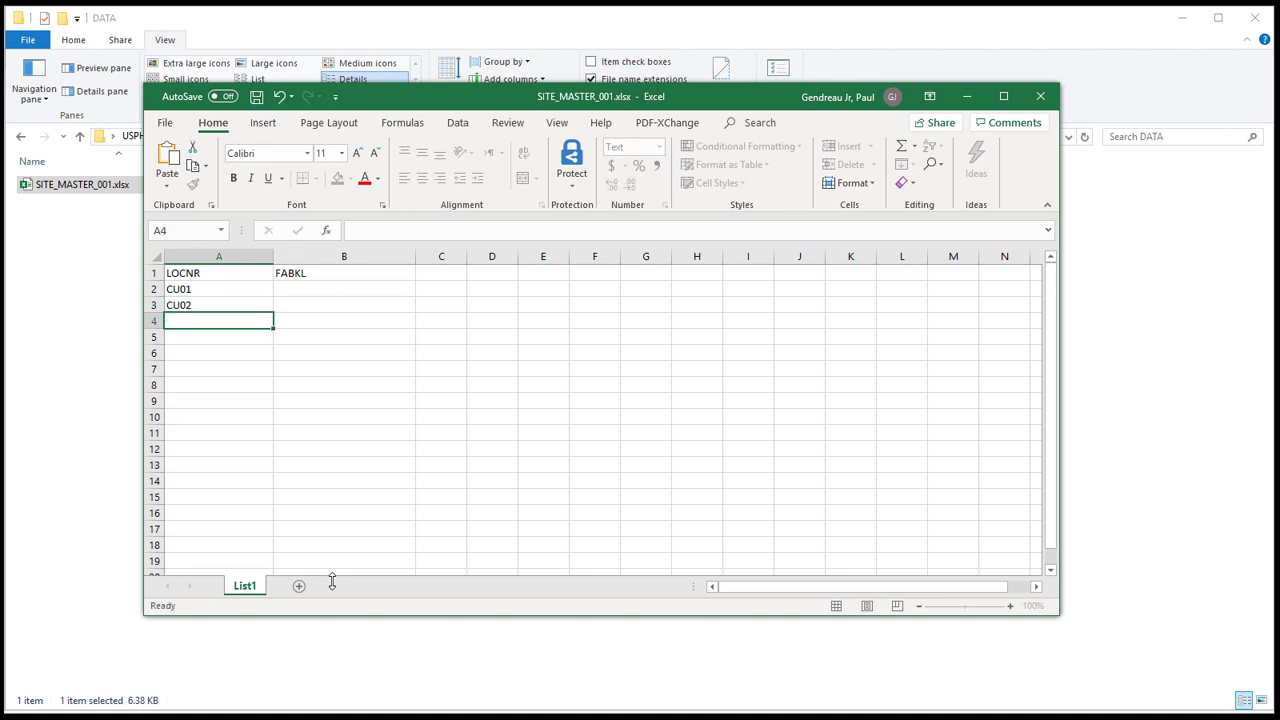
type("CU03")
left_click(218, 336)
type("CU04")
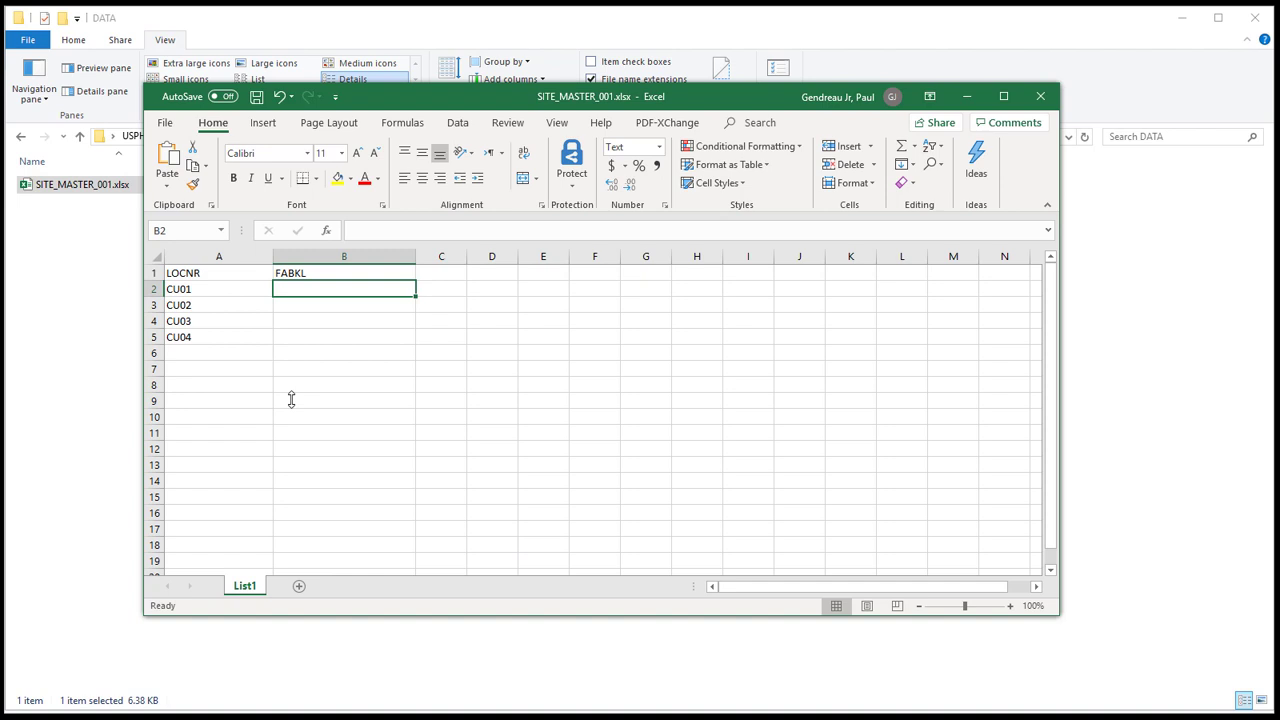
Step: Fill the FABKL column with factory calendars U5 and Y4 for the sites
type("US")
left_click(344, 304)
type("Y4")
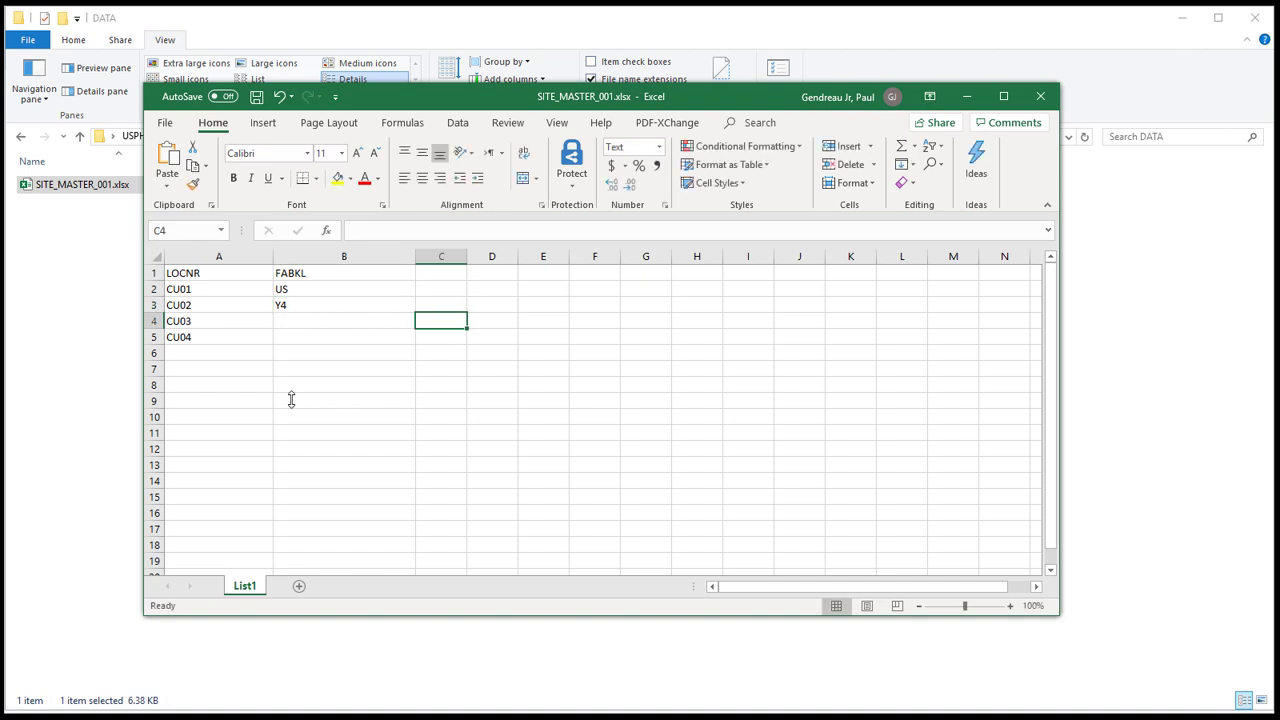
left_click(344, 320)
type("US")
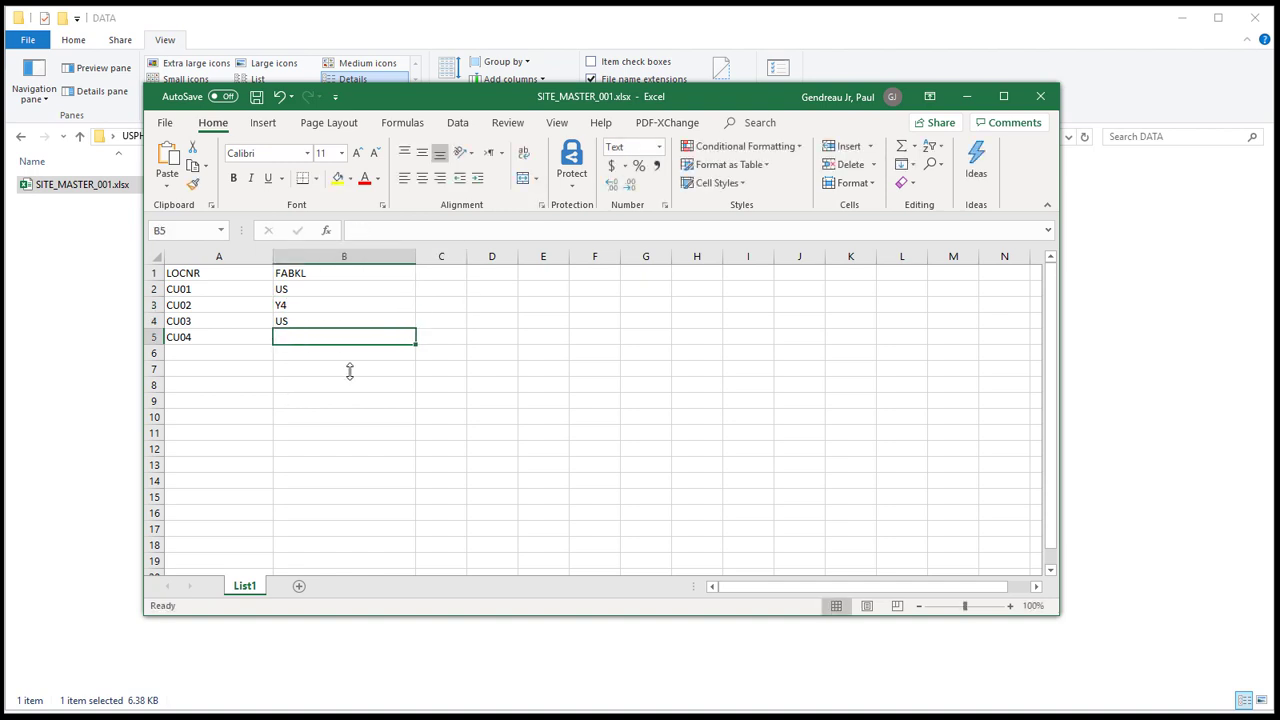
type("Y4")
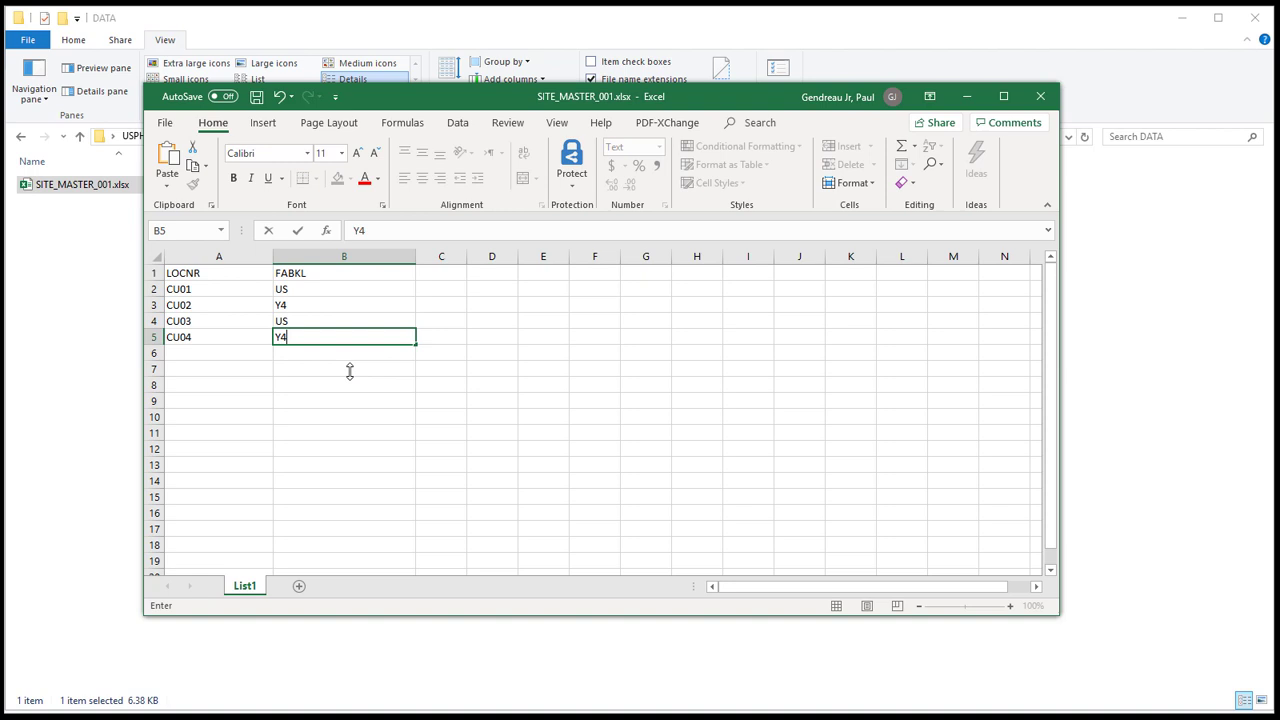
mouse_move(422, 464)
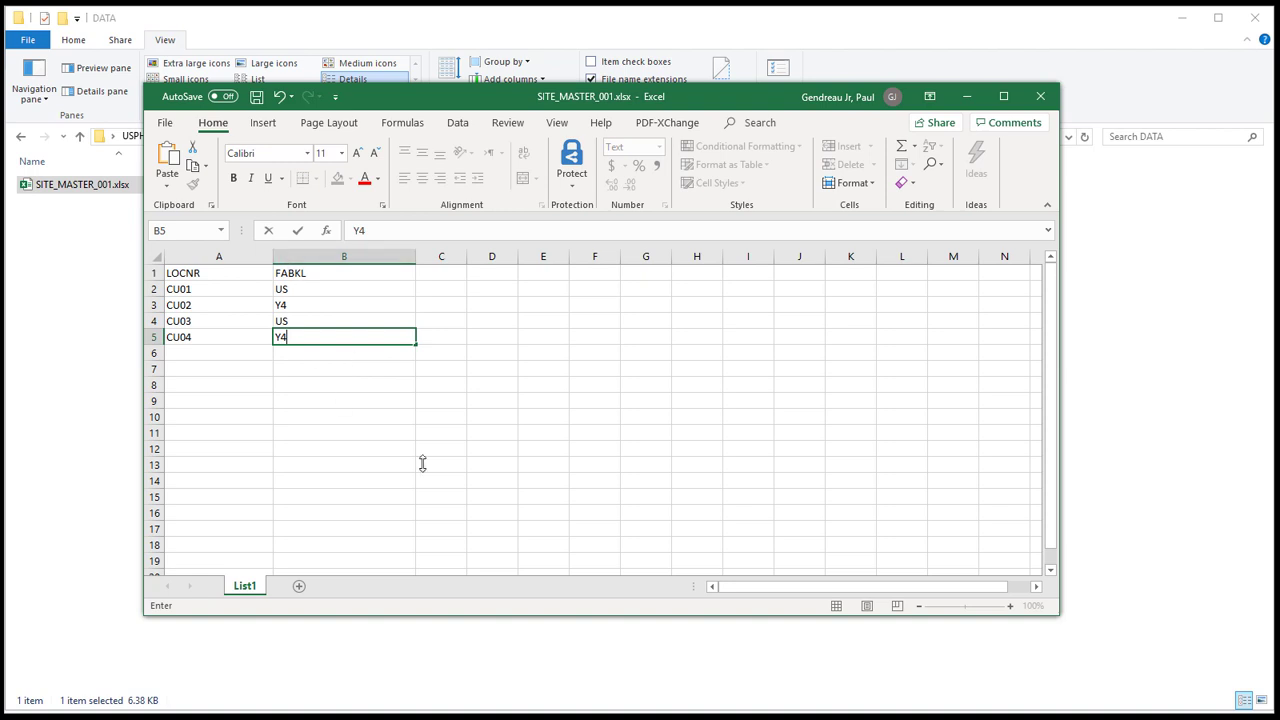
key("Enter")
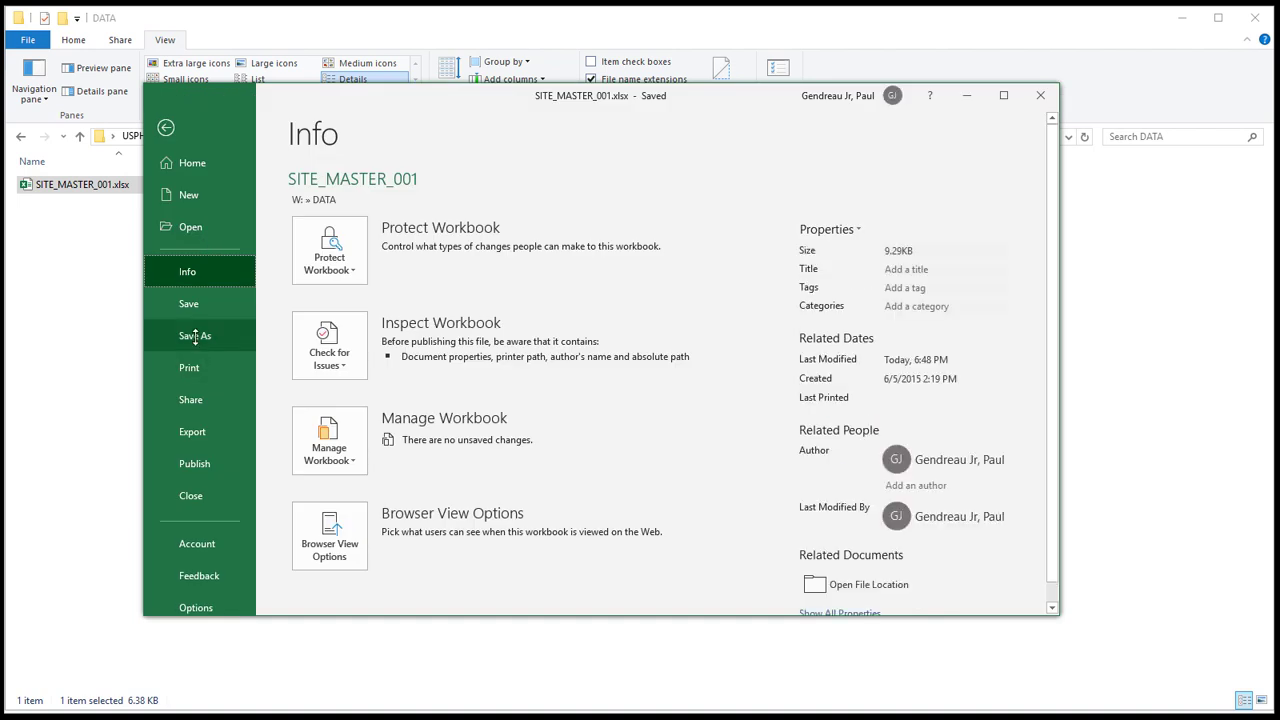
Step: Save the sheet as tab-delimited SITE_MASTER_001.txt, close Excel and select the file in Explorer
left_click(196, 336)
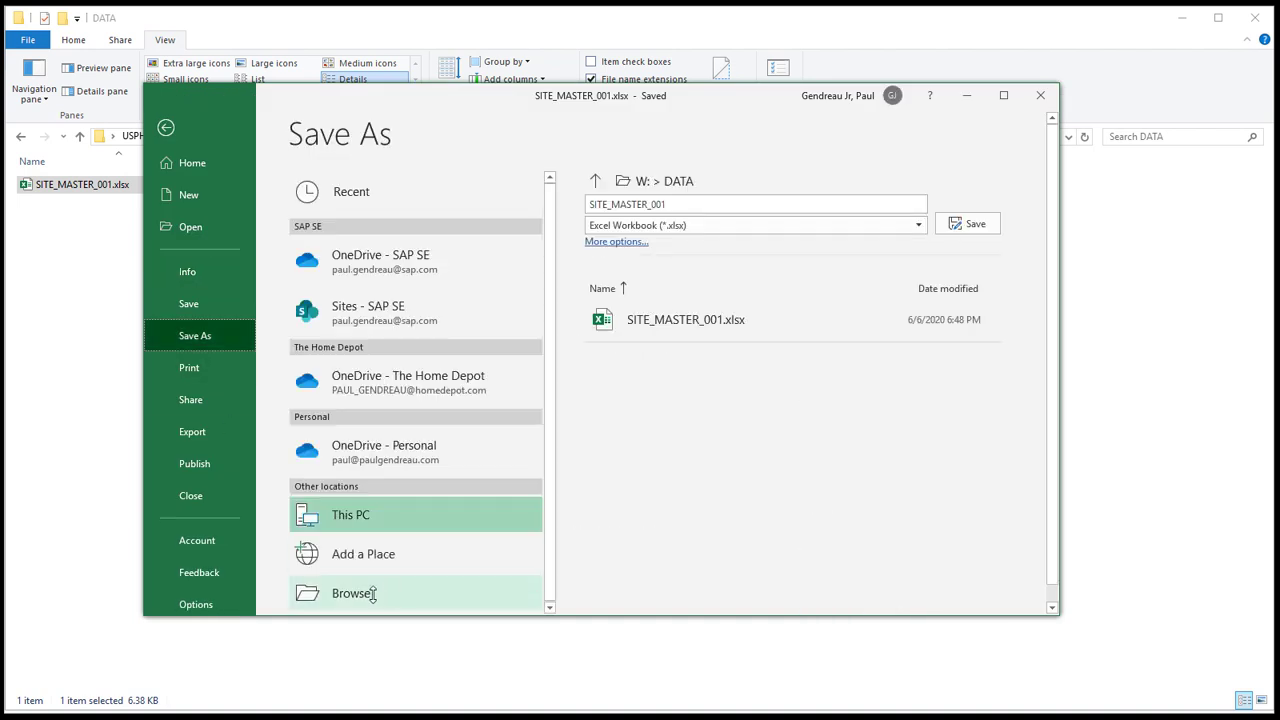
left_click(352, 592)
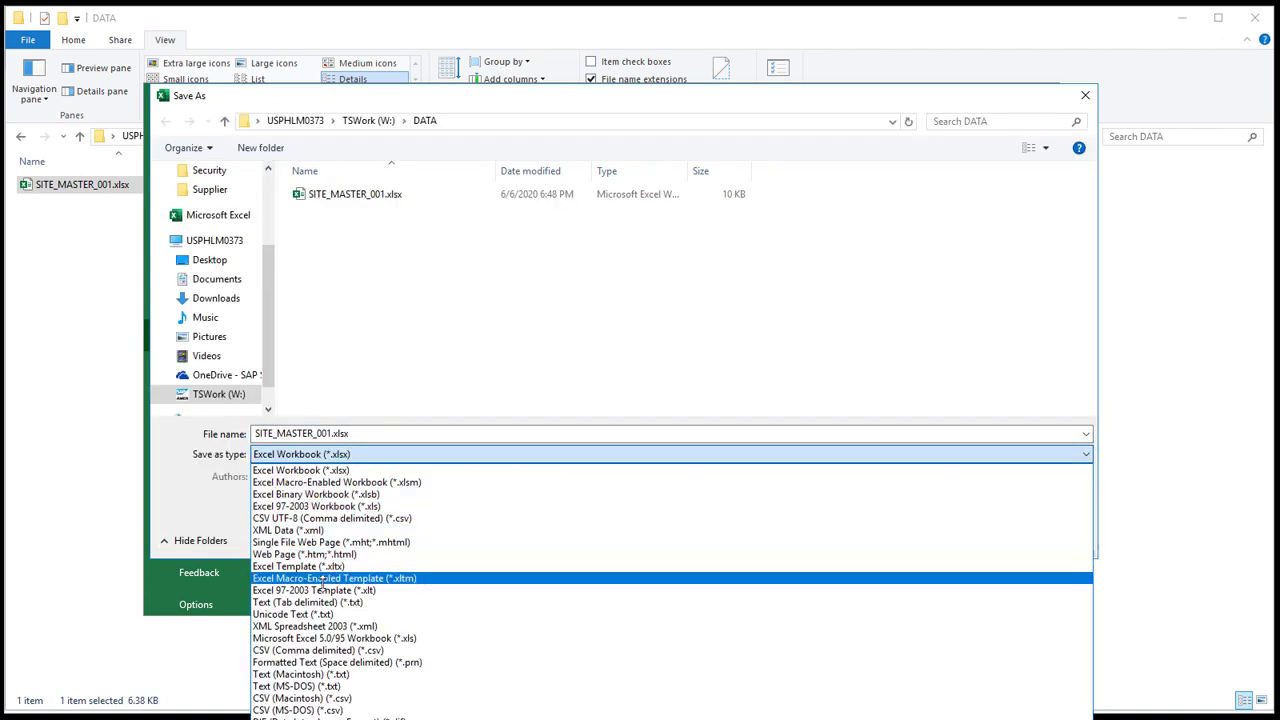
left_click(304, 604)
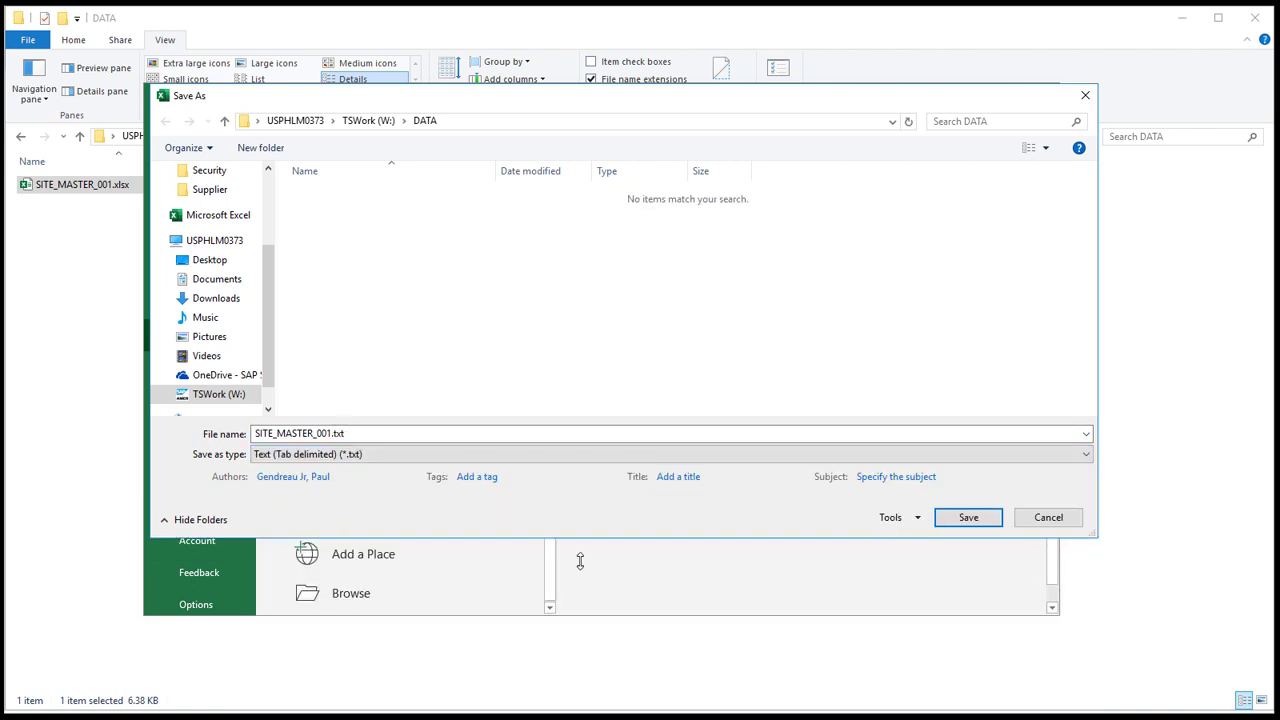
left_click(968, 516)
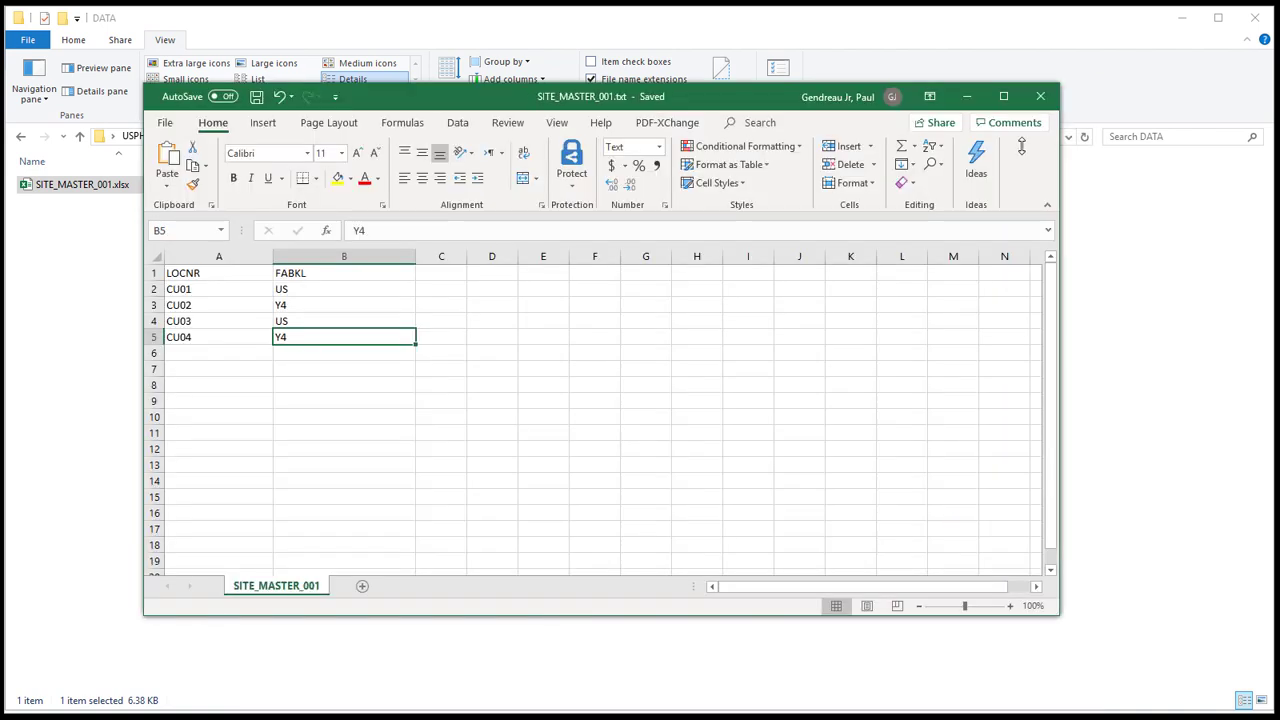
left_click(1040, 96)
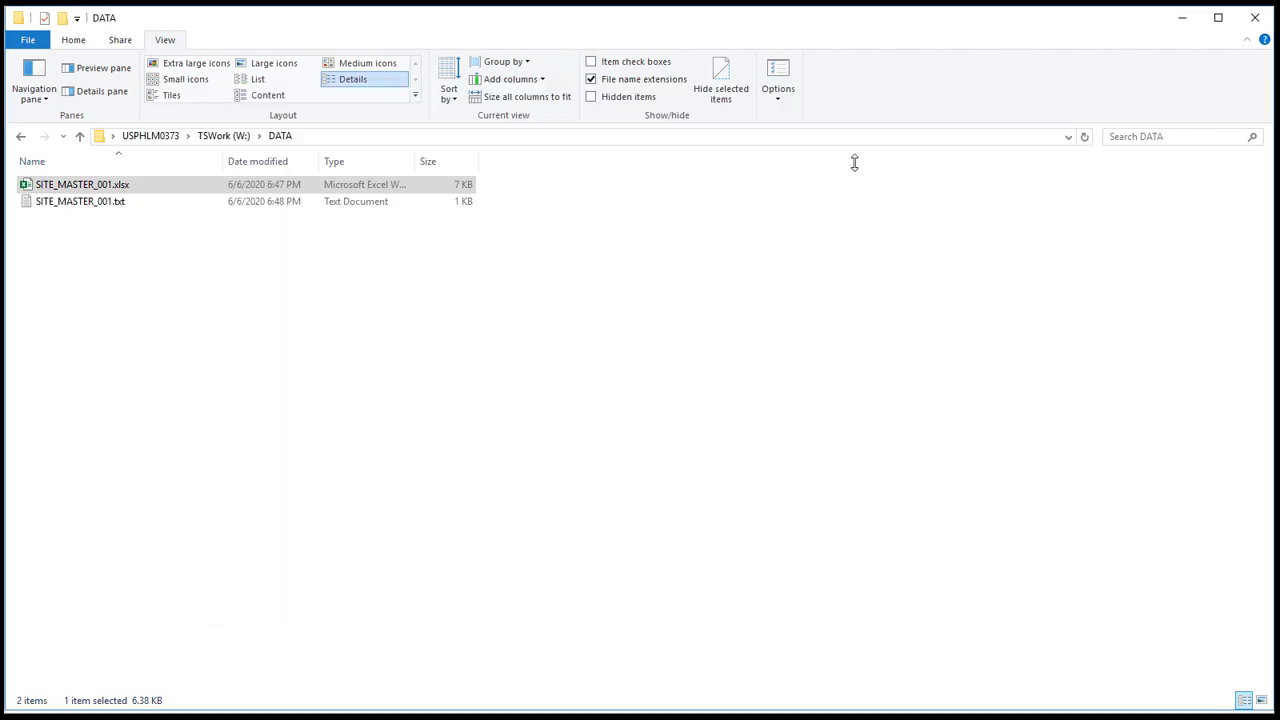
left_click(88, 184)
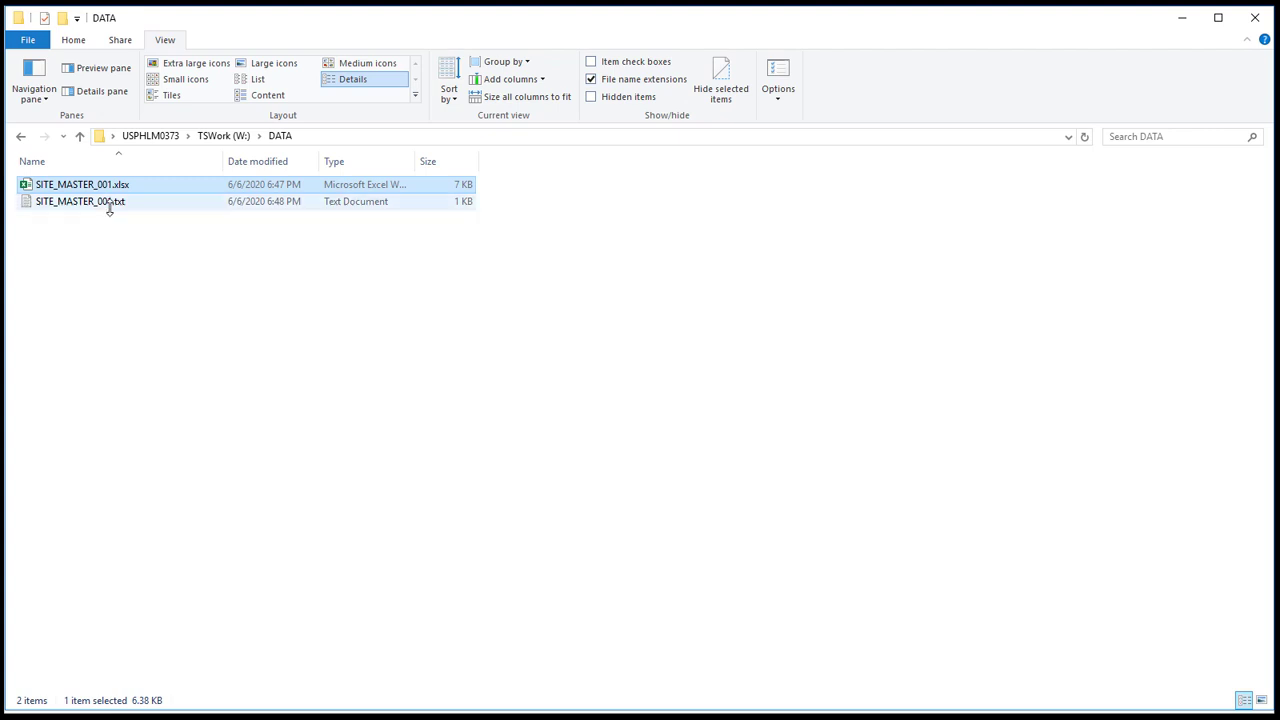
Step: View SITE_MASTER_001.txt in Notepad++ with end-of-line and tab symbols shown, then return to SAP
right_click(80, 200)
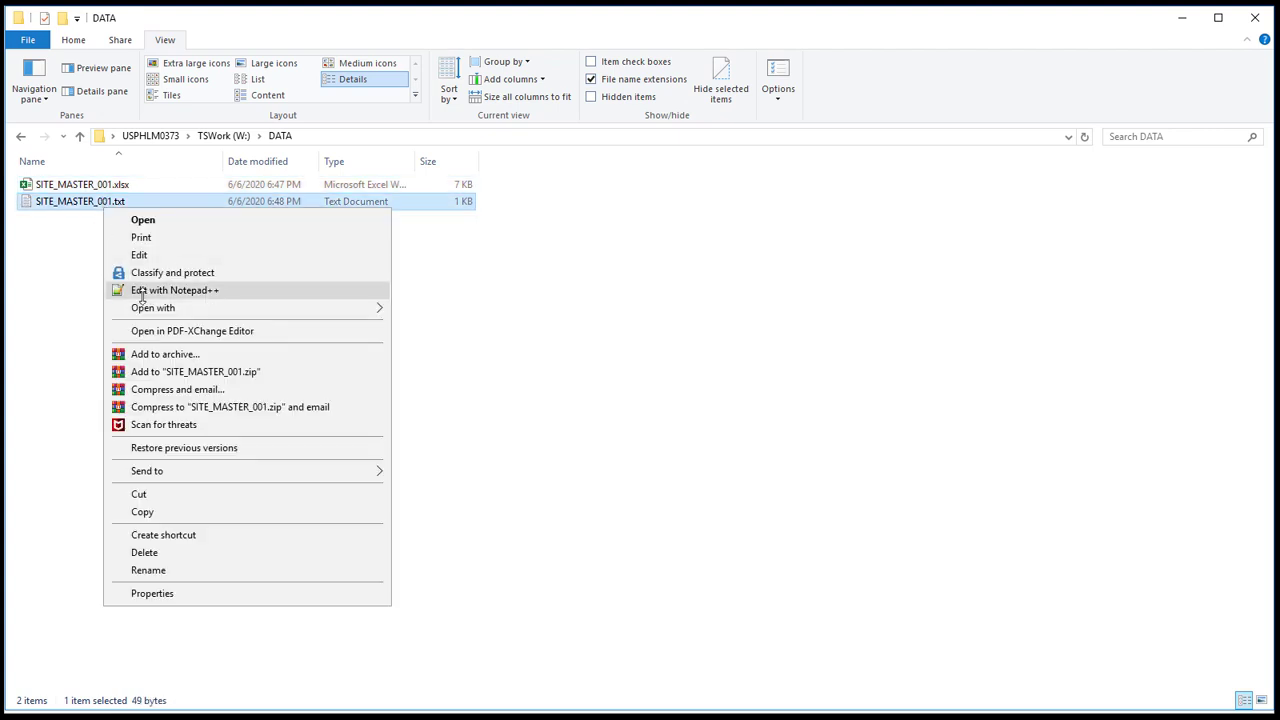
left_click(176, 290)
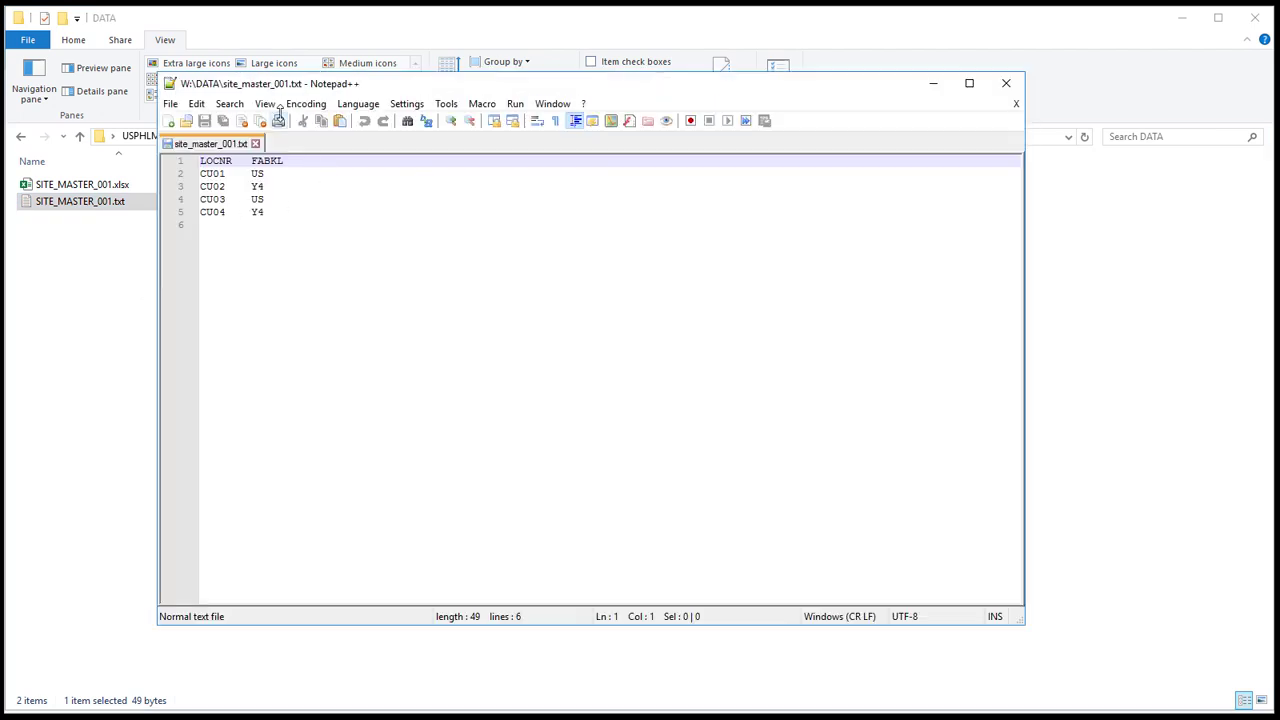
left_click(280, 104)
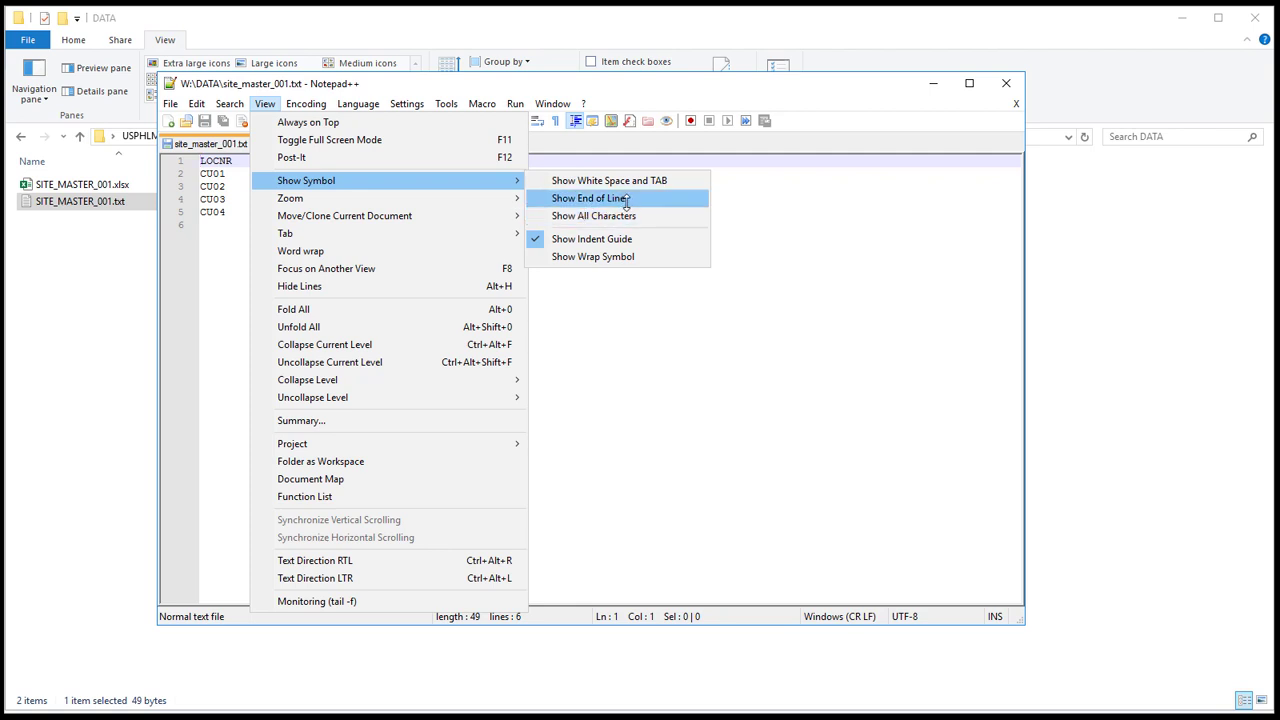
left_click(588, 198)
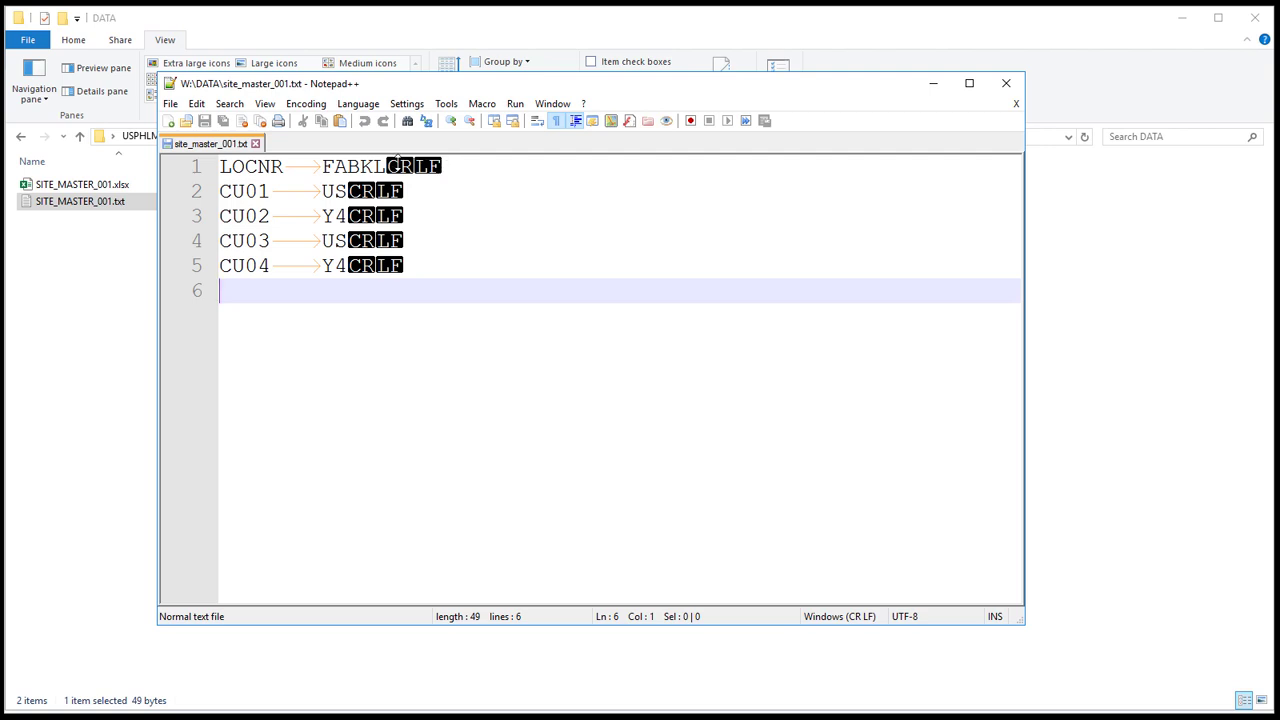
mouse_move(284, 324)
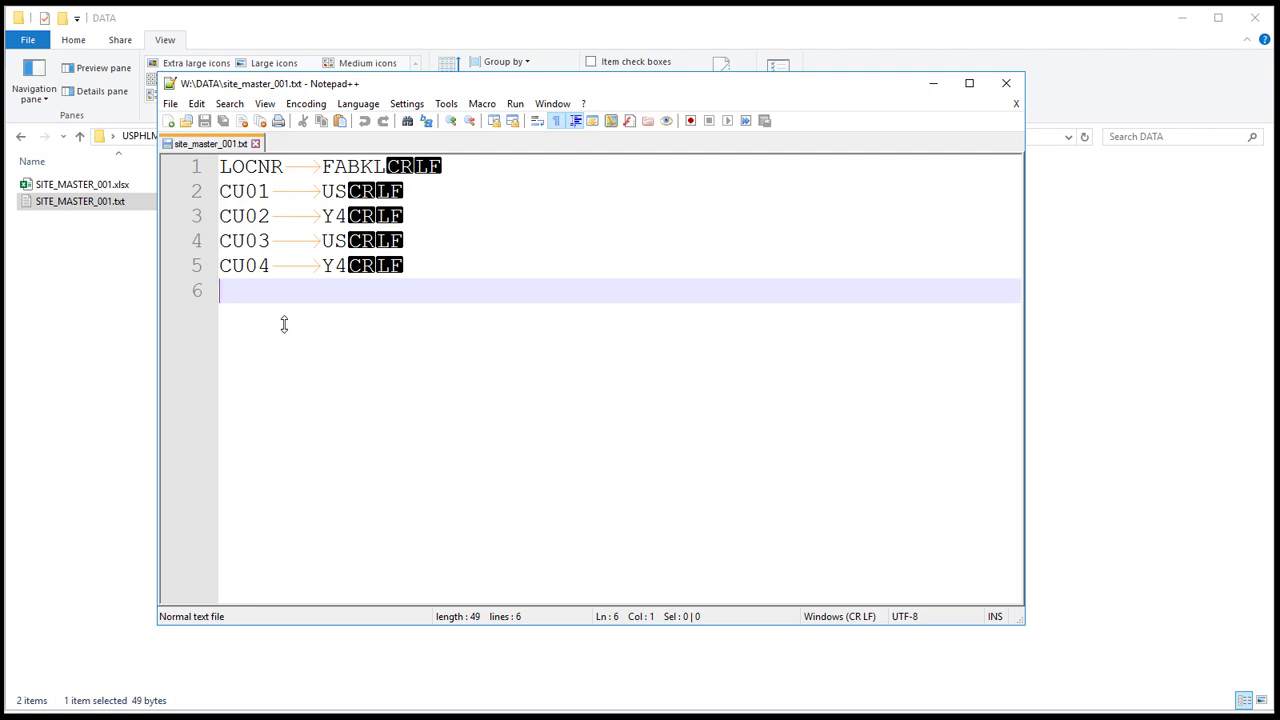
left_click(1004, 84)
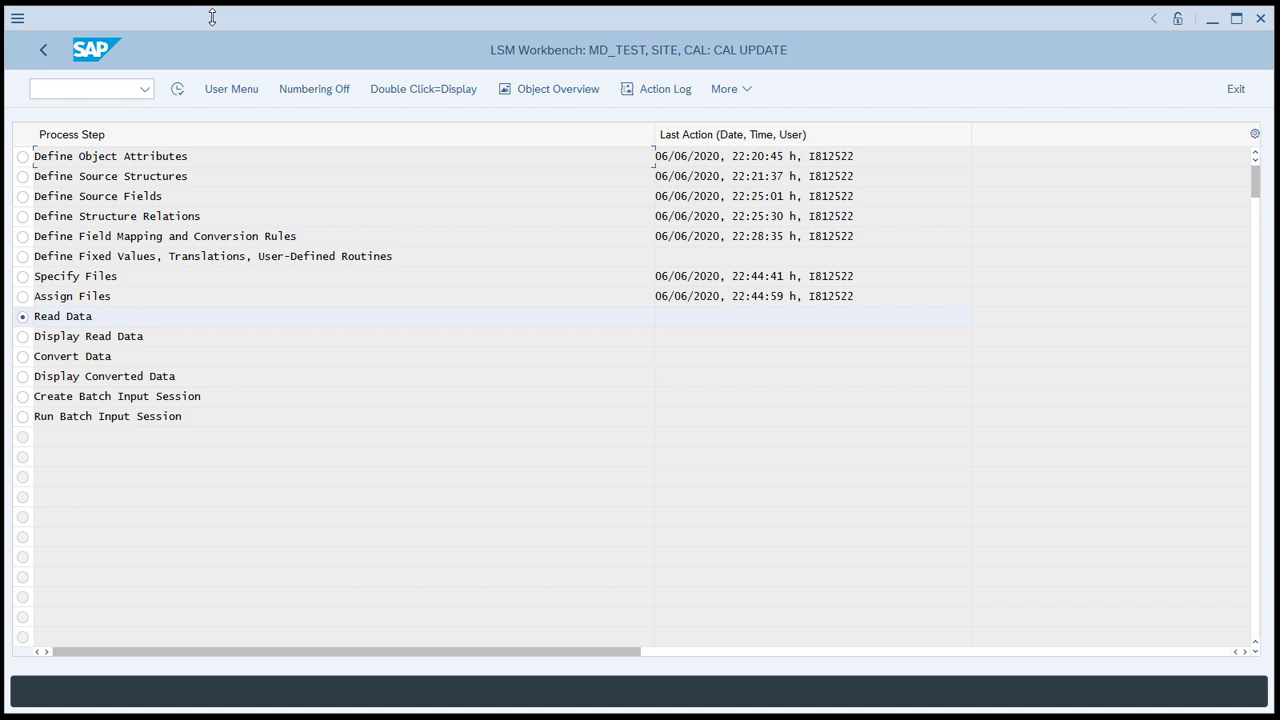
mouse_move(42, 48)
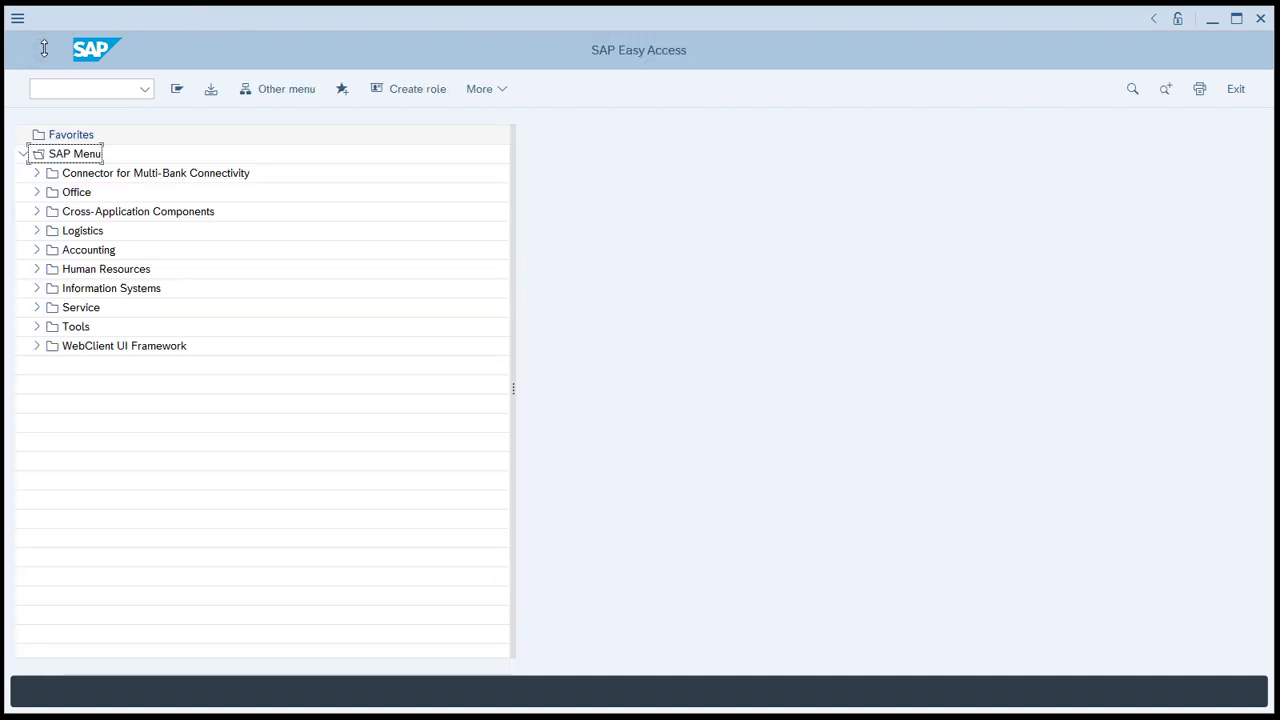
mouse_move(588, 88)
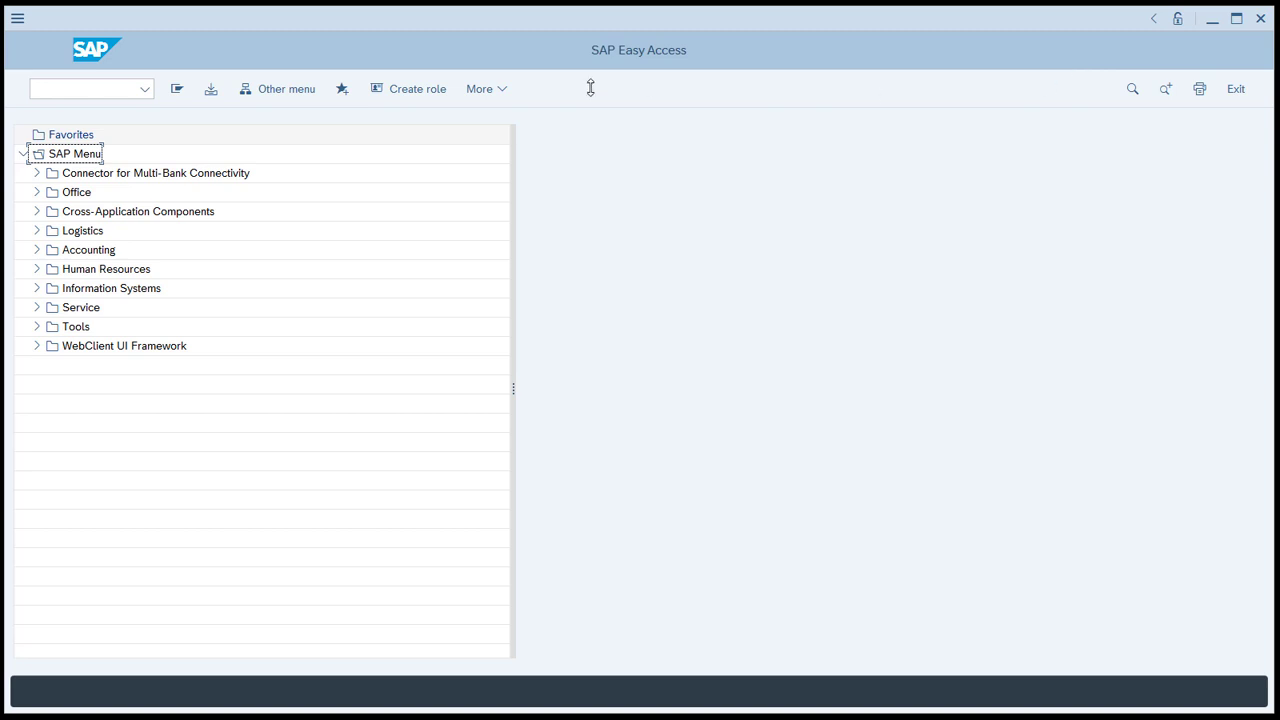
Step: In SAP GUI Options > Security Configuration, set the security status to Disabled
left_click(488, 88)
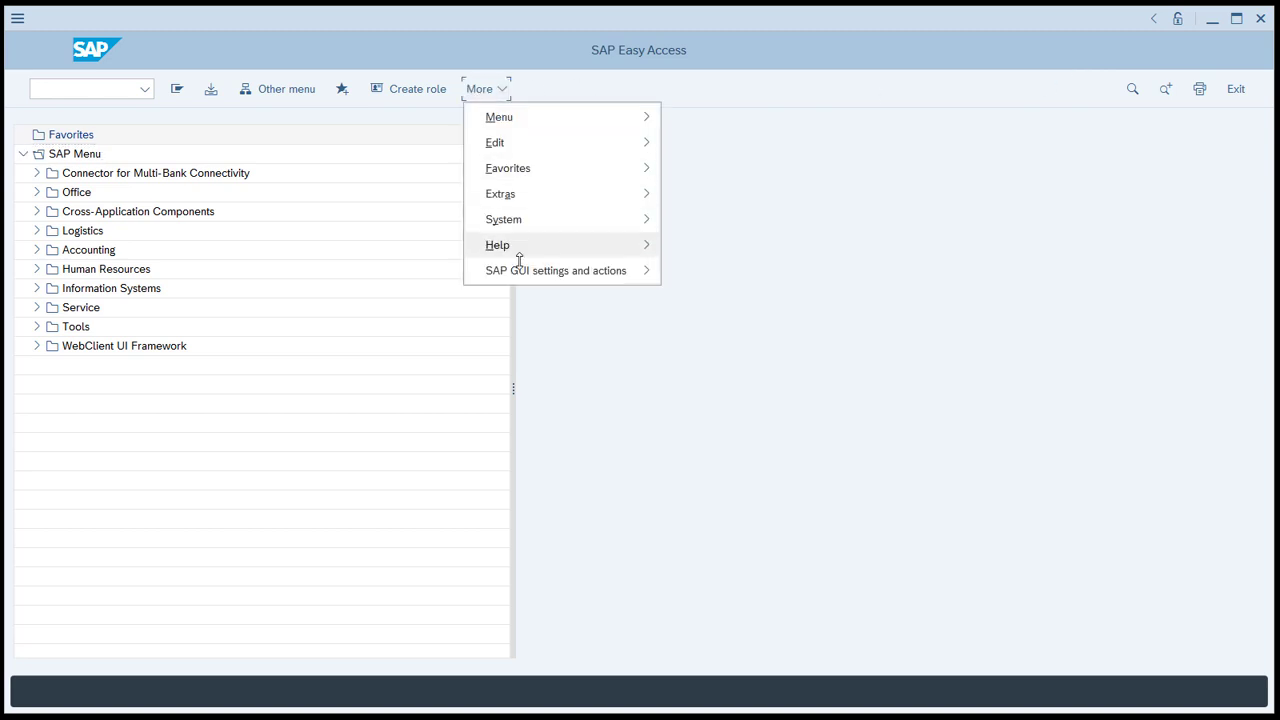
left_click(556, 270)
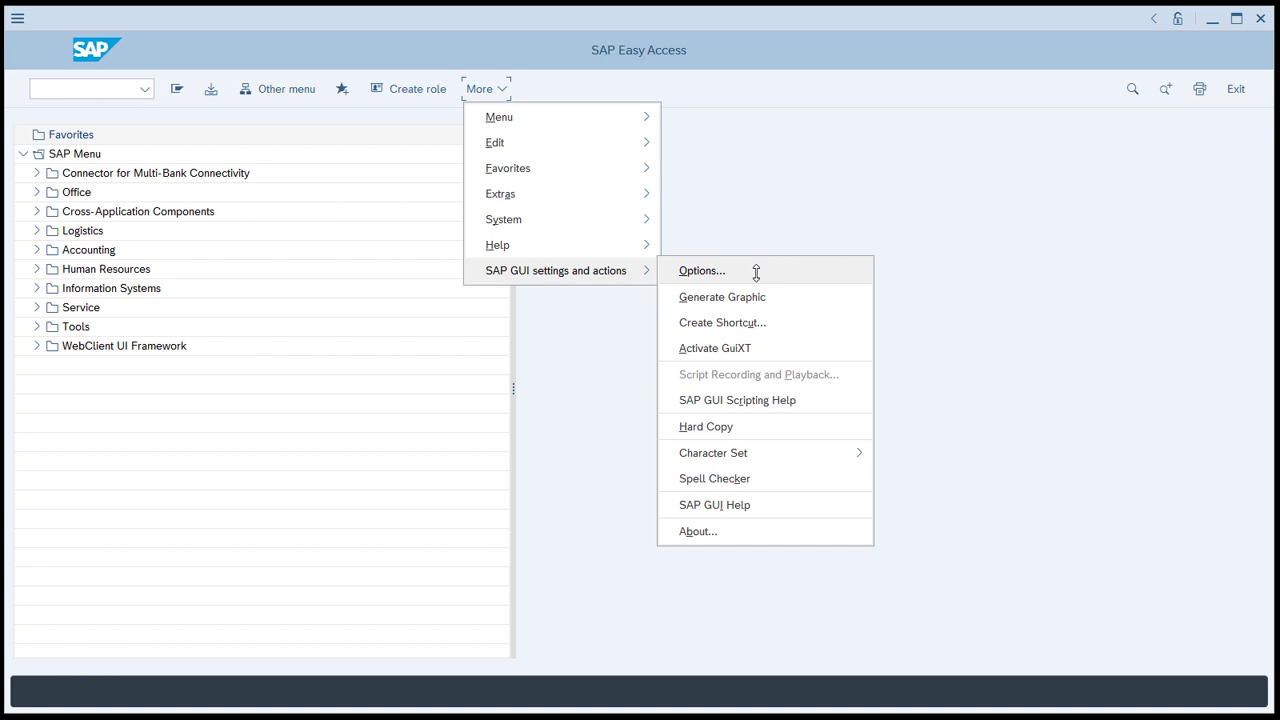
left_click(700, 270)
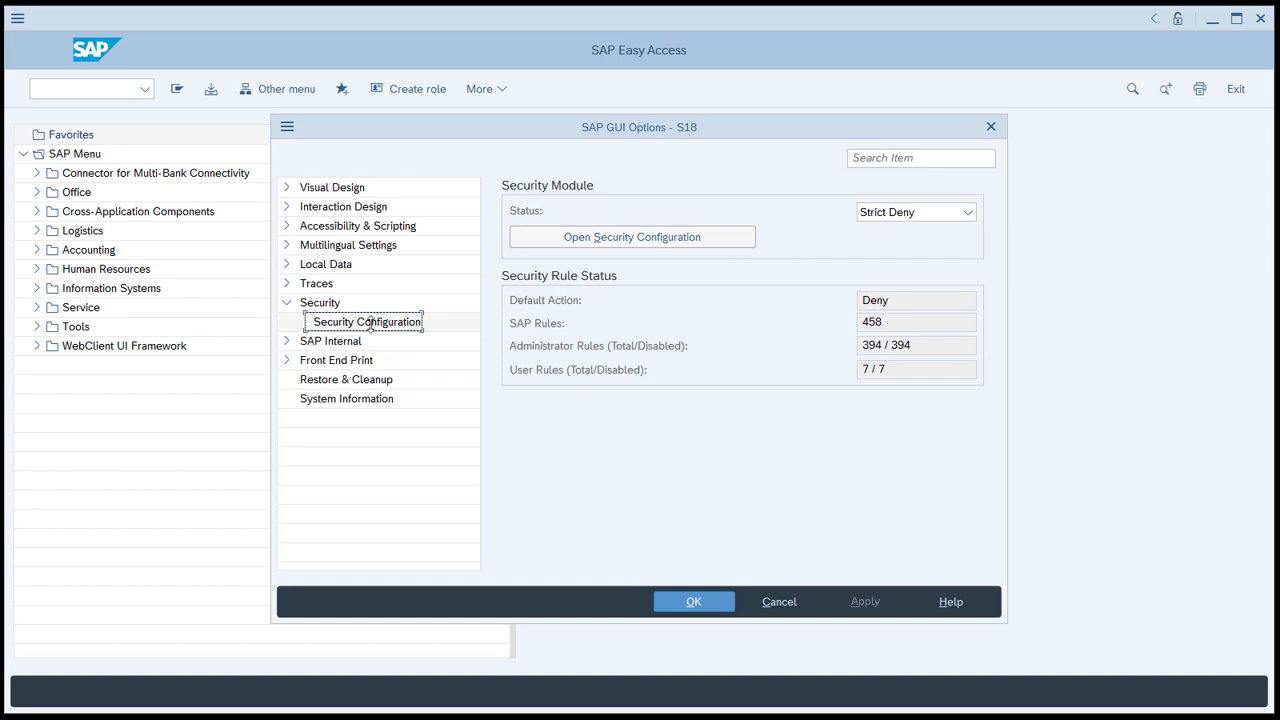
mouse_move(976, 234)
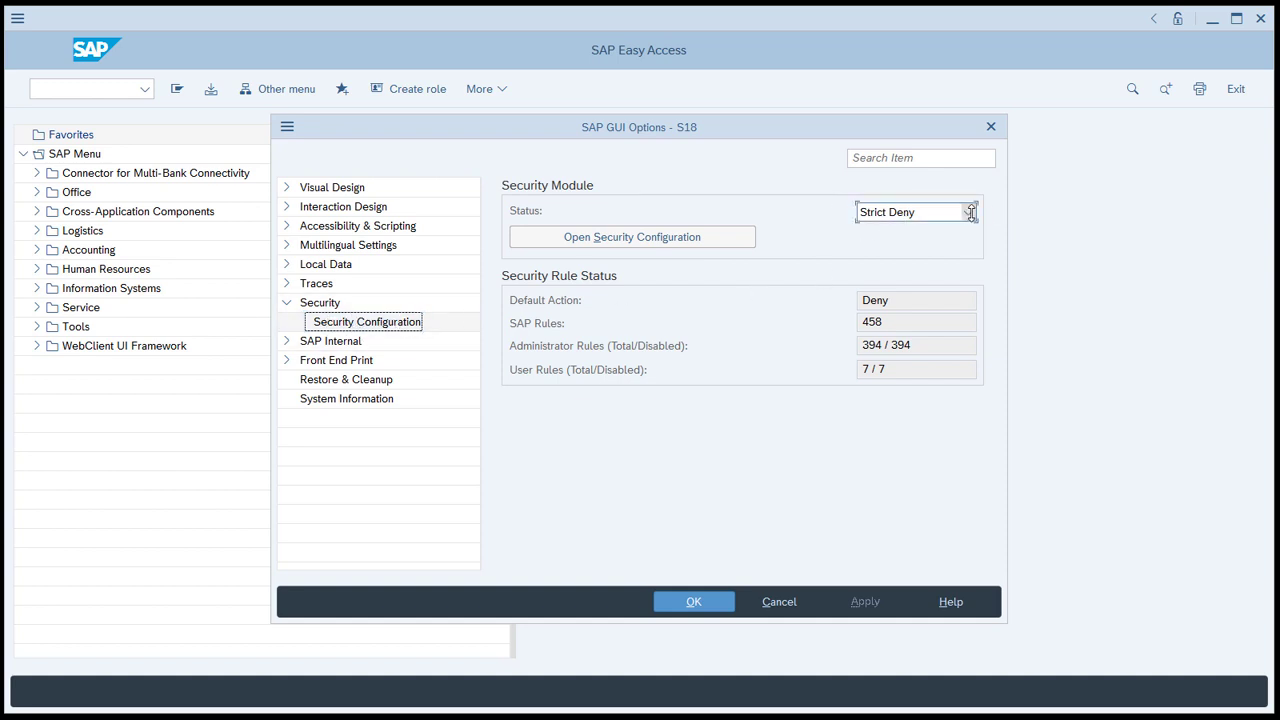
left_click(966, 212)
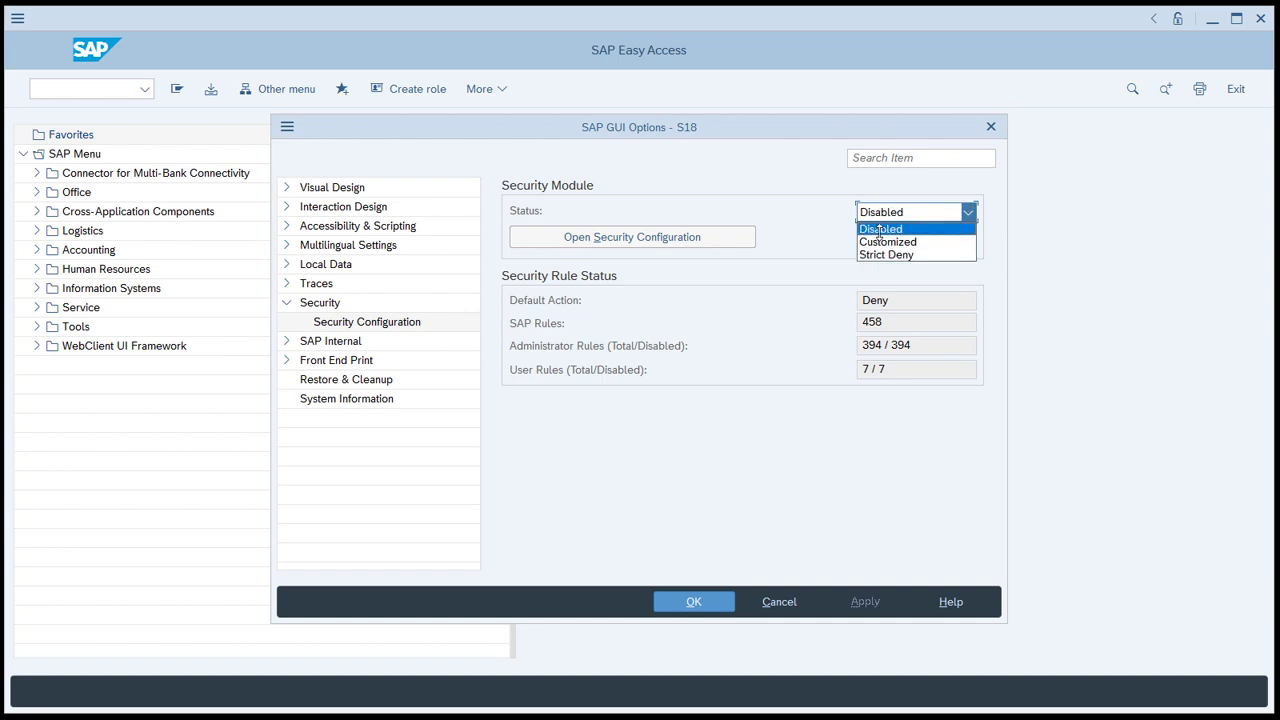
left_click(880, 228)
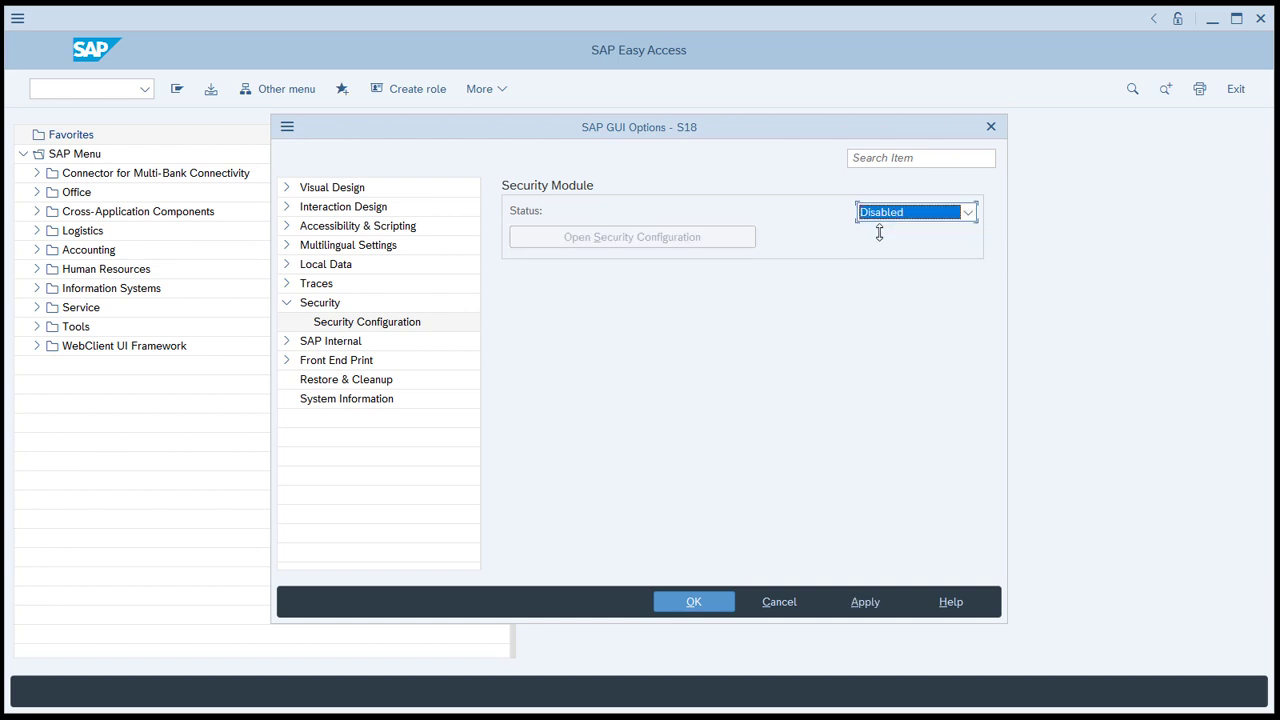
mouse_move(540, 340)
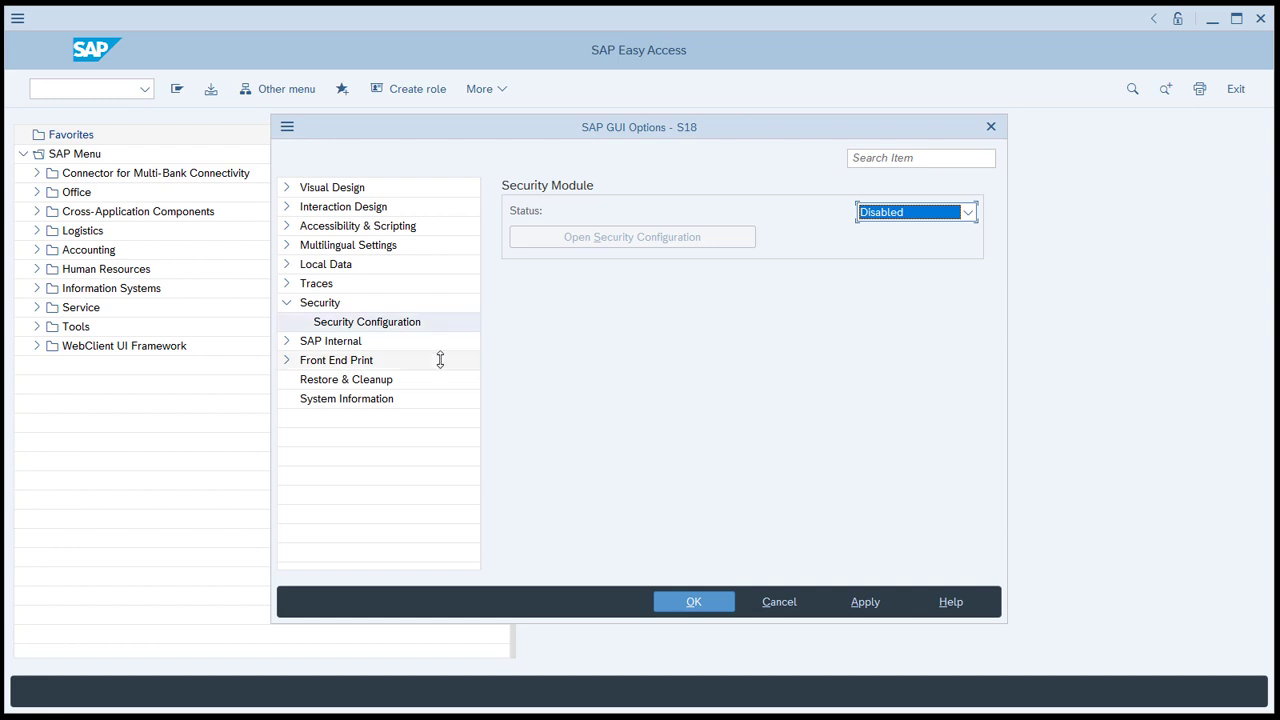
mouse_move(288, 224)
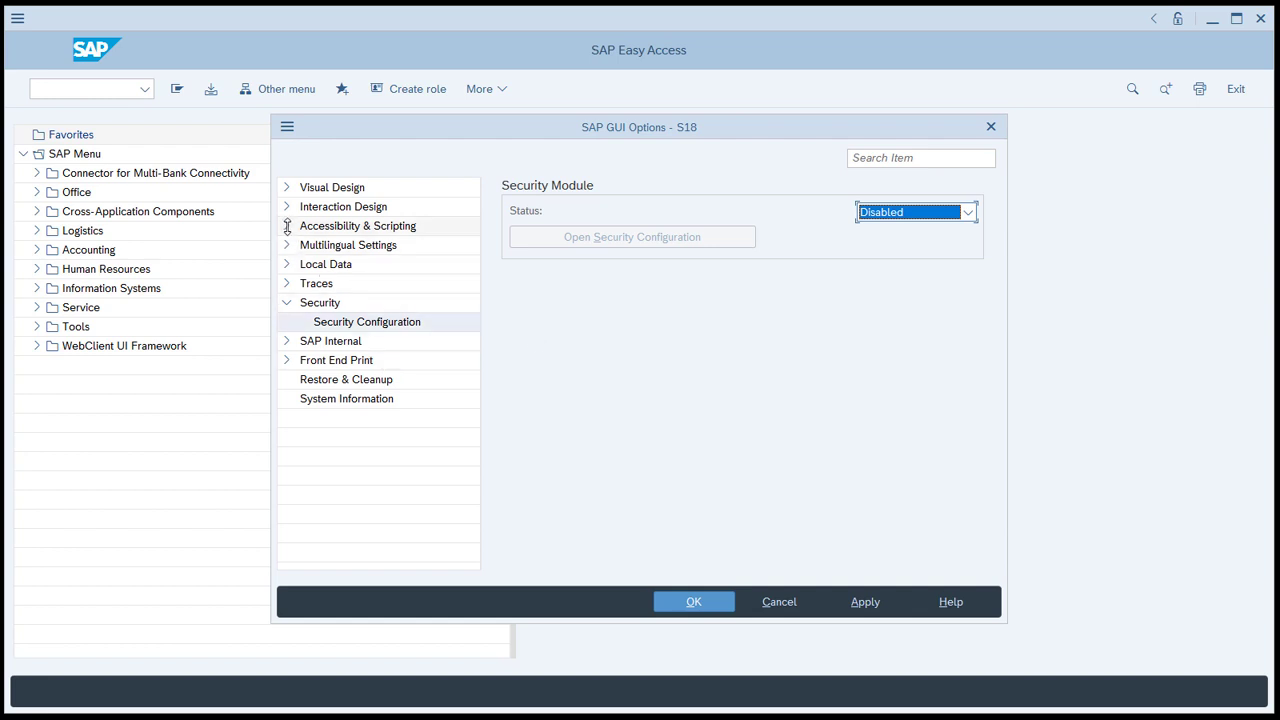
Step: Check Enable scripting under Accessibility & Scripting and confirm the options with OK
left_click(288, 224)
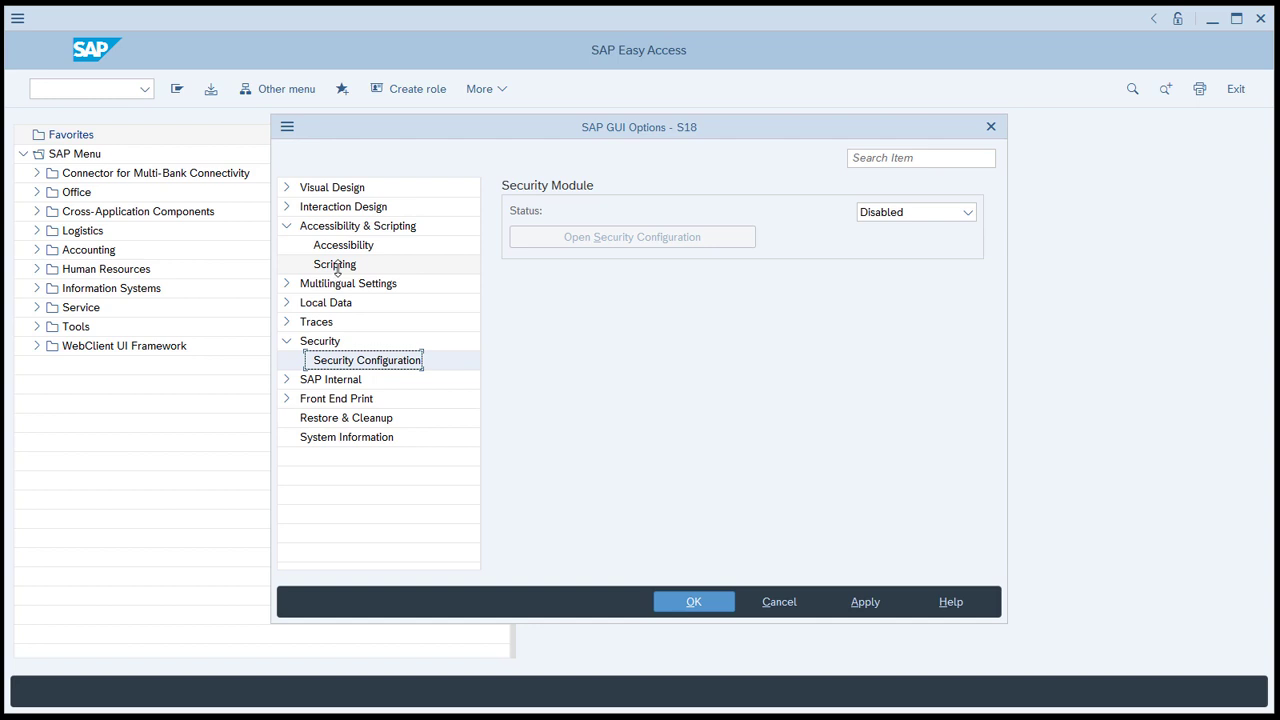
left_click(334, 264)
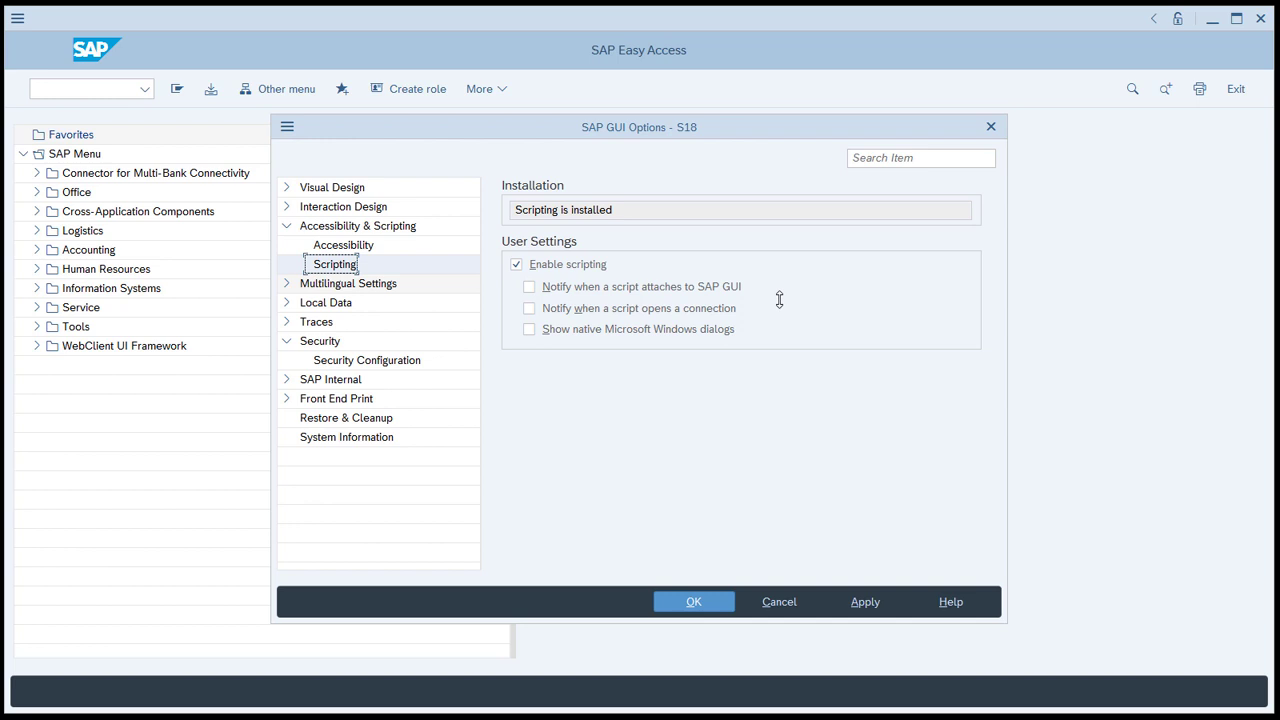
mouse_move(662, 544)
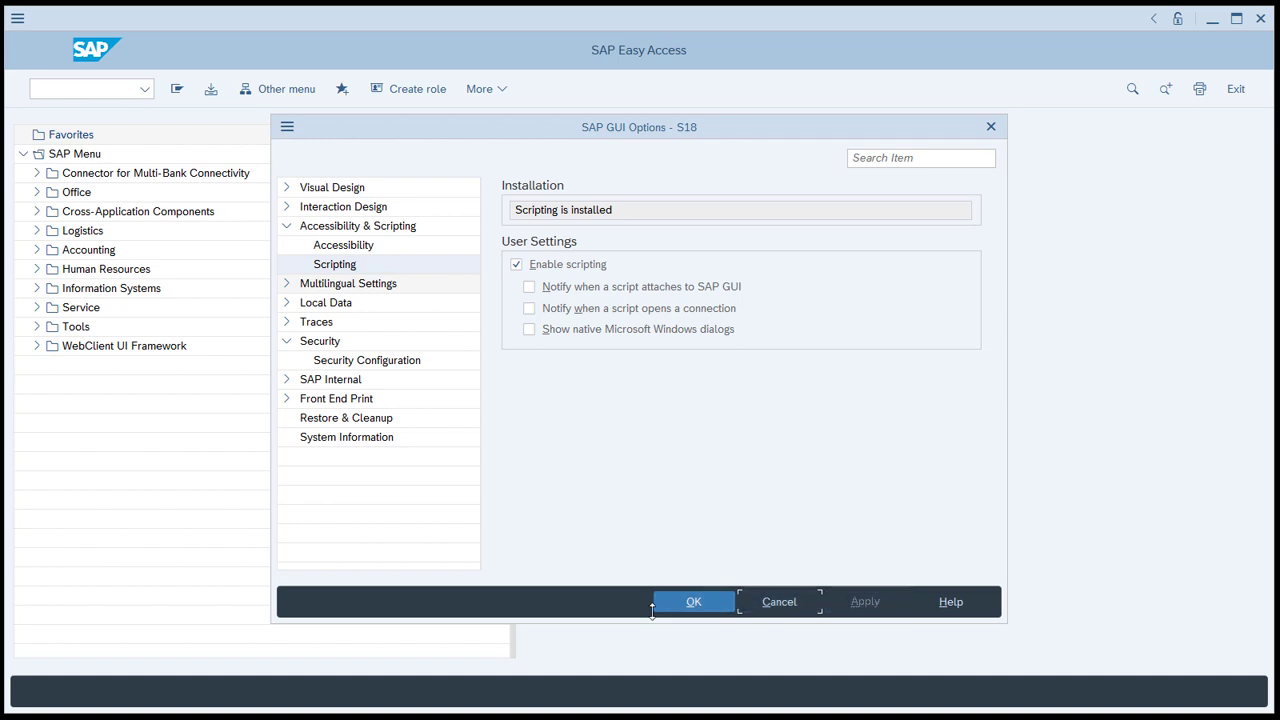
left_click(692, 600)
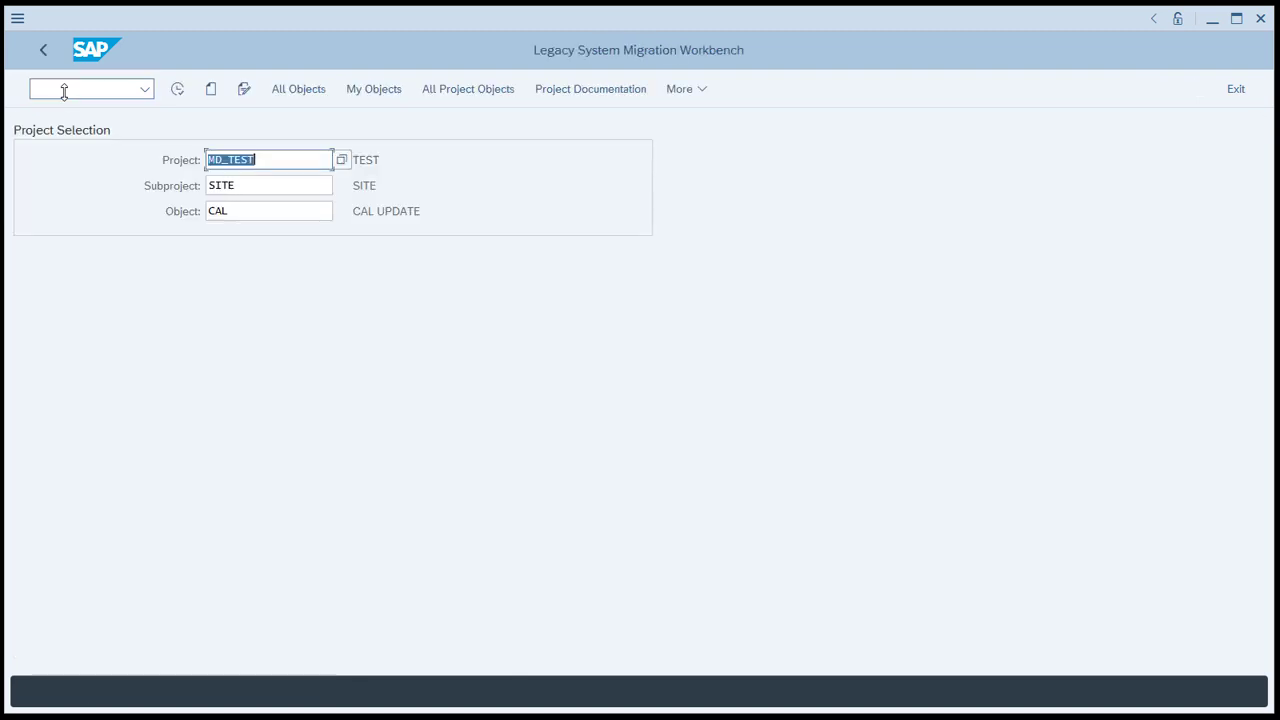
mouse_move(180, 88)
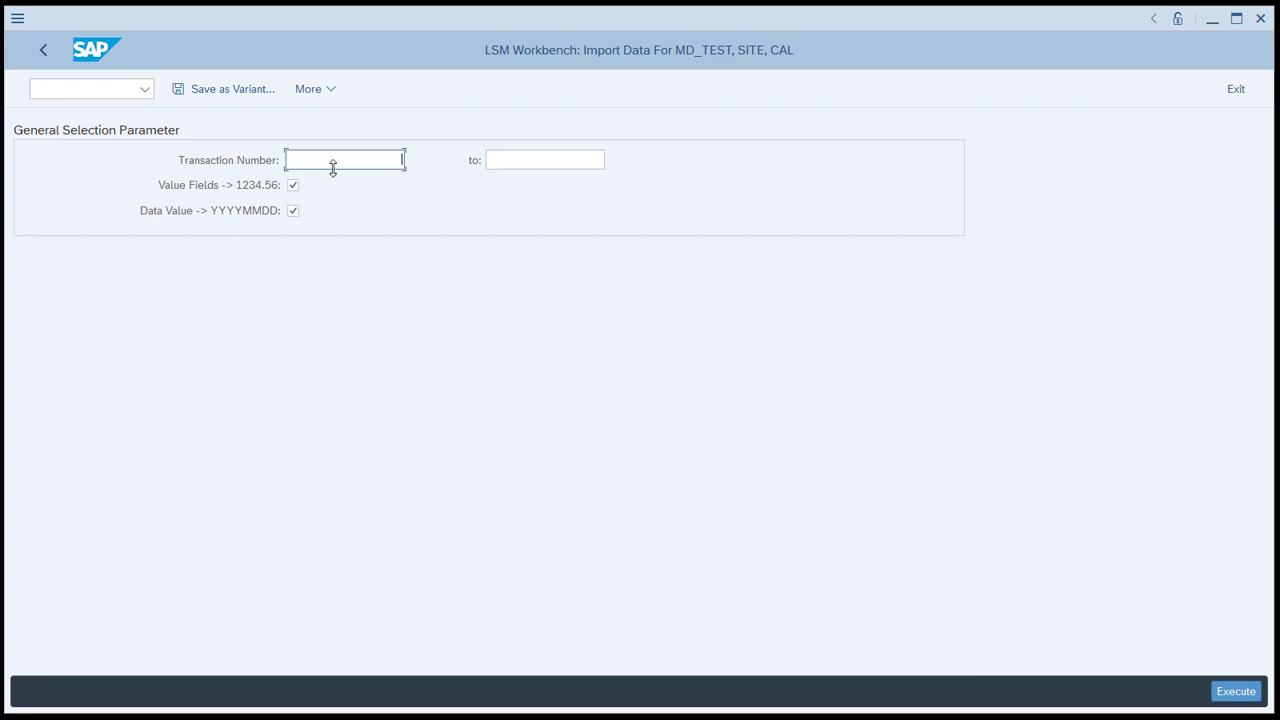
mouse_move(368, 160)
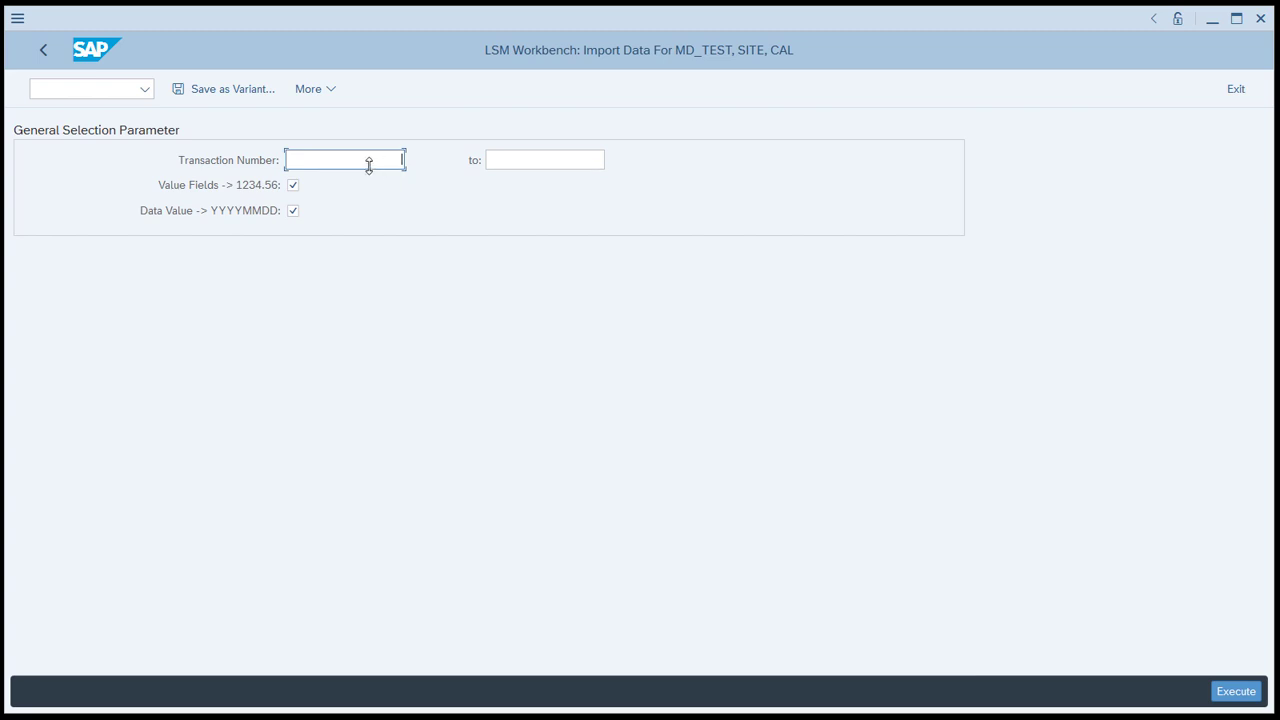
mouse_move(448, 172)
type("2")
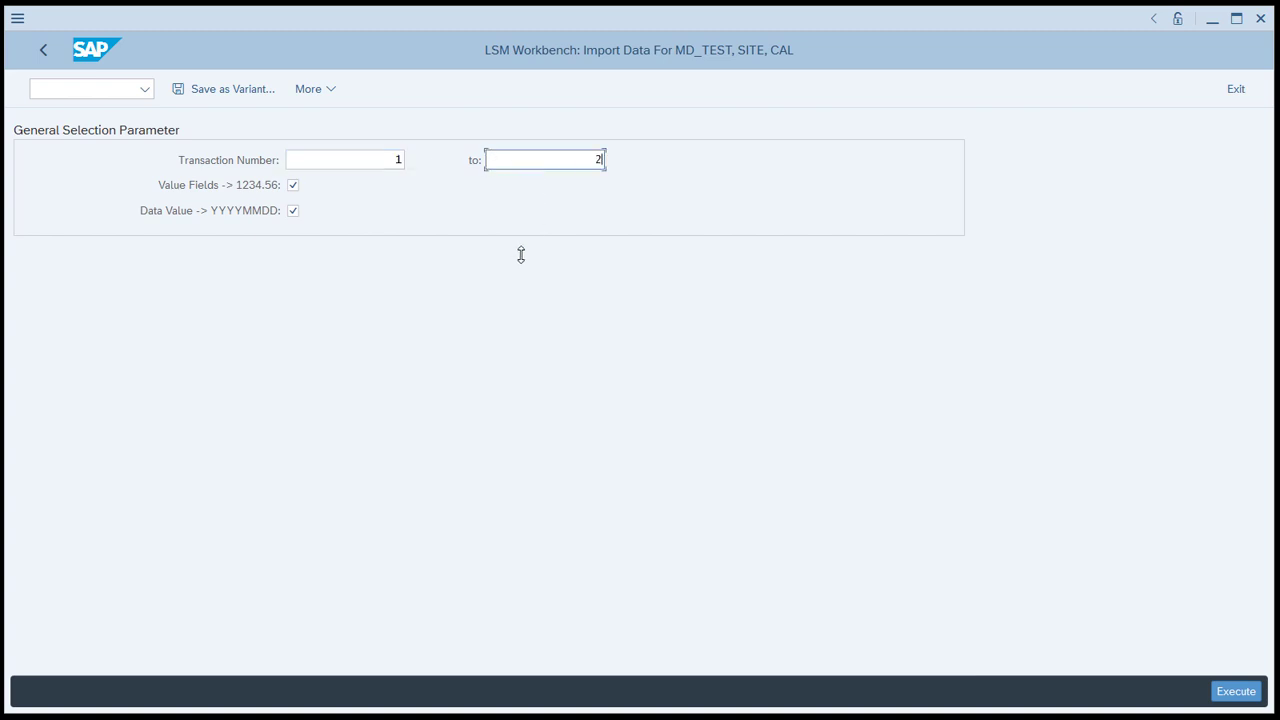
mouse_move(388, 190)
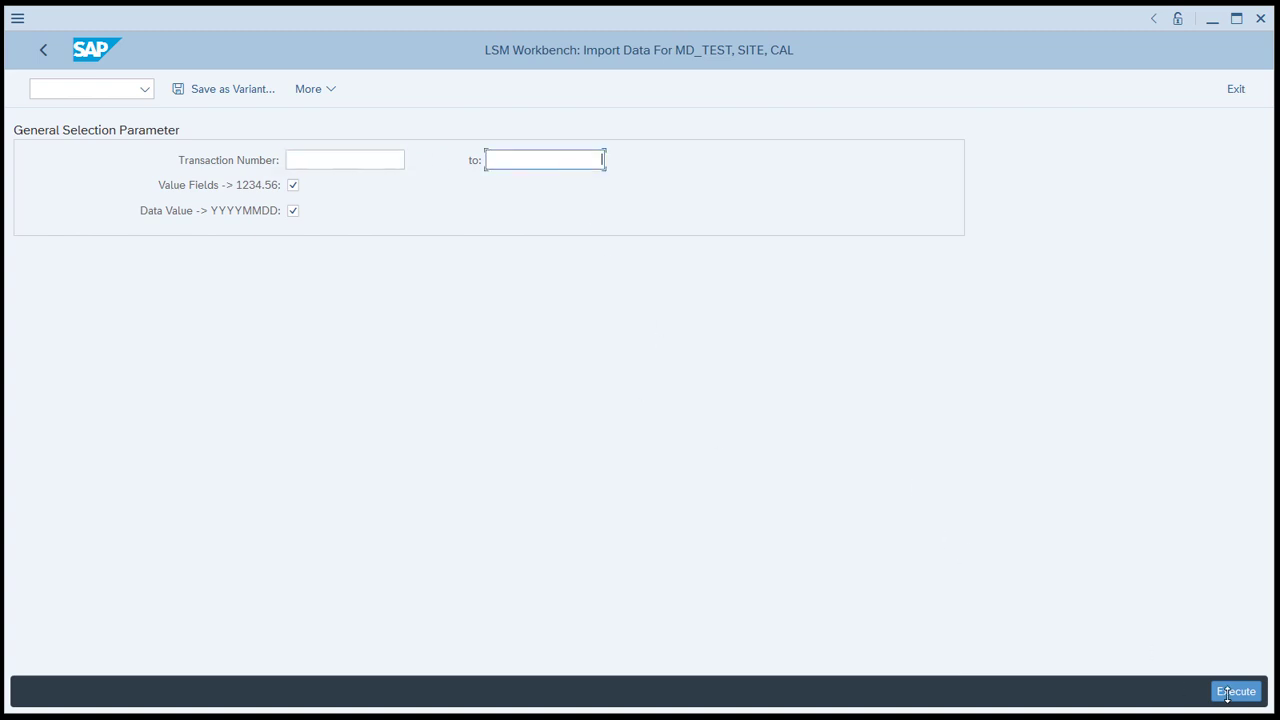
Step: Execute the Read Data step, importing 4 records from SITE_MASTER_001.TXT
left_click(1236, 688)
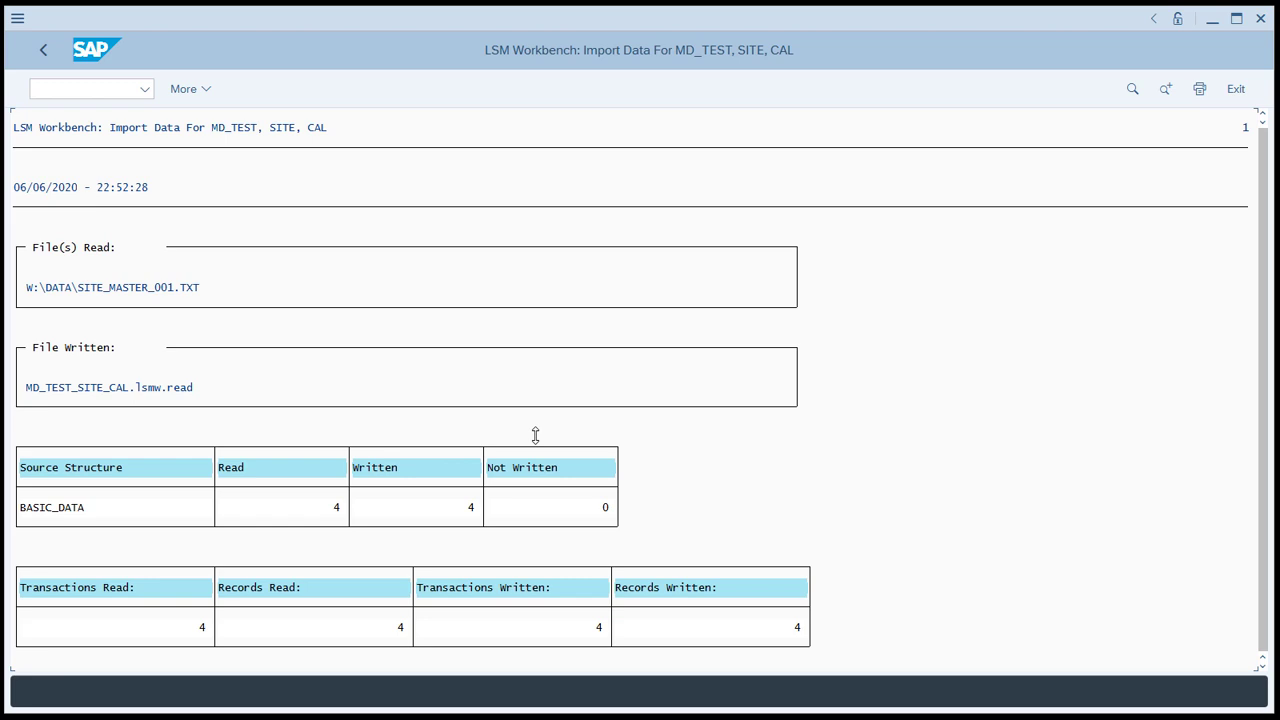
mouse_move(568, 584)
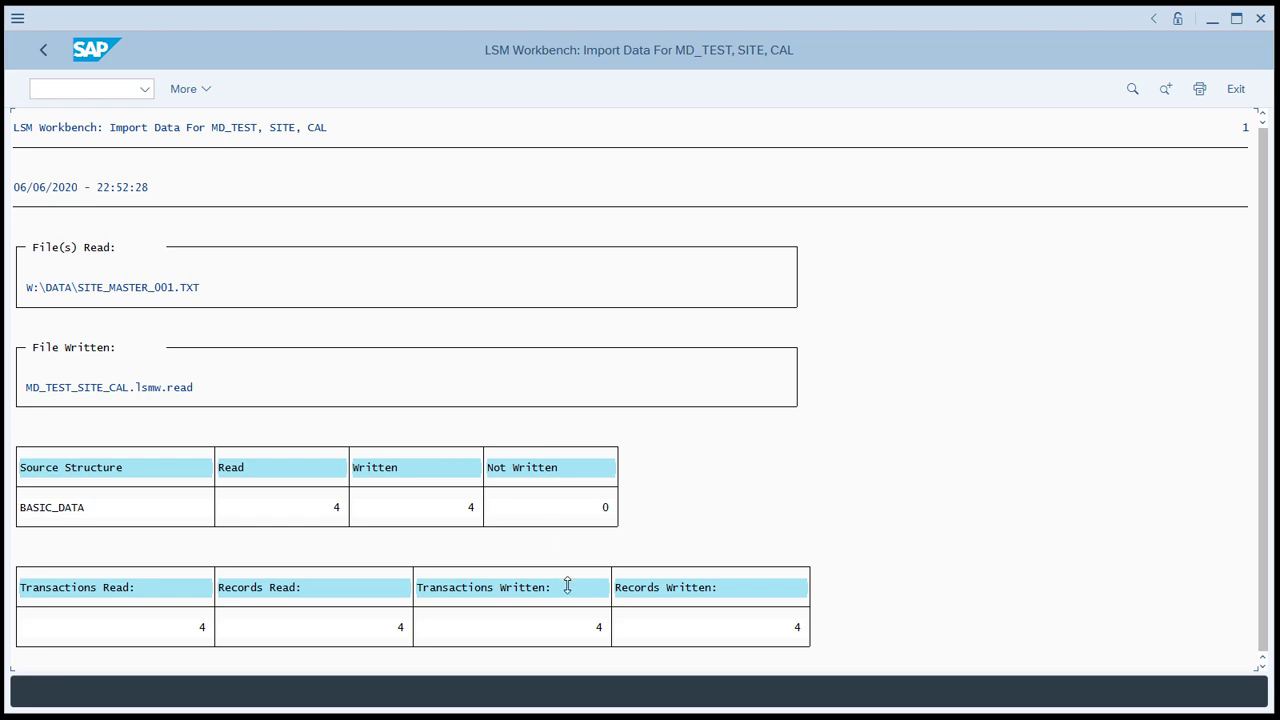
mouse_move(788, 628)
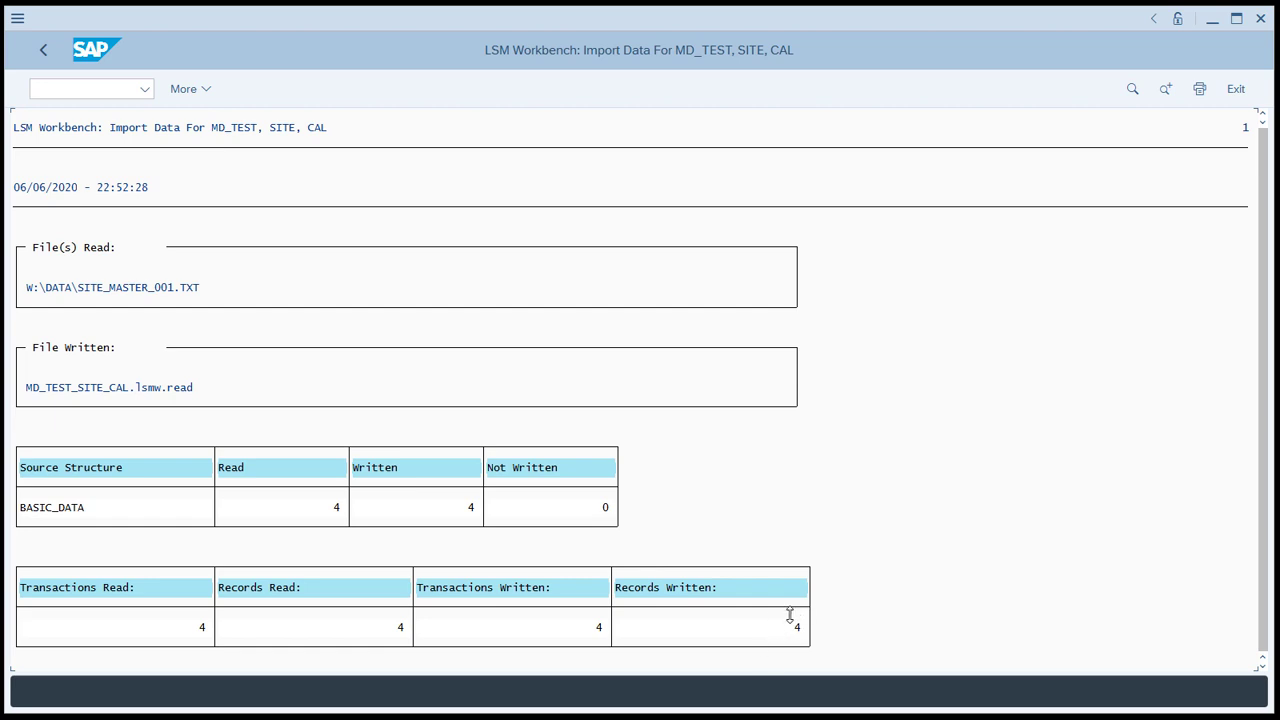
mouse_move(44, 50)
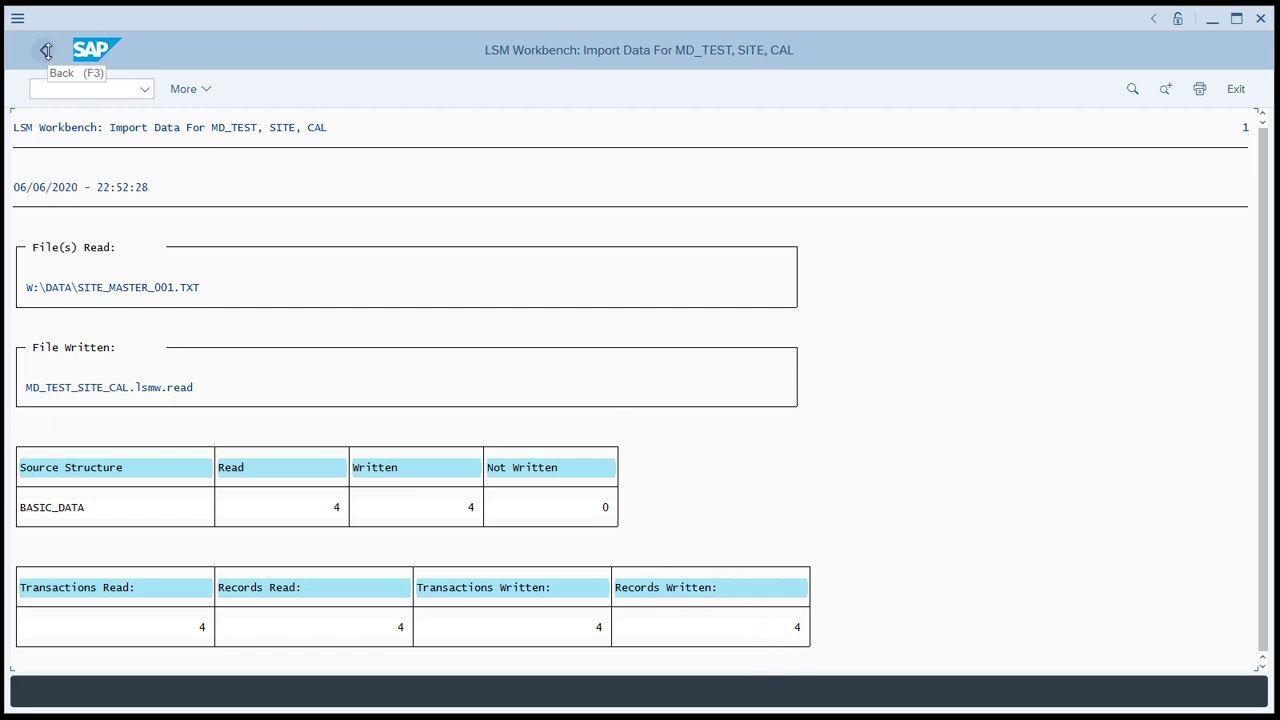
Step: Display the 4 read BASIC_DATA records and the CU01 record's fields, then go back
left_click(40, 50)
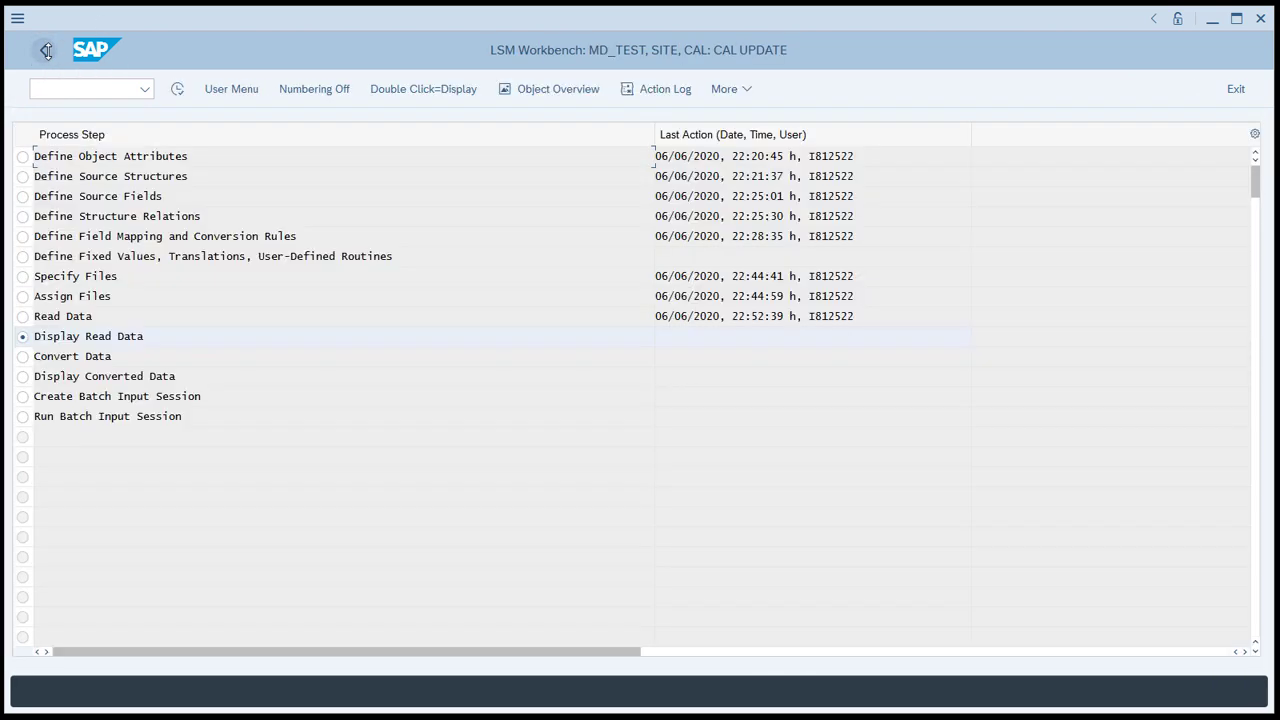
mouse_move(130, 356)
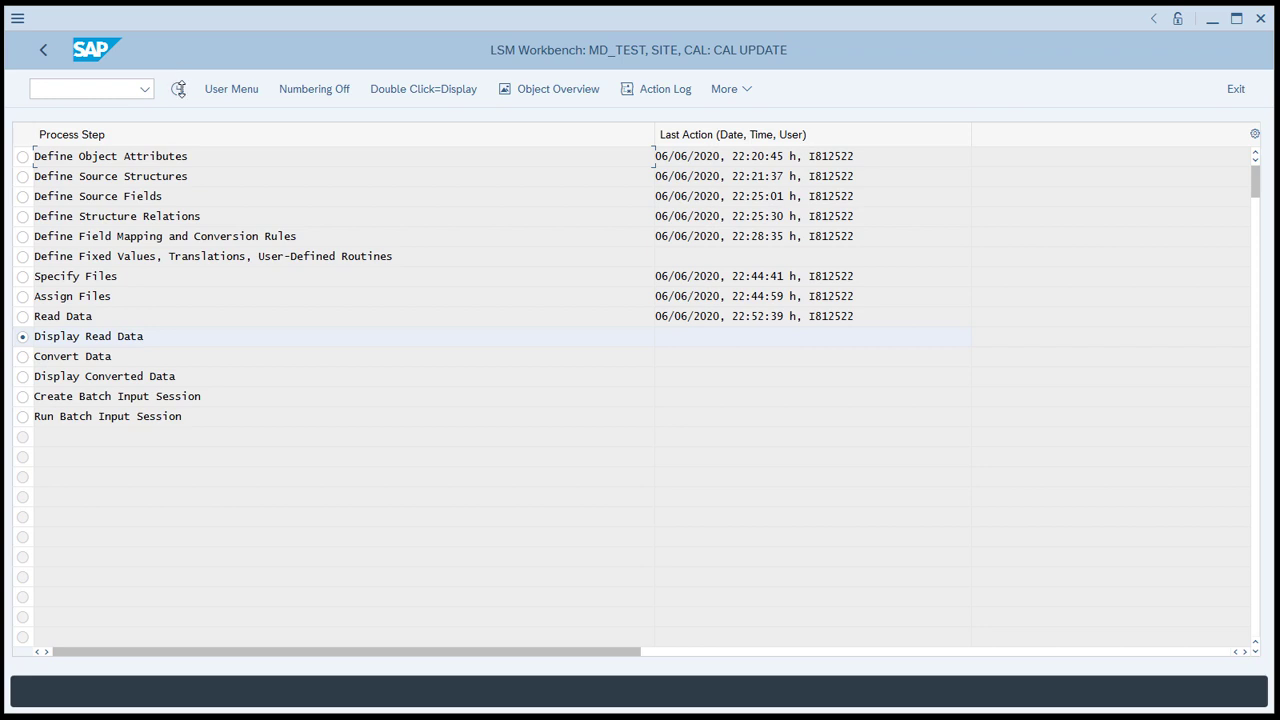
double_click(88, 336)
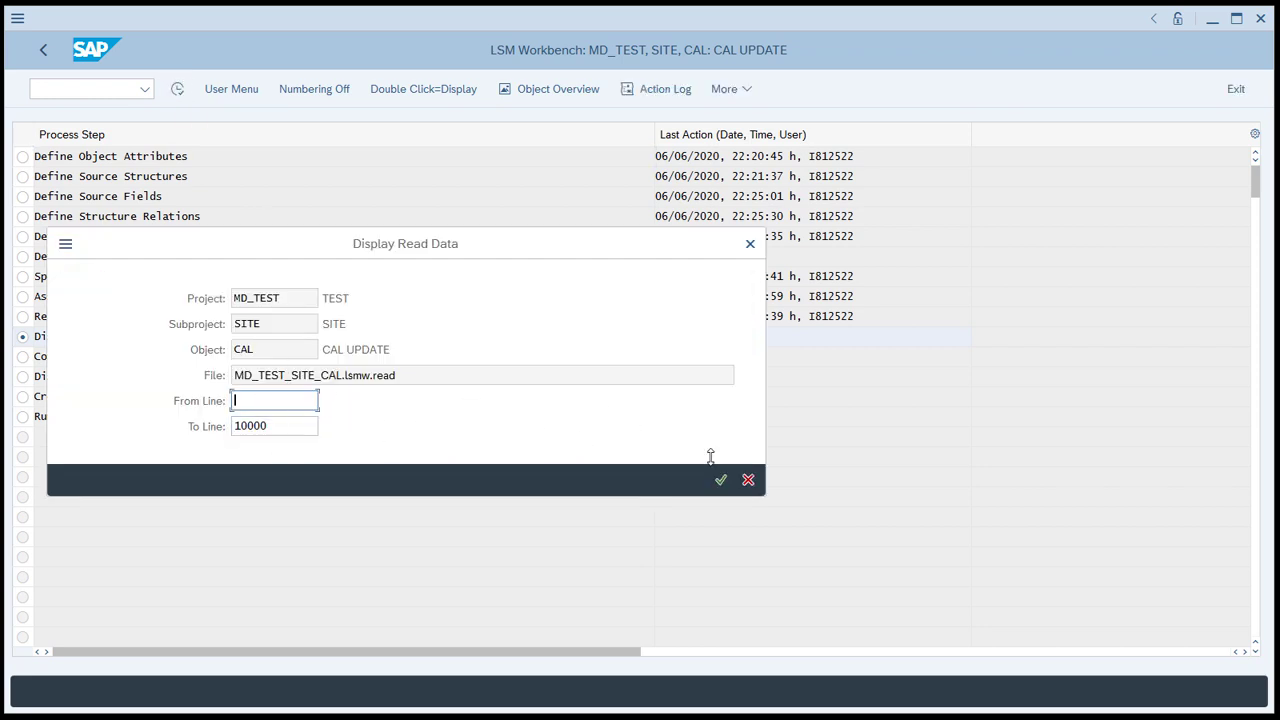
mouse_move(722, 480)
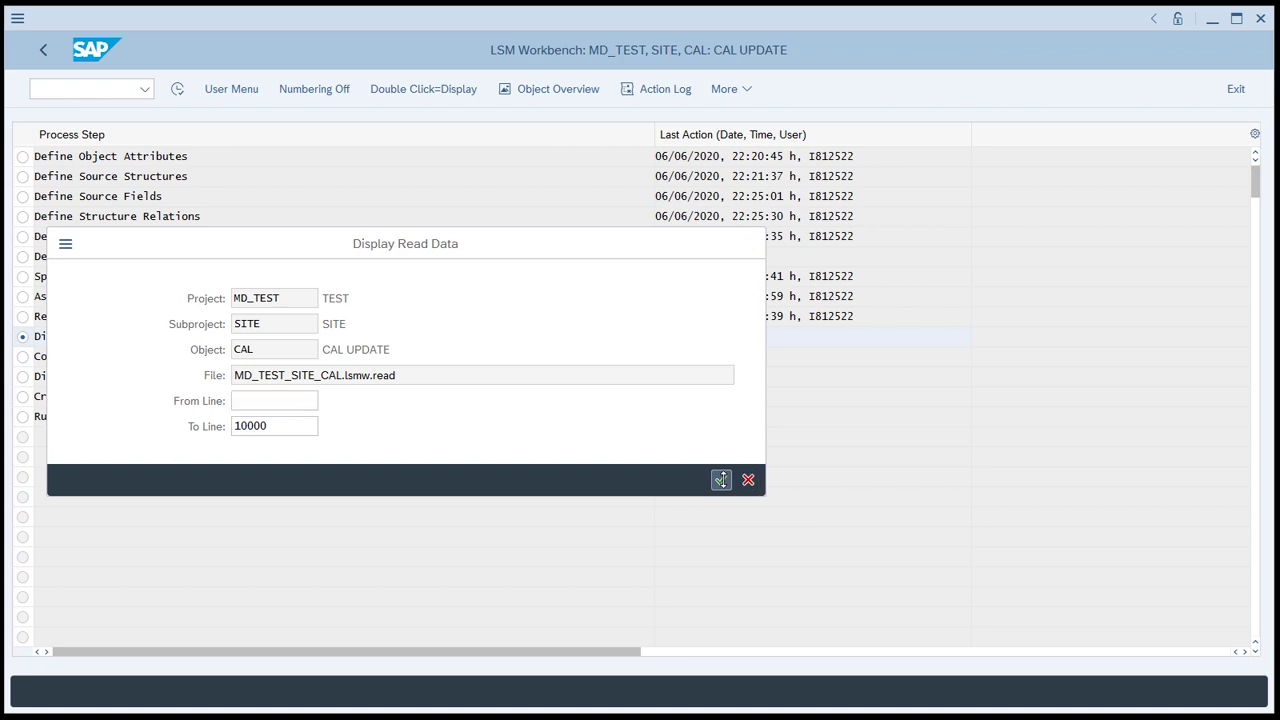
left_click(722, 480)
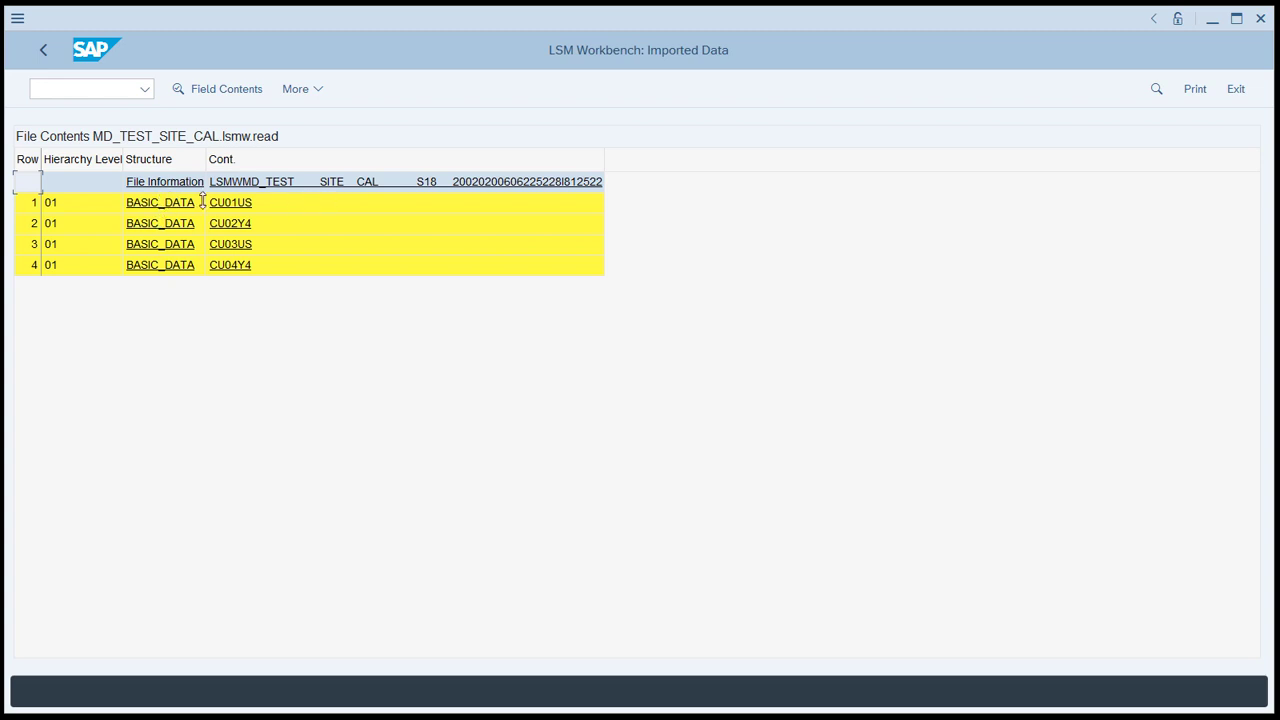
mouse_move(192, 230)
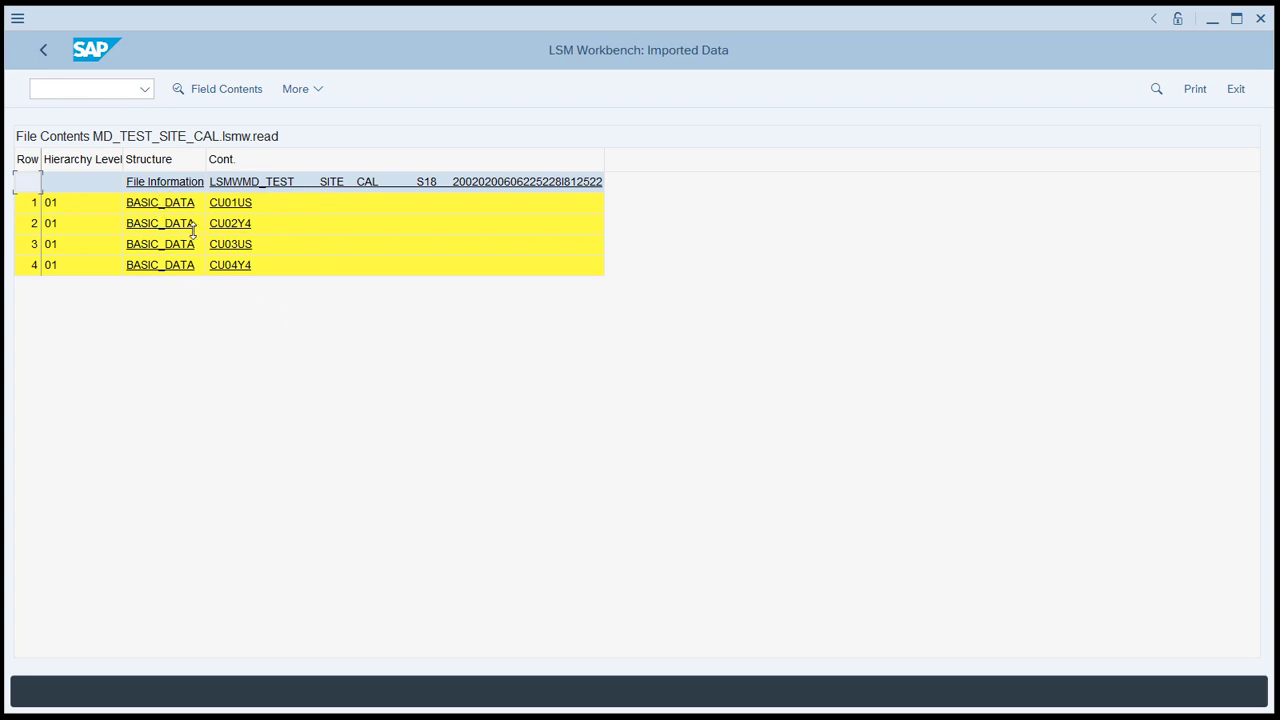
double_click(160, 202)
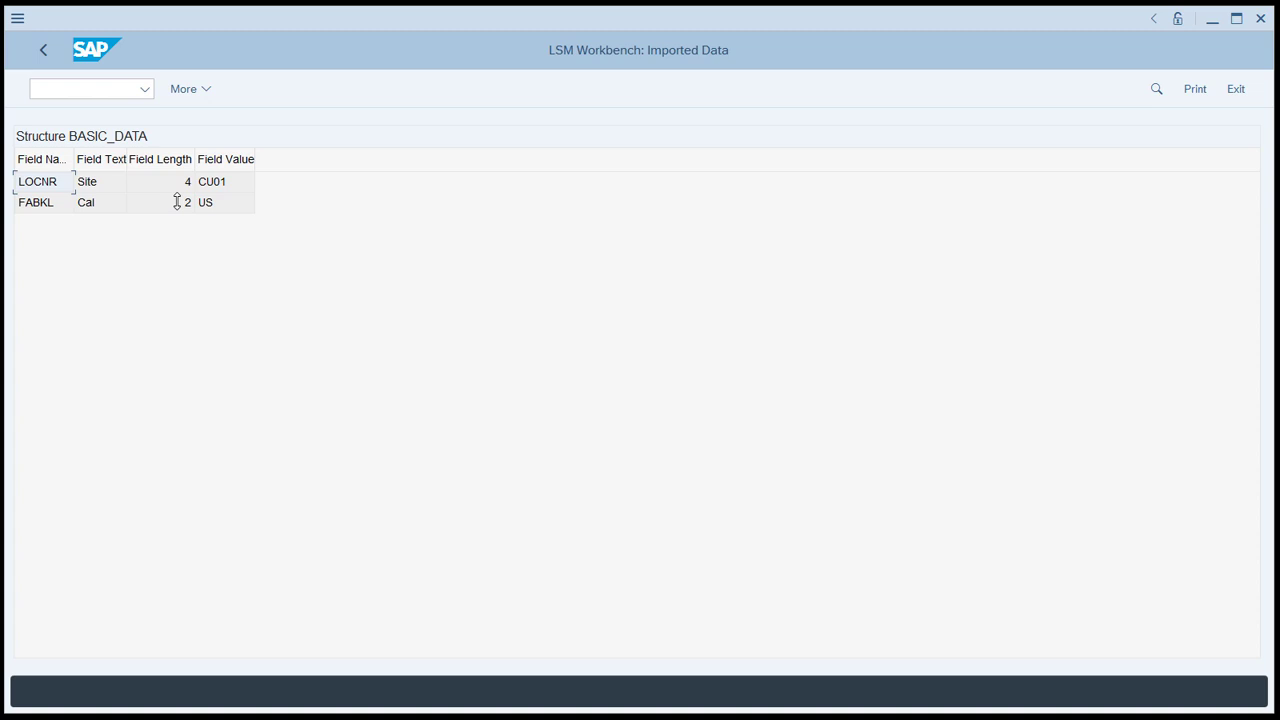
mouse_move(42, 188)
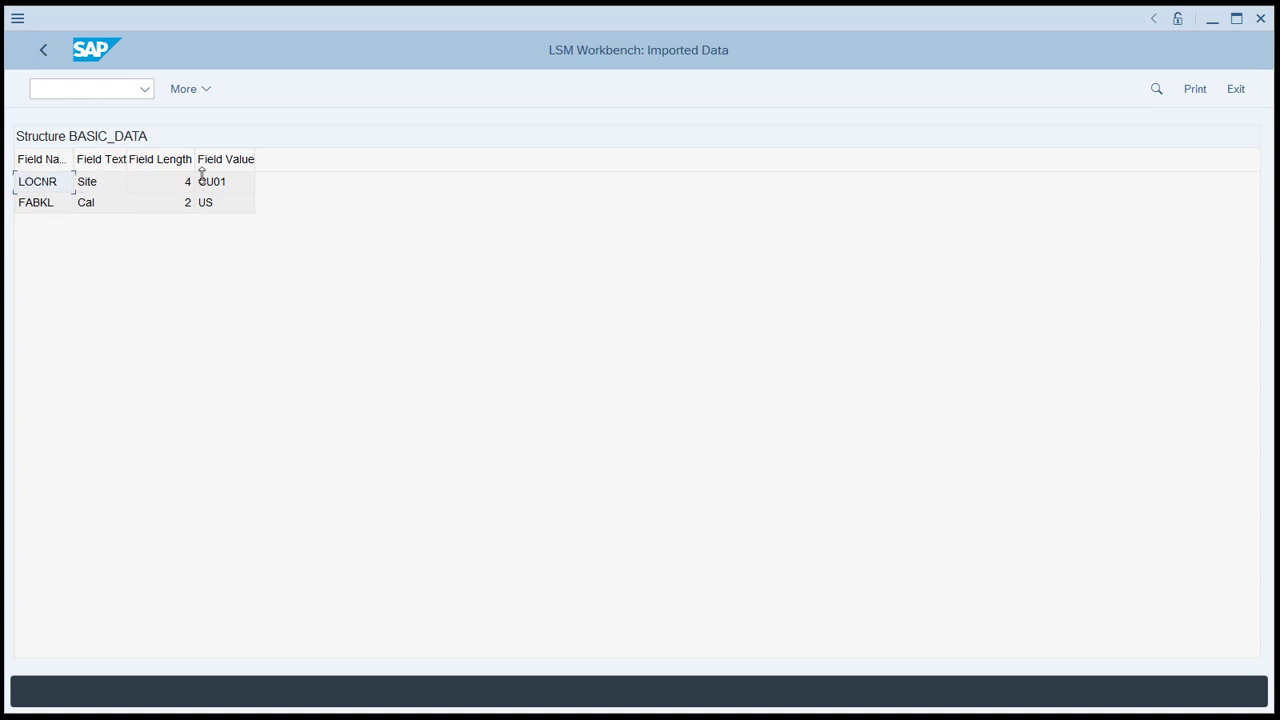
mouse_move(78, 160)
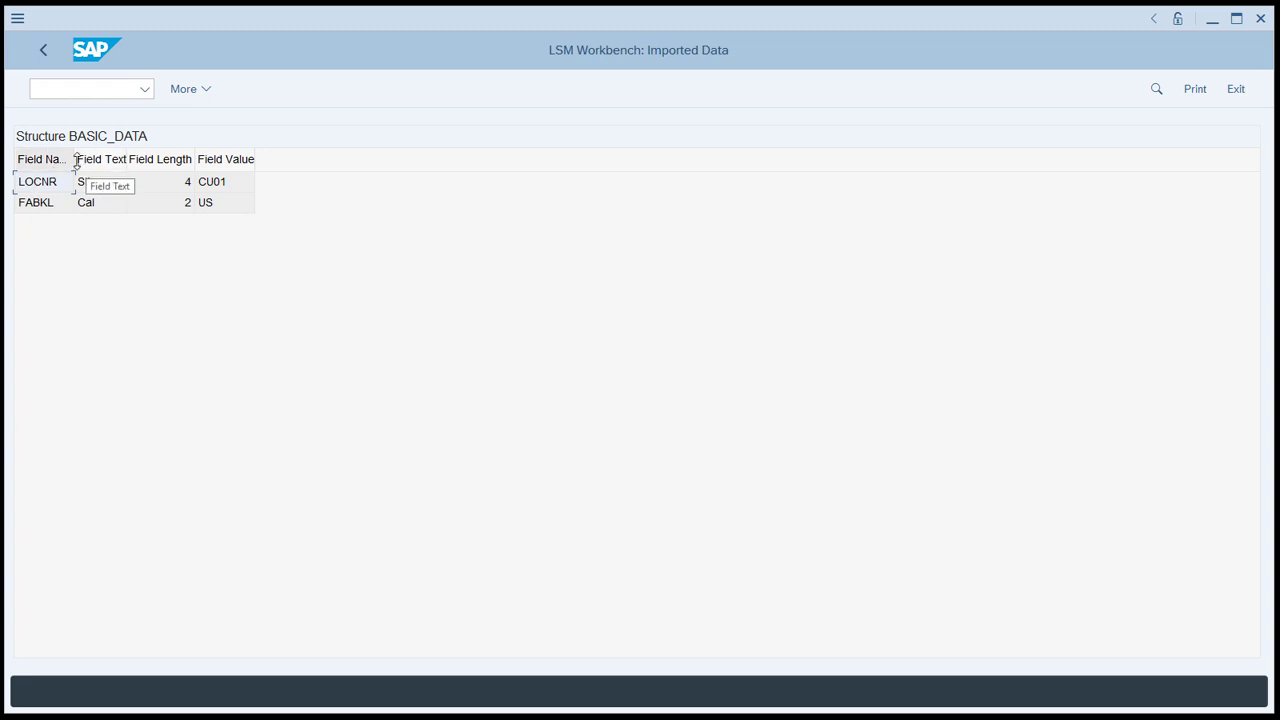
left_click(44, 50)
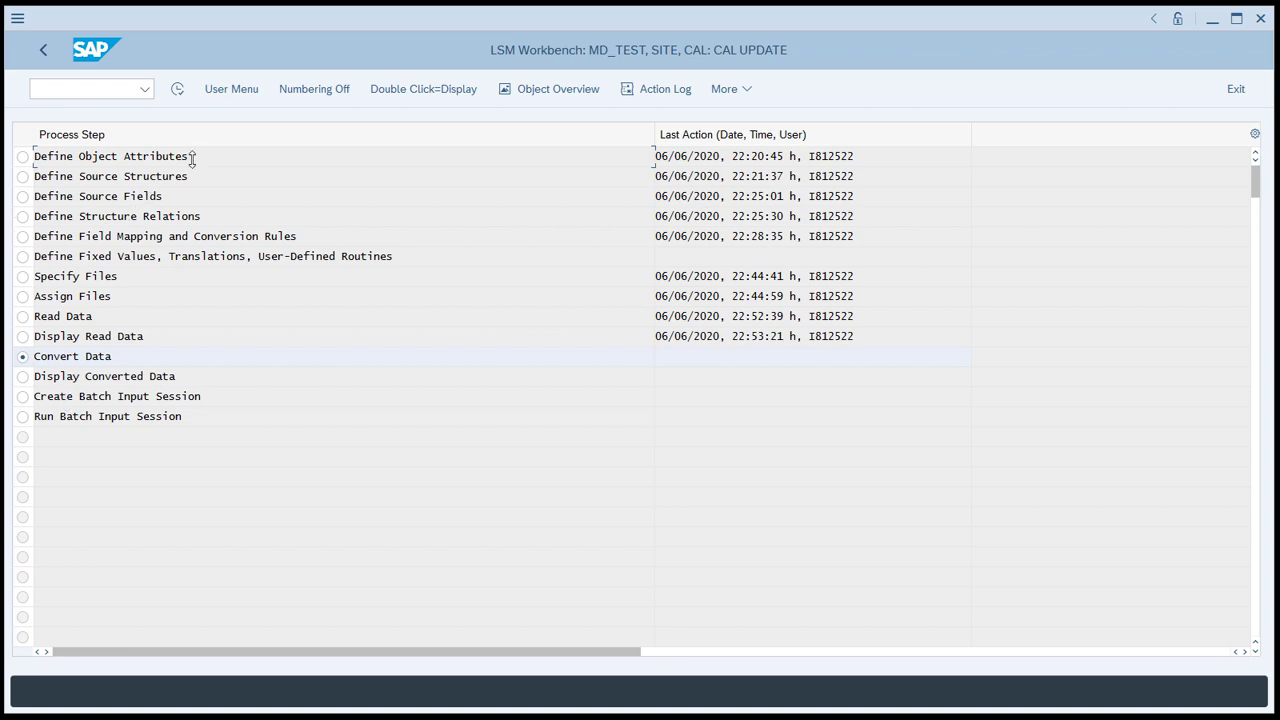
mouse_move(178, 88)
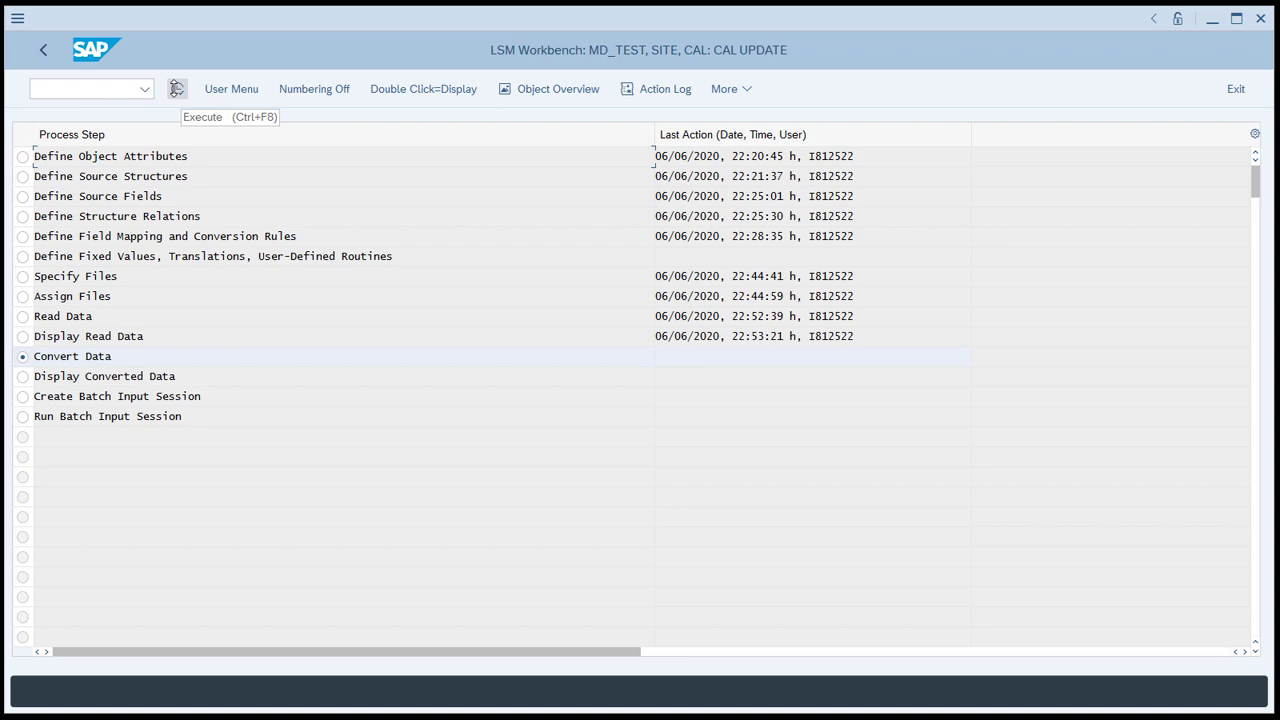
Step: Execute Convert Data for all 4 transactions and return to the process steps
left_click(176, 88)
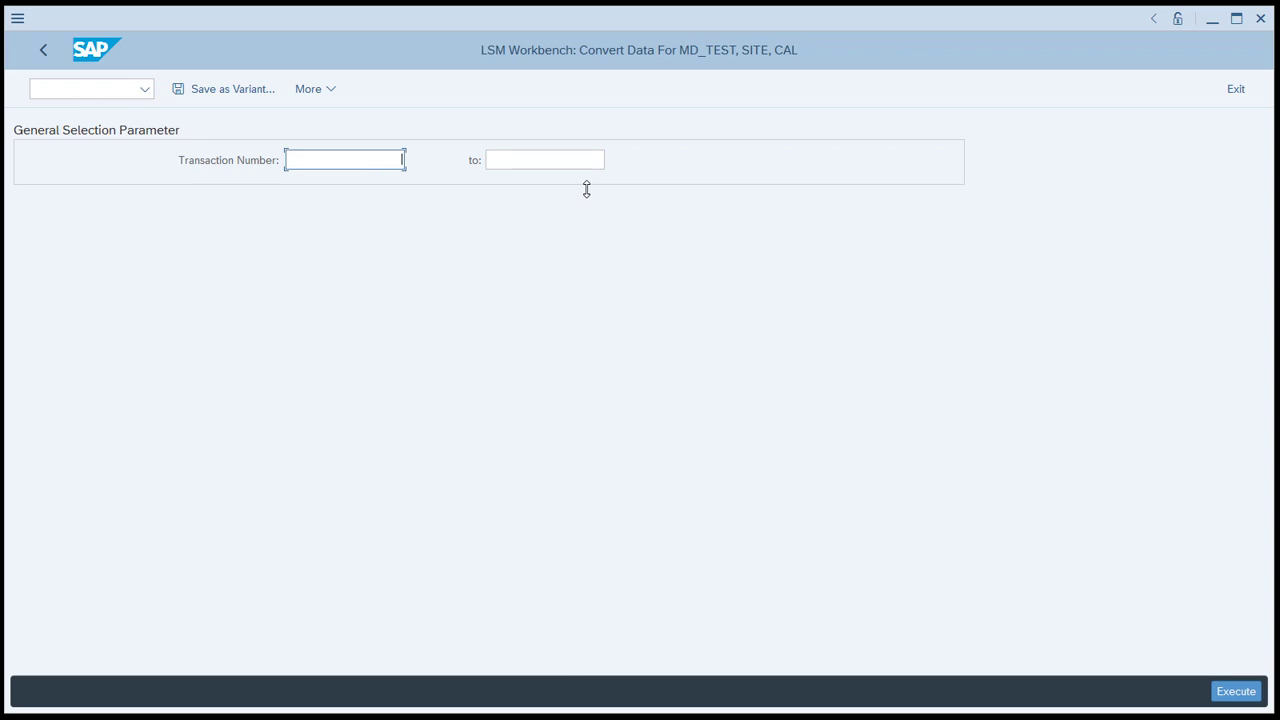
mouse_move(928, 606)
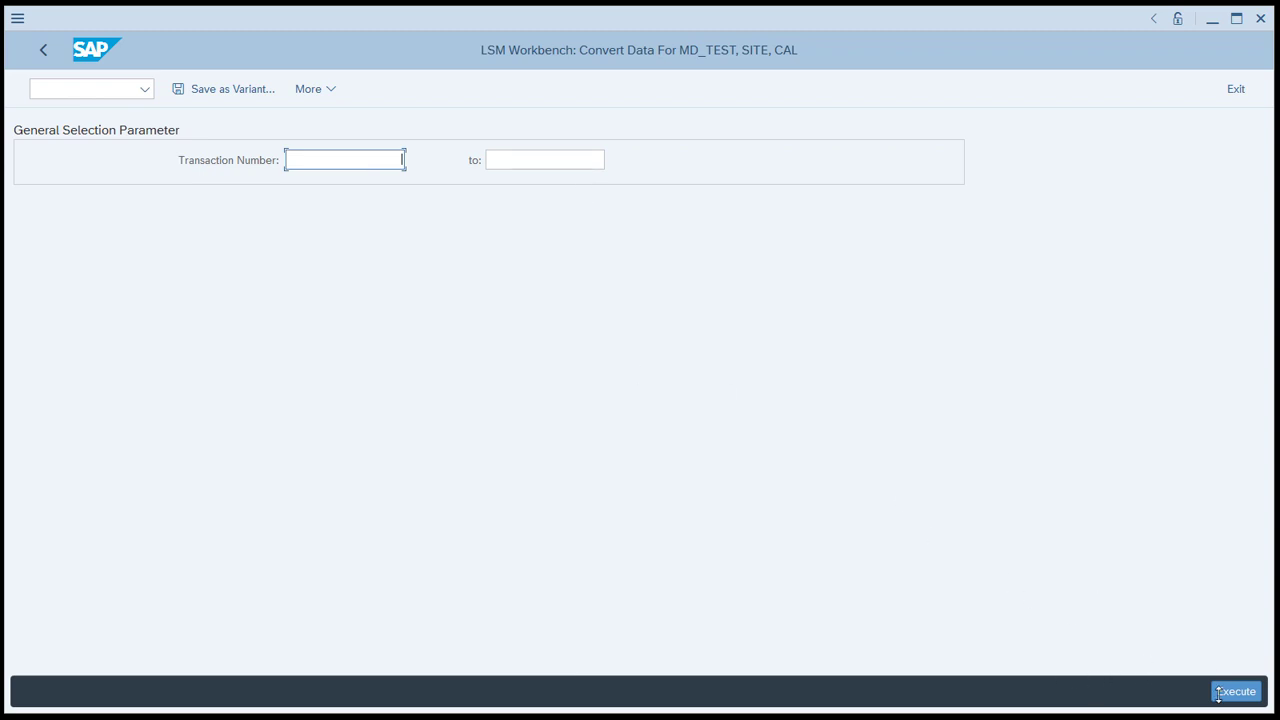
left_click(1236, 694)
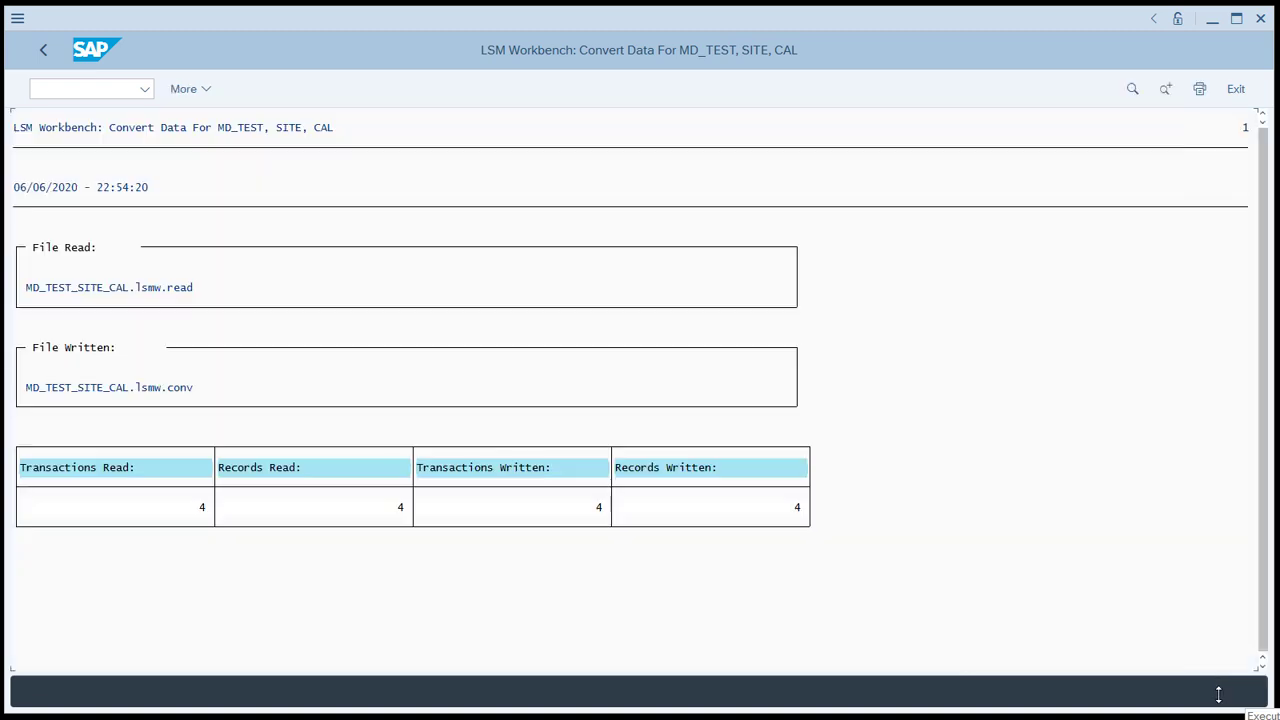
mouse_move(476, 538)
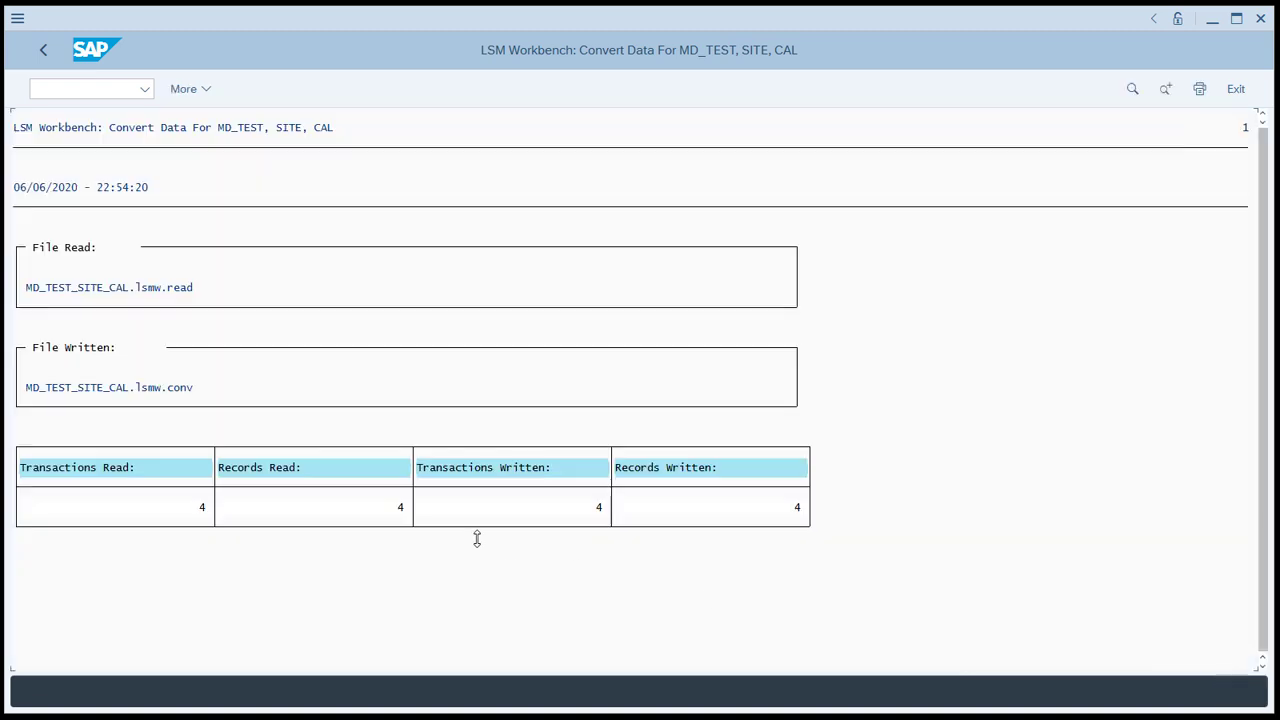
mouse_move(684, 506)
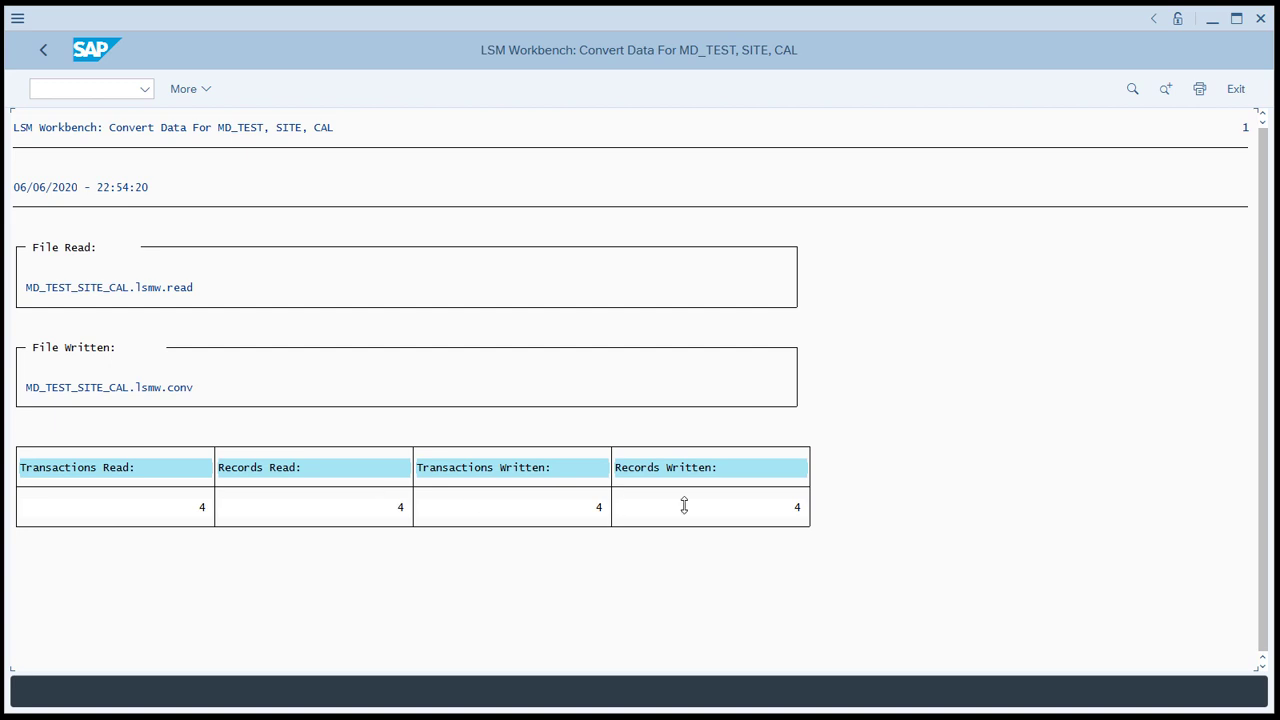
mouse_move(848, 566)
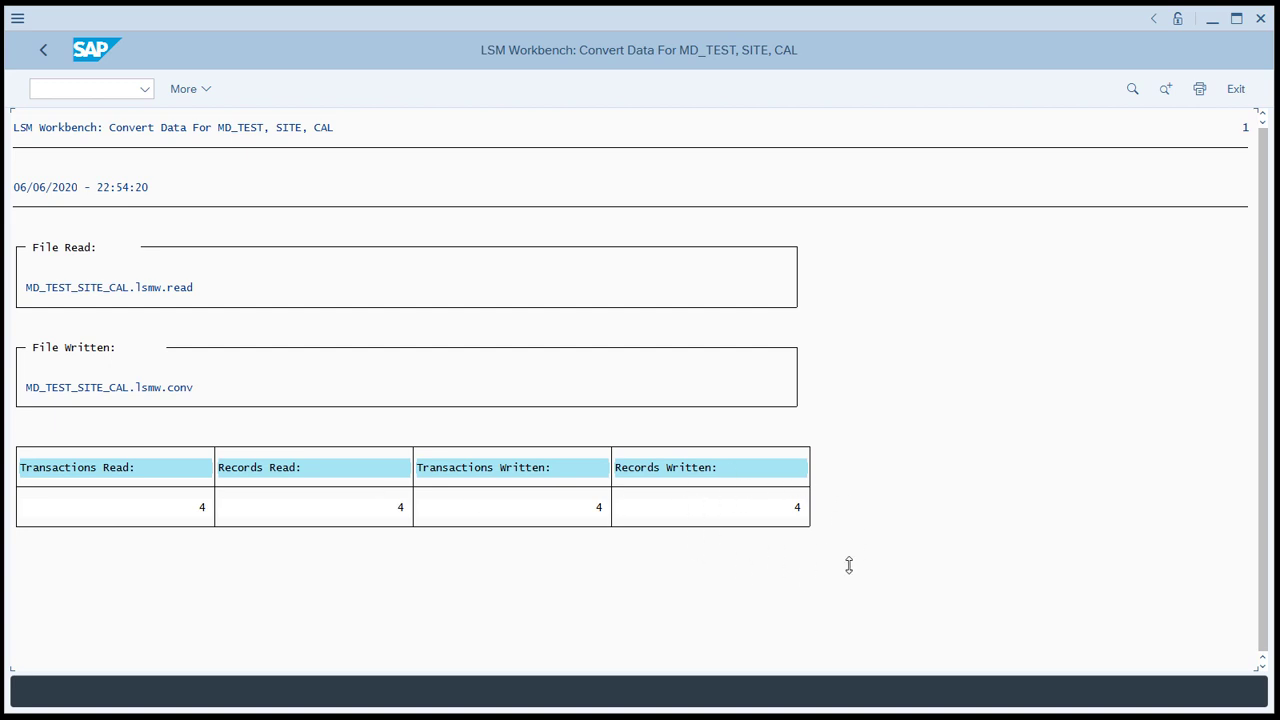
mouse_move(272, 128)
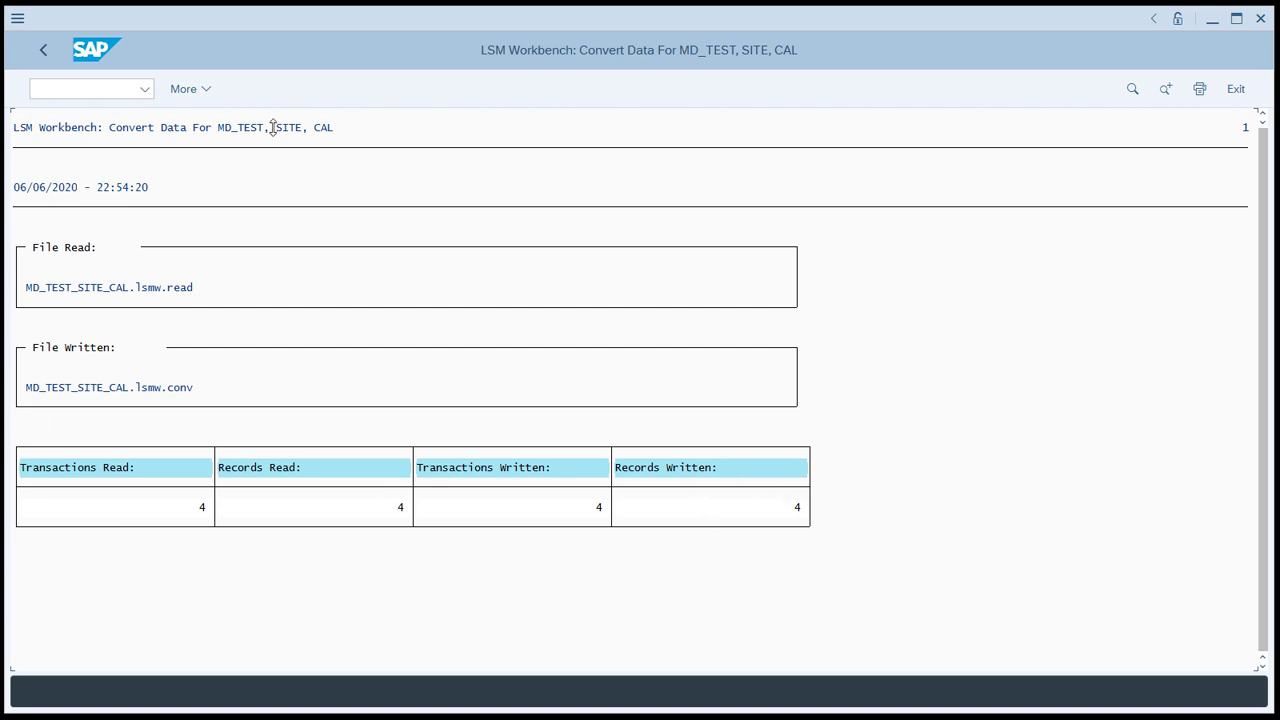
mouse_move(40, 52)
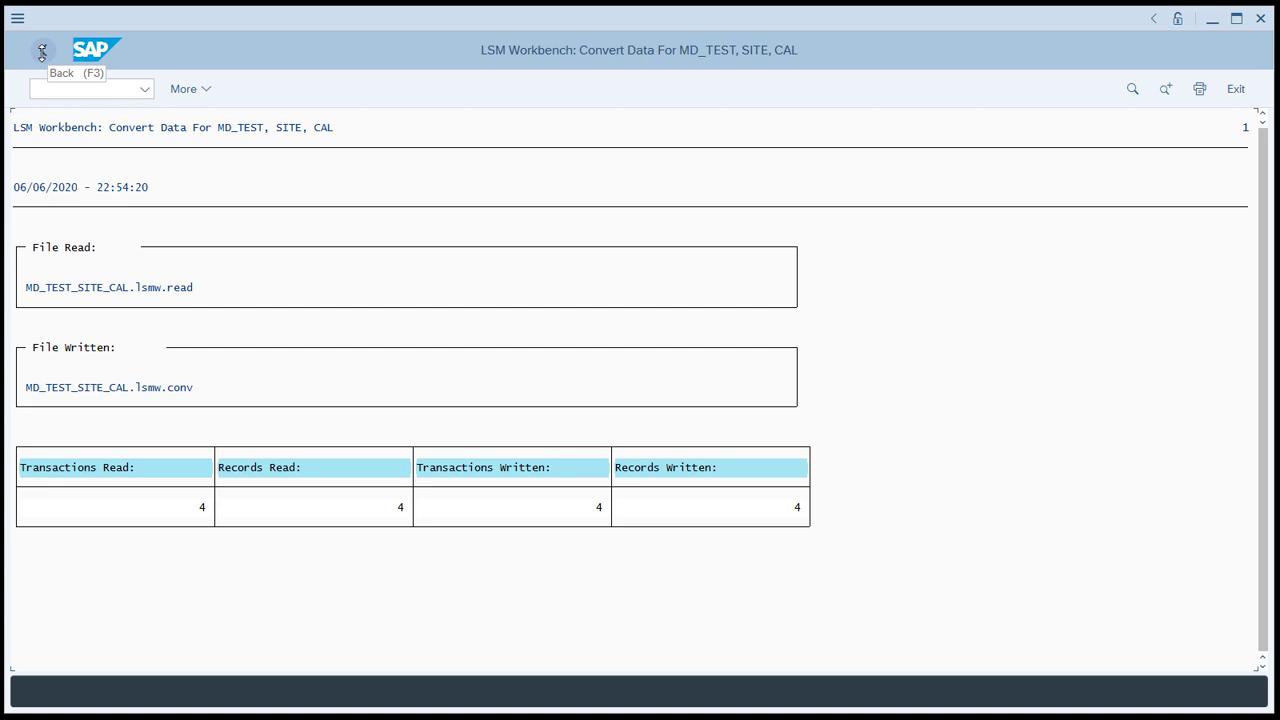
left_click(40, 52)
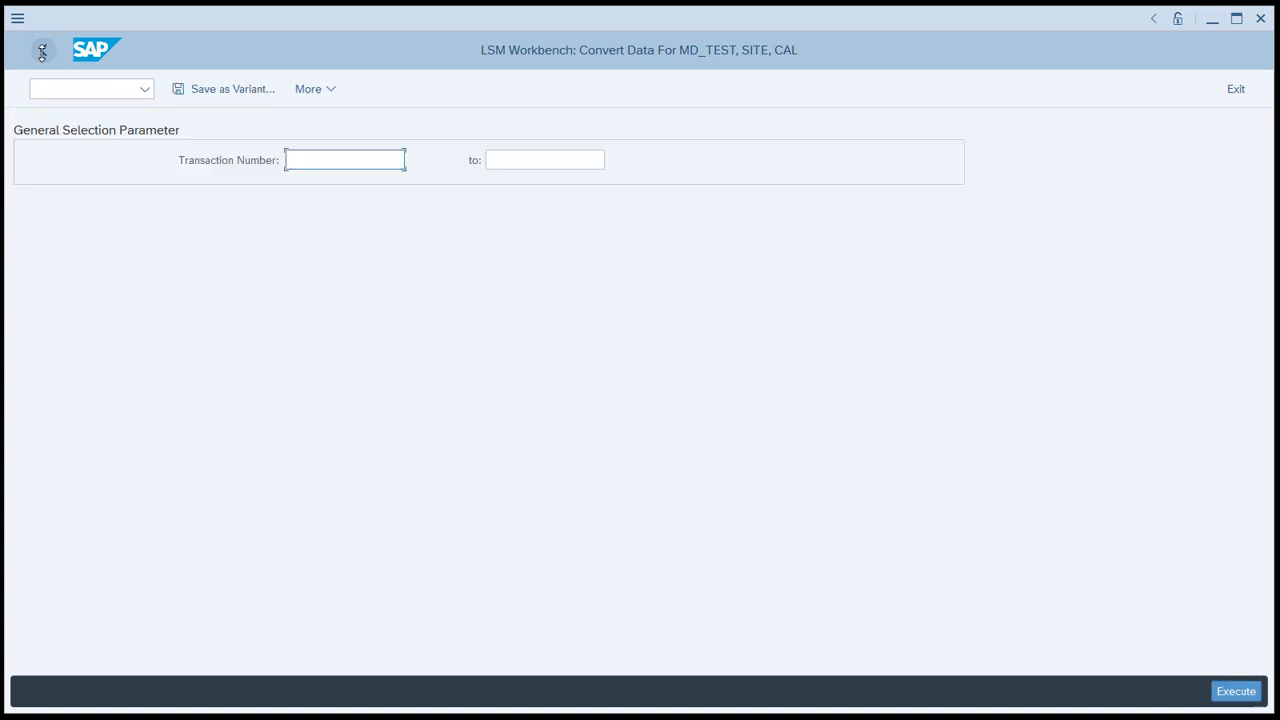
left_click(1236, 688)
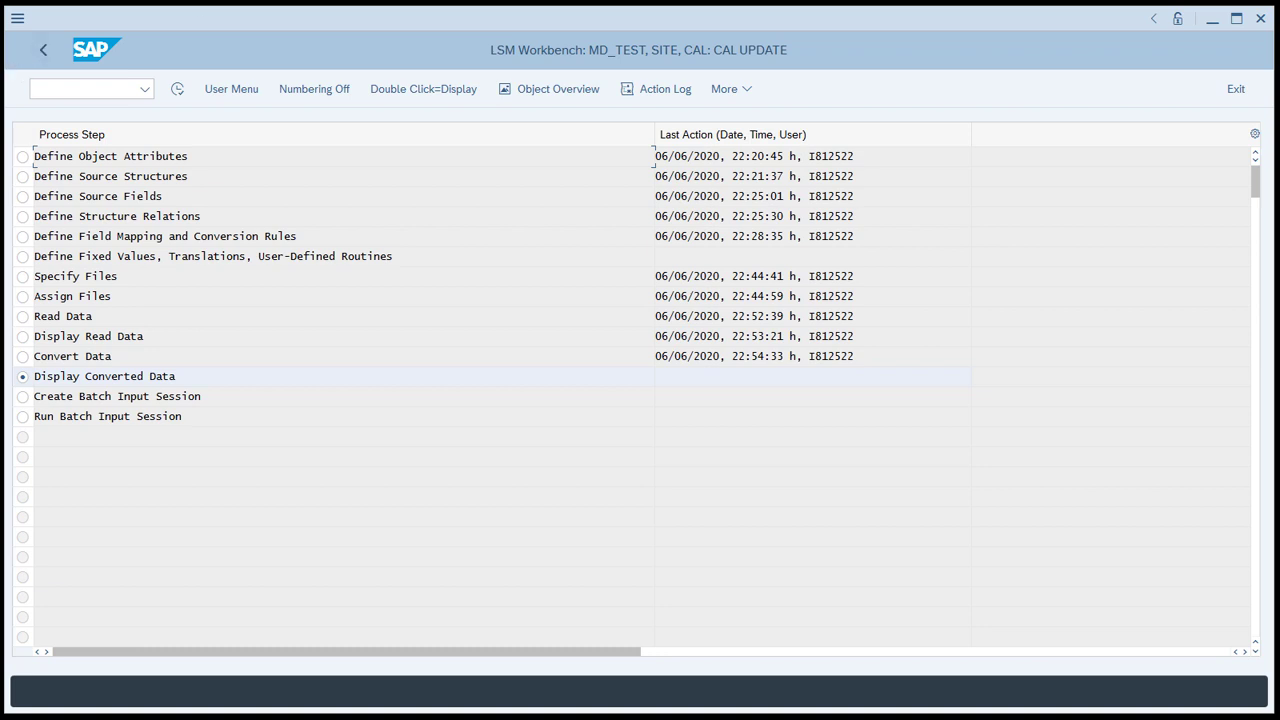
mouse_move(184, 88)
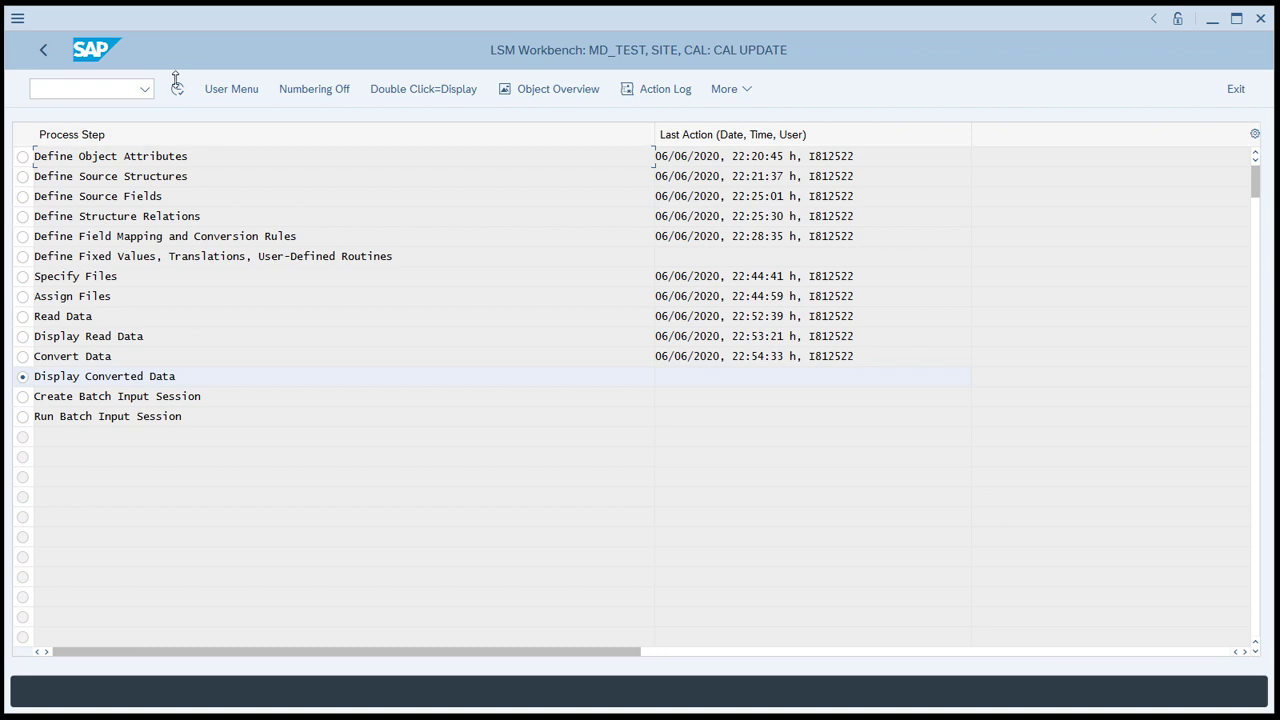
Step: Display the 4 converted SITE001/WB02 records including CU01, then go back
double_click(104, 376)
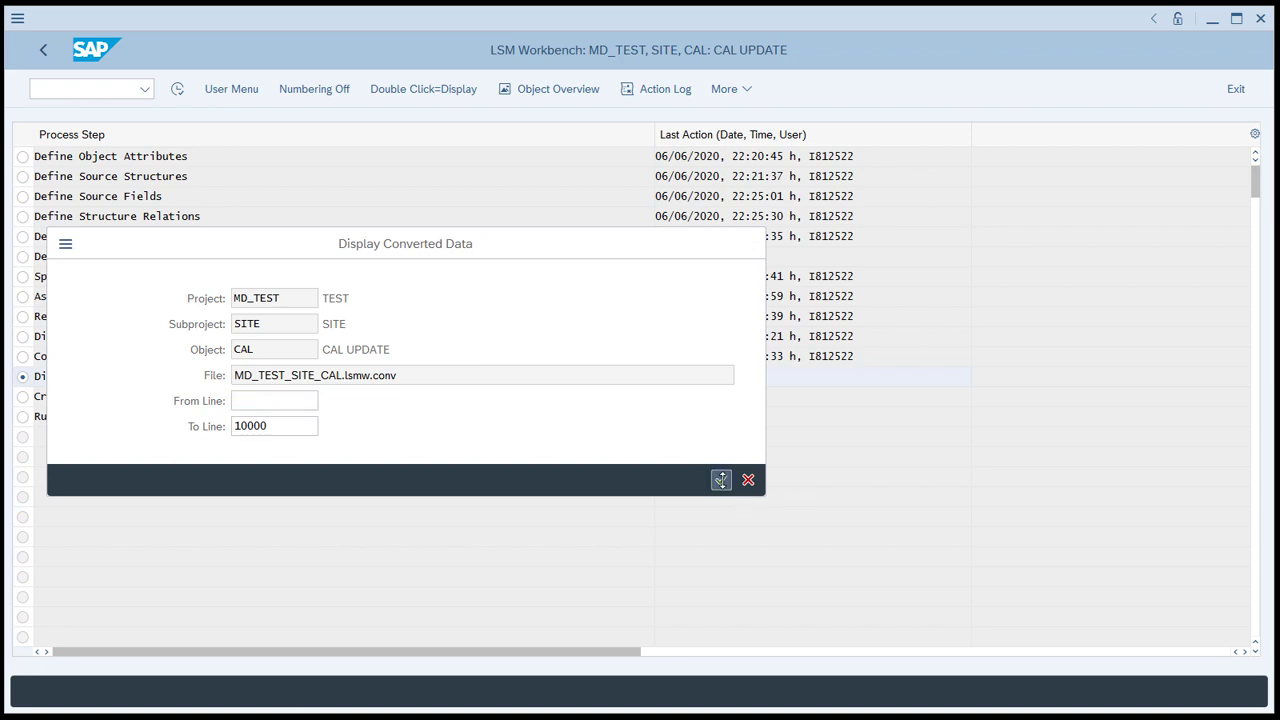
left_click(720, 480)
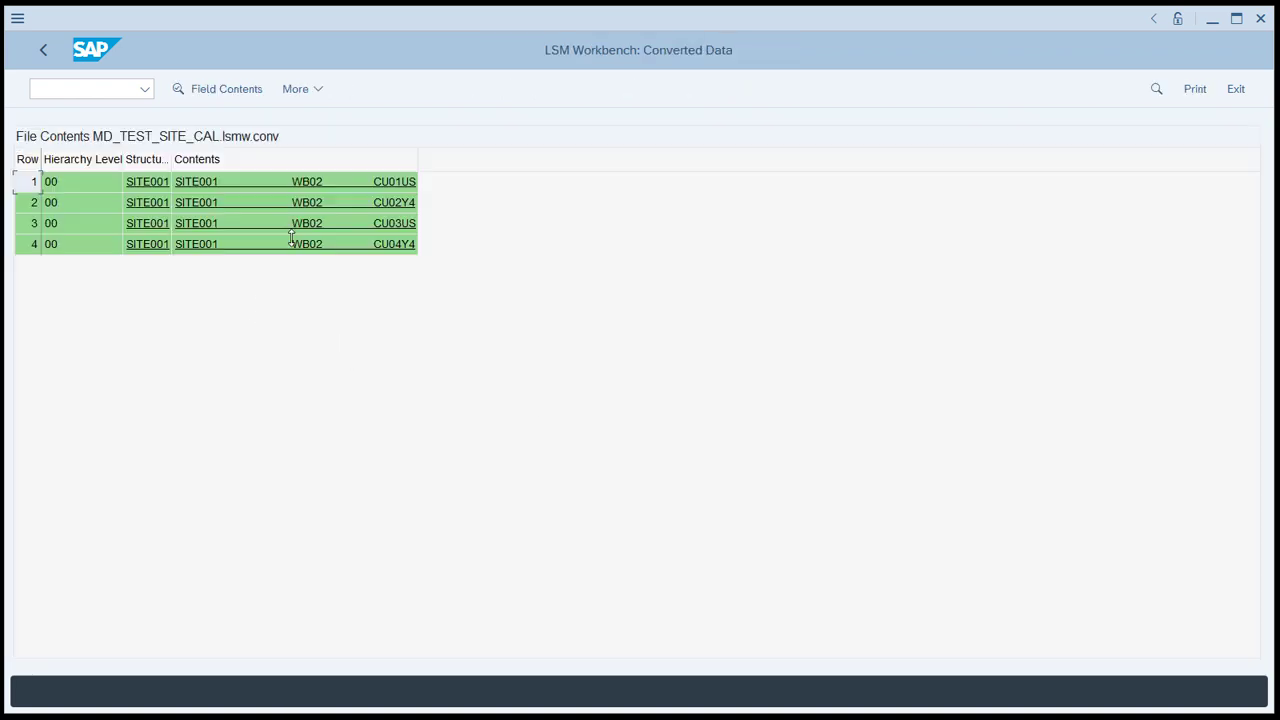
mouse_move(246, 260)
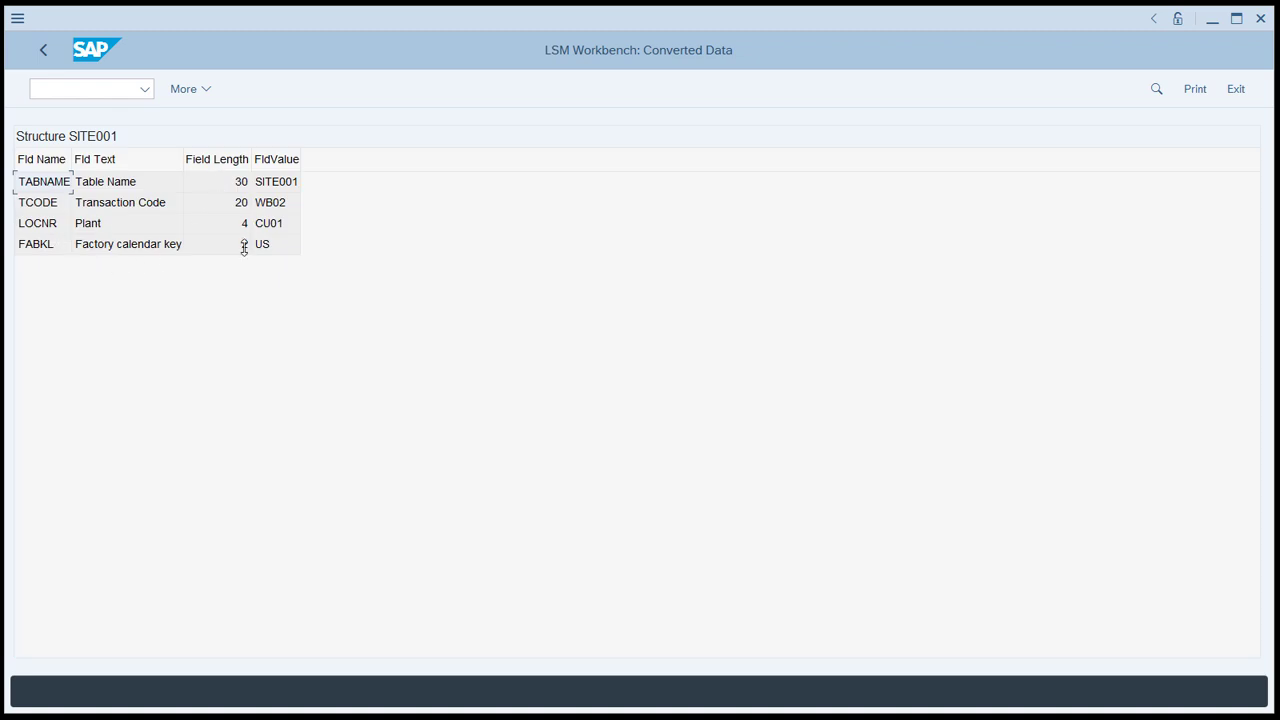
mouse_move(68, 246)
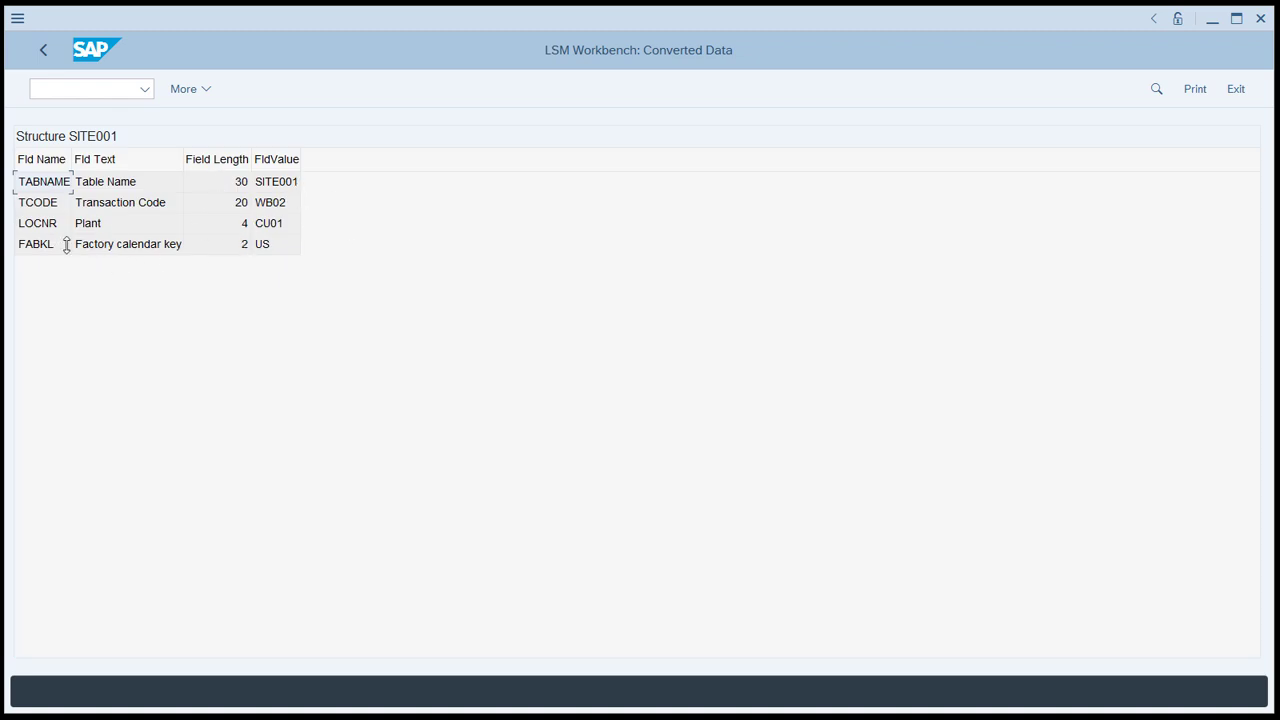
mouse_move(224, 298)
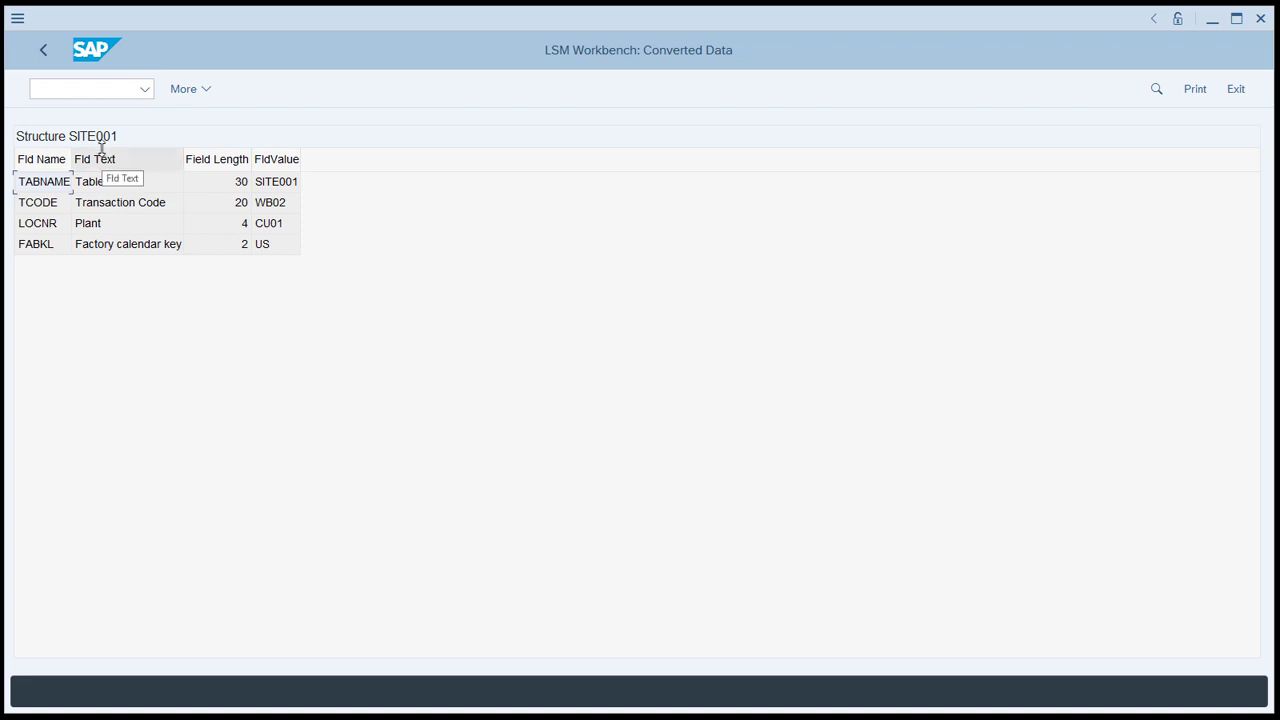
left_click(44, 50)
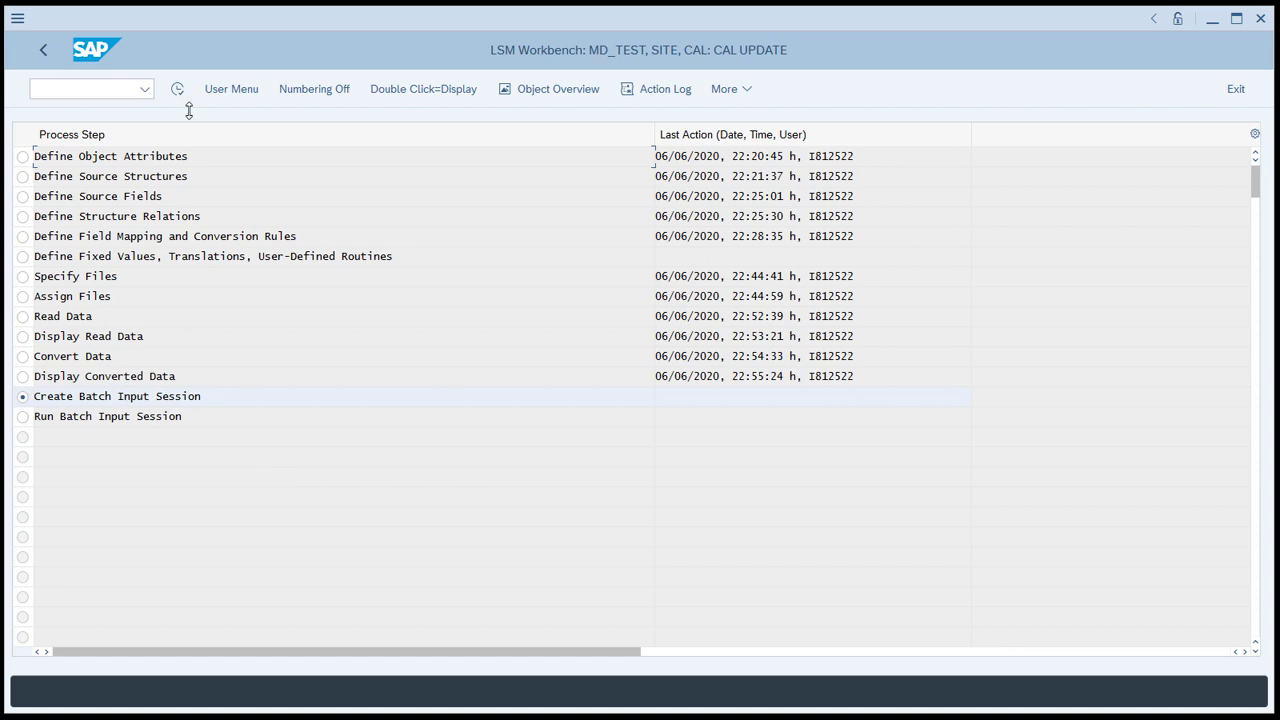
Step: Execute Create Batch Input Session, producing folder CAL with 4 transactions, and acknowledge the message
double_click(116, 396)
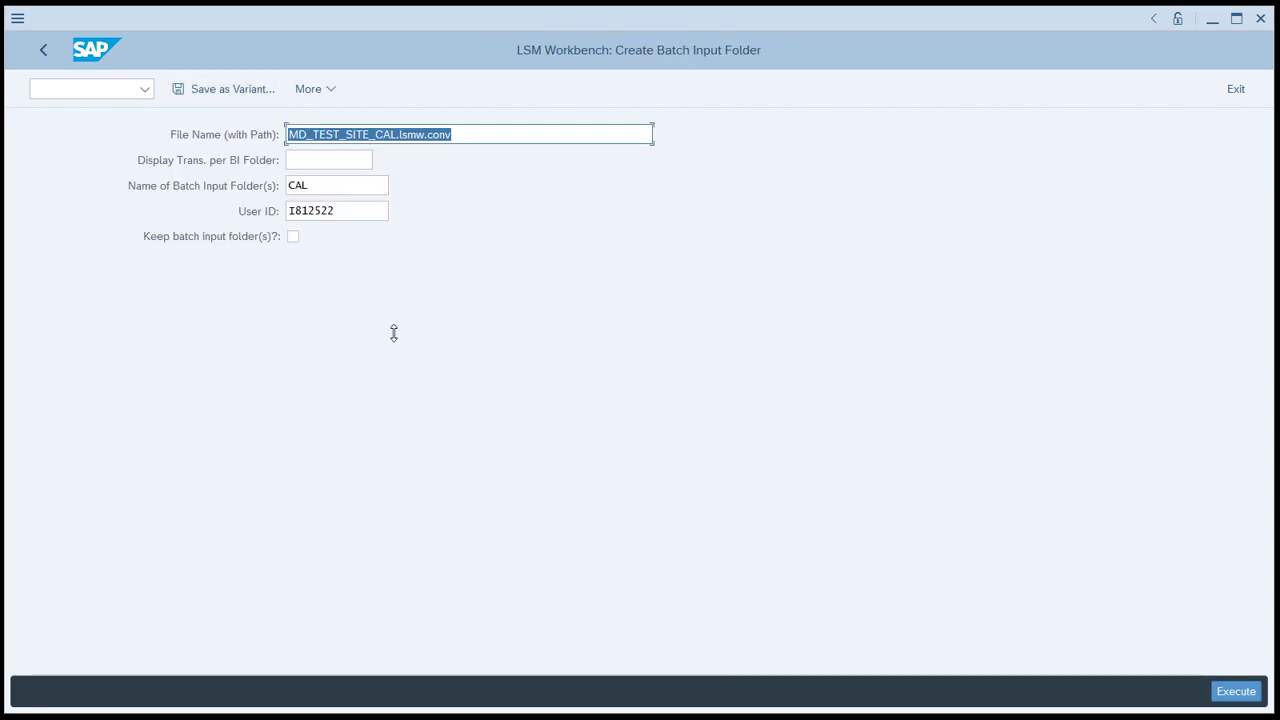
mouse_move(1184, 640)
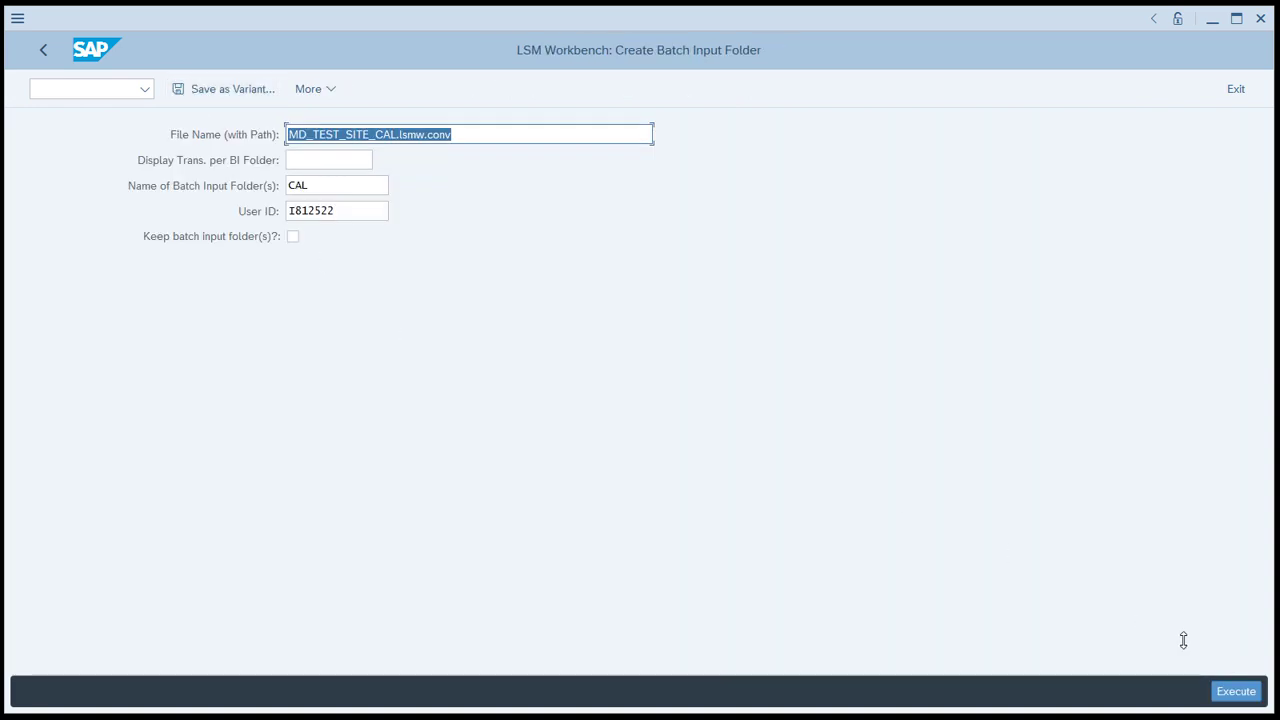
left_click(1236, 692)
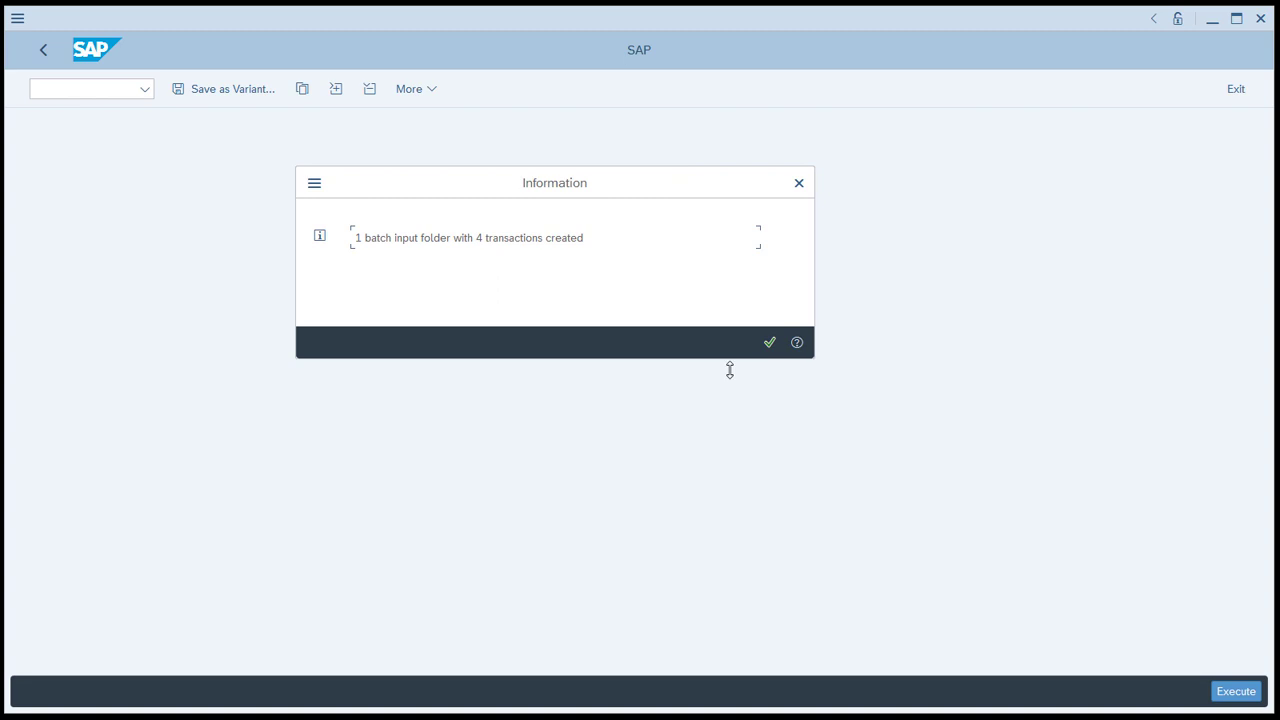
left_click(770, 342)
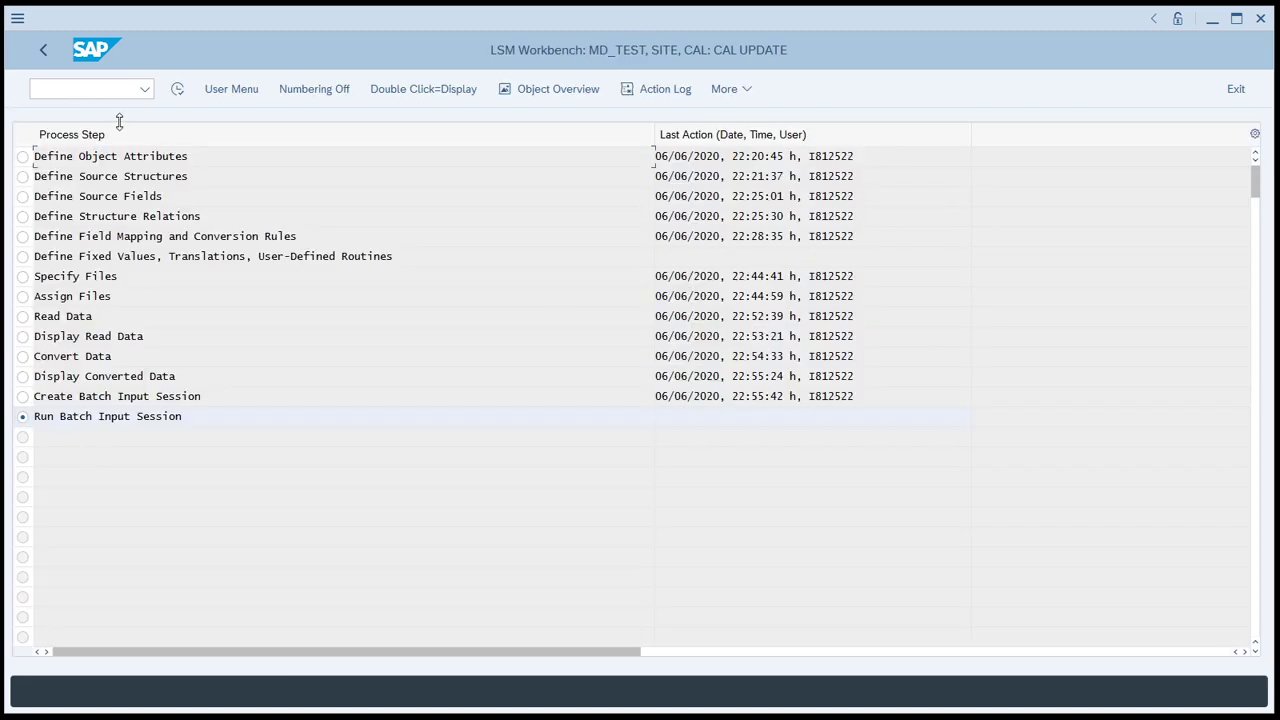
mouse_move(180, 88)
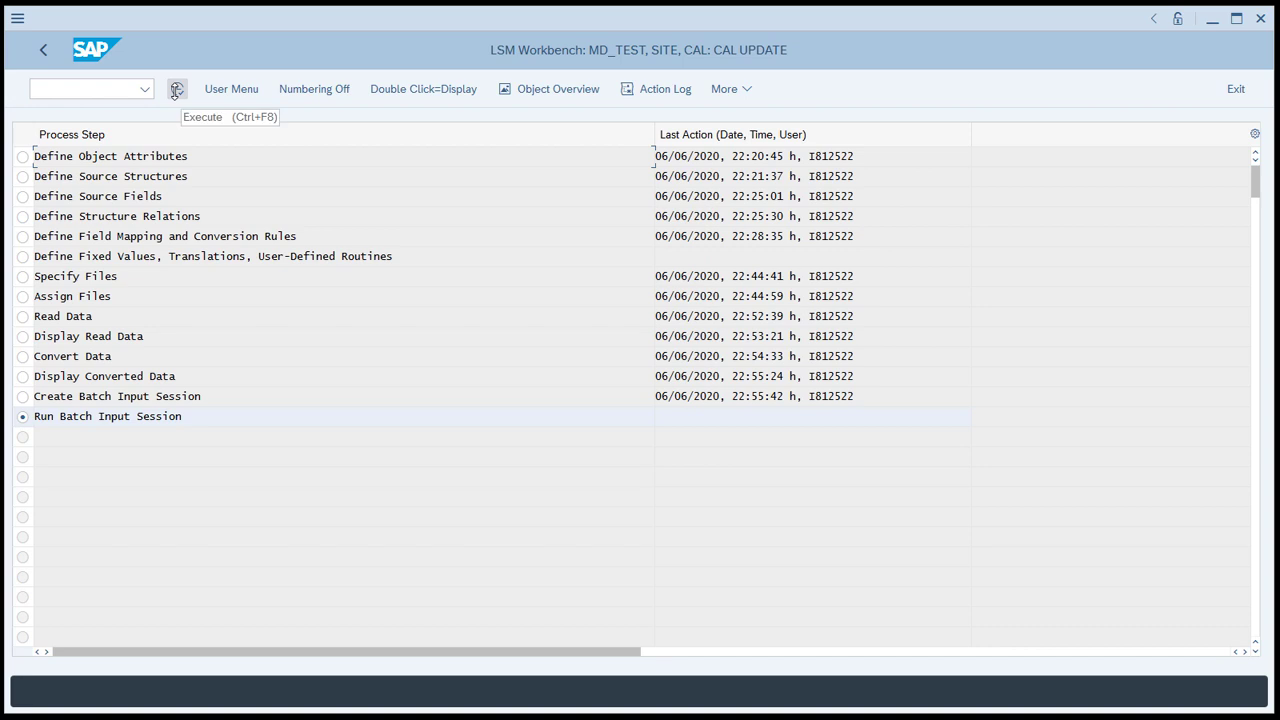
Step: Process session CAL in background with Extended log ticked, then refresh the session list
left_click(180, 88)
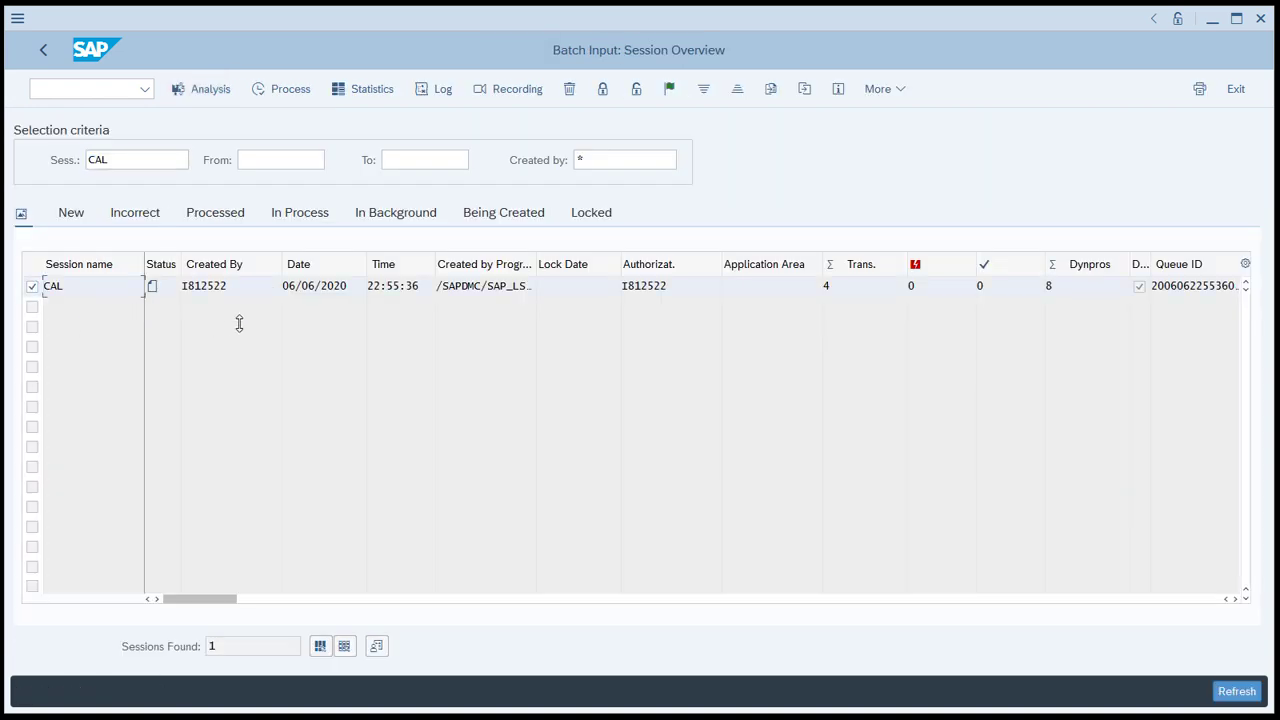
mouse_move(270, 108)
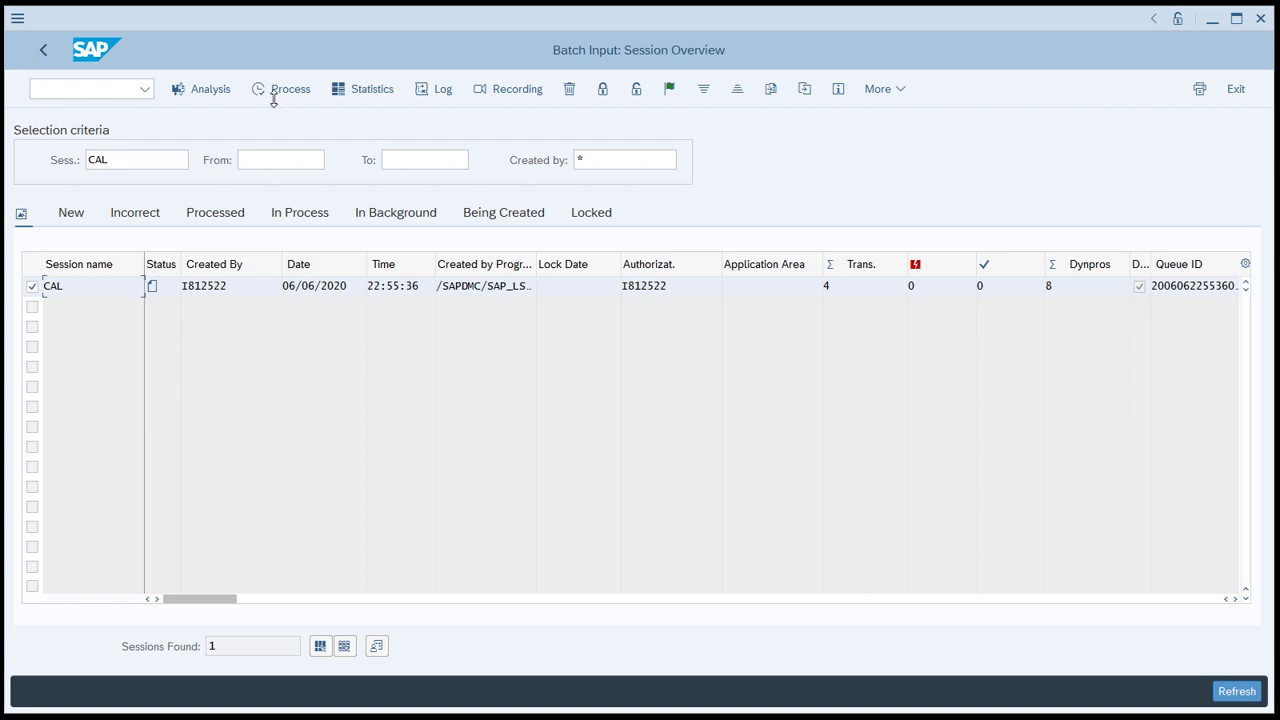
left_click(282, 88)
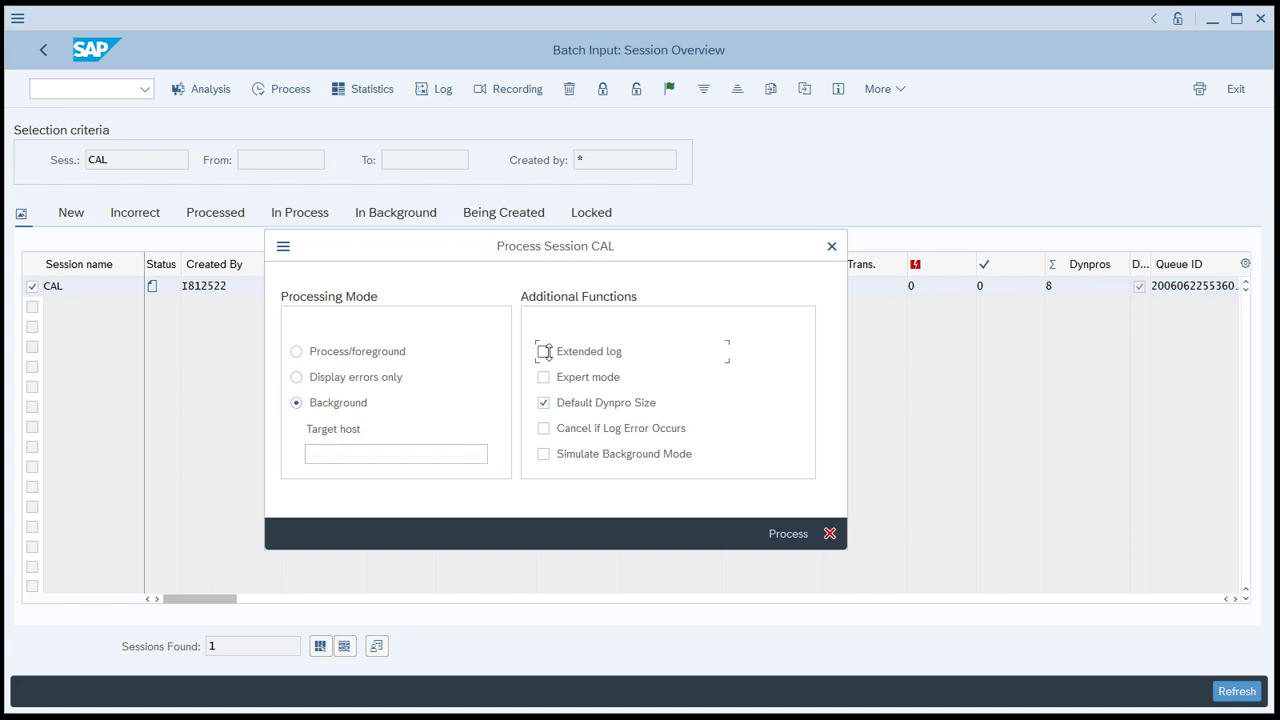
left_click(544, 352)
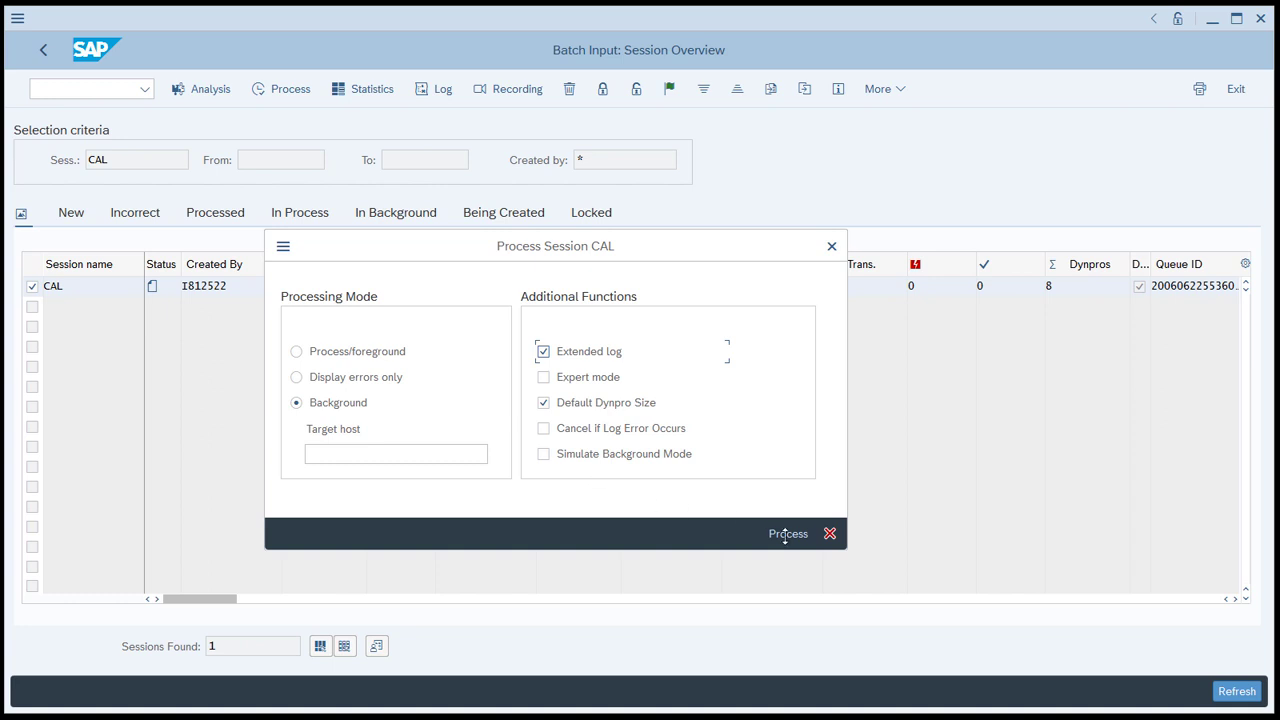
left_click(788, 532)
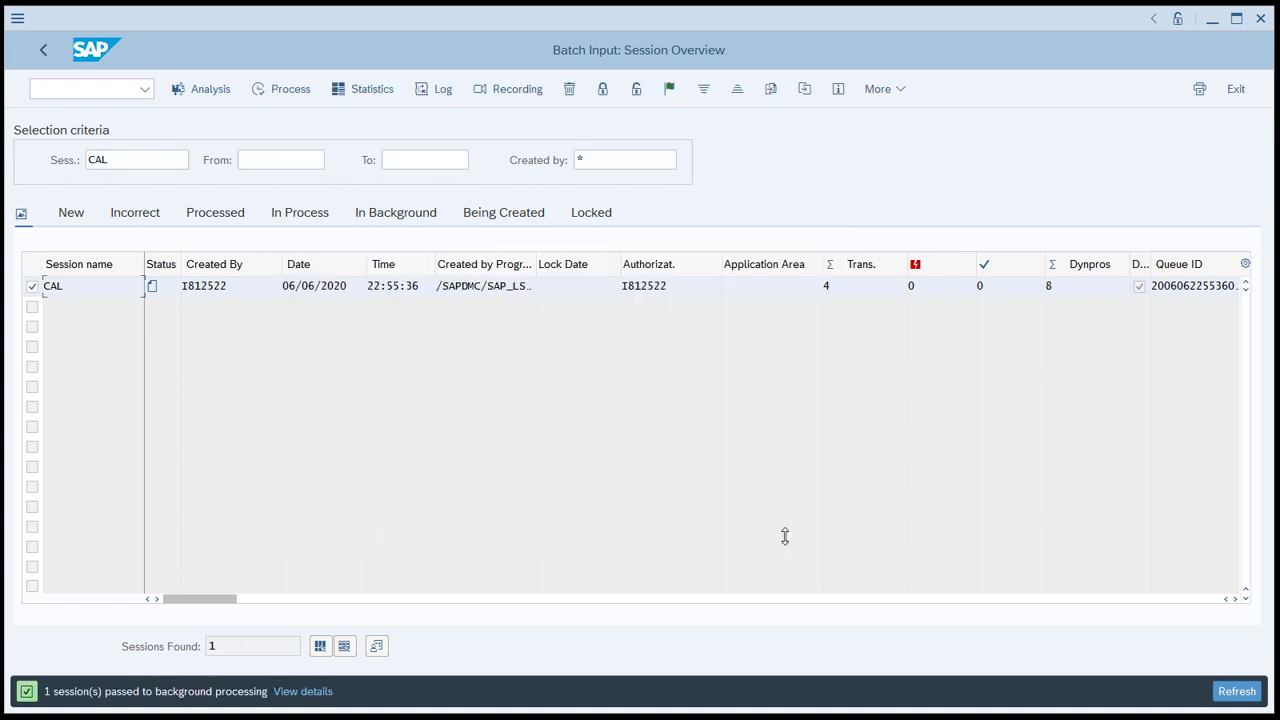
mouse_move(44, 700)
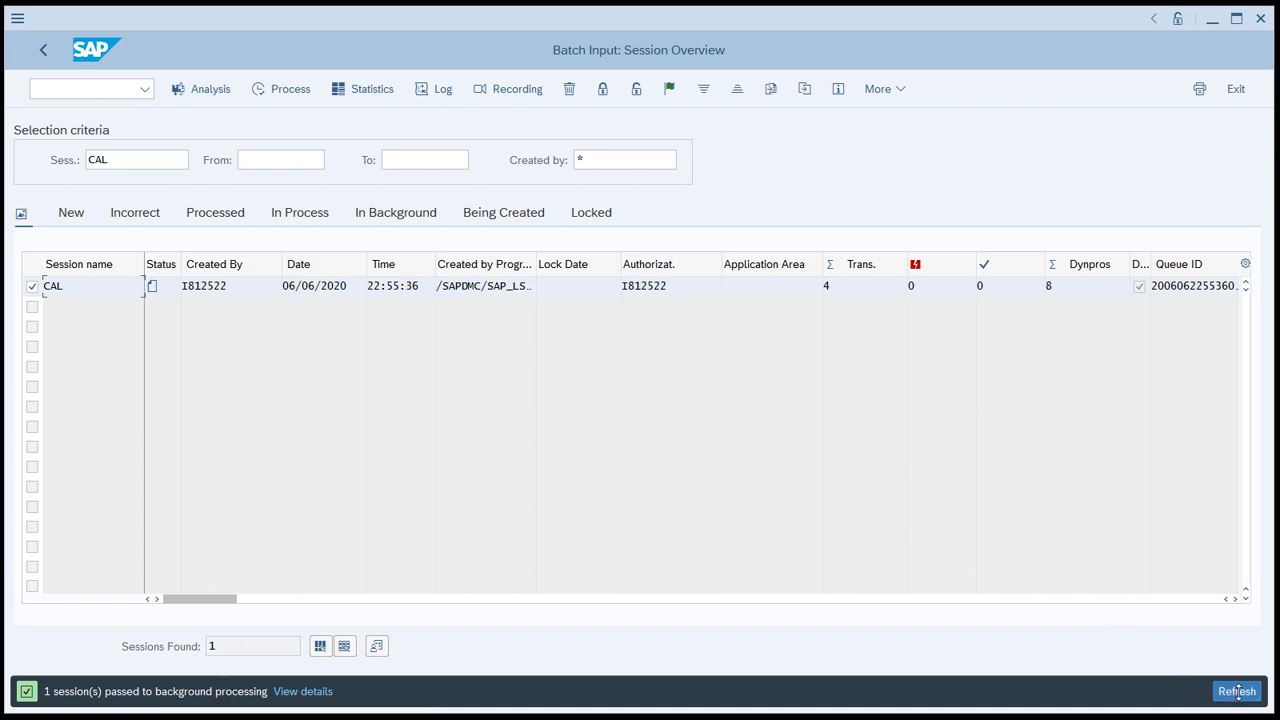
left_click(1236, 692)
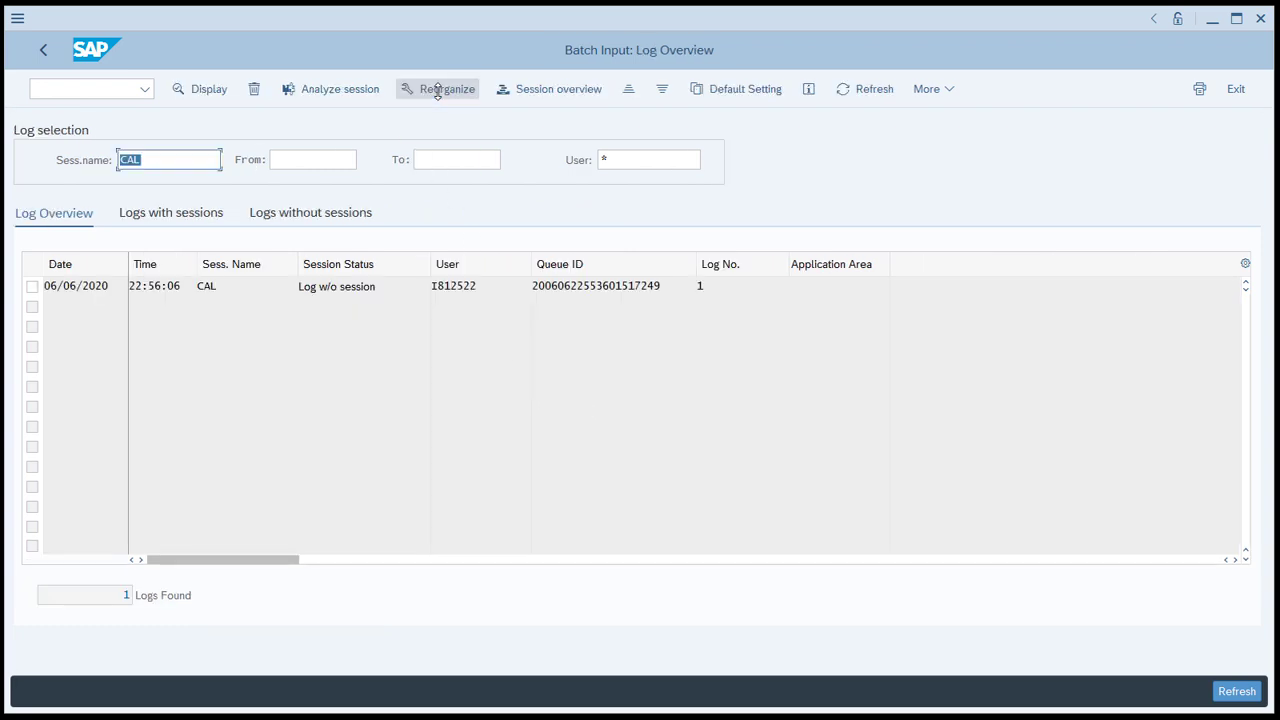
mouse_move(226, 302)
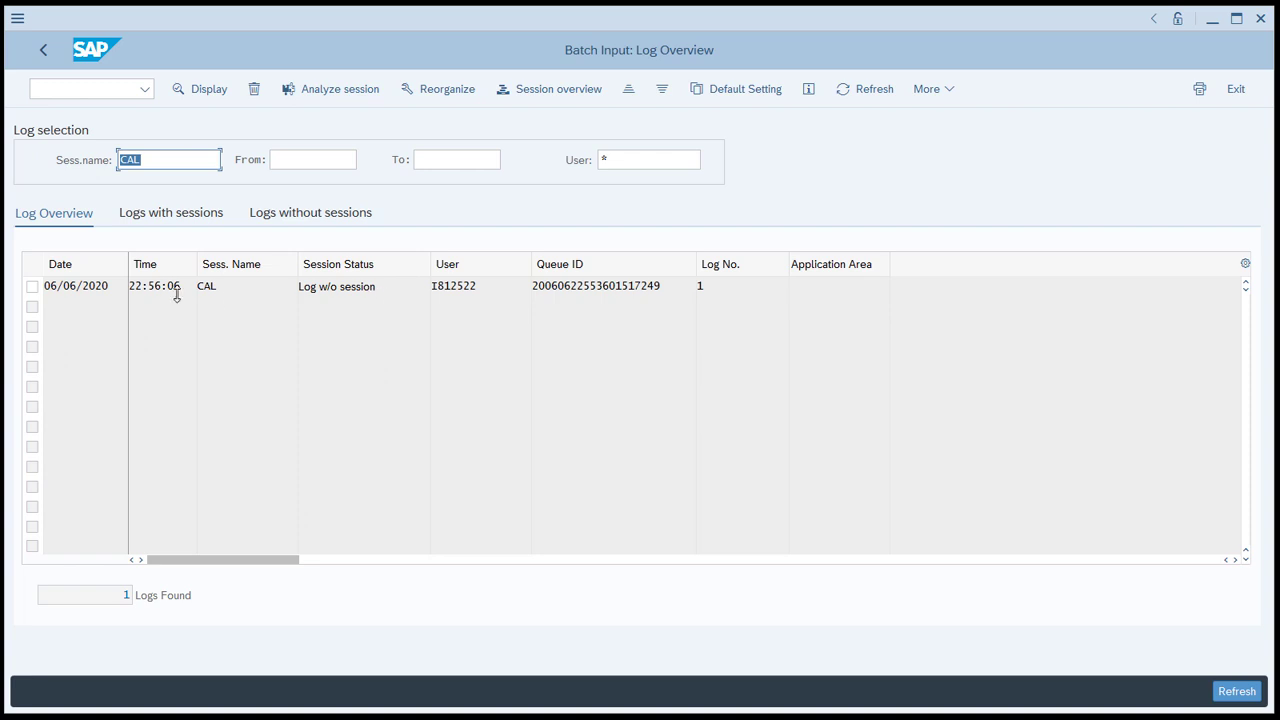
Step: View CAL's log and highlight the line reporting 4 transactions processed without errors
double_click(156, 288)
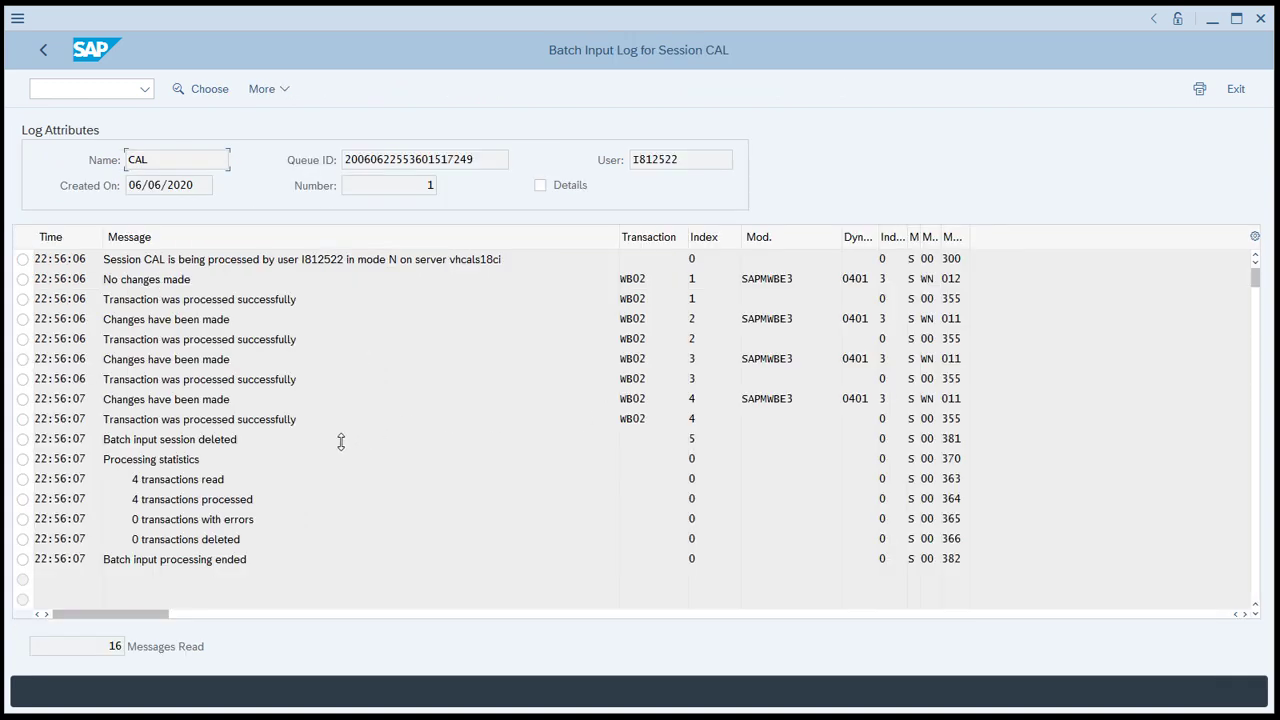
mouse_move(264, 498)
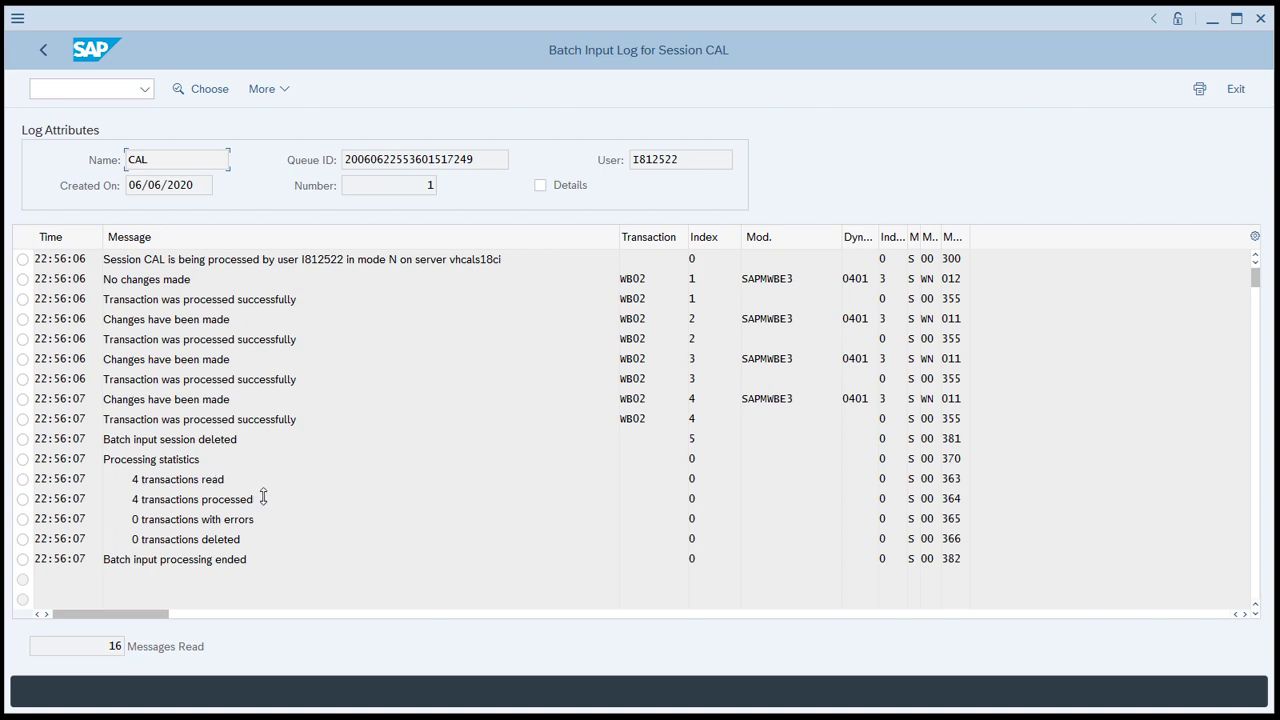
left_click(192, 500)
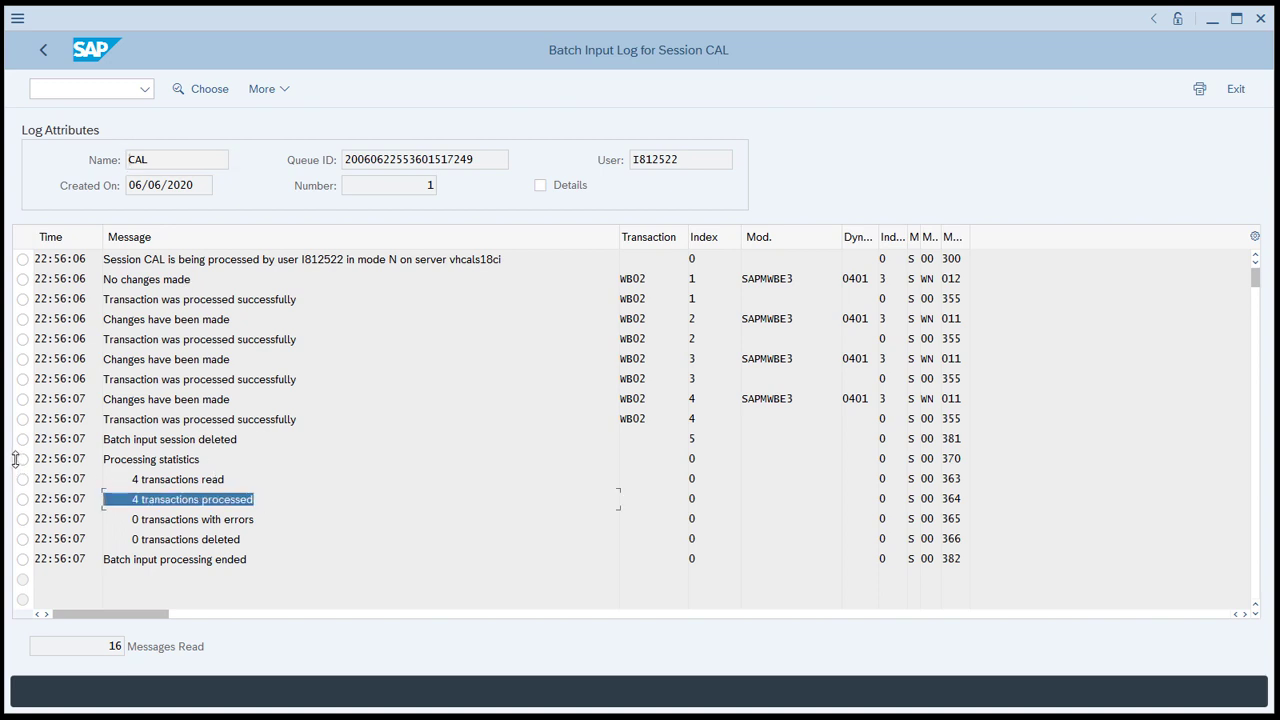
mouse_move(298, 540)
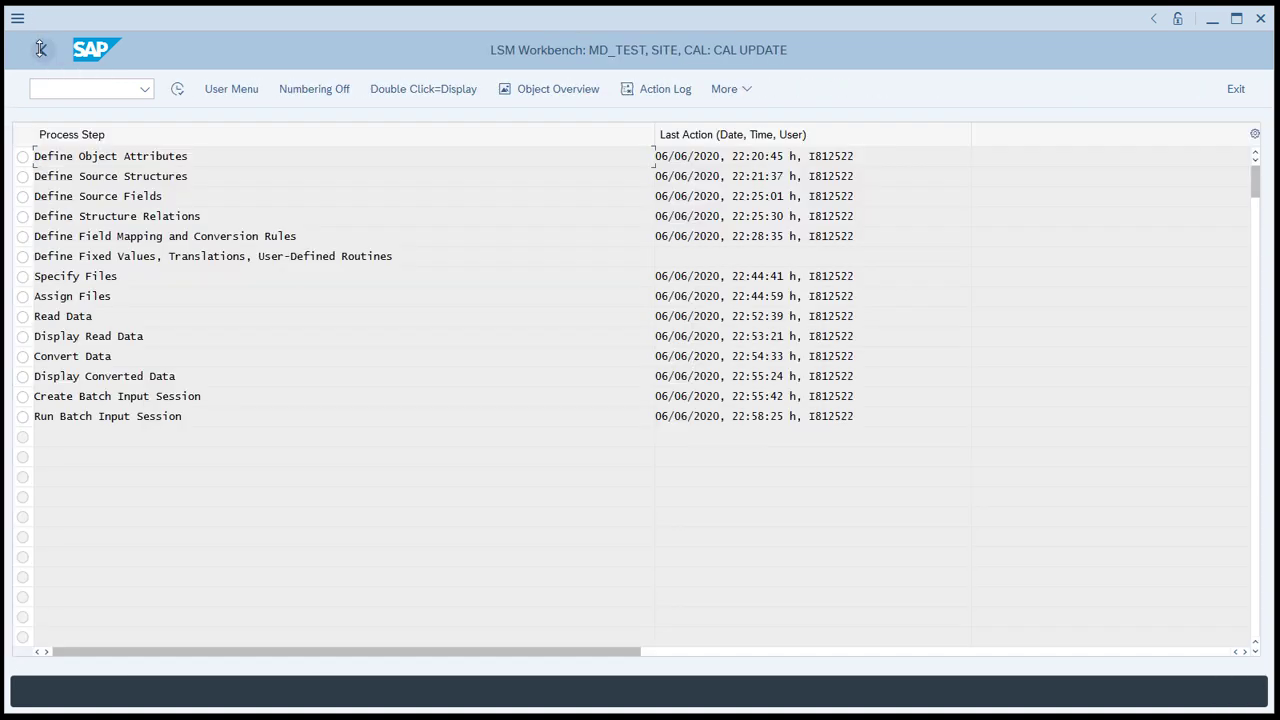
Step: Return to SAP Easy Access and display site CU01 via transaction WB0 to check its calendar
left_click(40, 48)
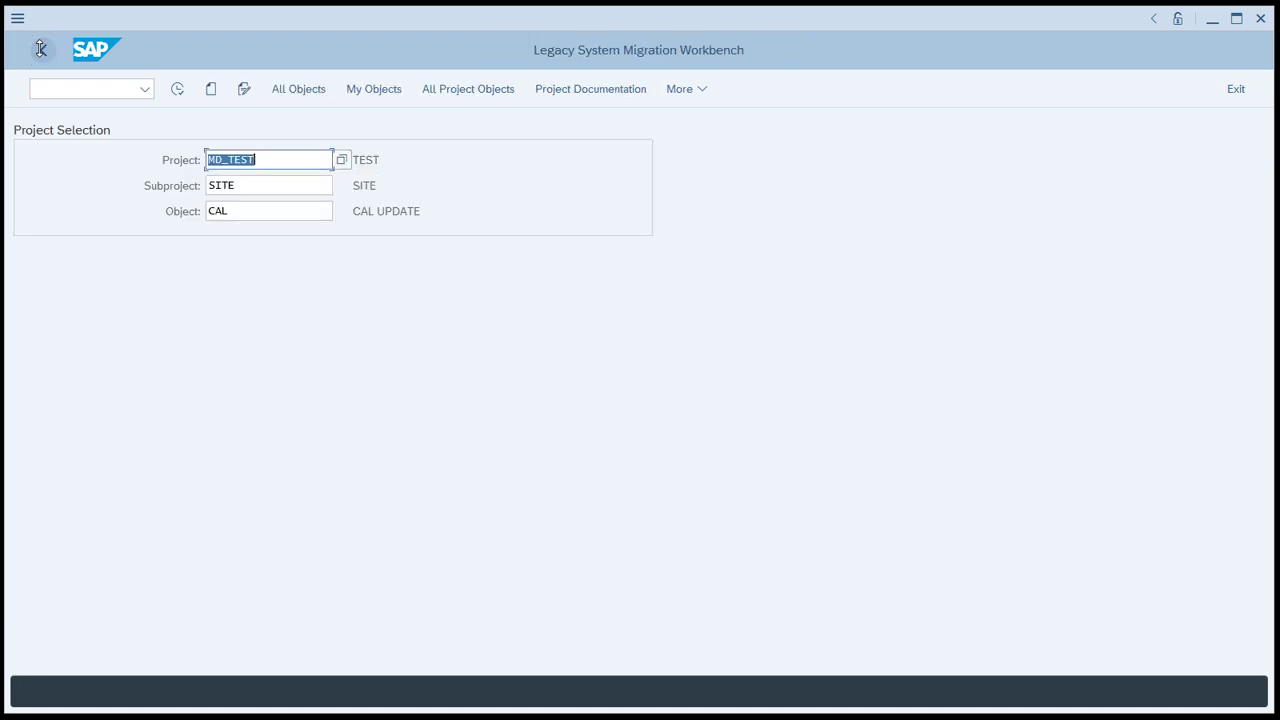
left_click(40, 48)
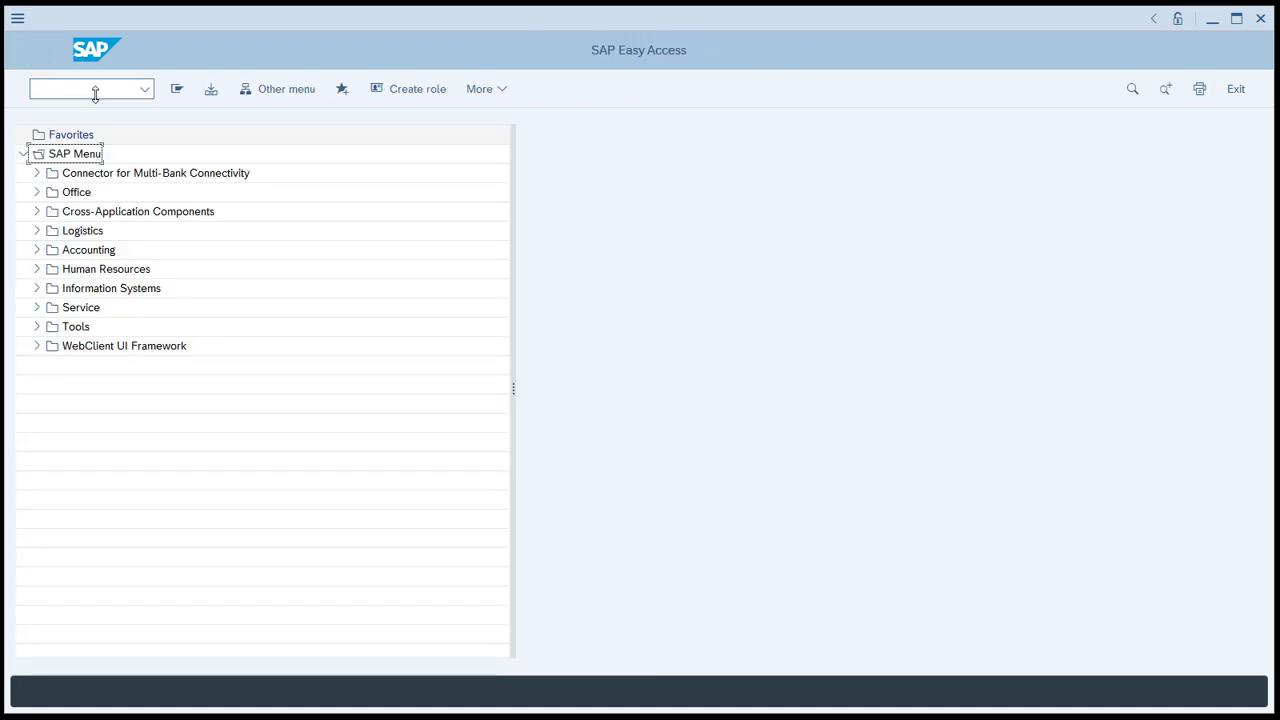
type("WB0")
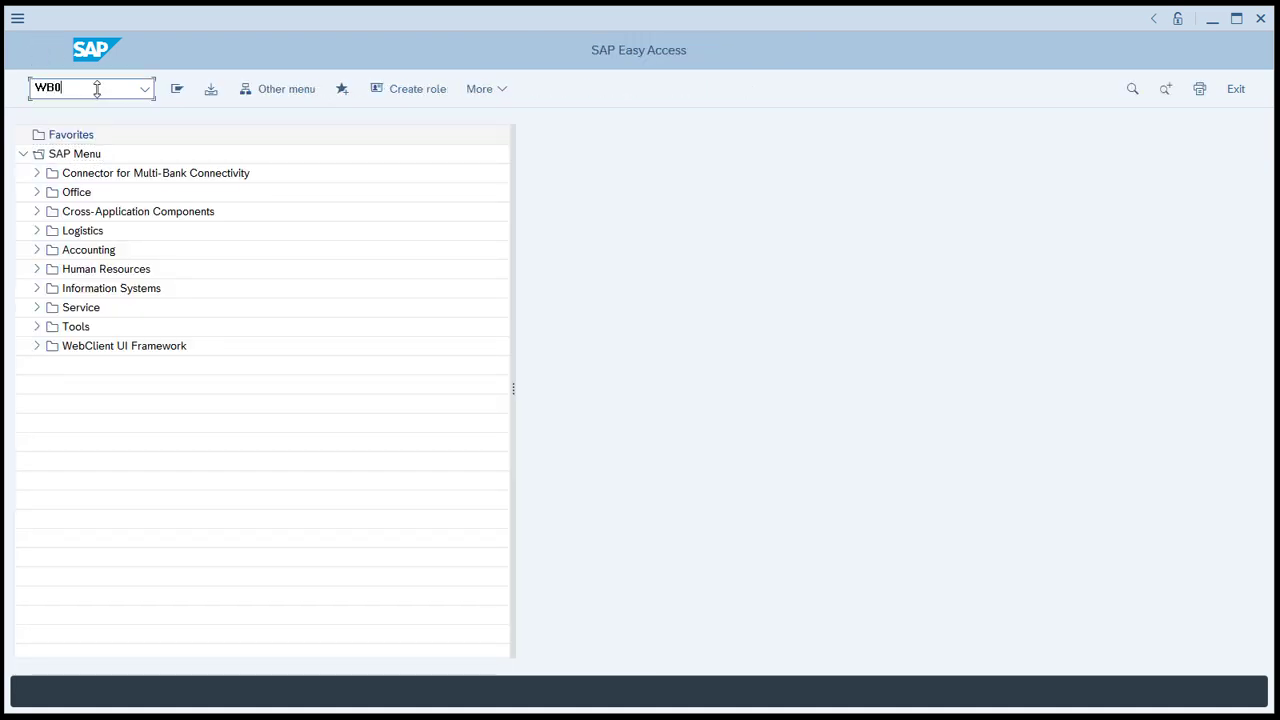
key("Enter")
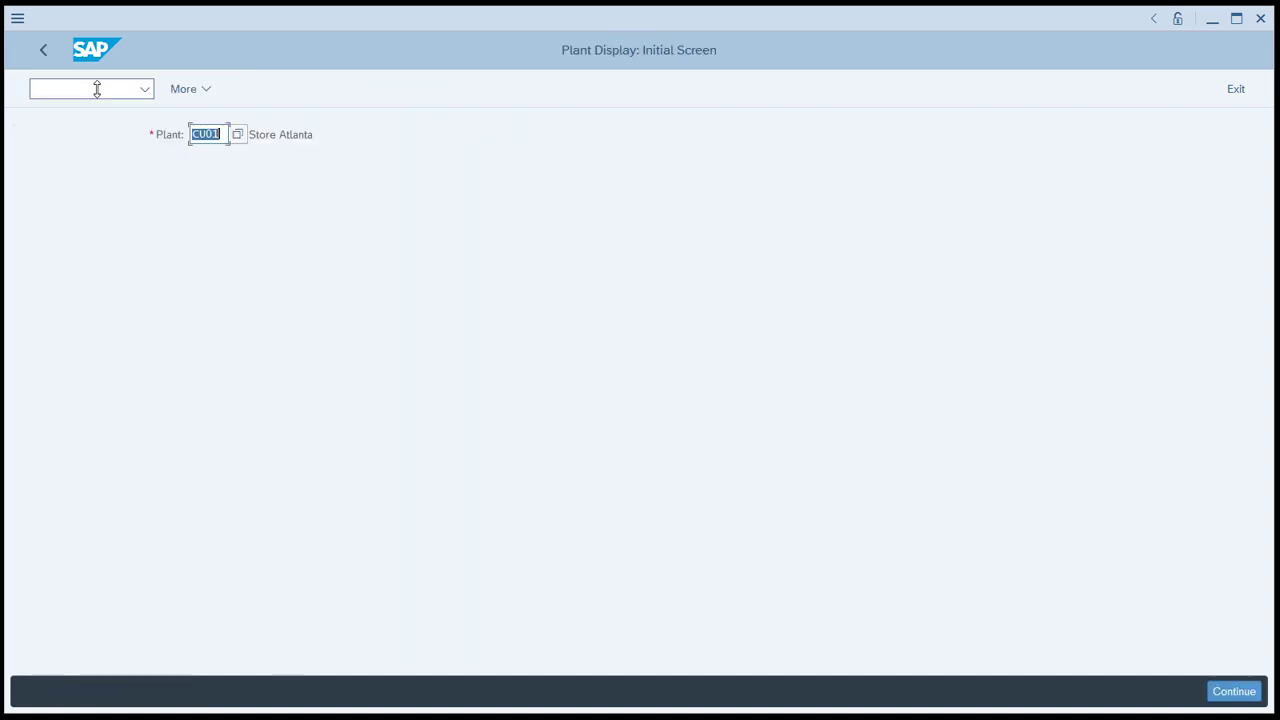
left_click(1232, 688)
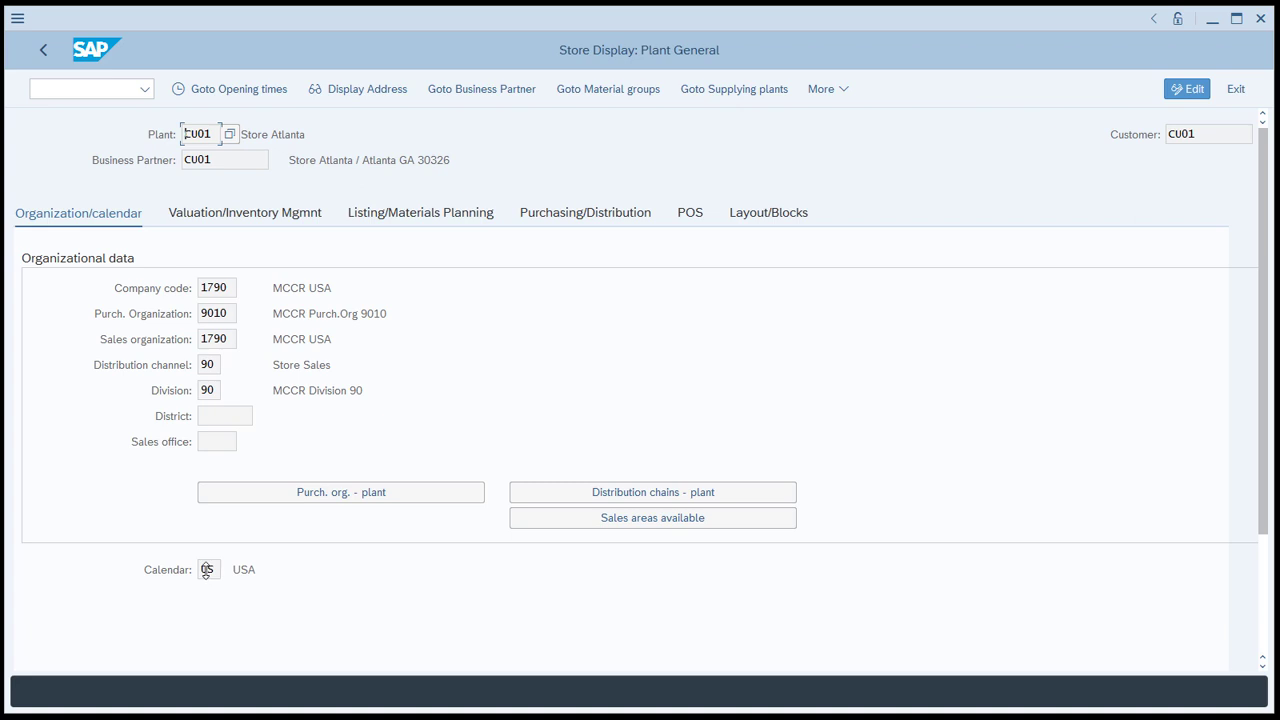
Step: Go back and display site CU02 from recent entries to check its calendar
left_click(42, 50)
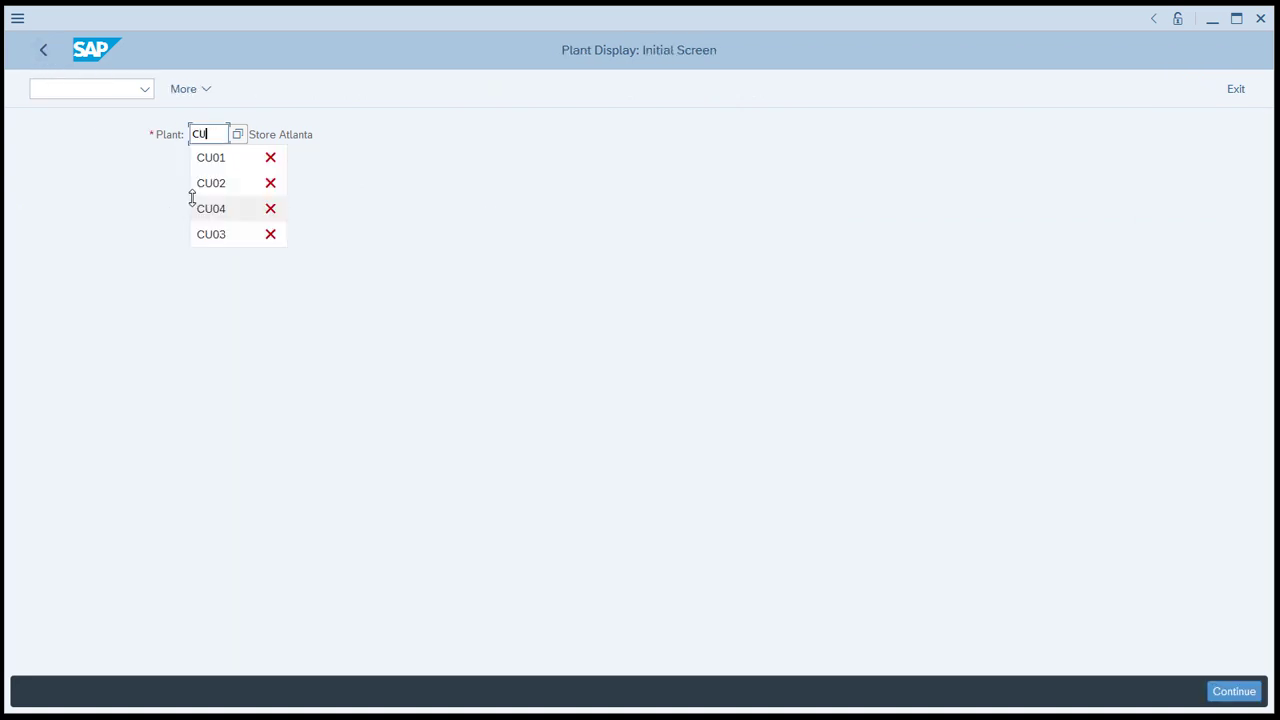
left_click(212, 184)
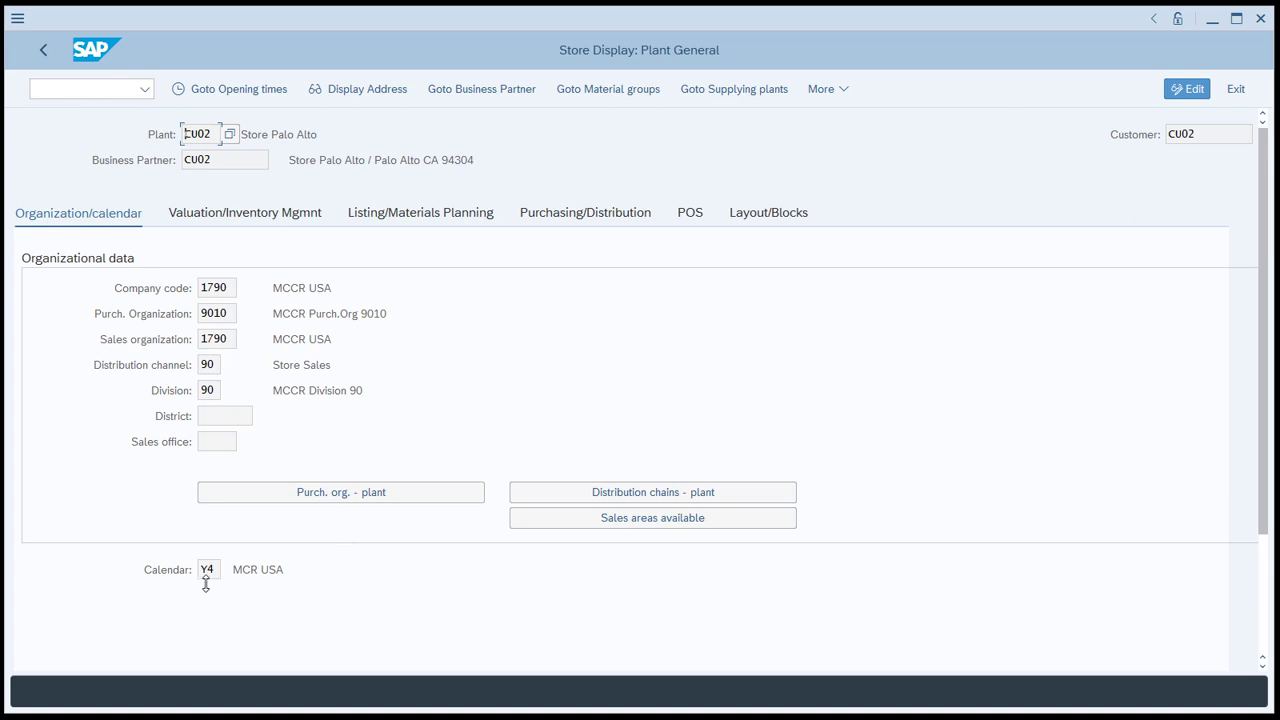
mouse_move(312, 628)
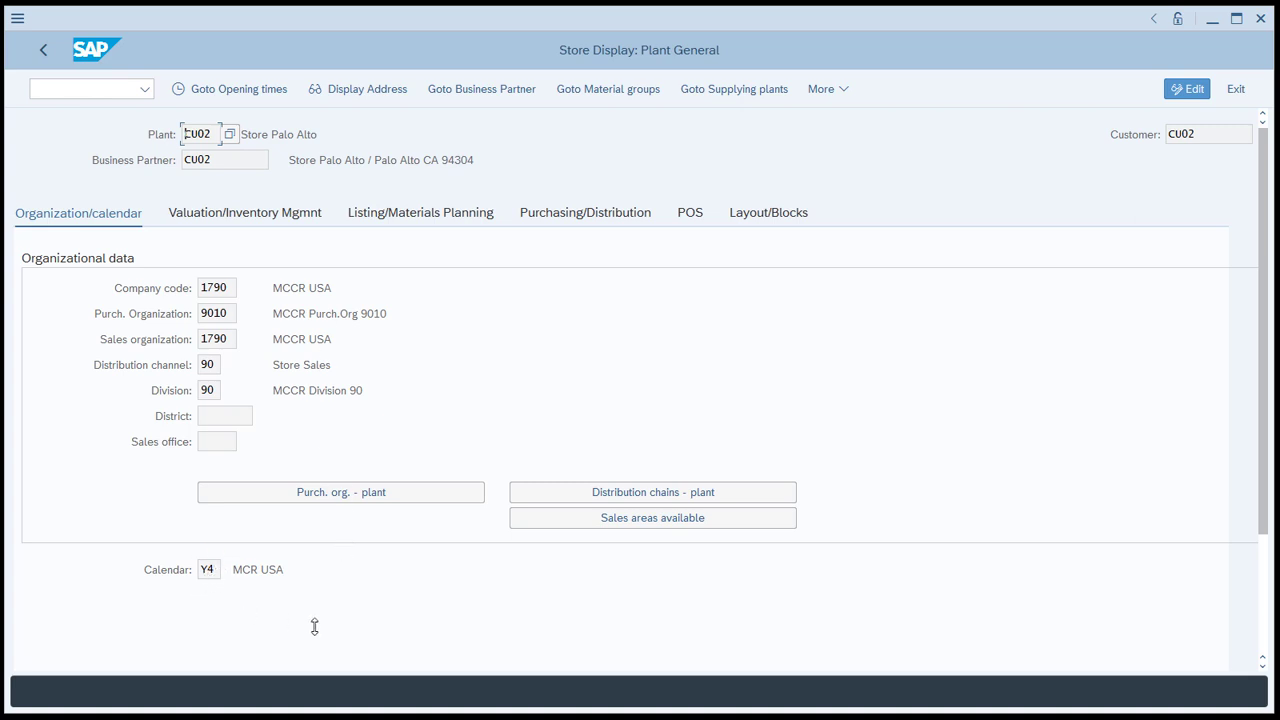